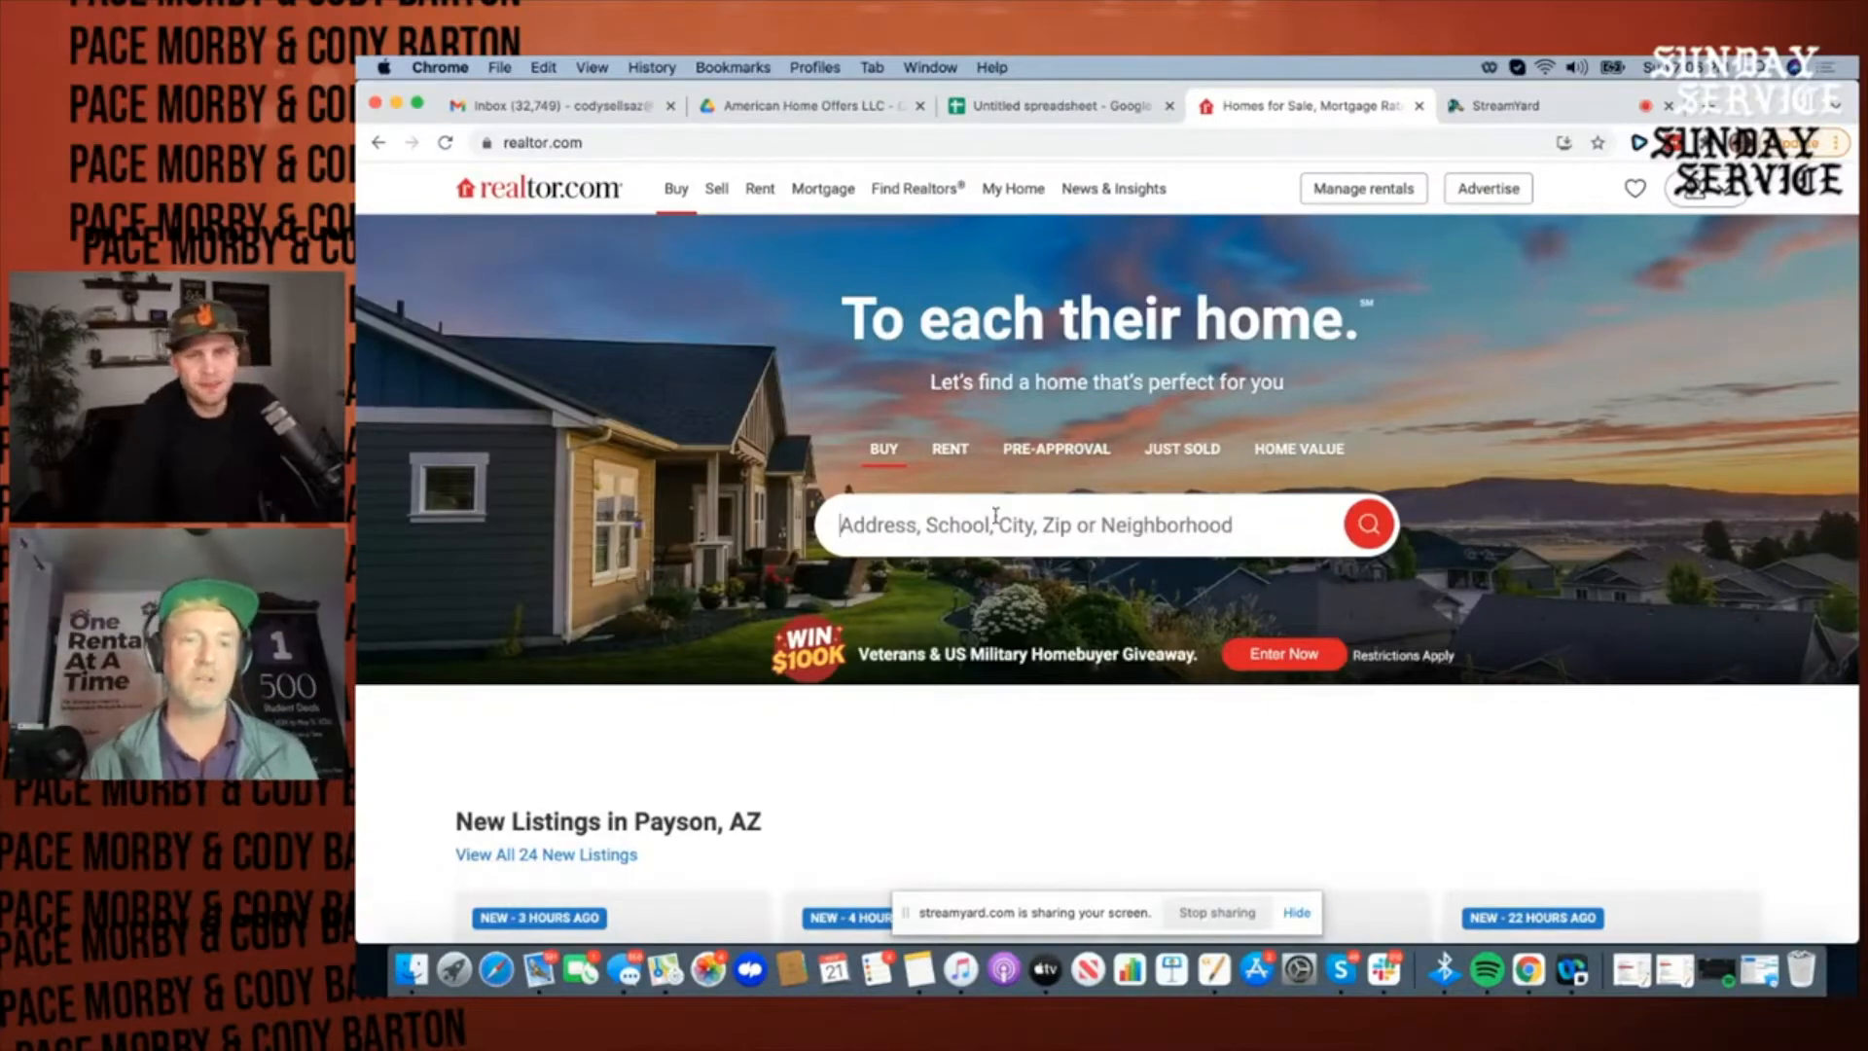
Step: Search Realtor.com for Phoenix, then replace the location with zip code 85033
text(phoenix)
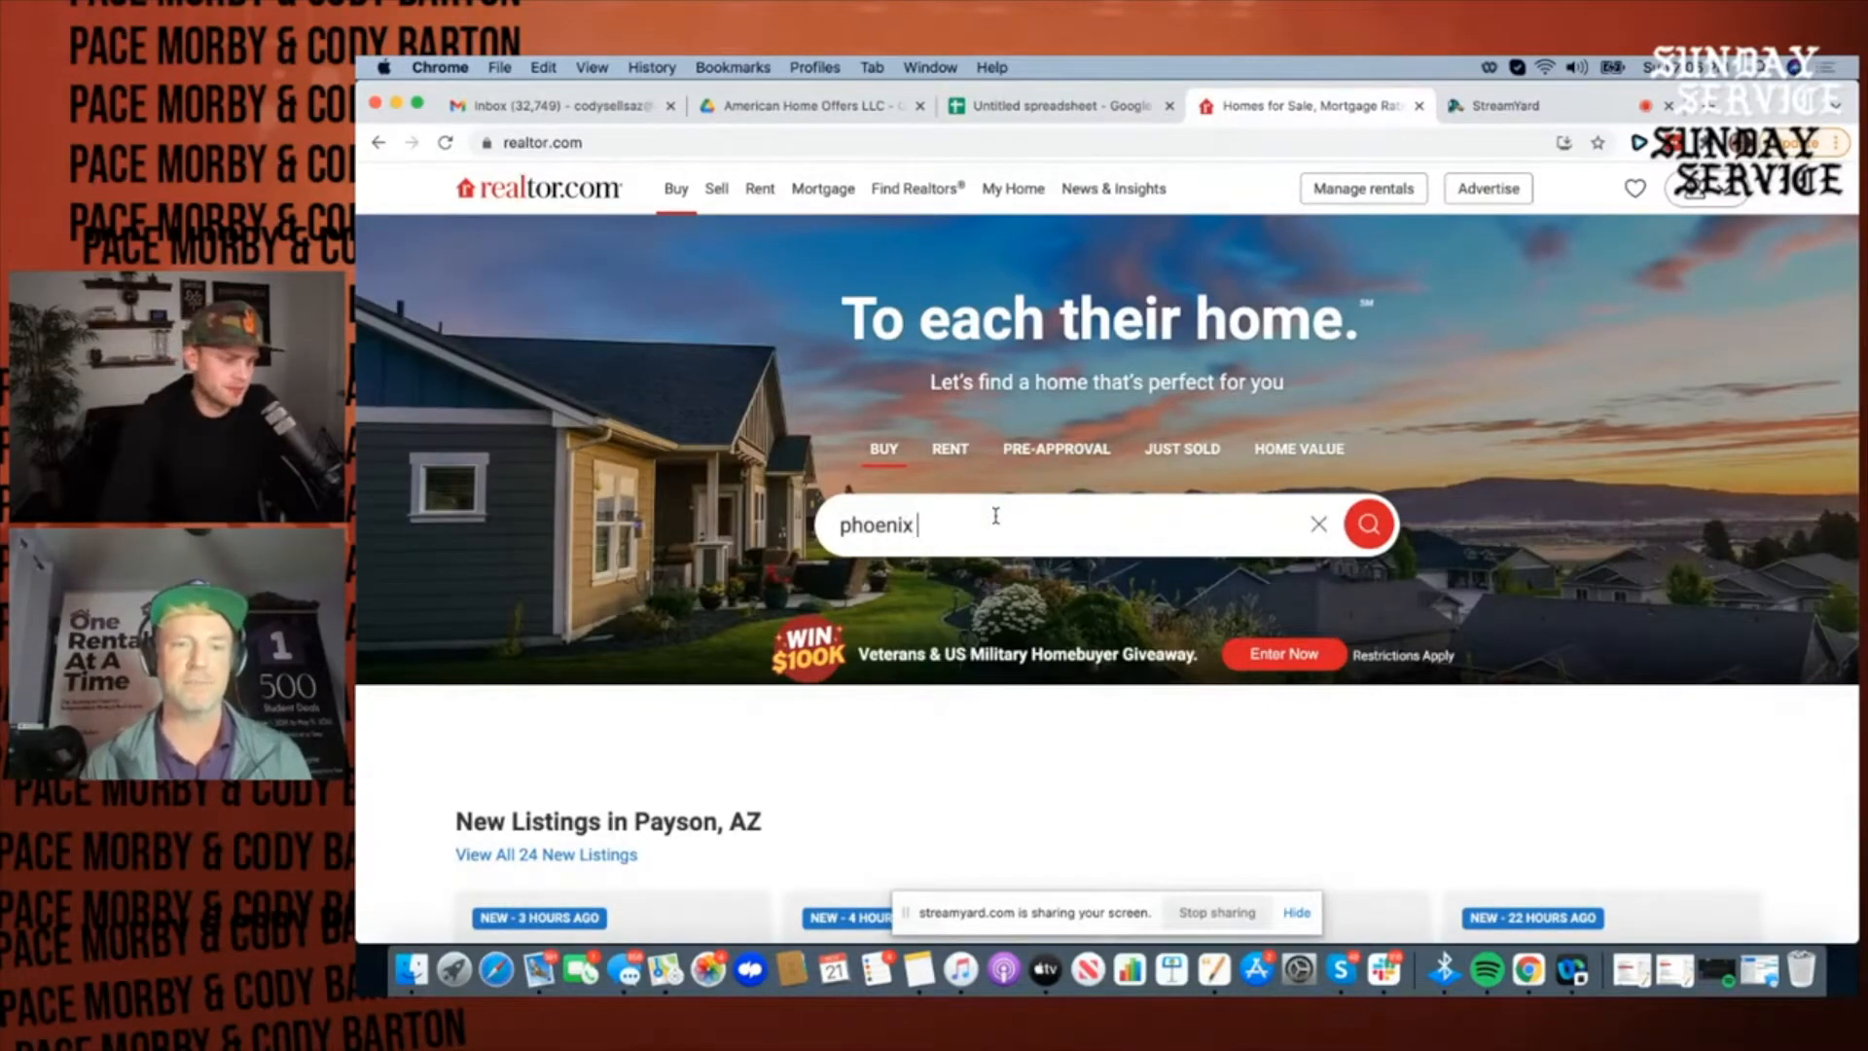
click(1367, 523)
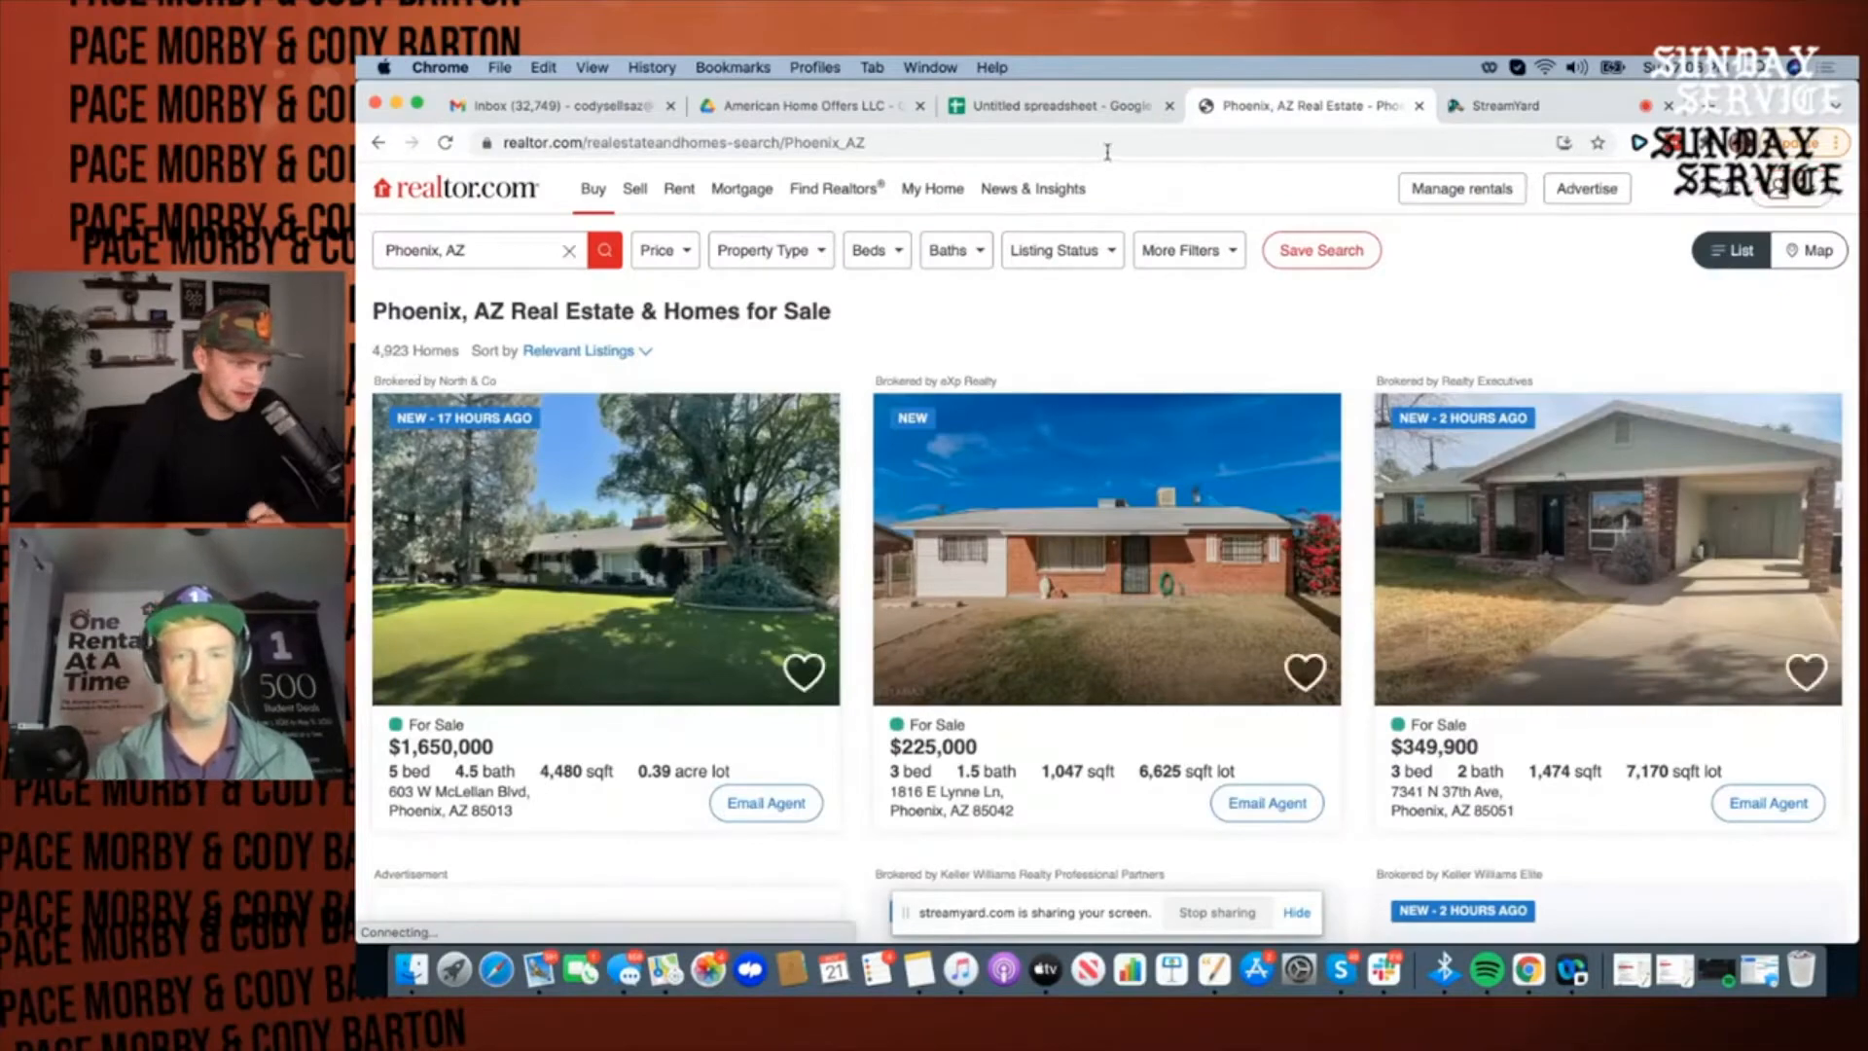
click(1516, 105)
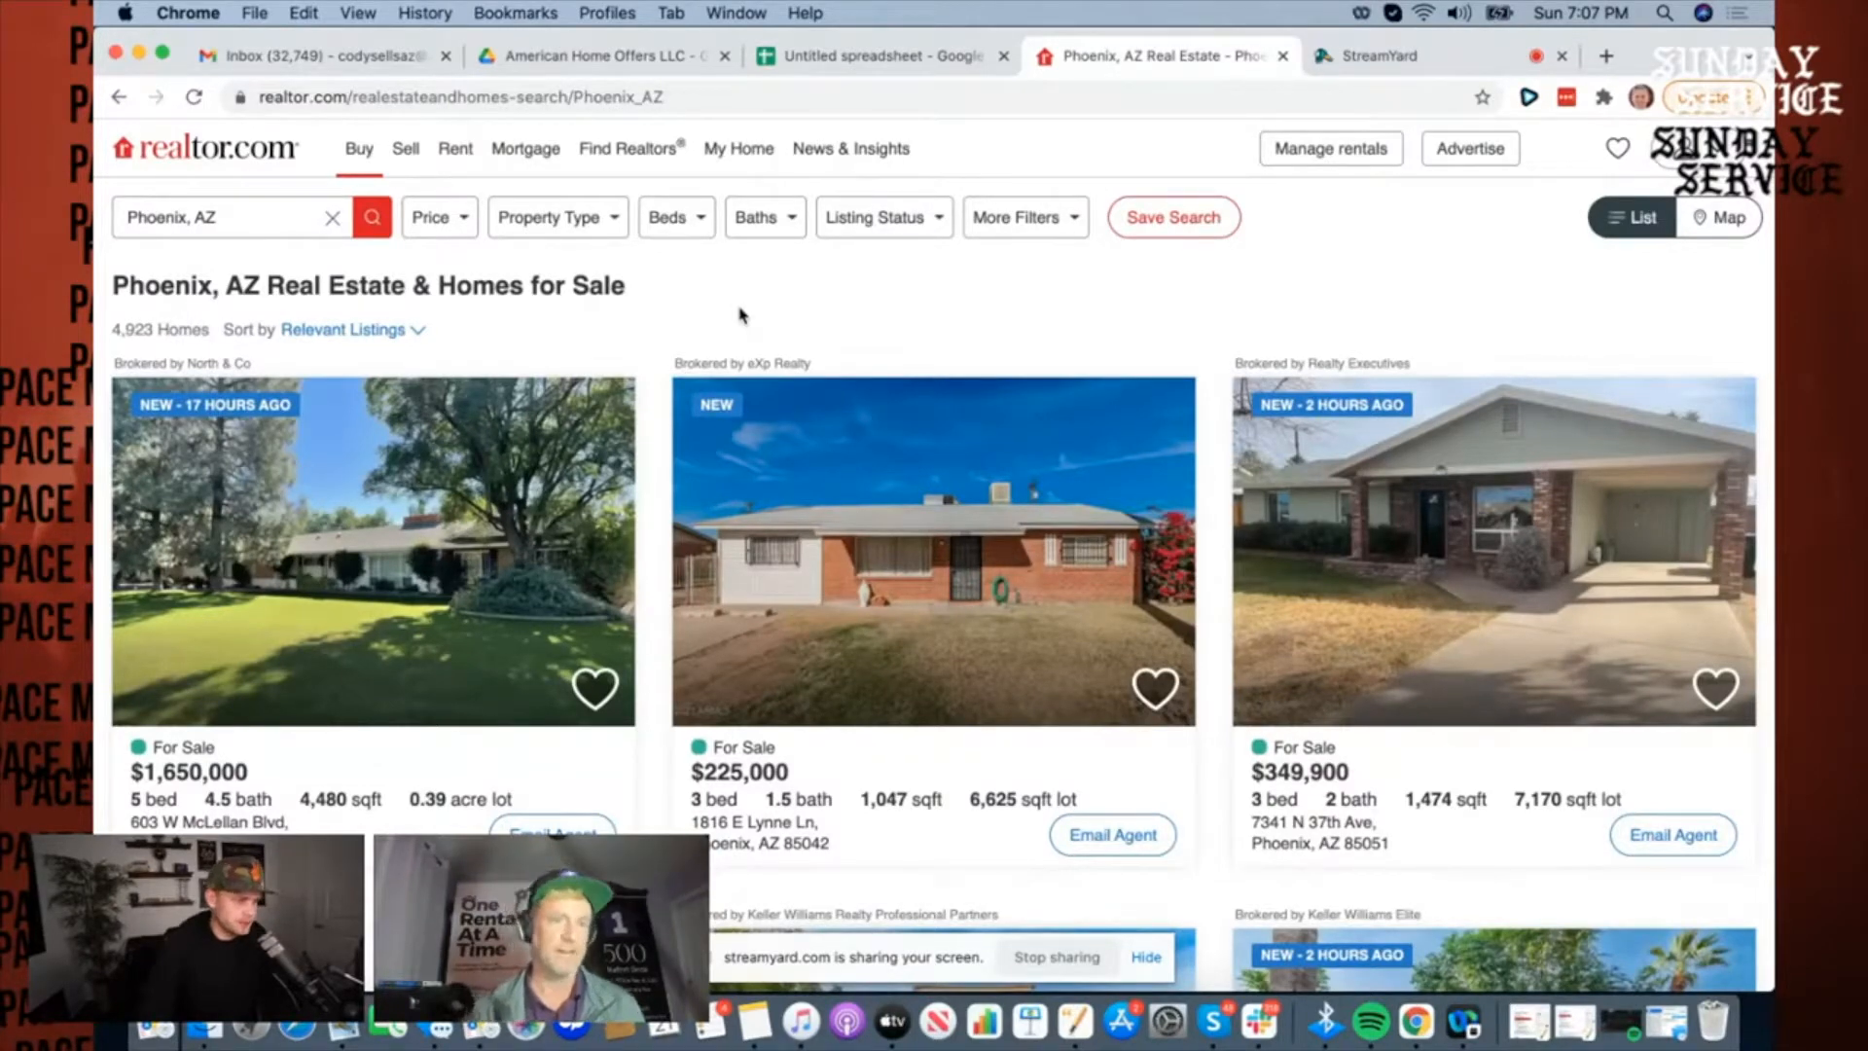
text(85033,)
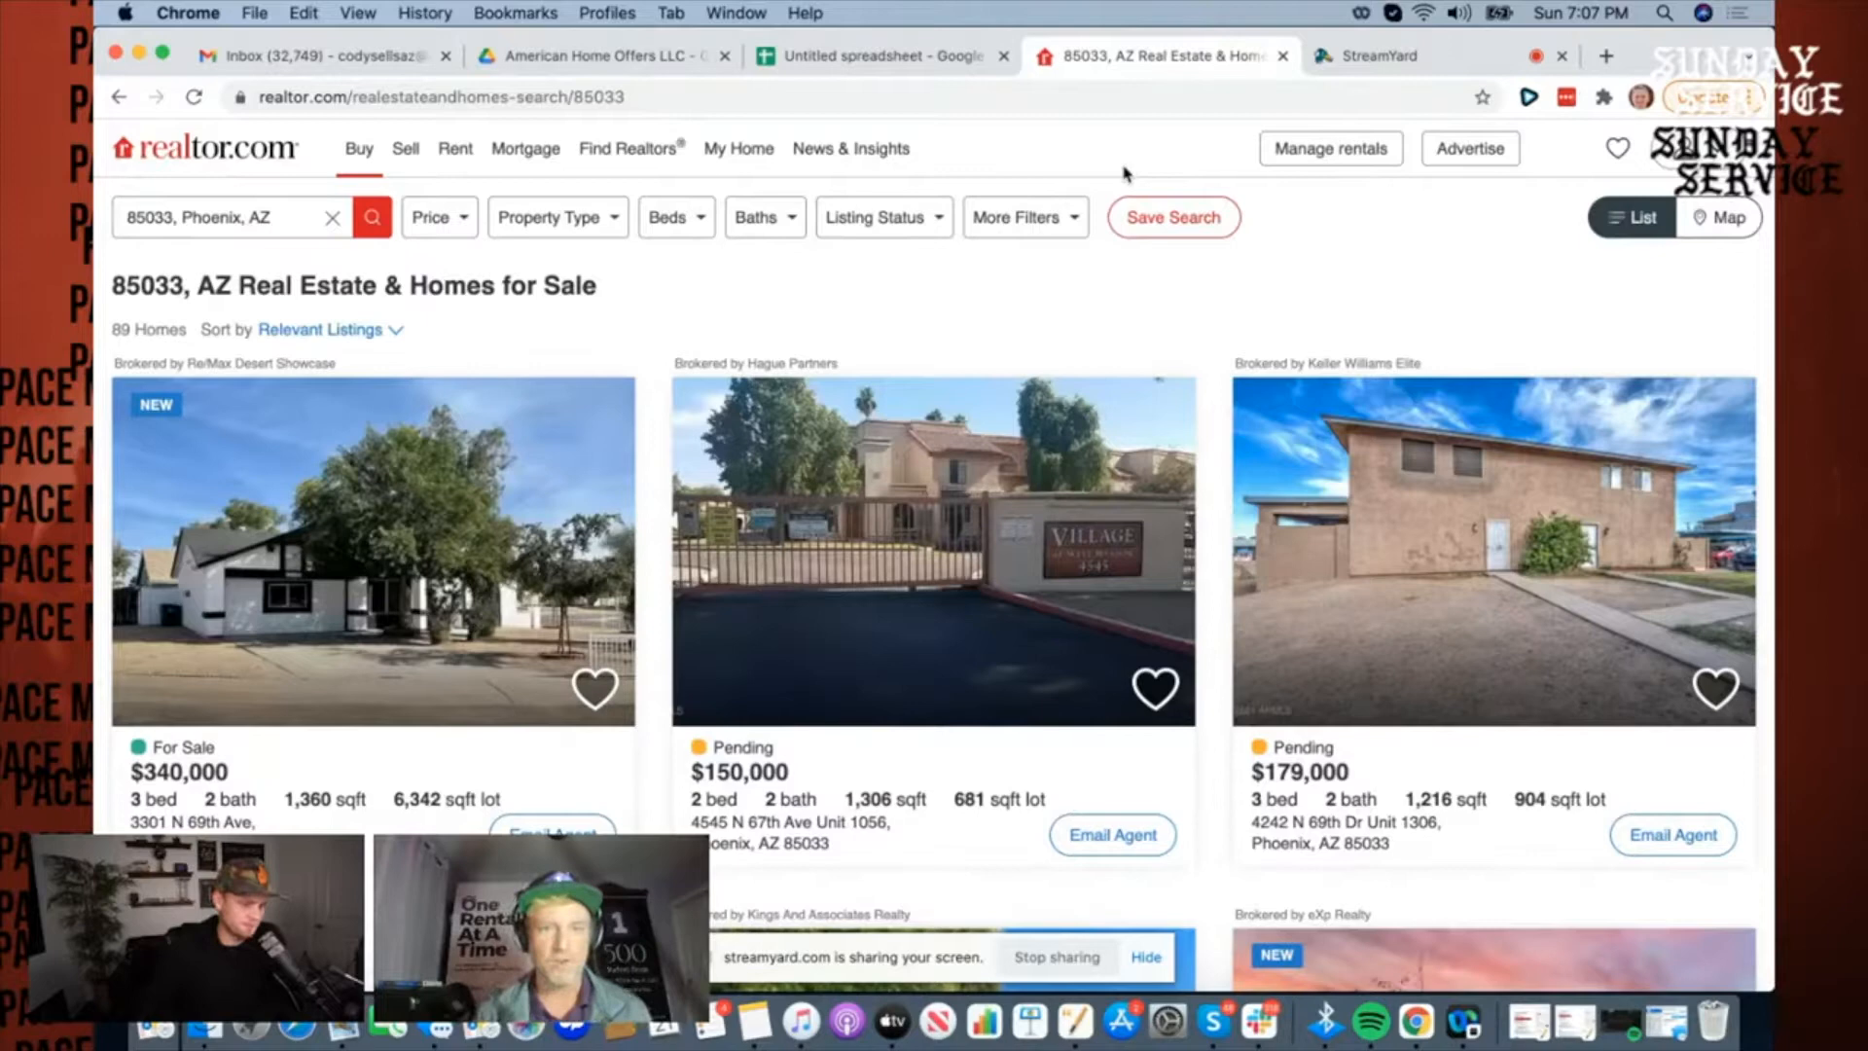
Step: Filter results to Single Family, 3+ beds, 2+ baths and 1,500–2,250 sqft home size
click(549, 216)
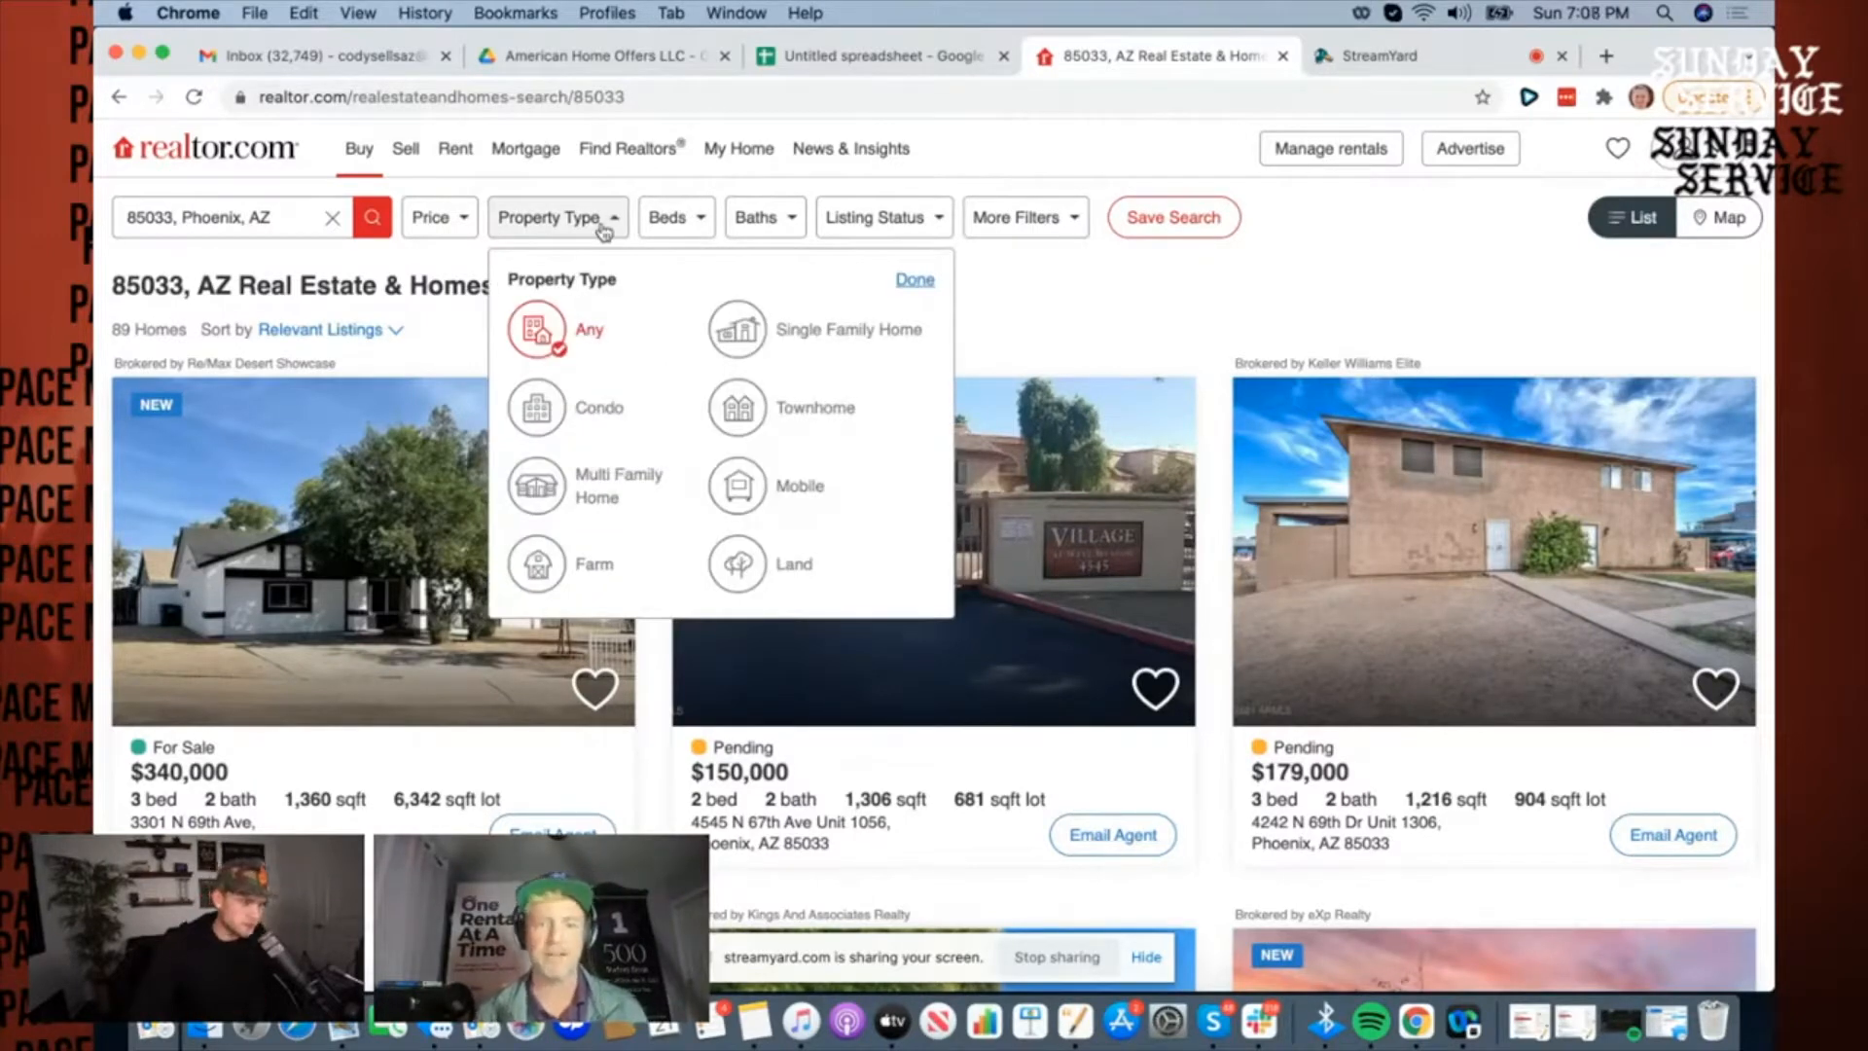
click(851, 331)
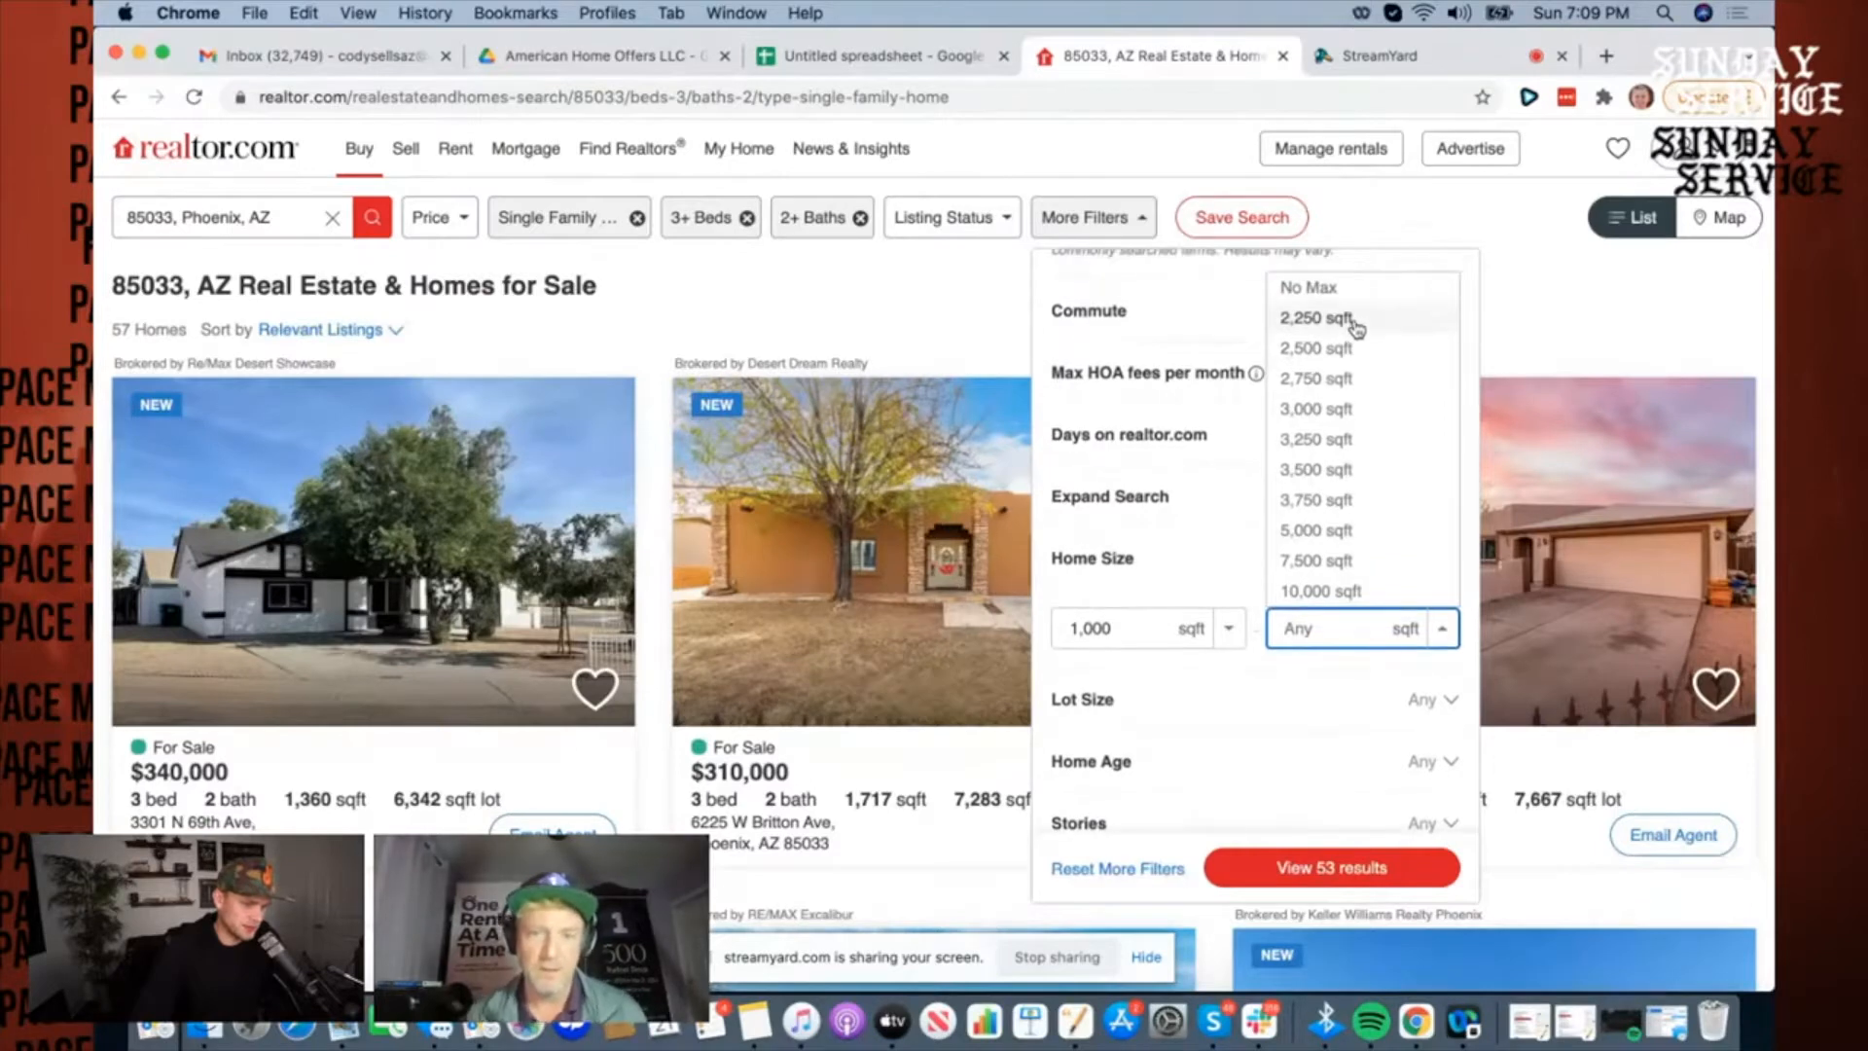
click(1316, 317)
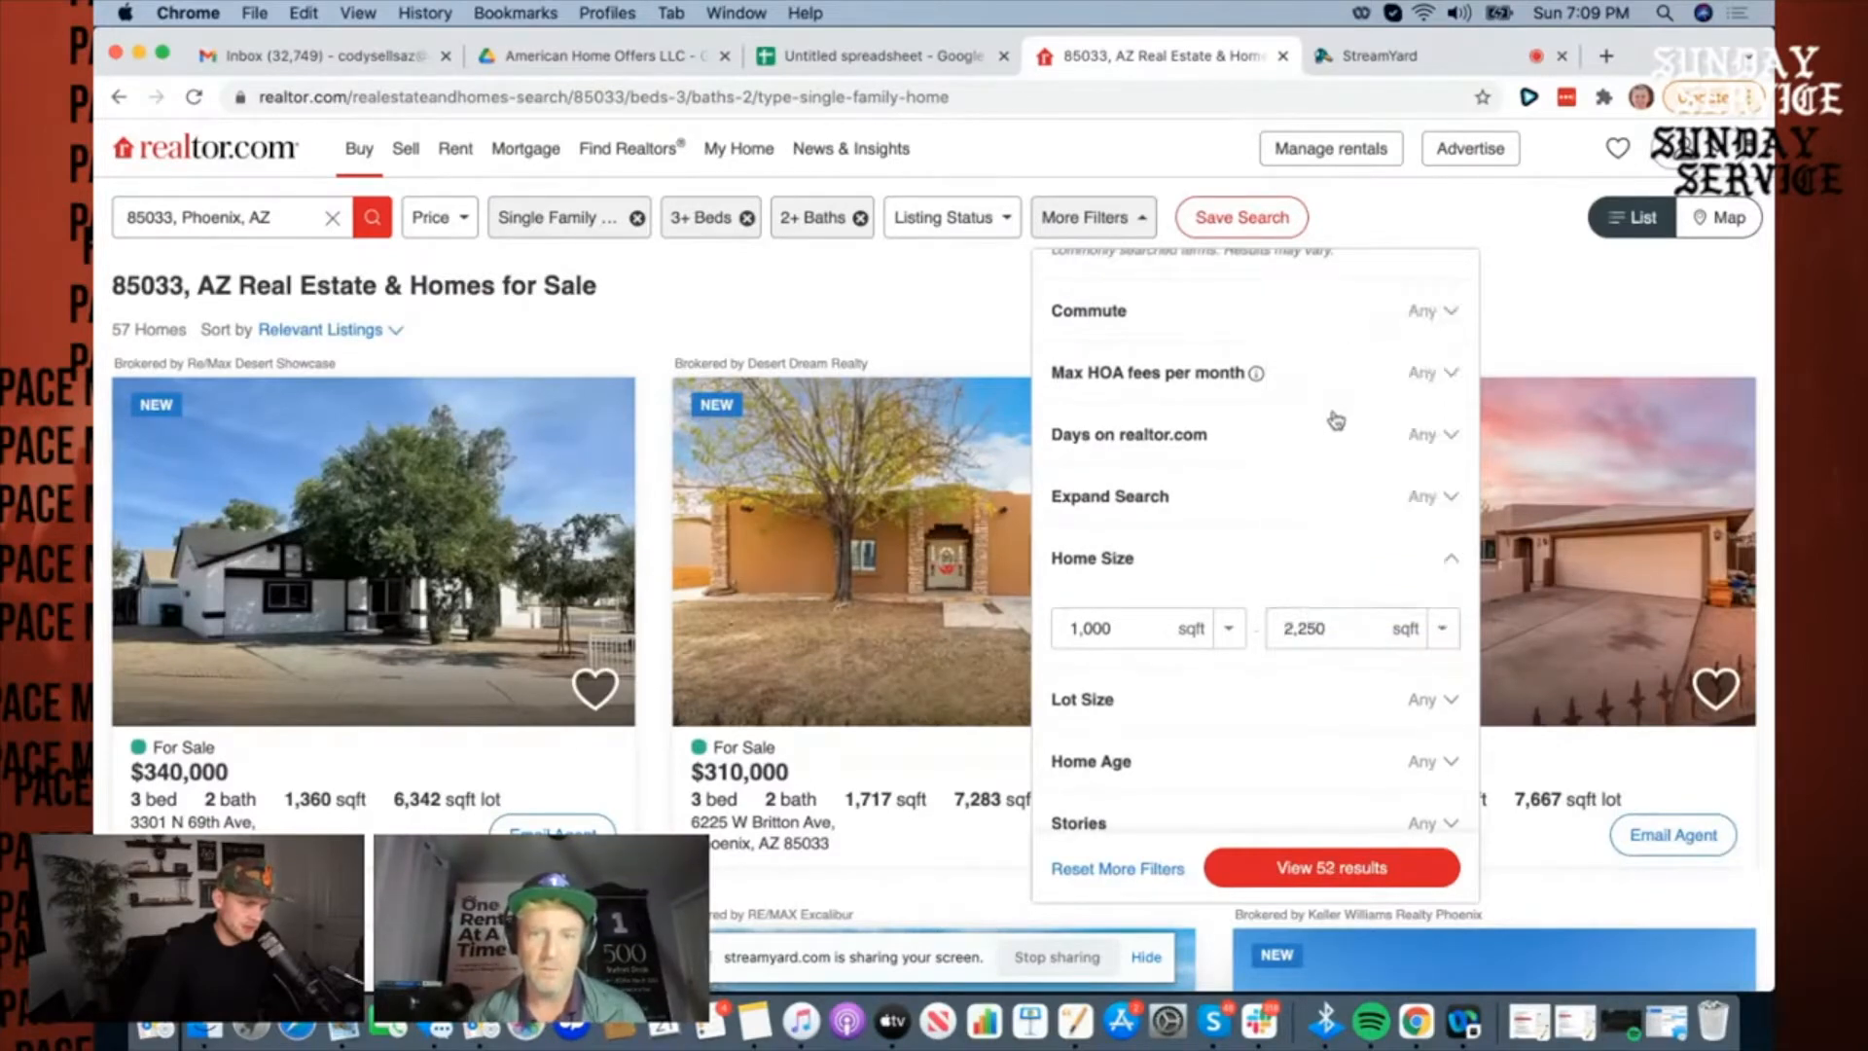
click(1331, 866)
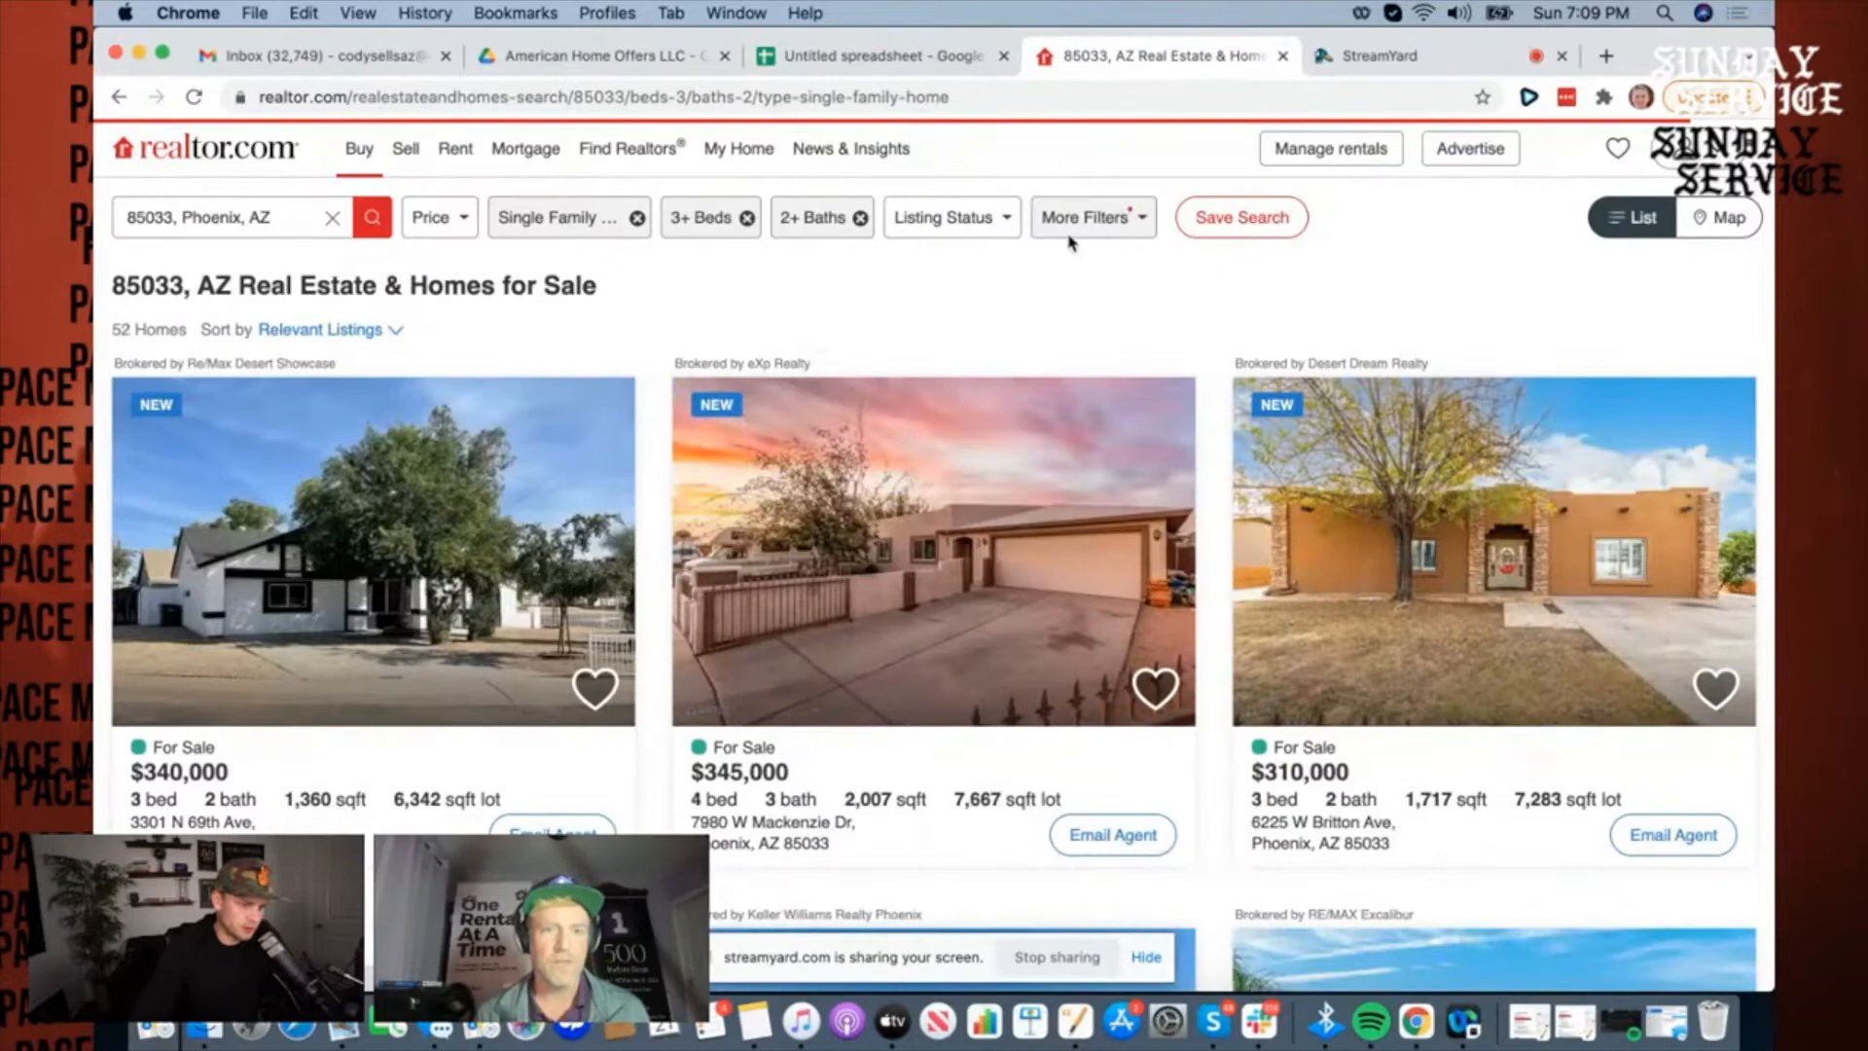
click(1084, 216)
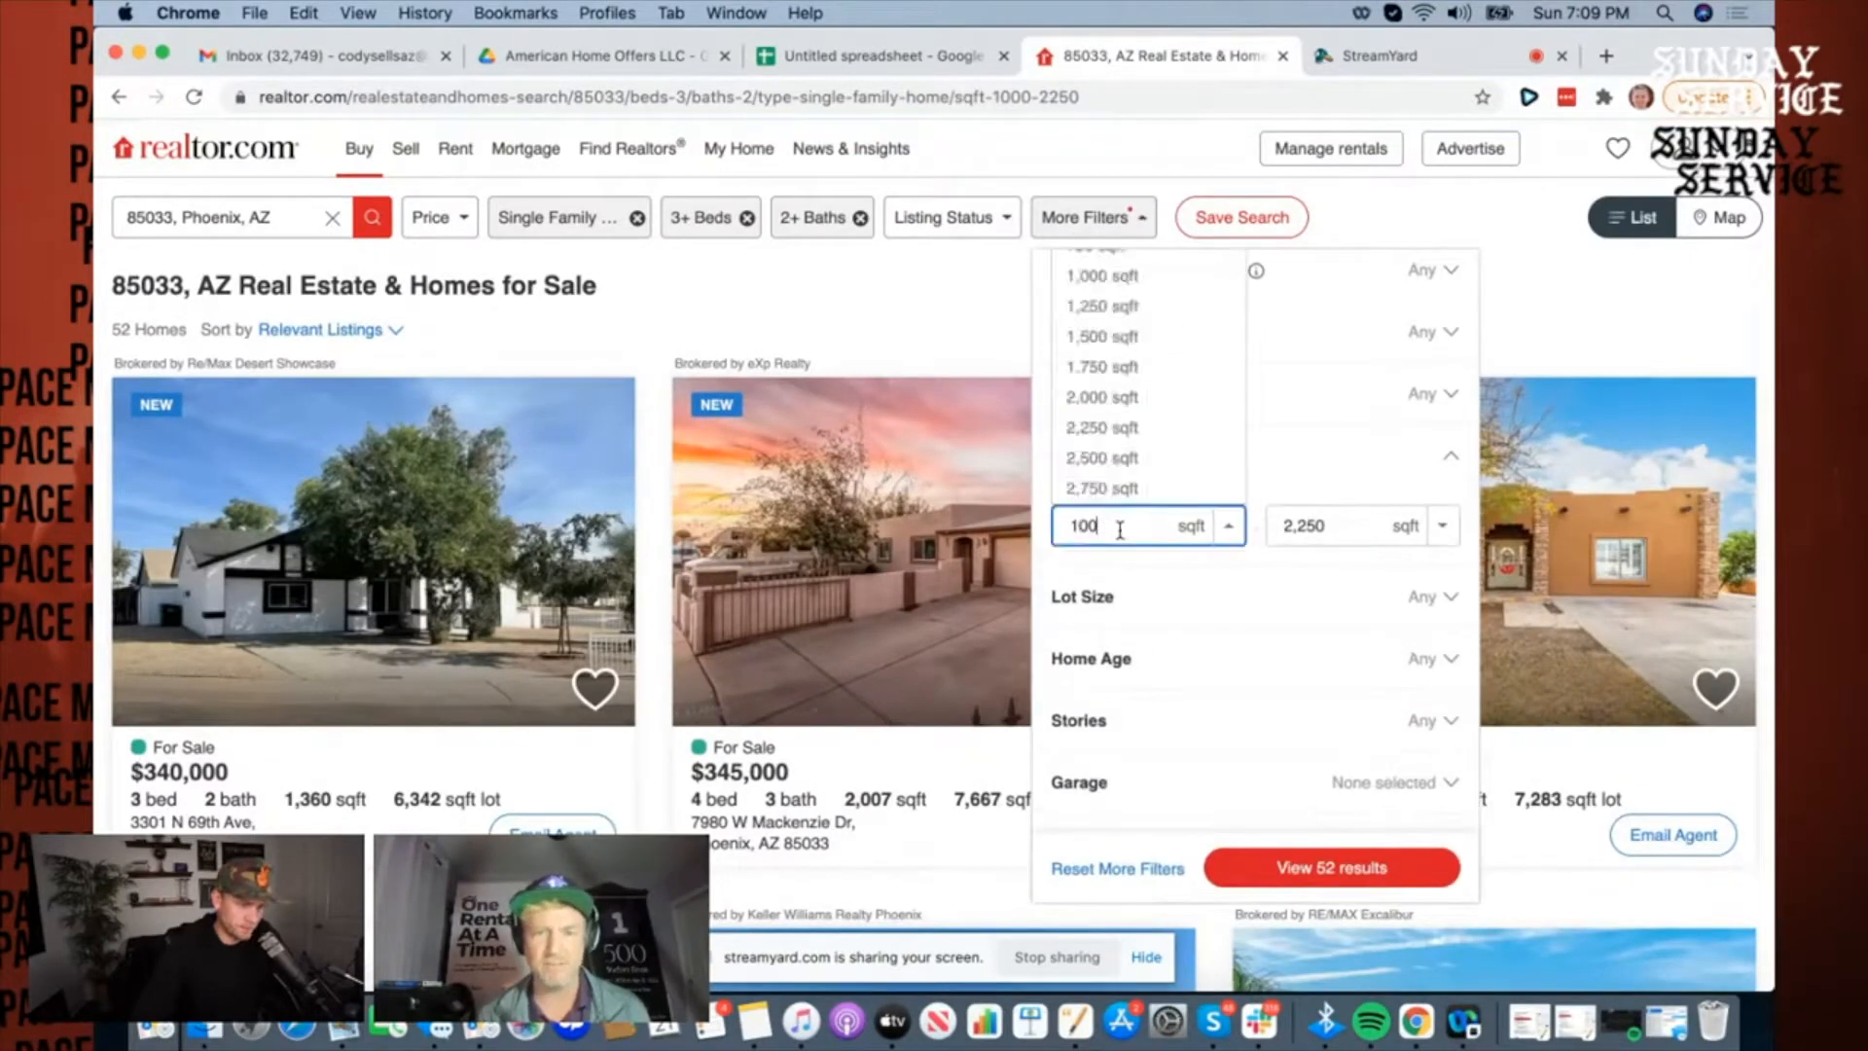
key(Backspace)
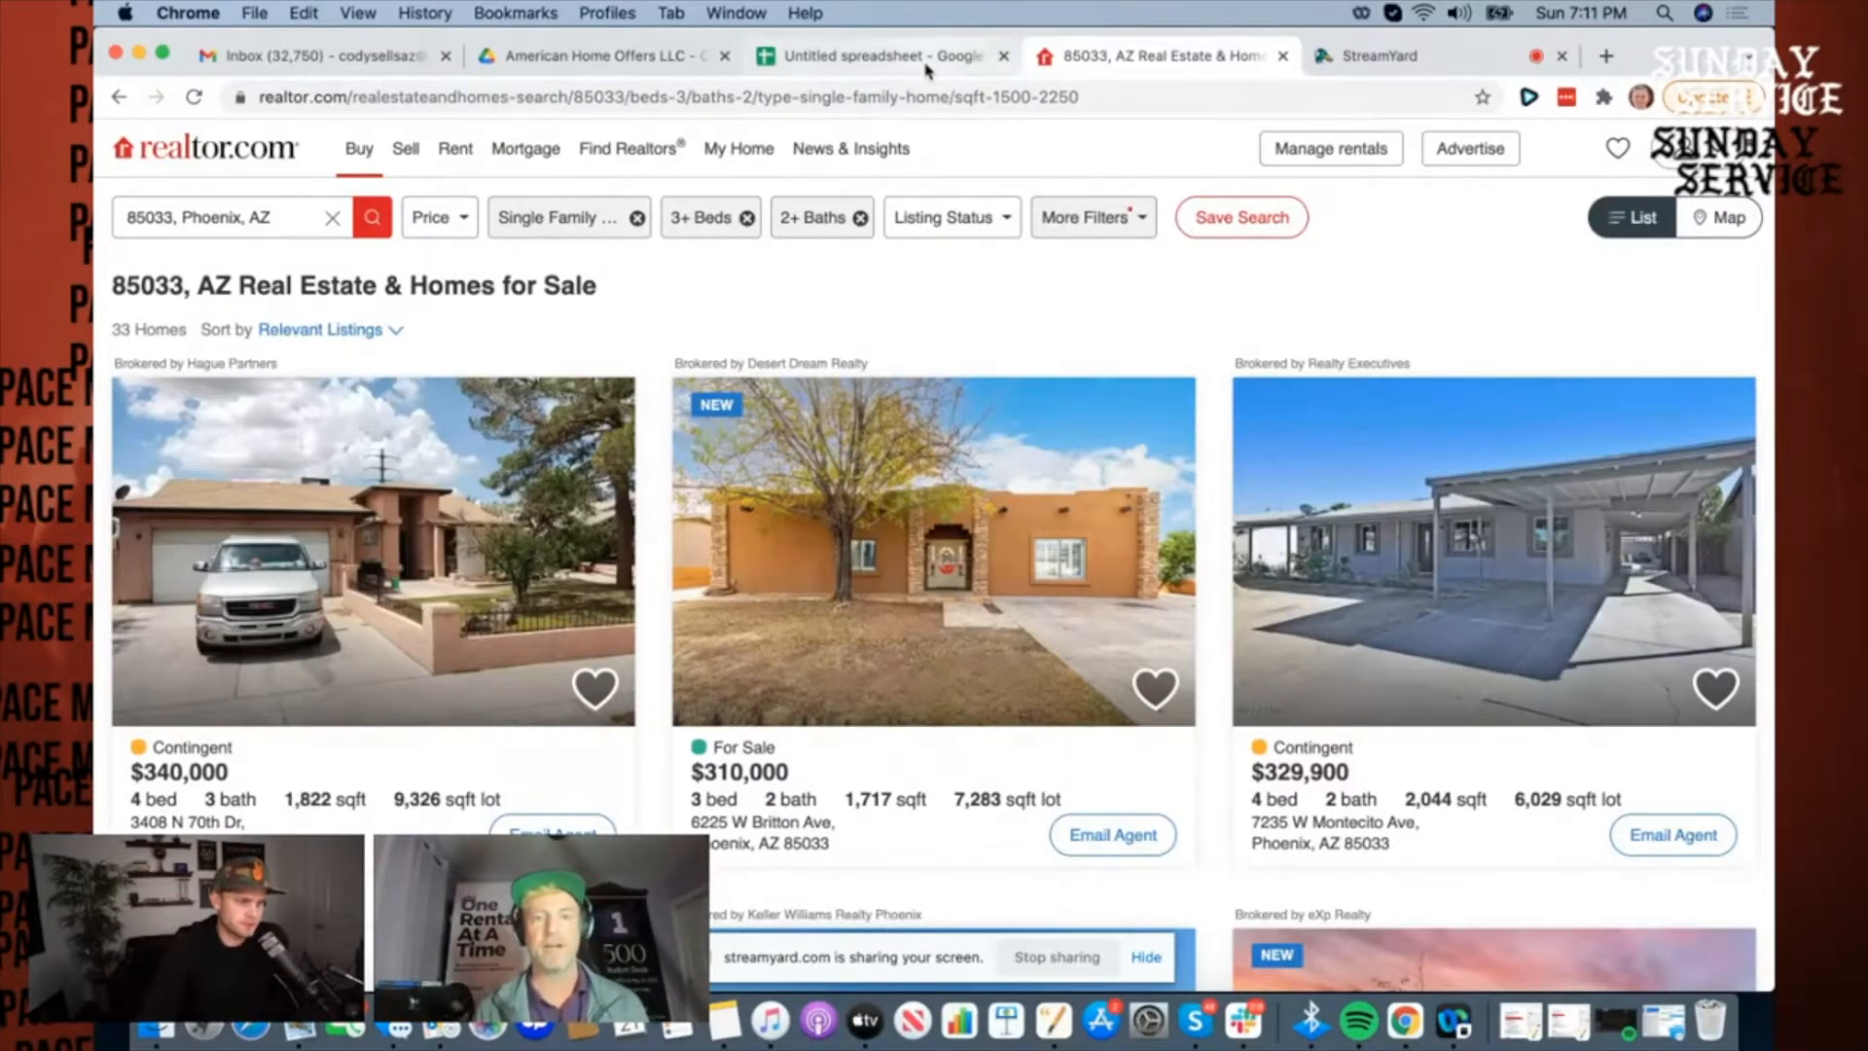
Step: Rename the spreadsheet 'Buy Box' and add headers Address, Zip code, Bed count, Bath count, Sqft
click(876, 55)
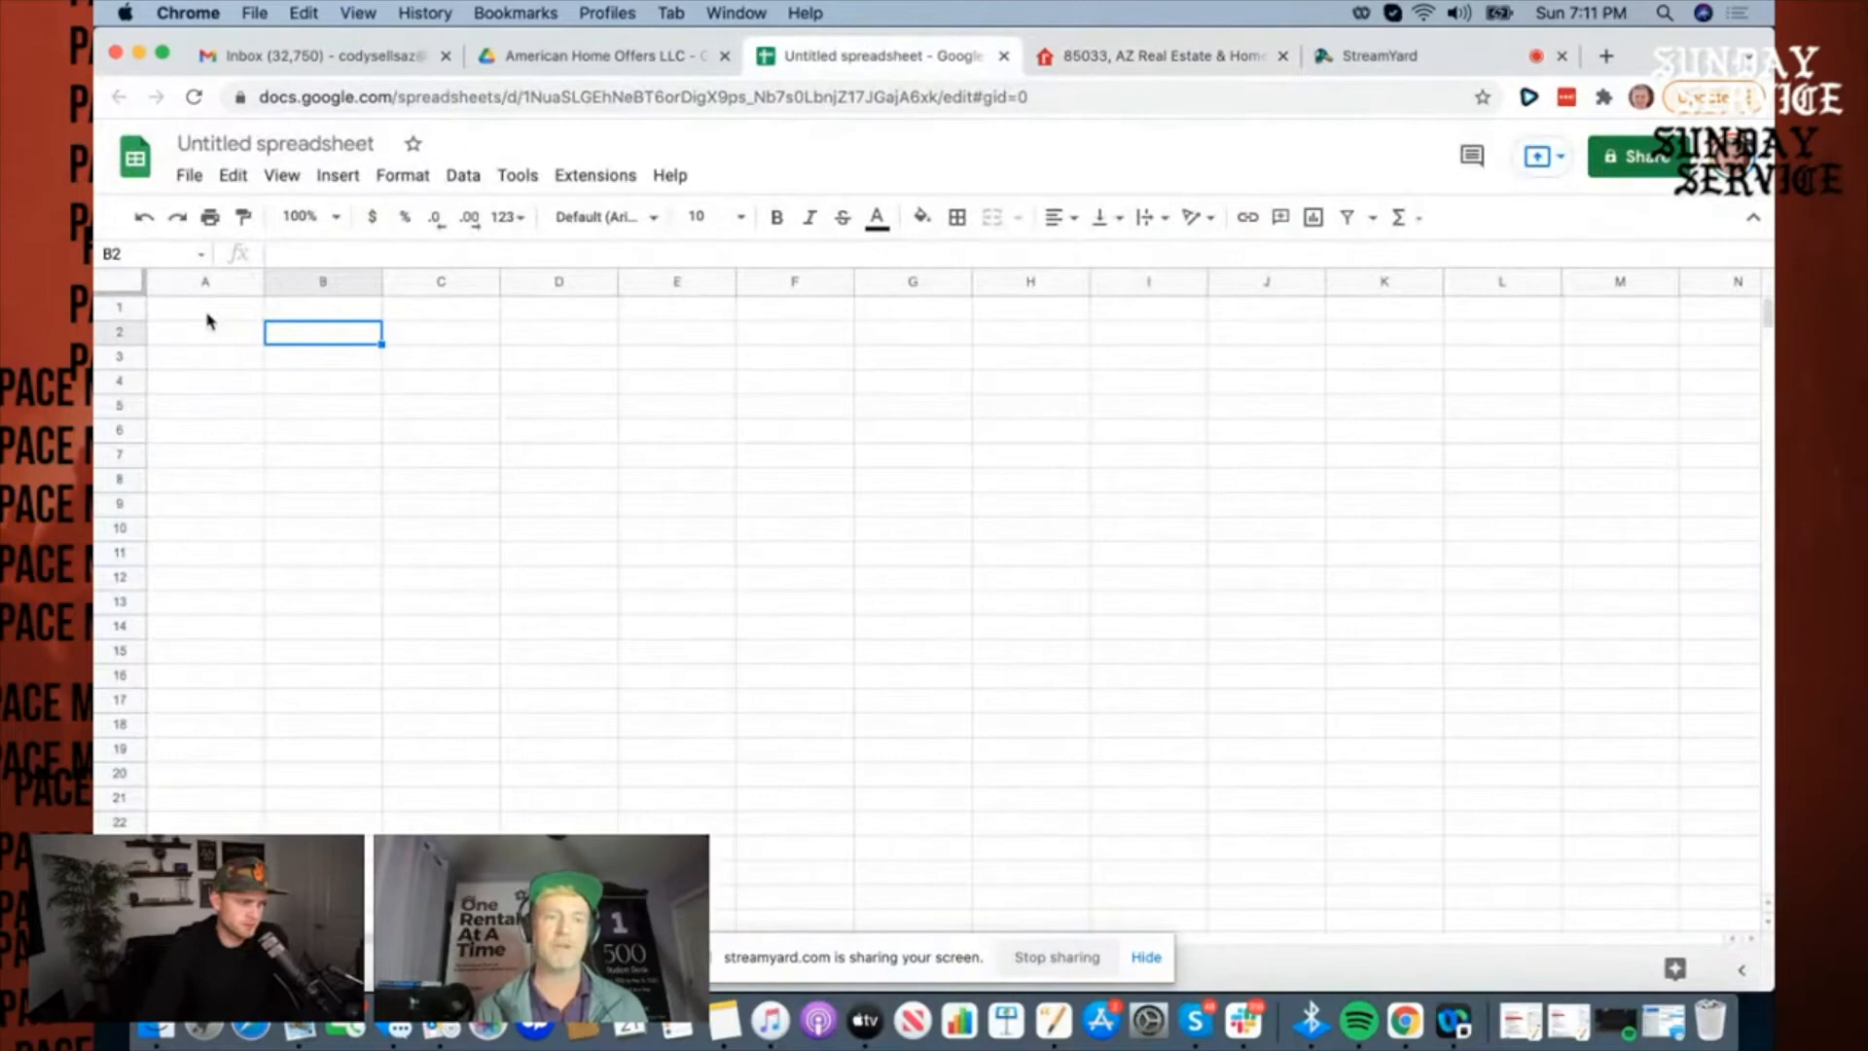
click(204, 308)
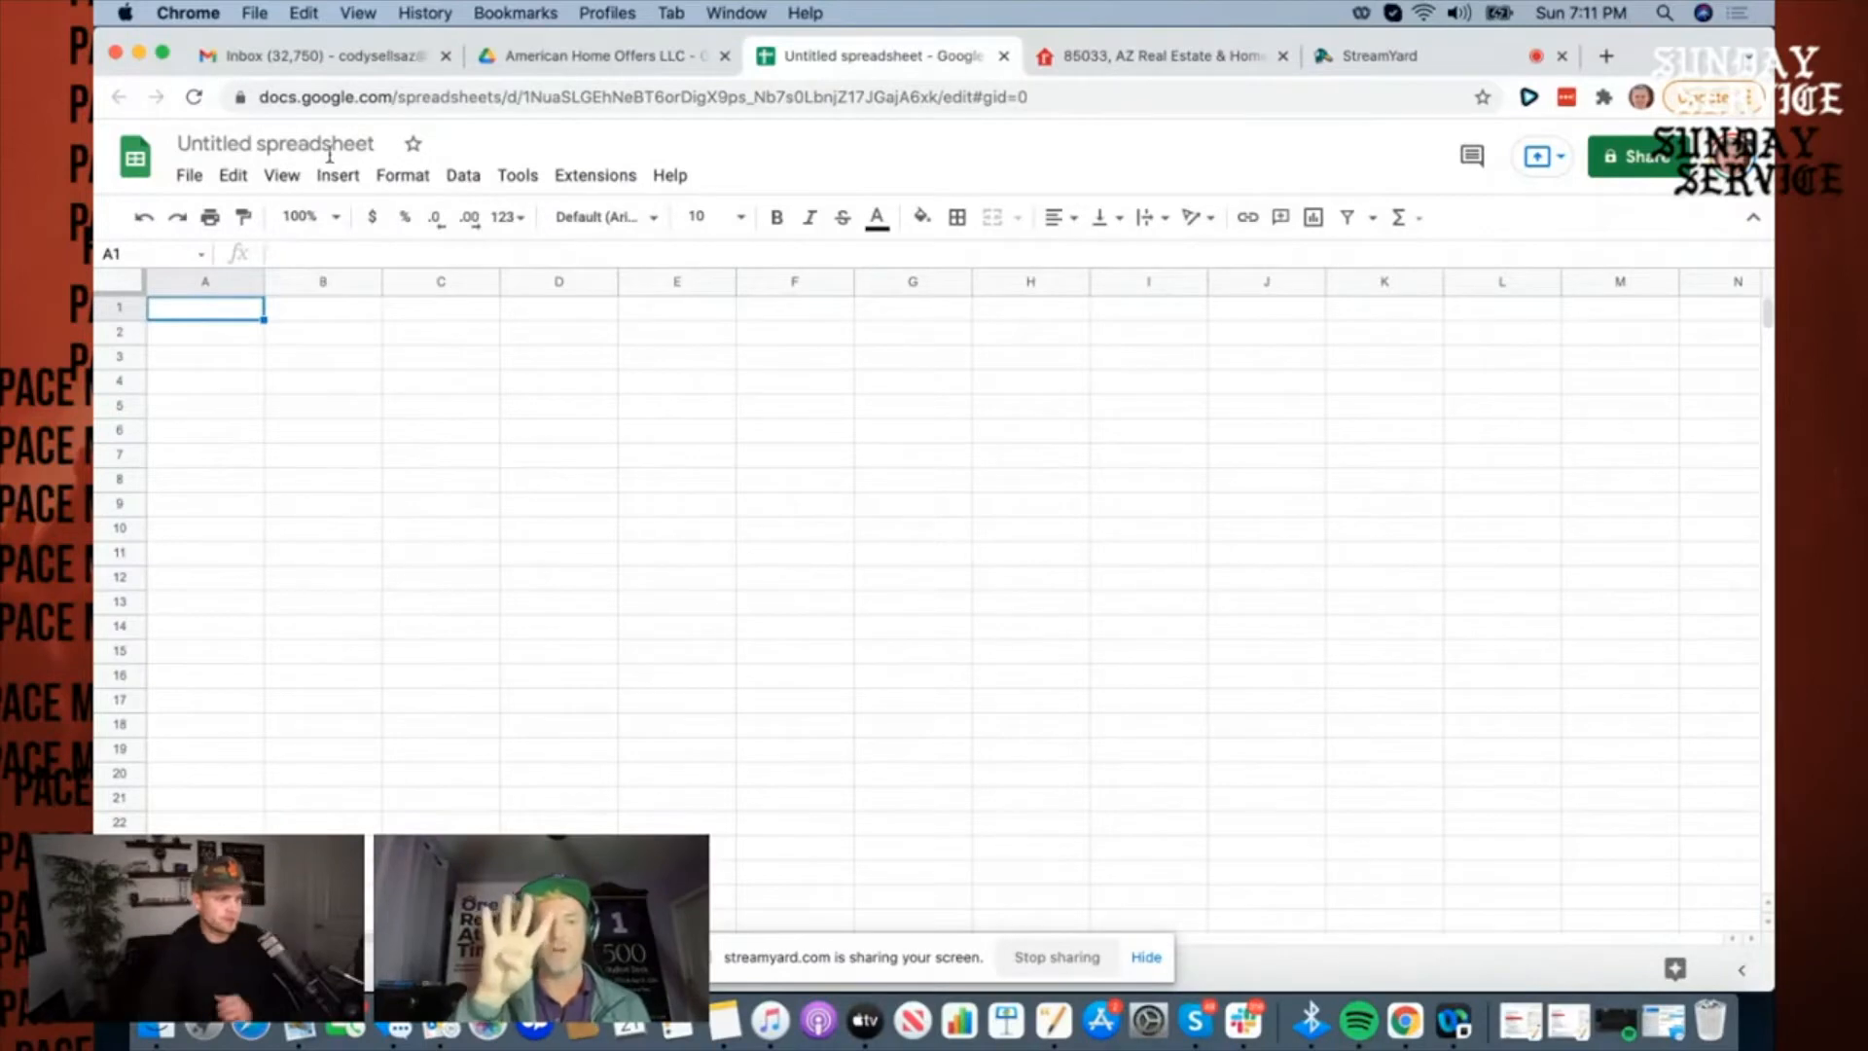
text(Buy Box)
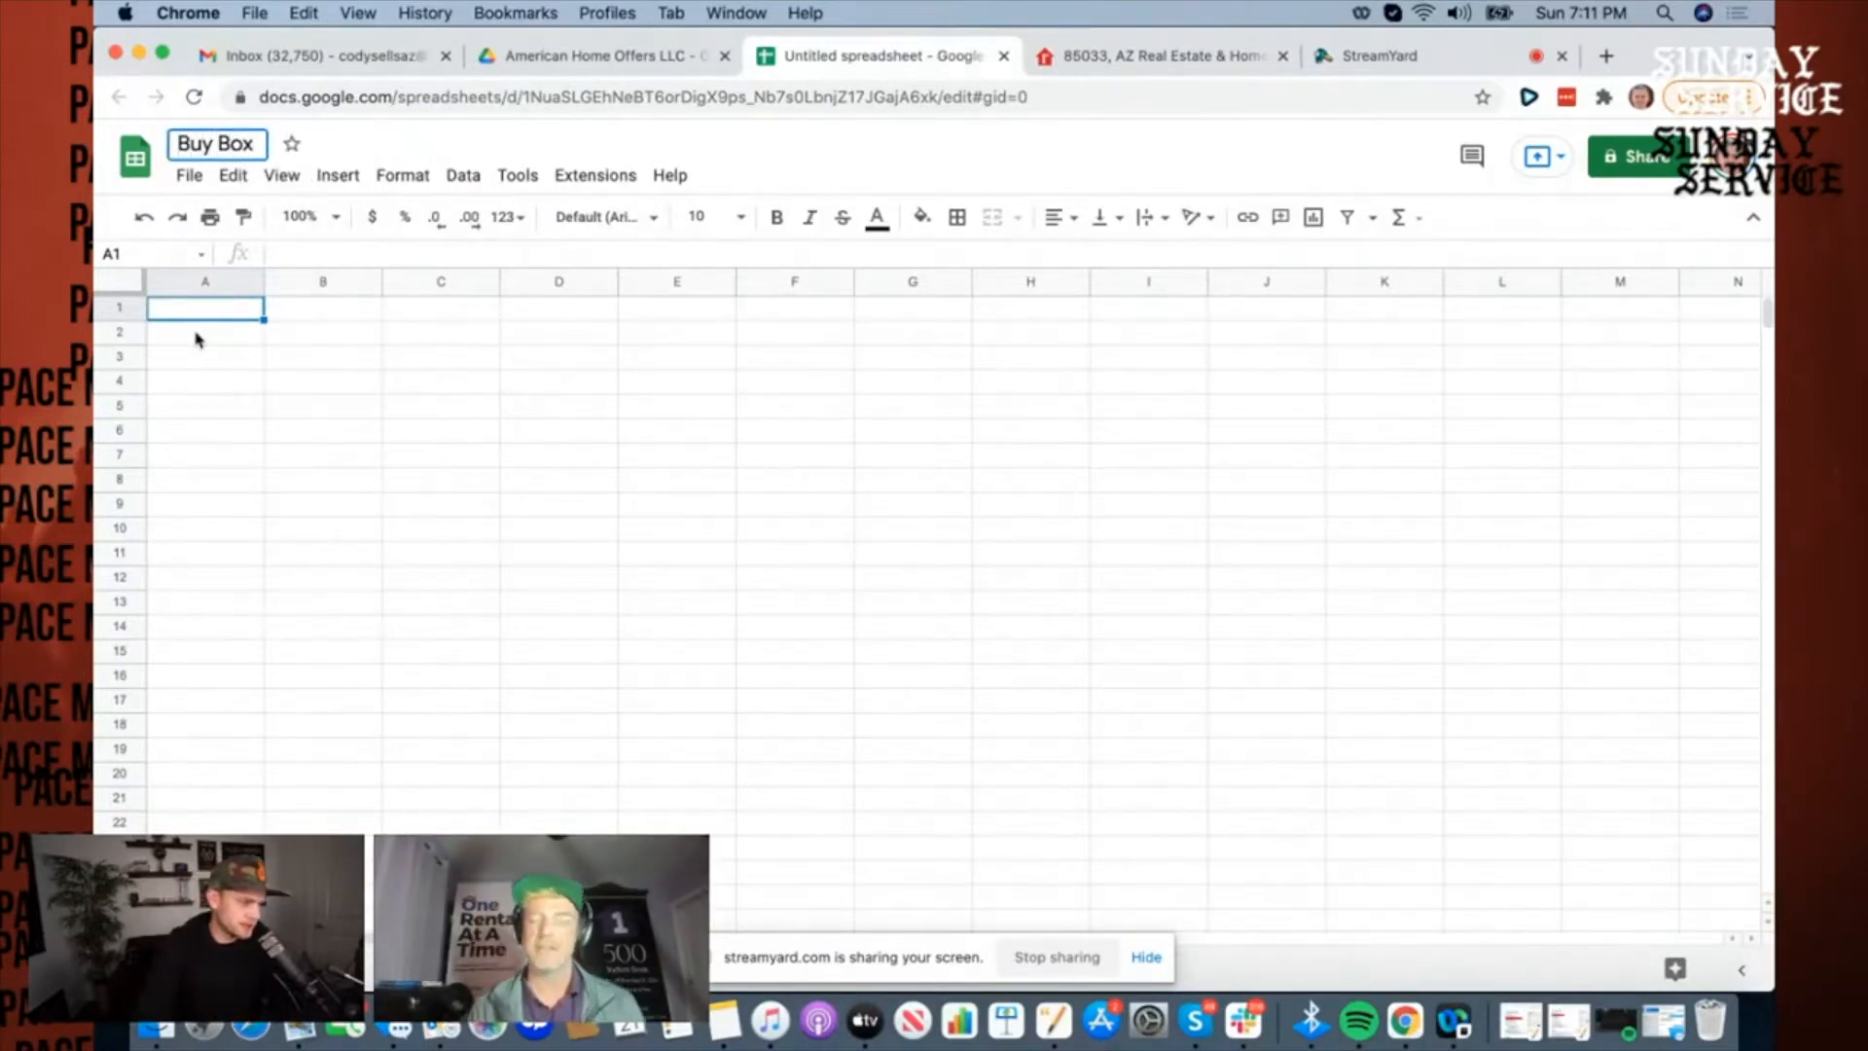
click(205, 331)
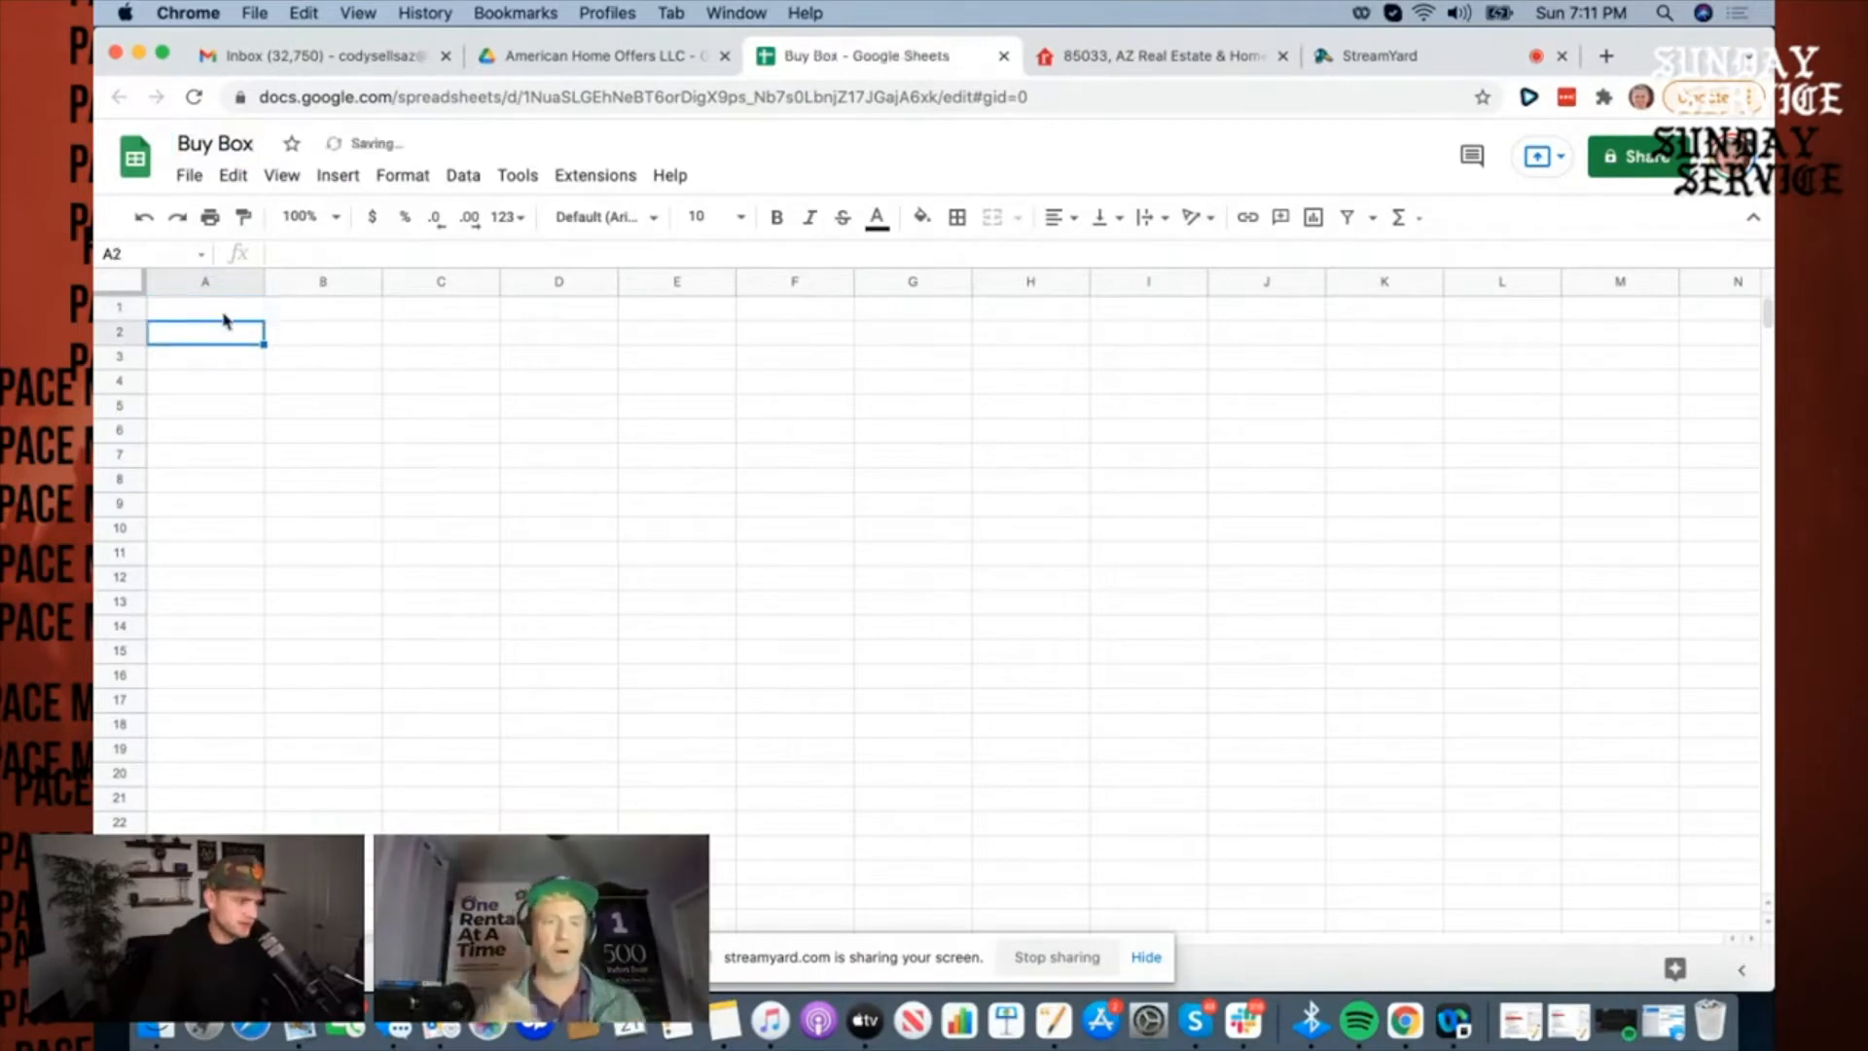
click(204, 308)
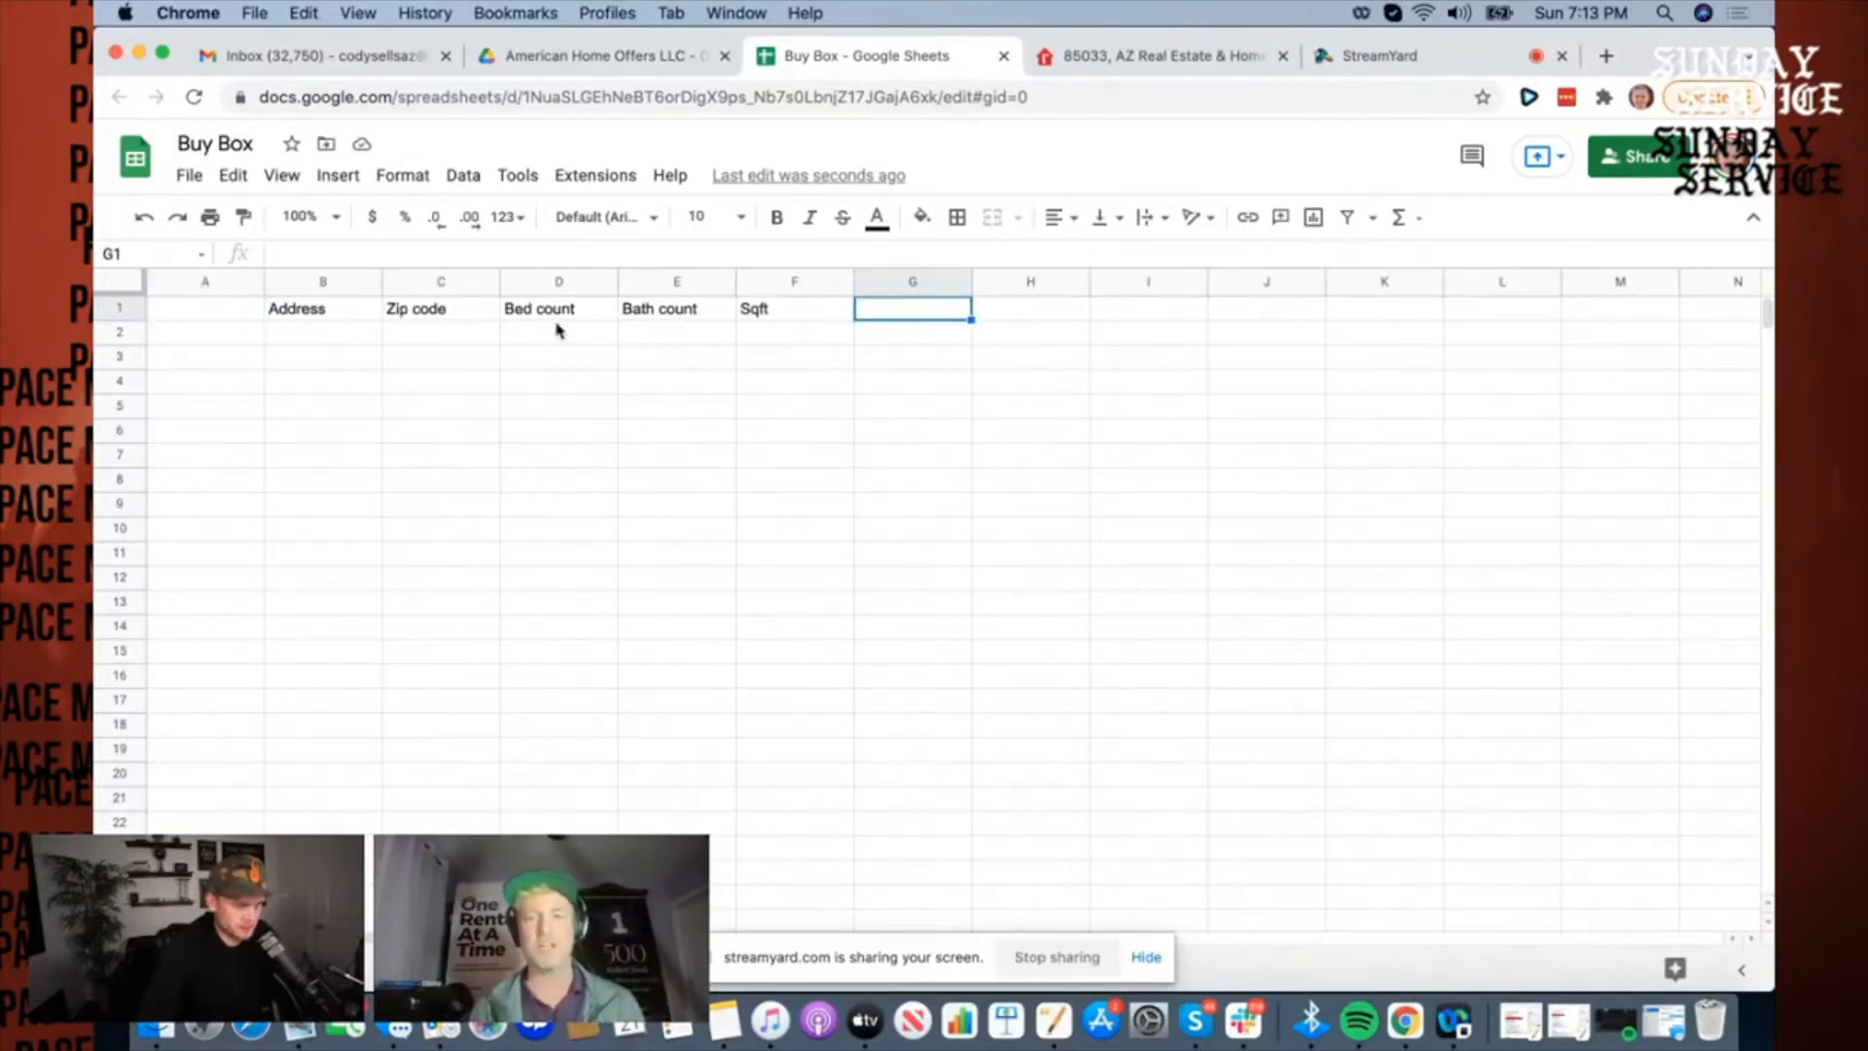
mouse_move(916, 321)
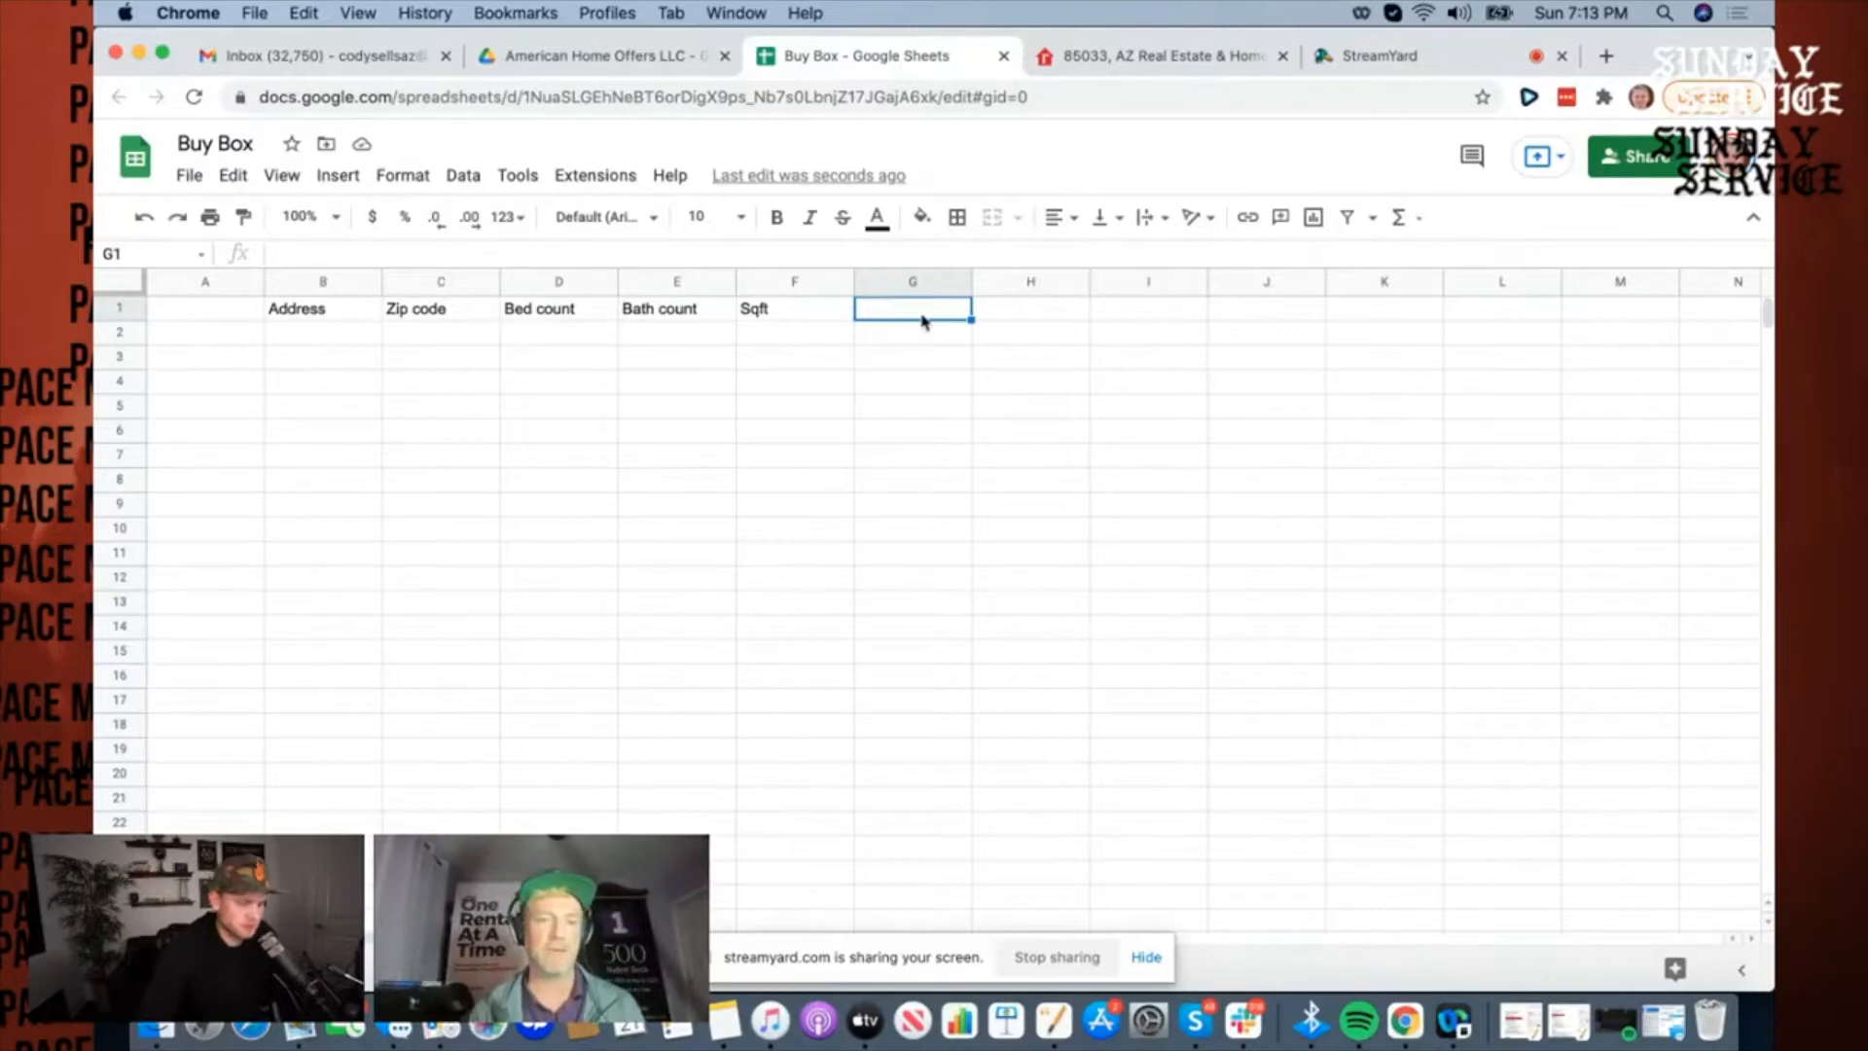
Step: Add headers $$ to secure deal, Purchase Price, Down Payment, Closing Costs, Make Ready, Total Cost, Rent Rate
text($$)
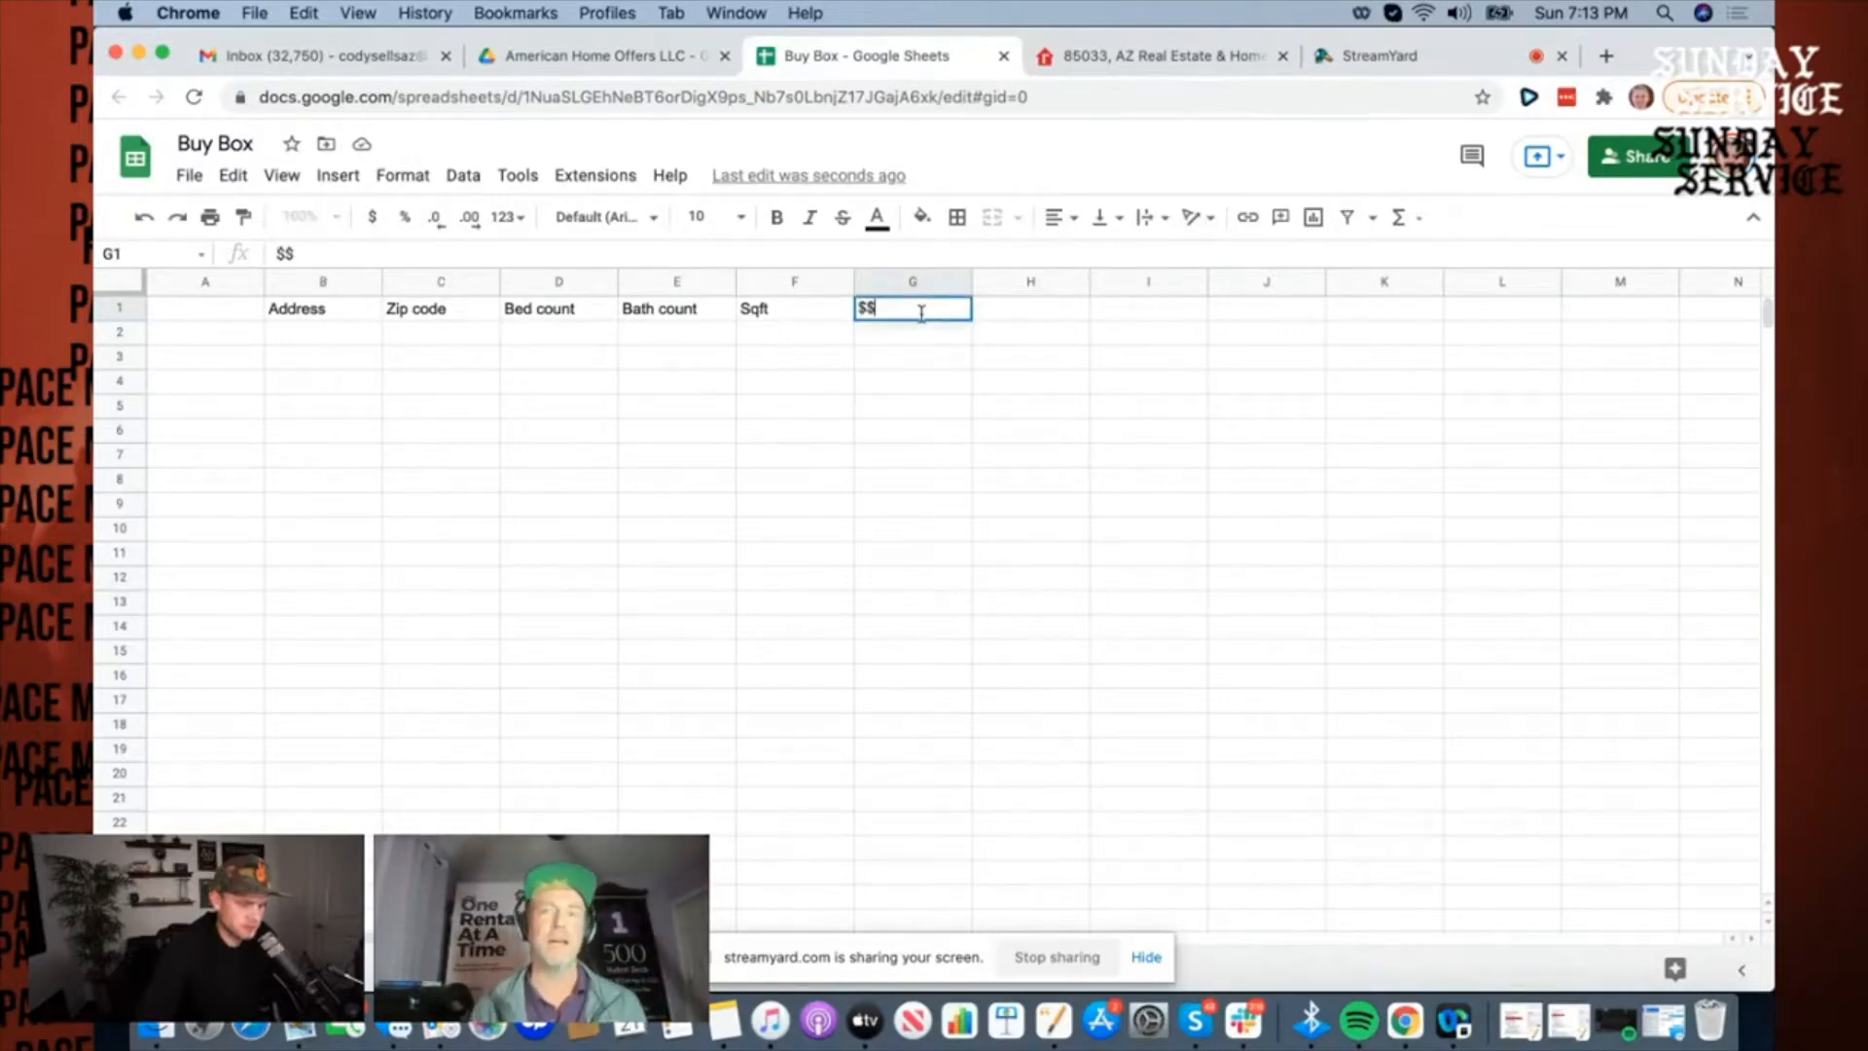
text(to secure deal)
click(1383, 307)
text(Make Ready)
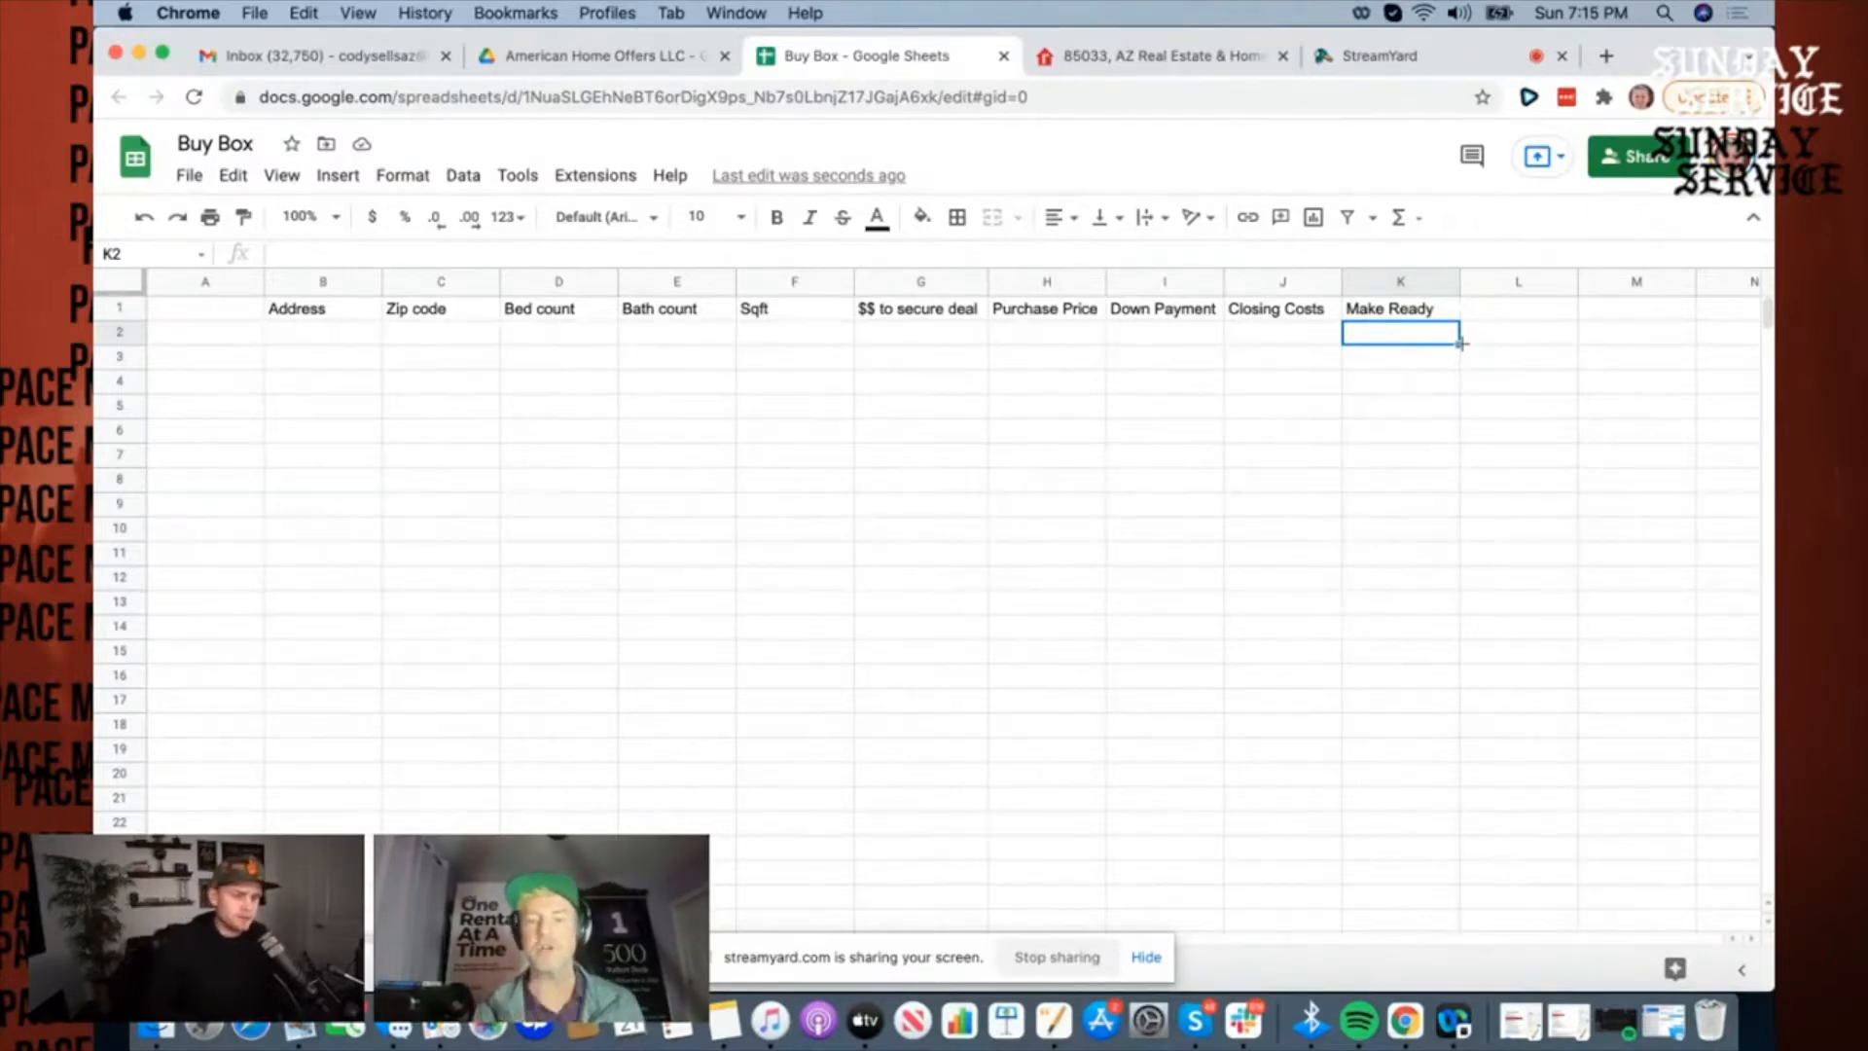
click(1518, 310)
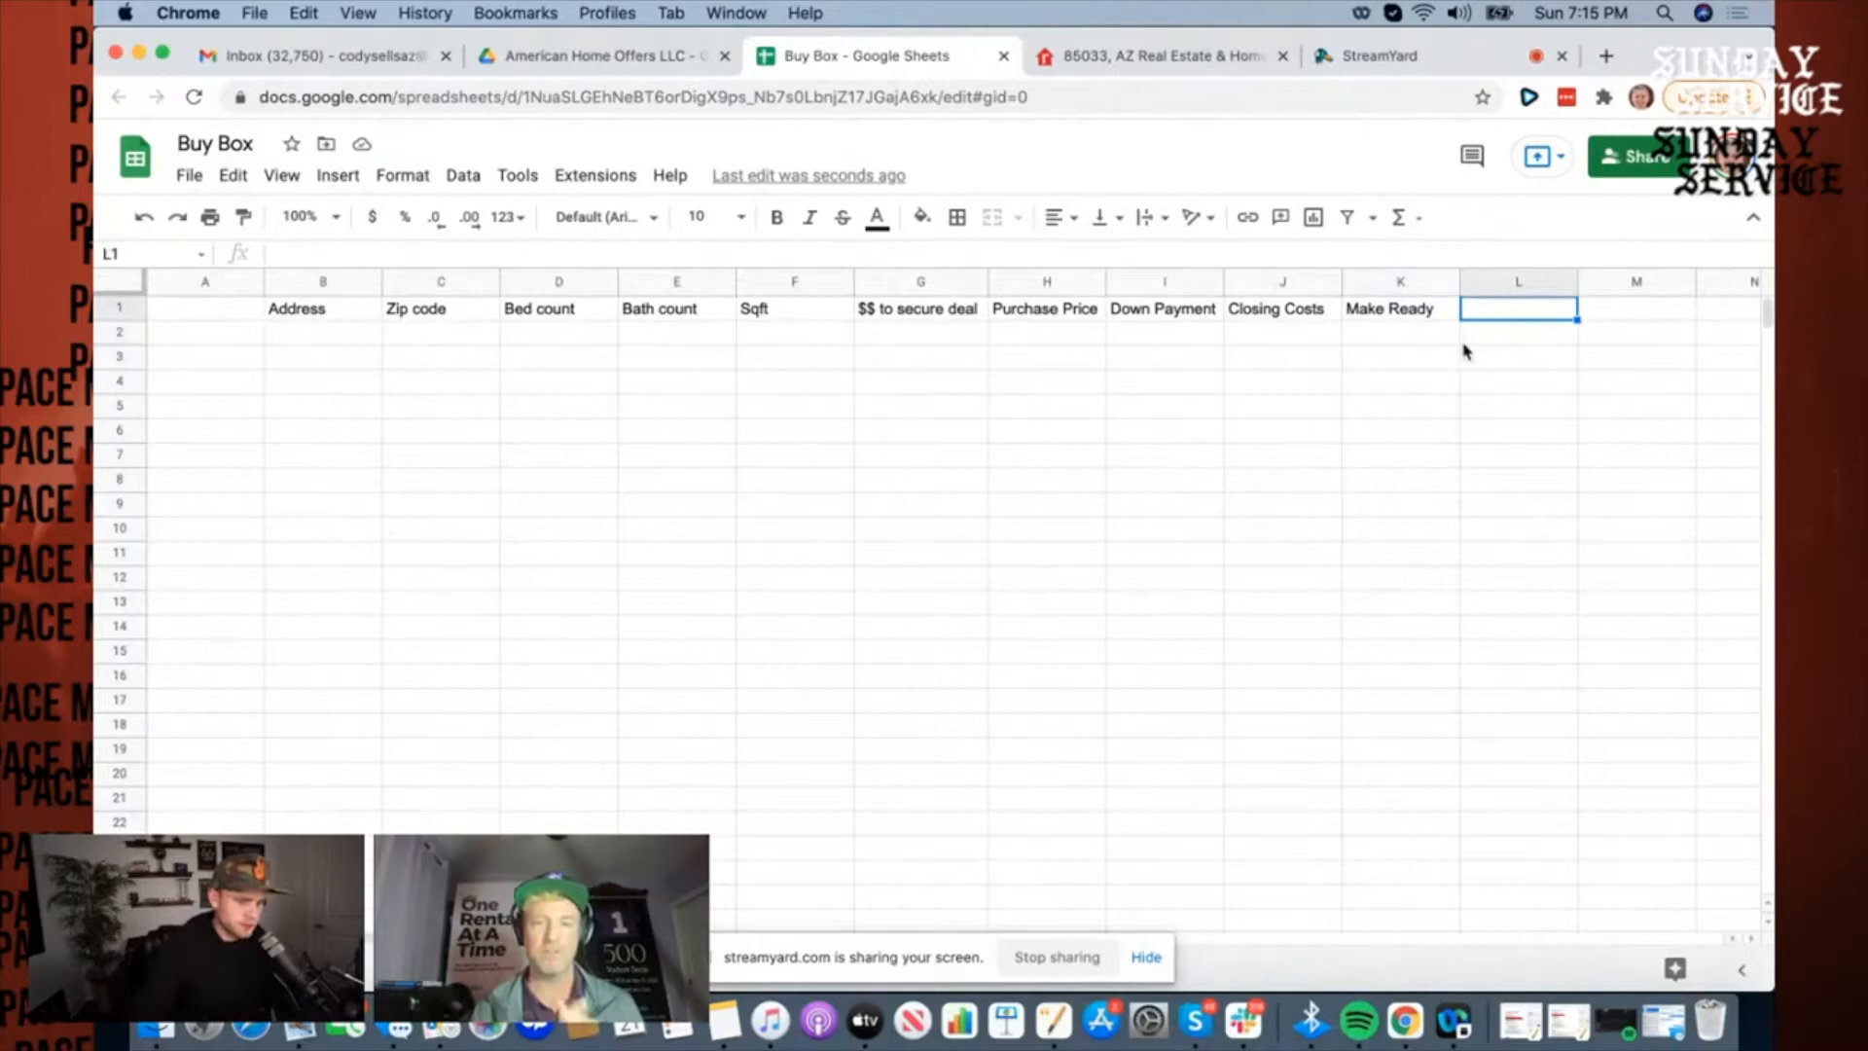
text(Total Cost)
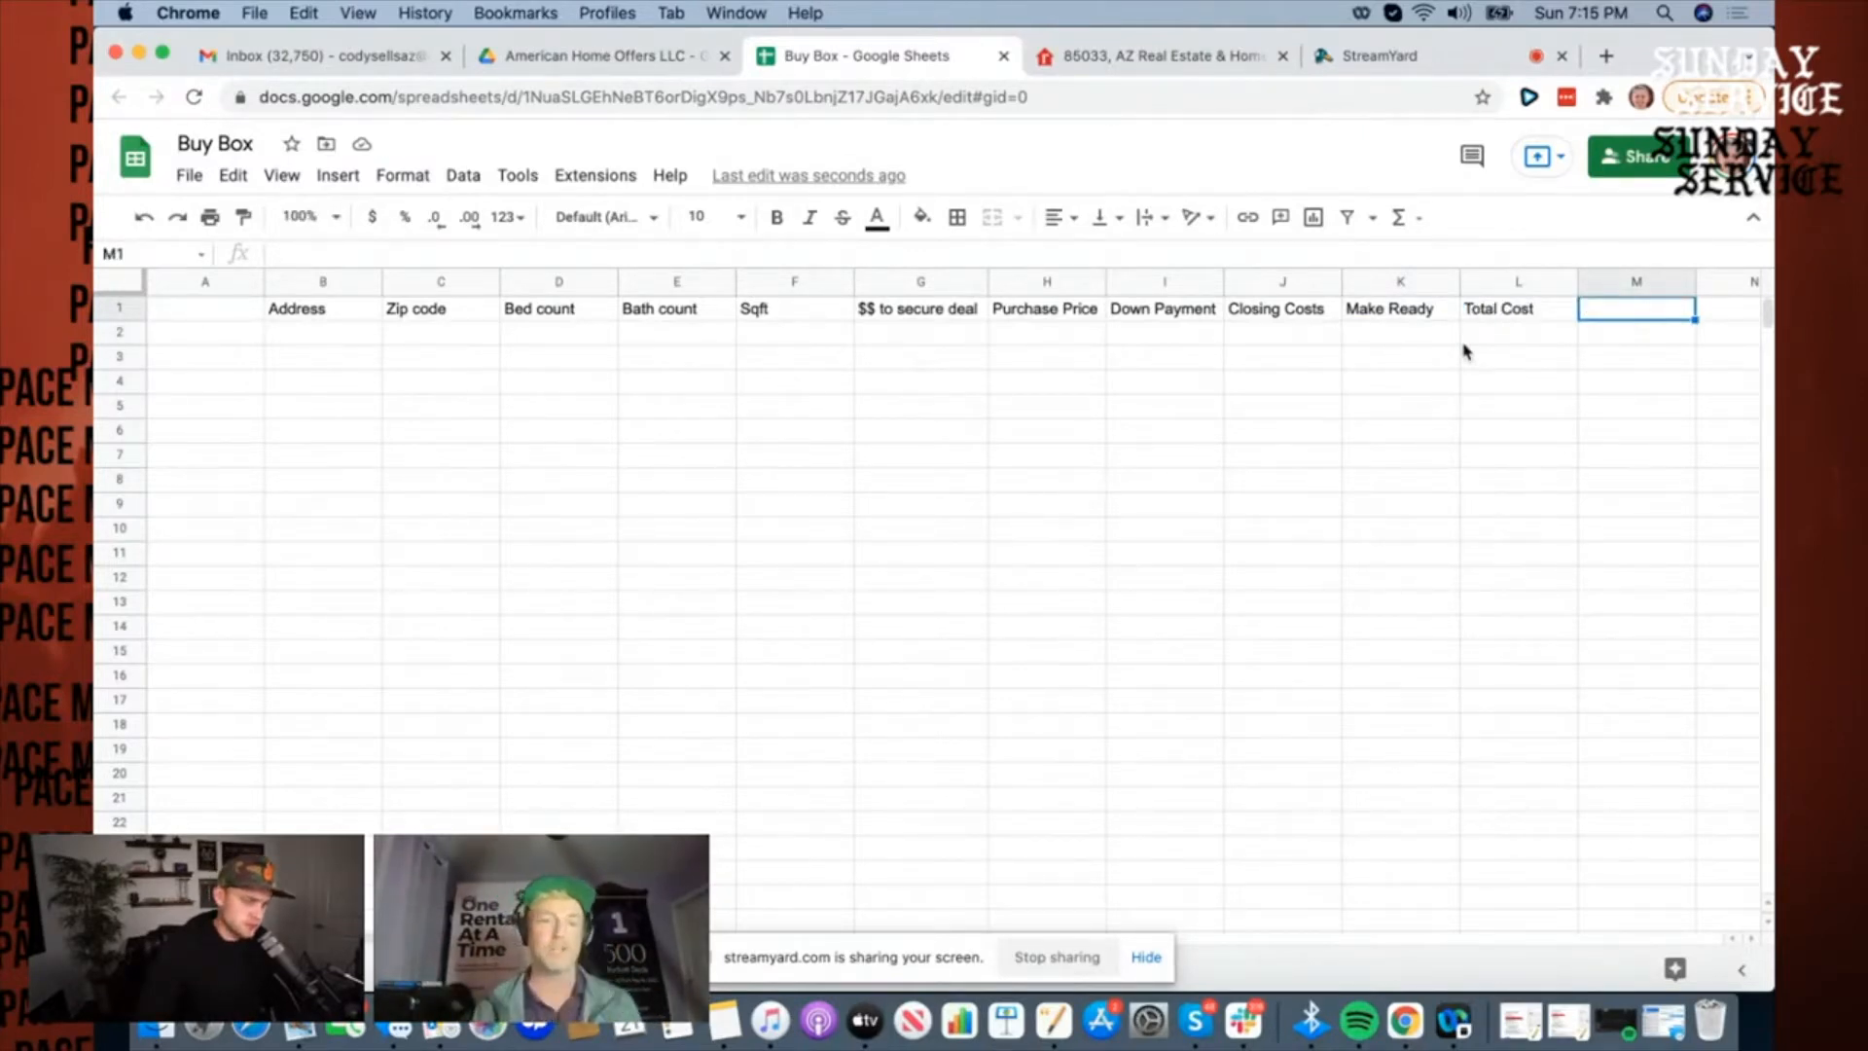
text(What)
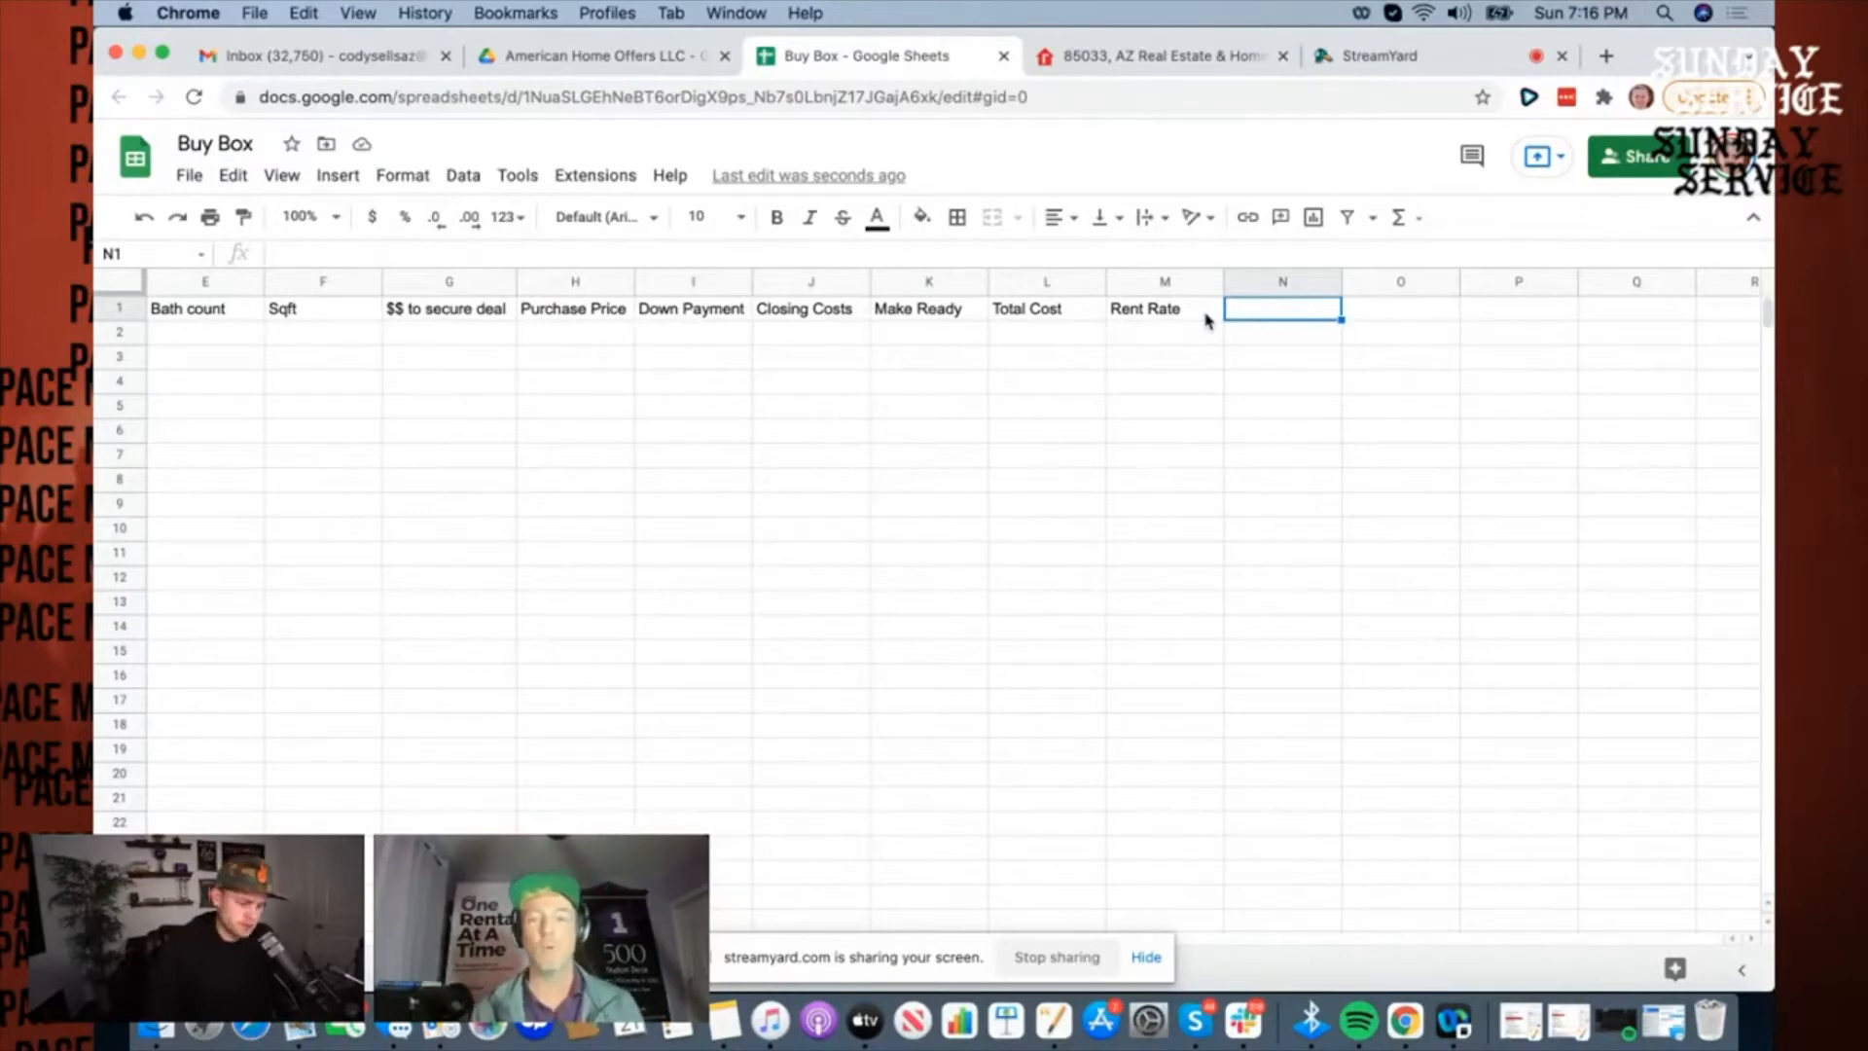
Step: Add headers Mortgage Payment, Taxes/Insurance and Prop Management
text(Mortgage Payment)
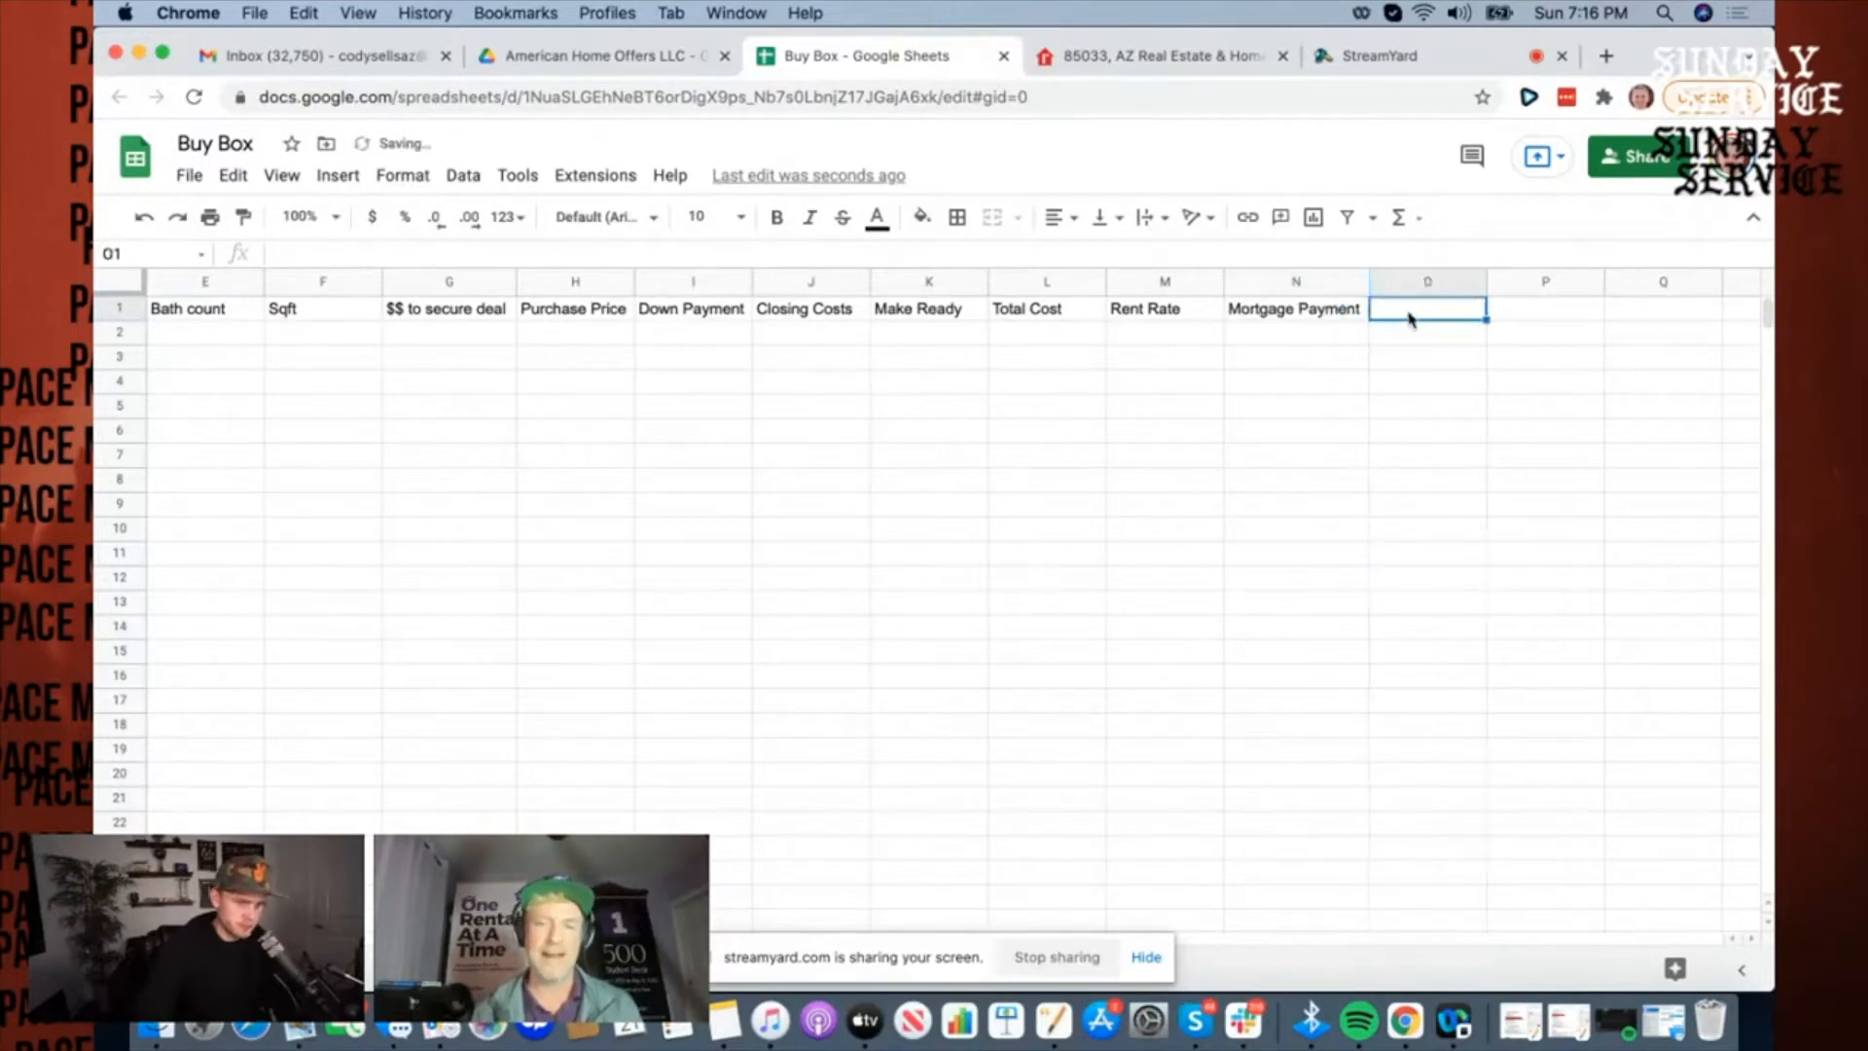
text(Taxes/Insurance)
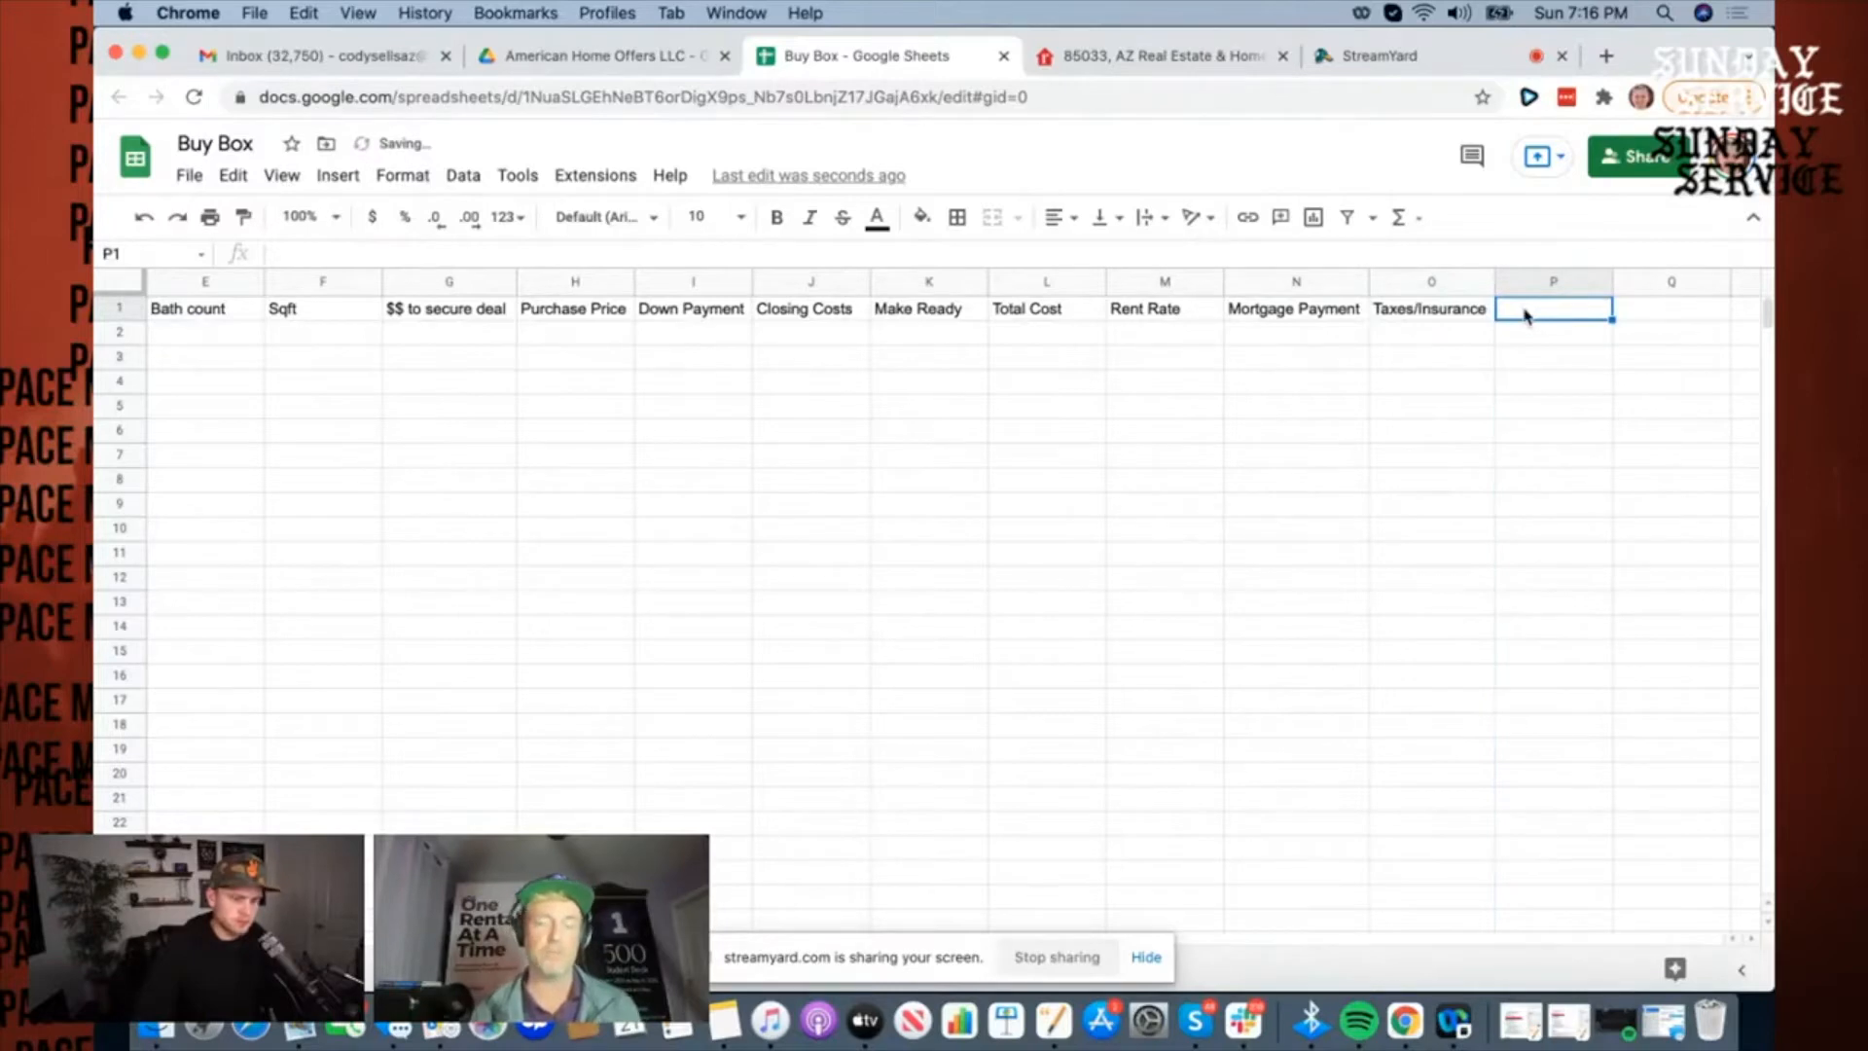
text(Prop Manage)
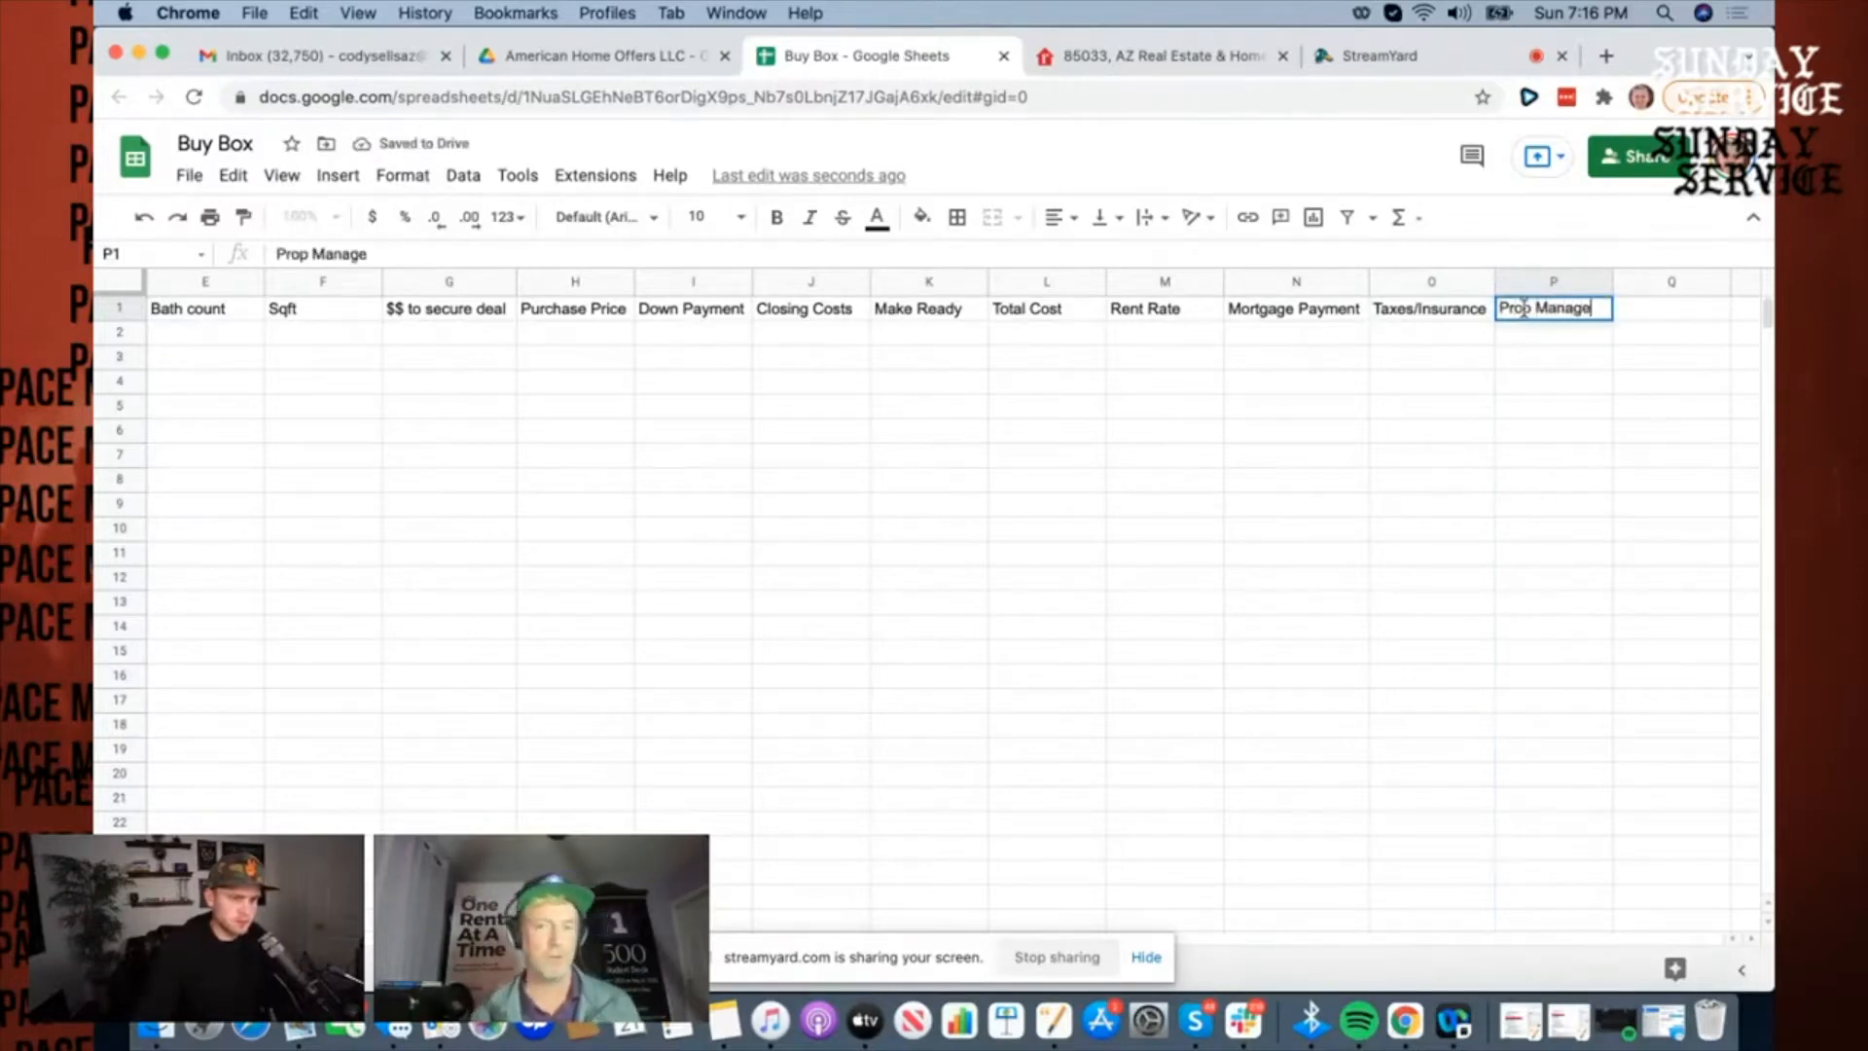
text(mn)
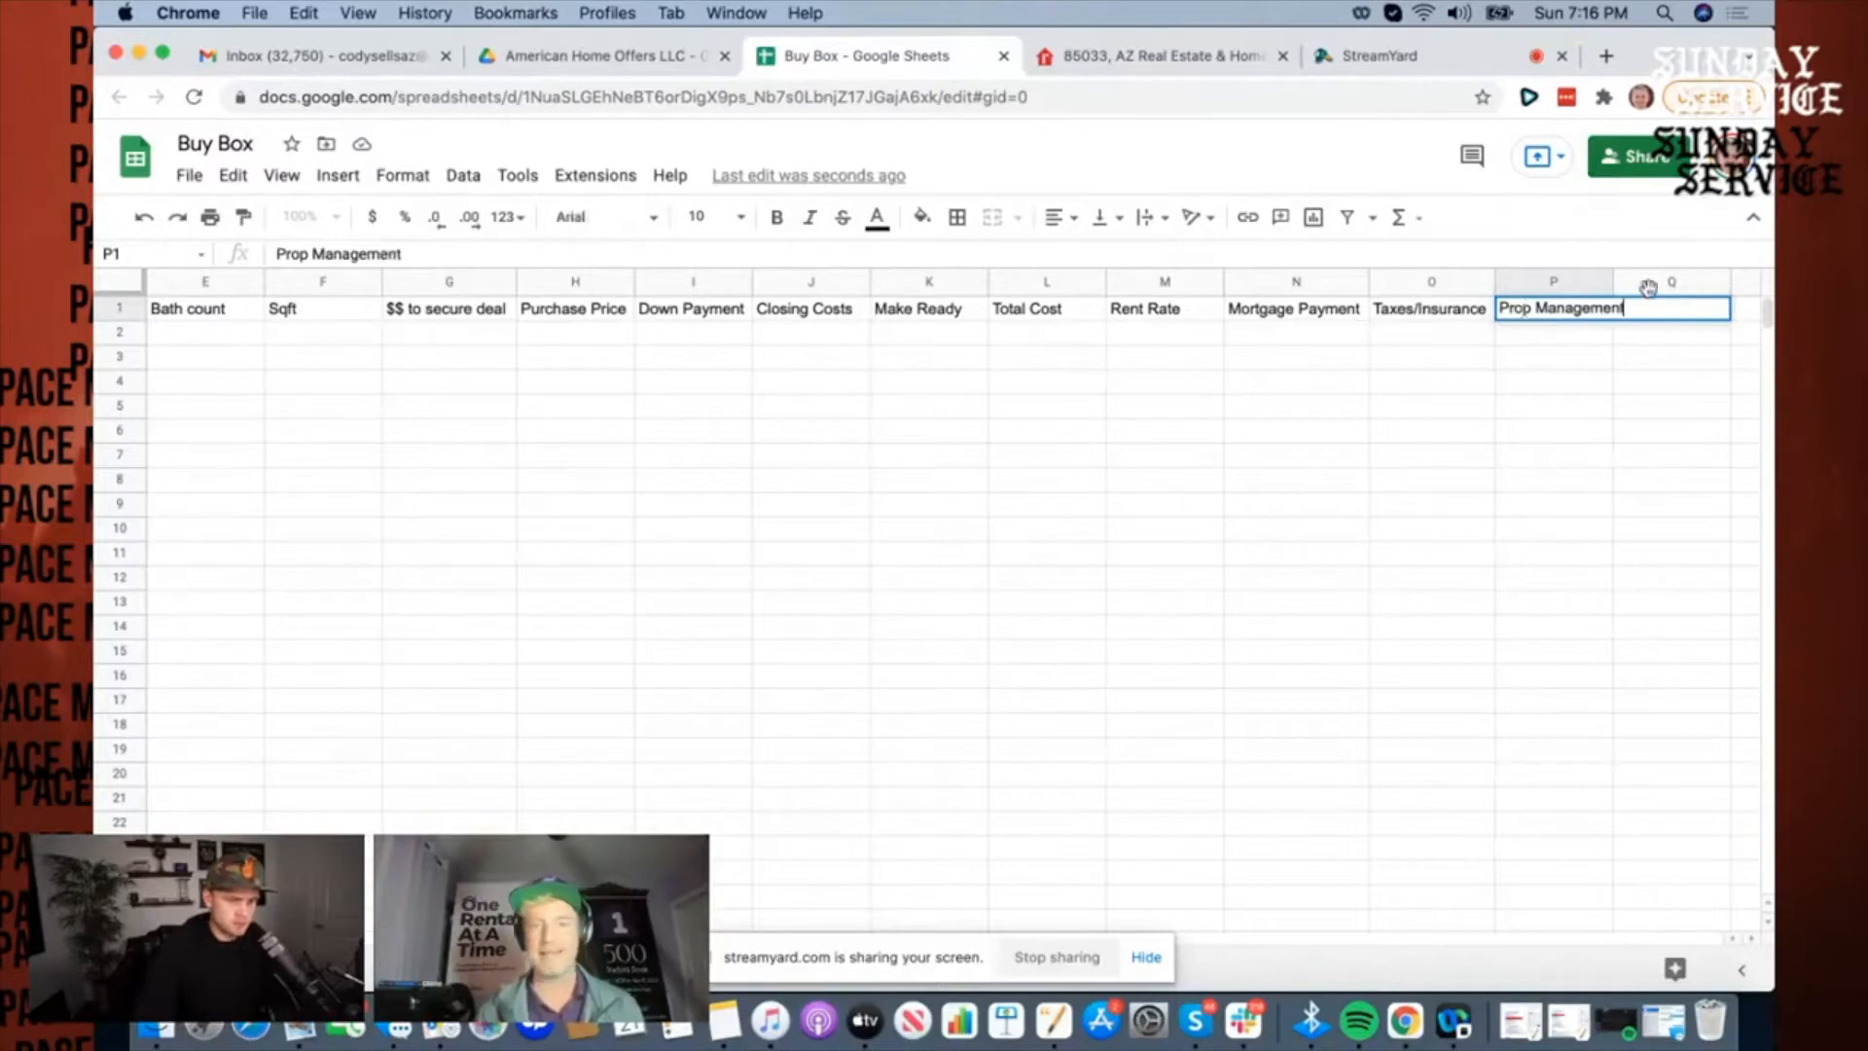
key(Tab)
text(Reserves)
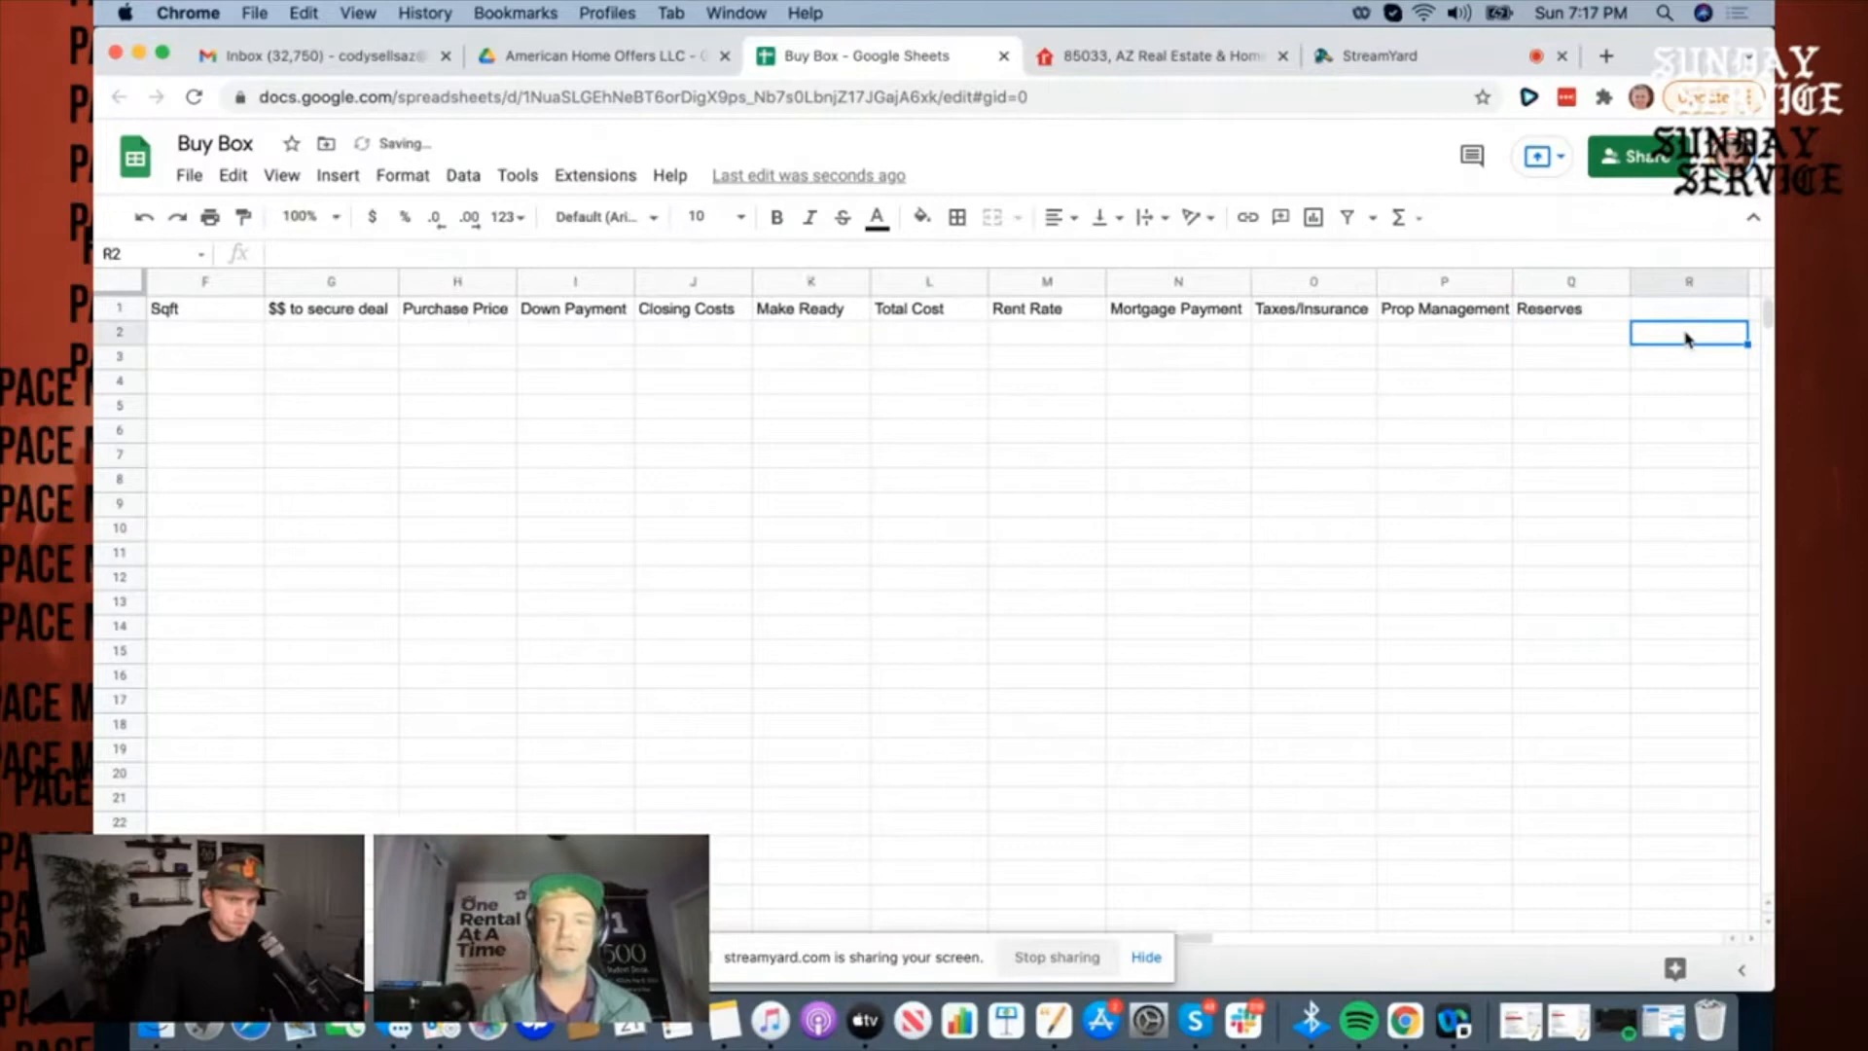
Step: Add headers Reserves, Misc, Total Cashflow and Yield, then return to the Realtor.com results
click(1689, 308)
text(Misc)
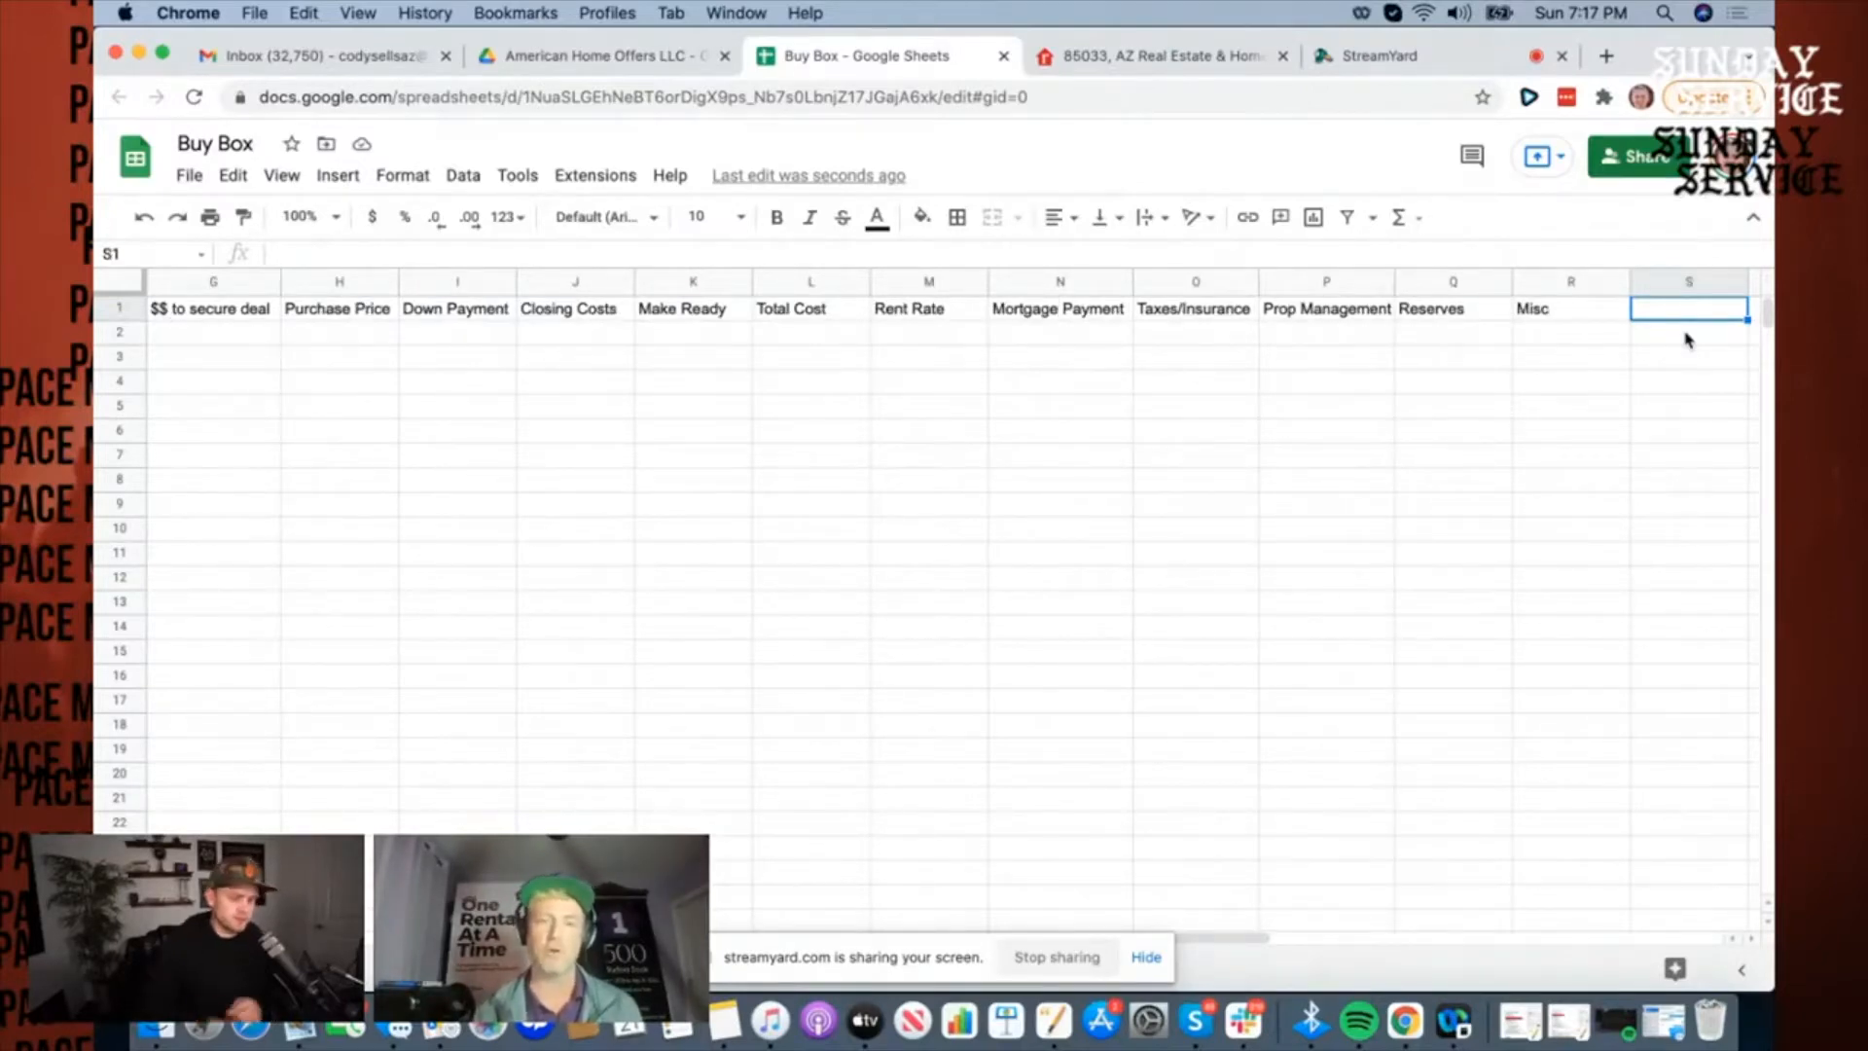
text(Total Cashflow)
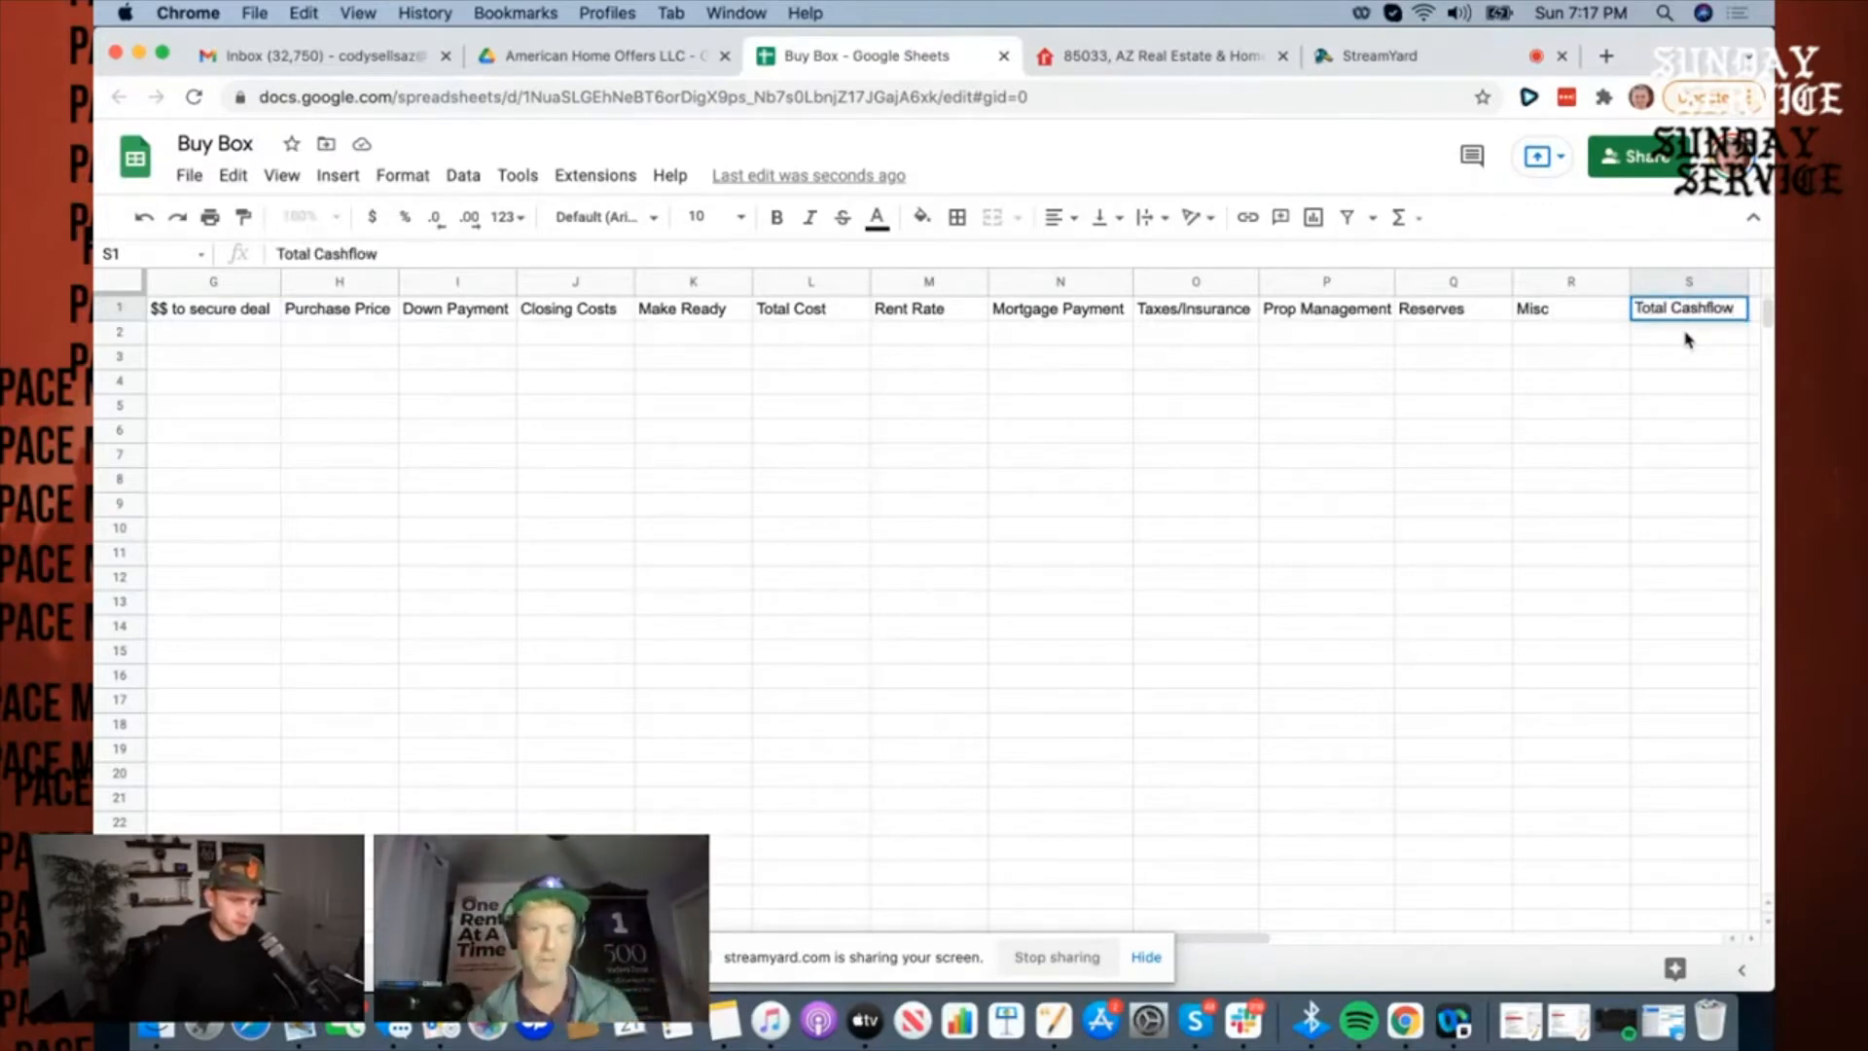
click(1689, 331)
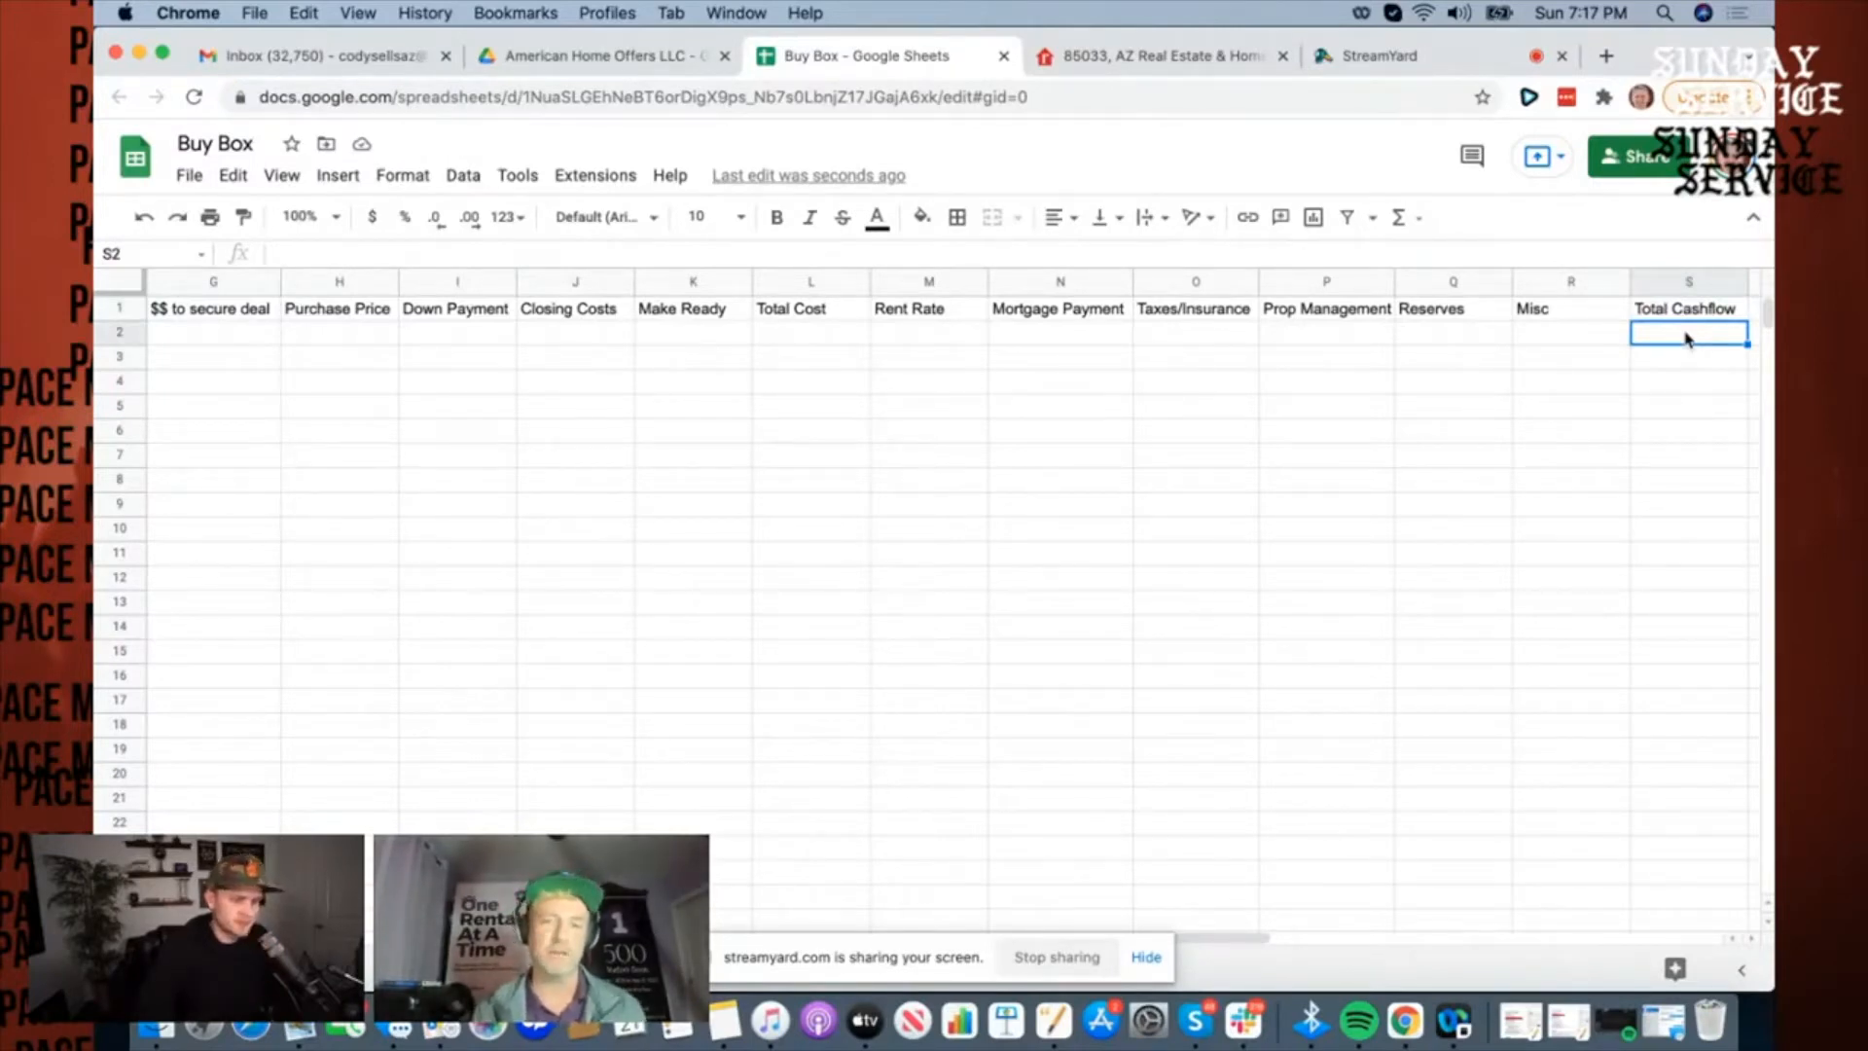
text(Yield)
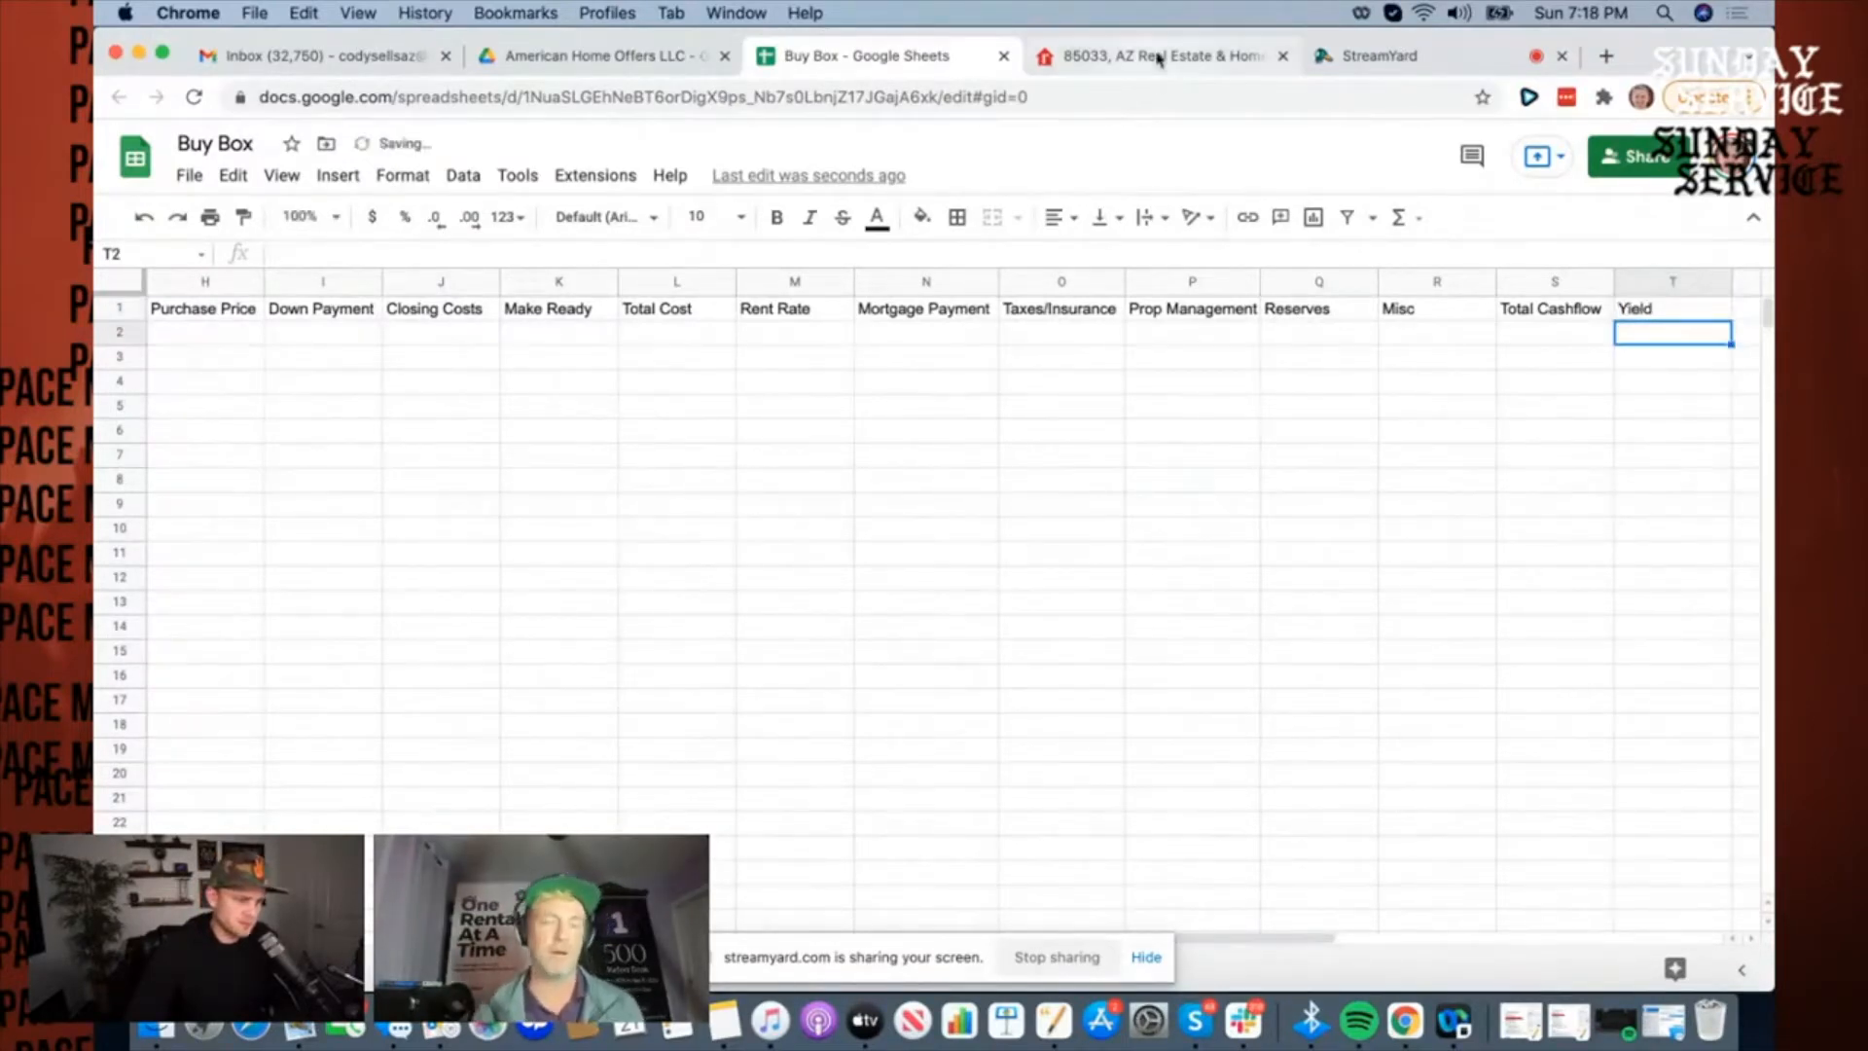
click(1156, 57)
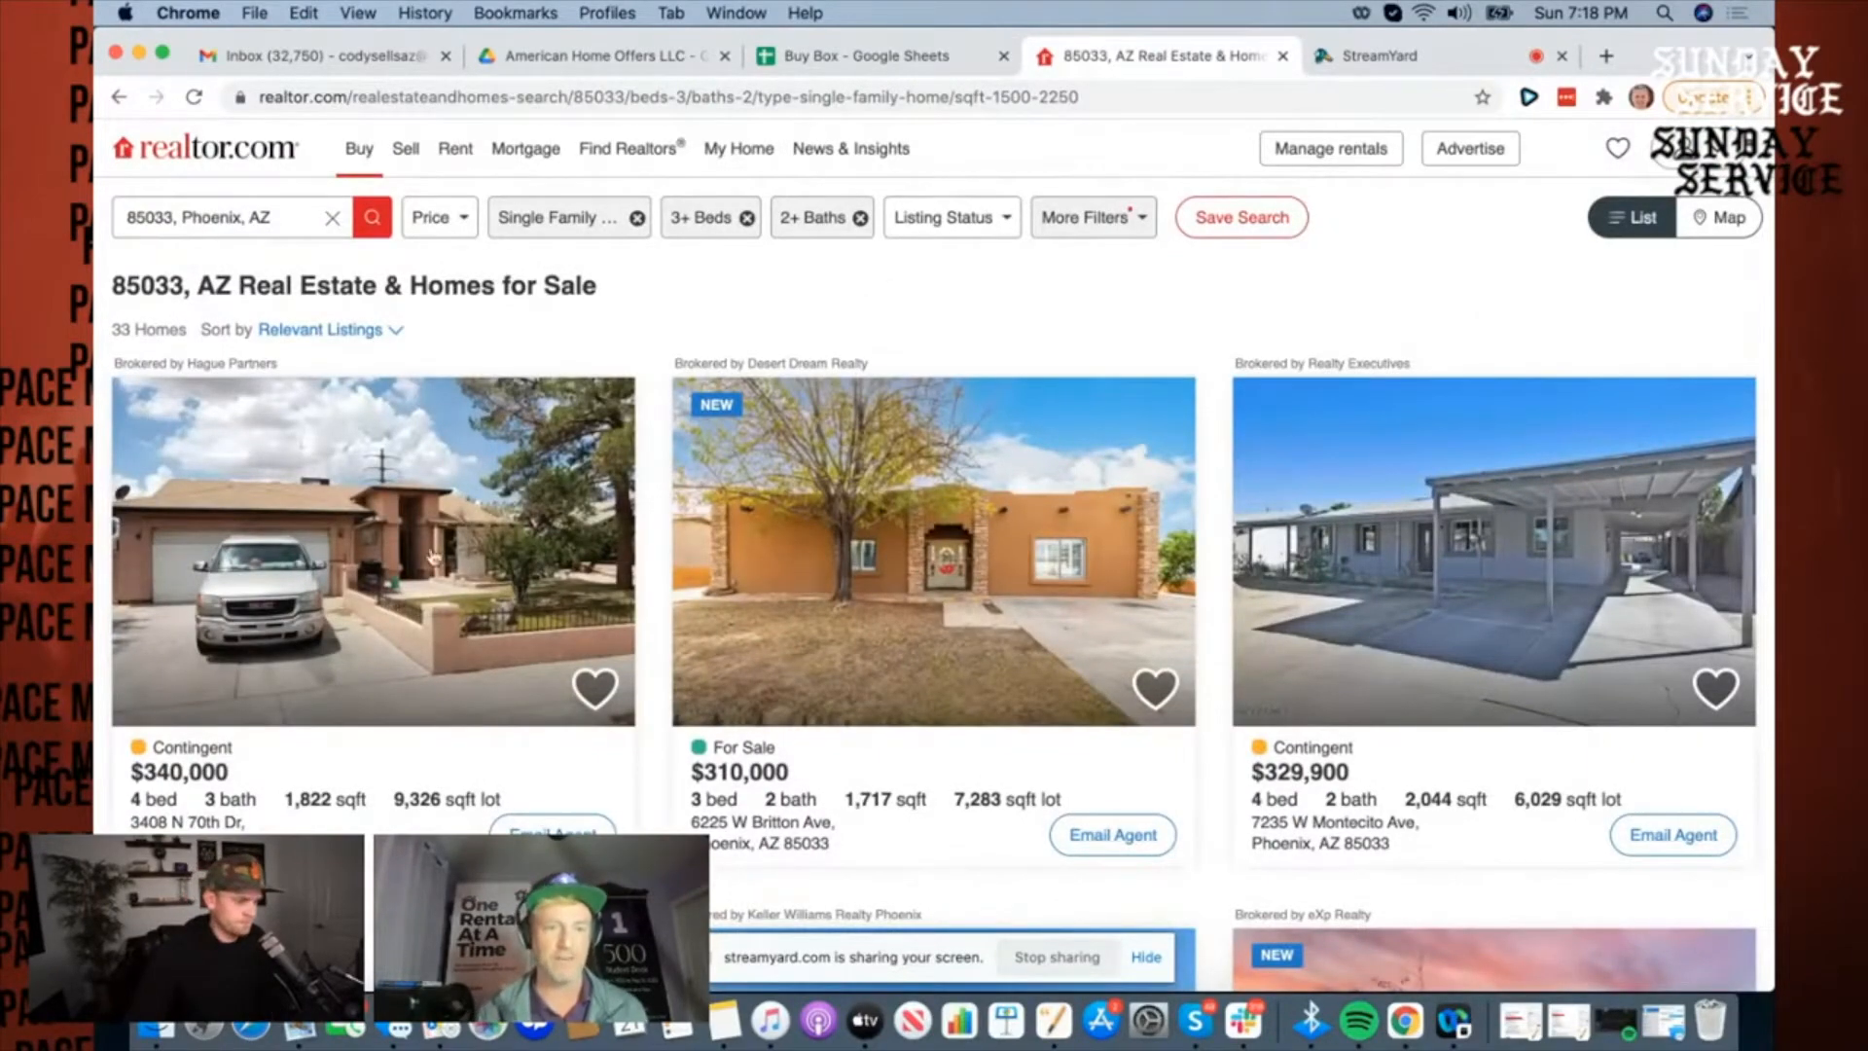
Step: View the 3408 N 70th Dr listing details and record its 4-bed count in row 2
click(372, 551)
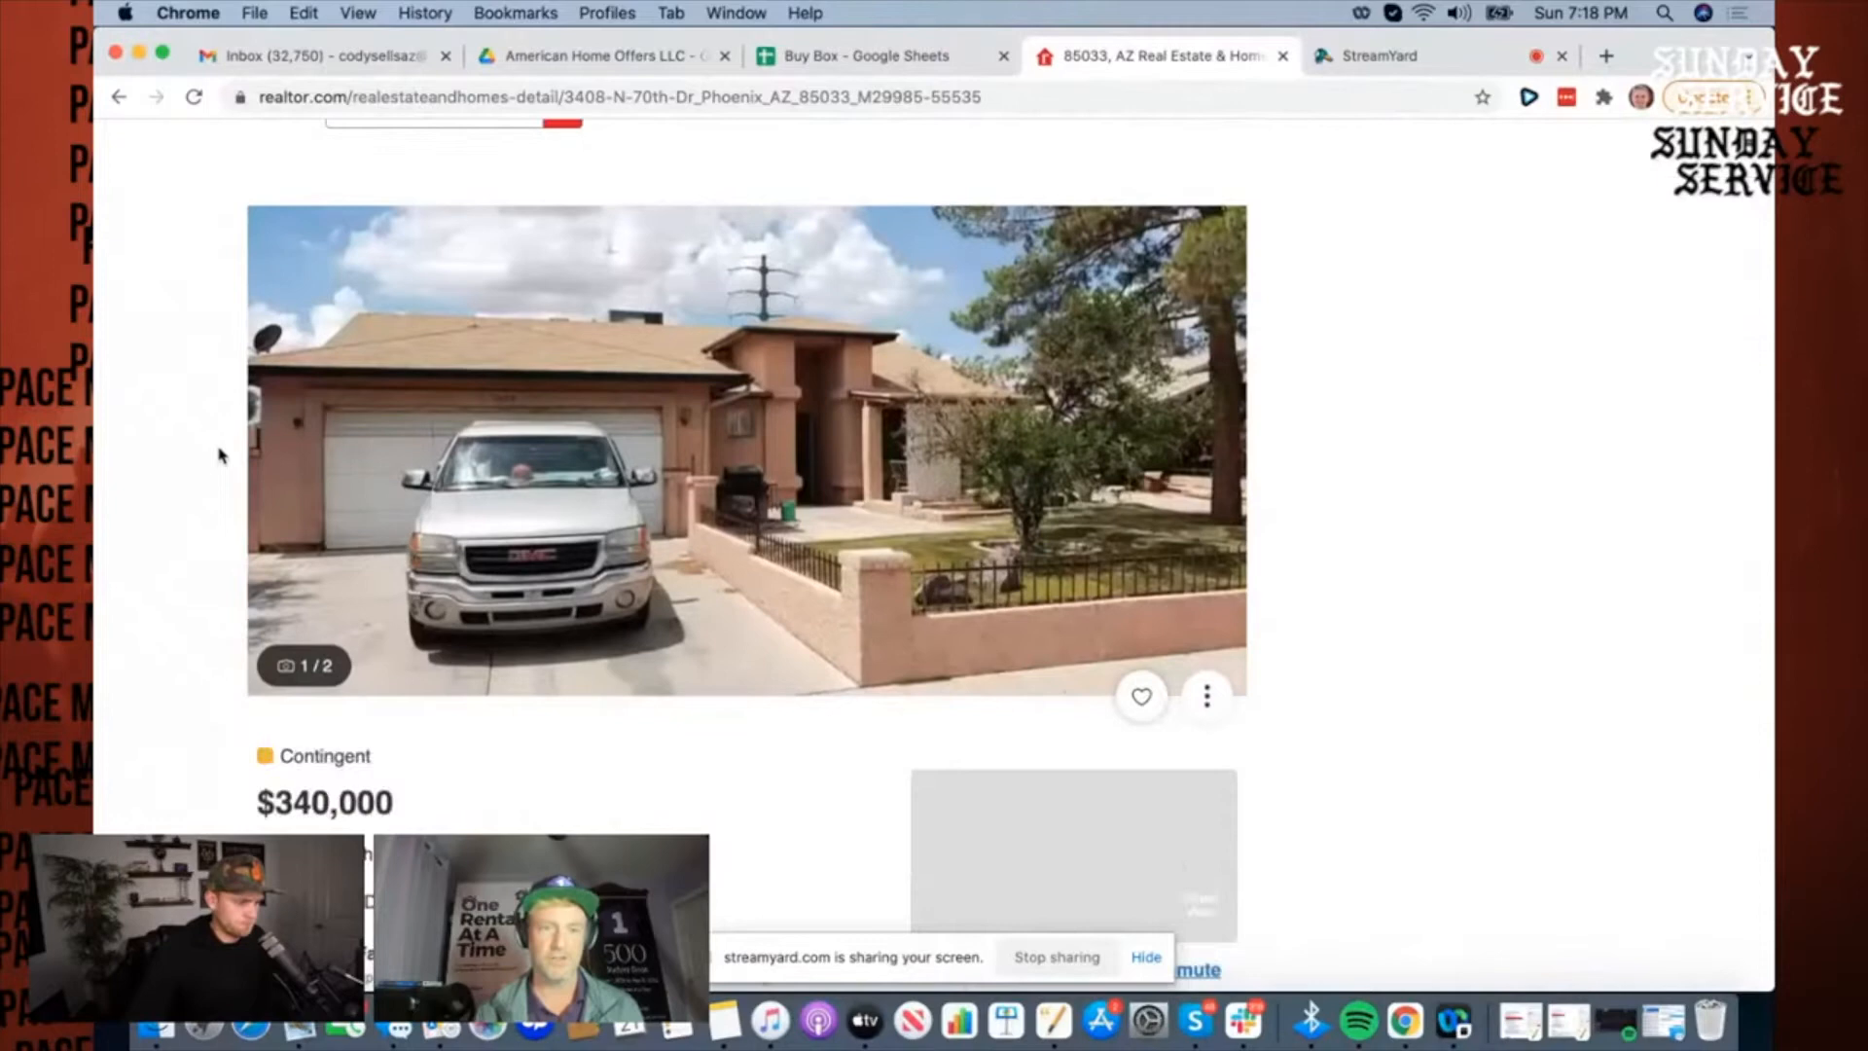
scroll(down, 3)
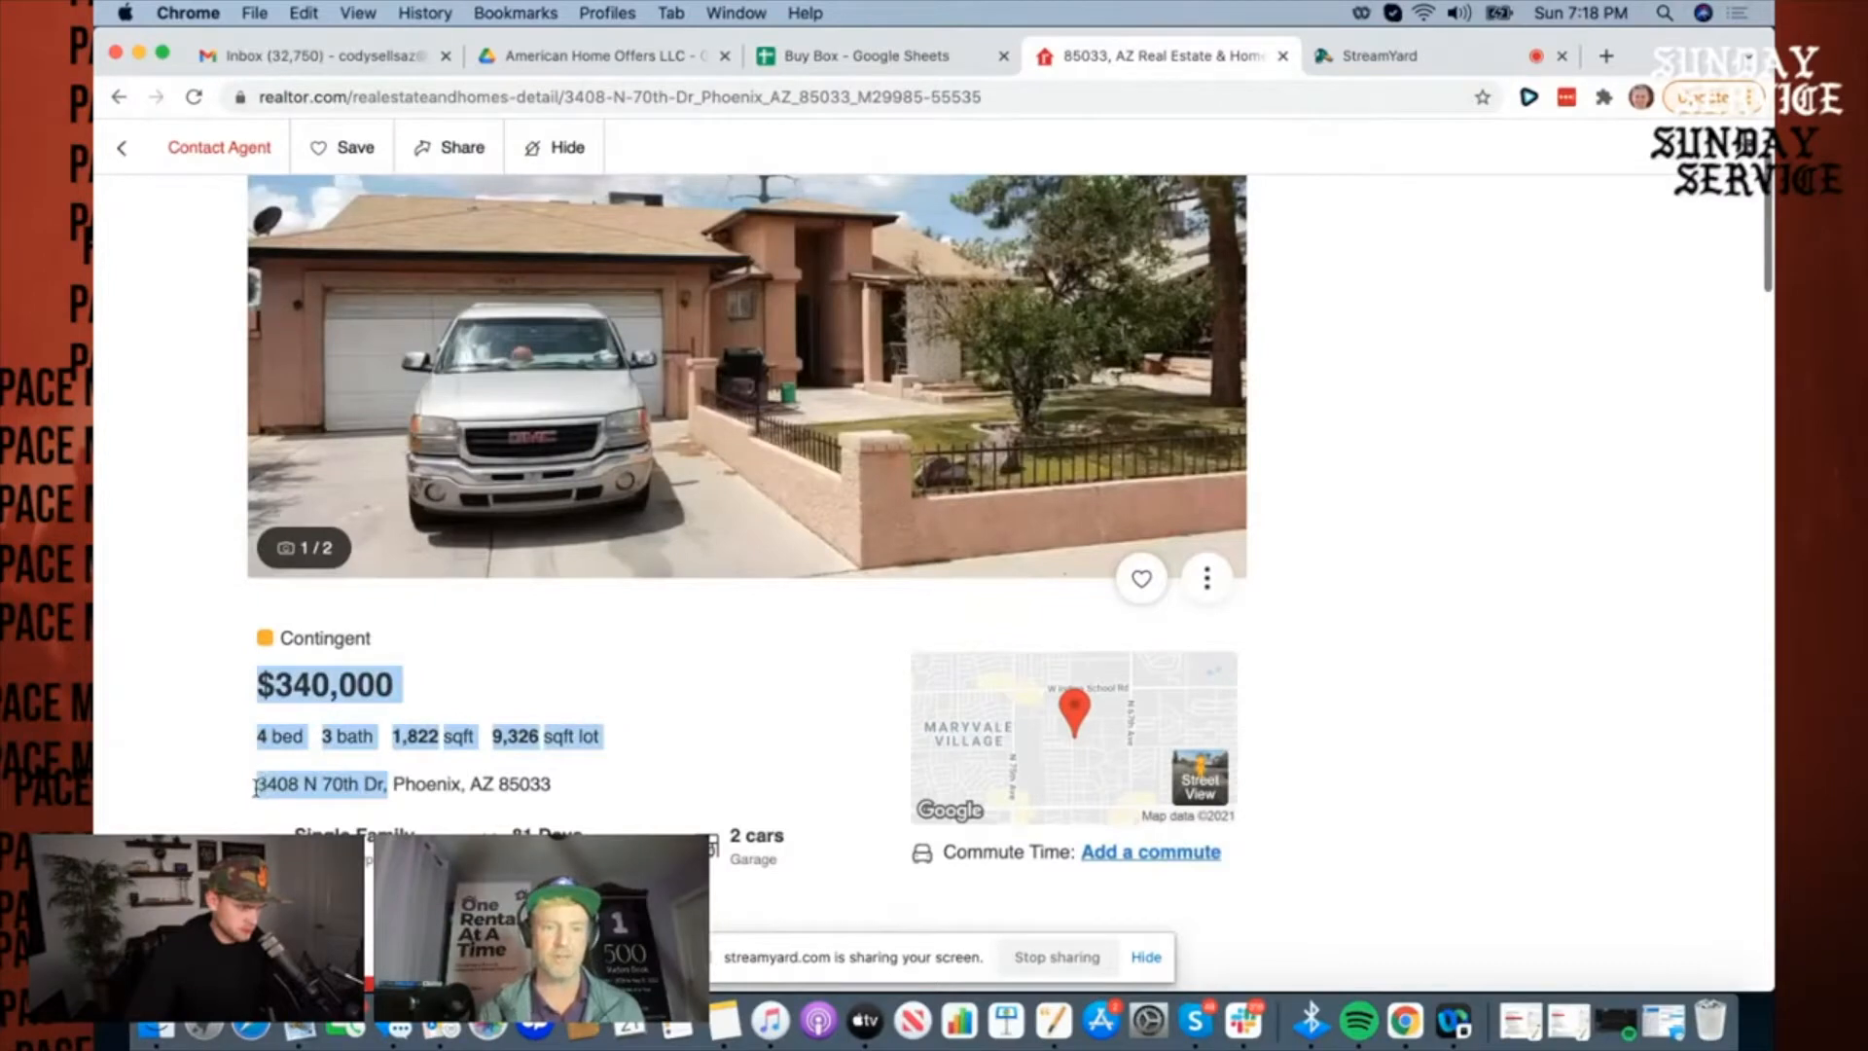
click(859, 57)
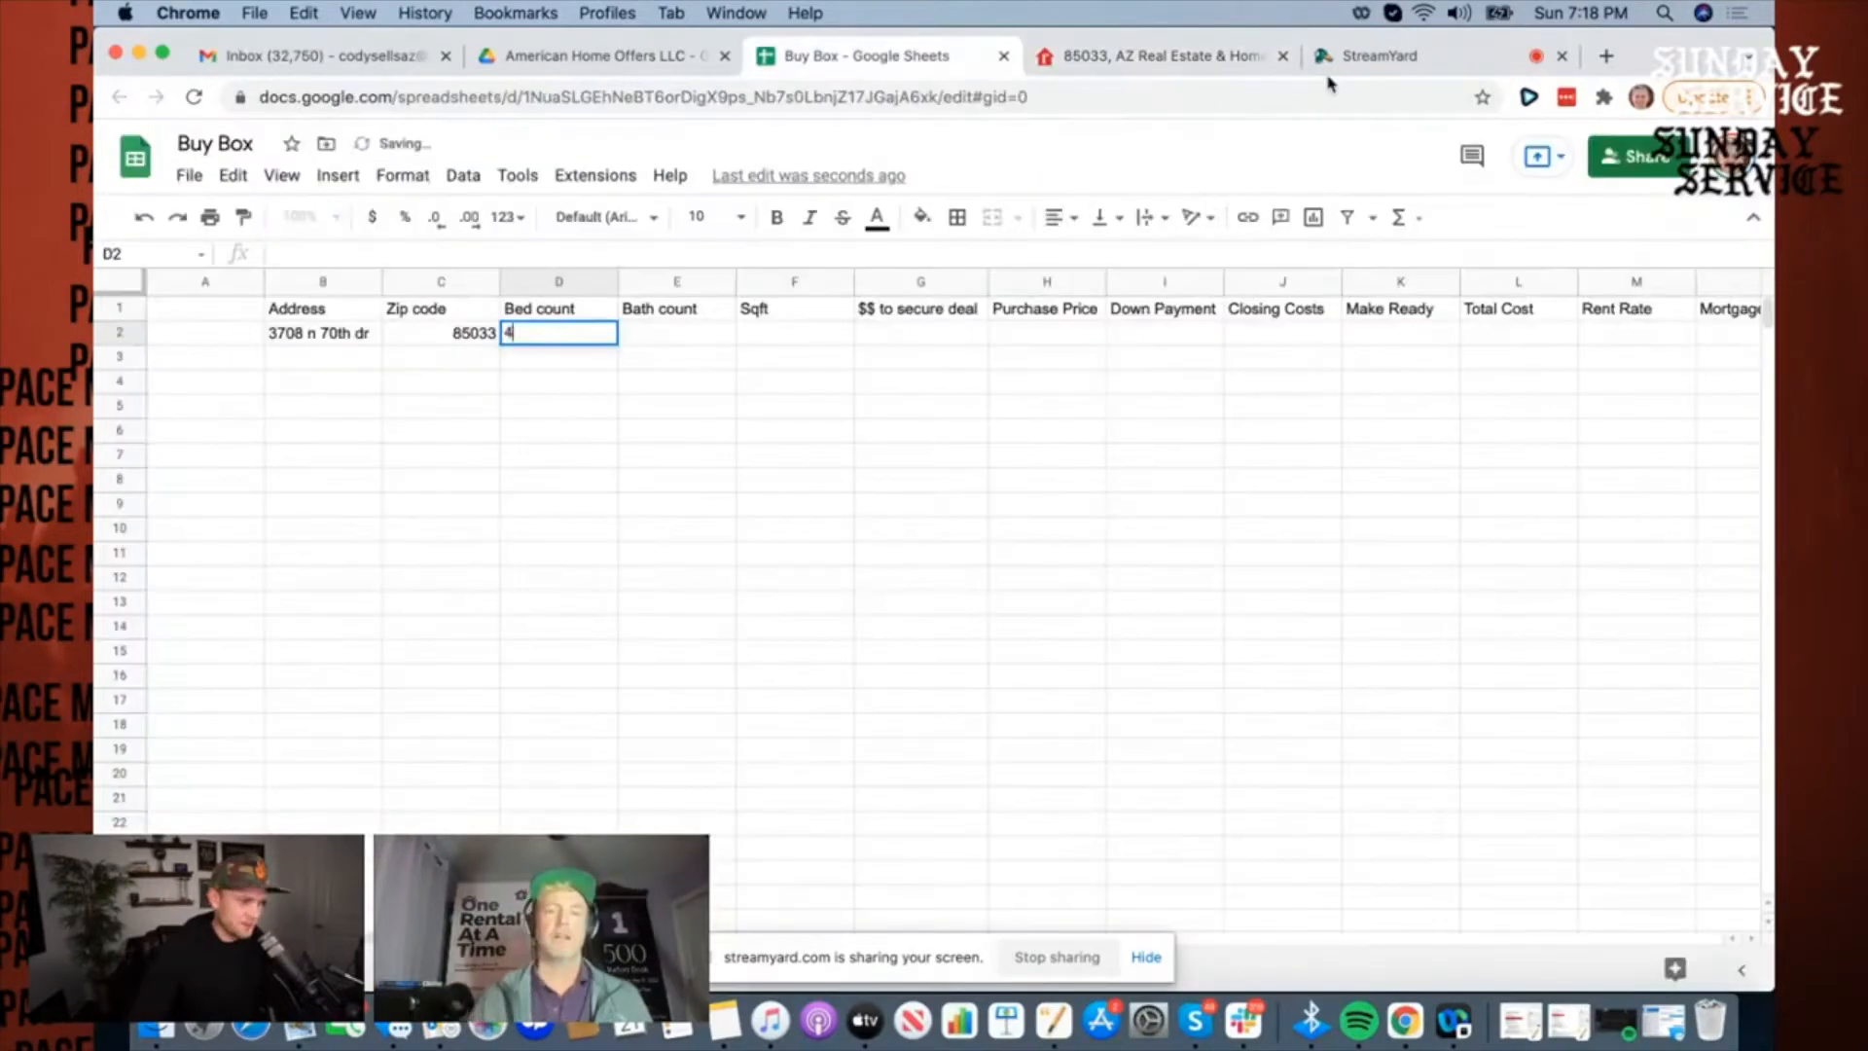
key(Tab)
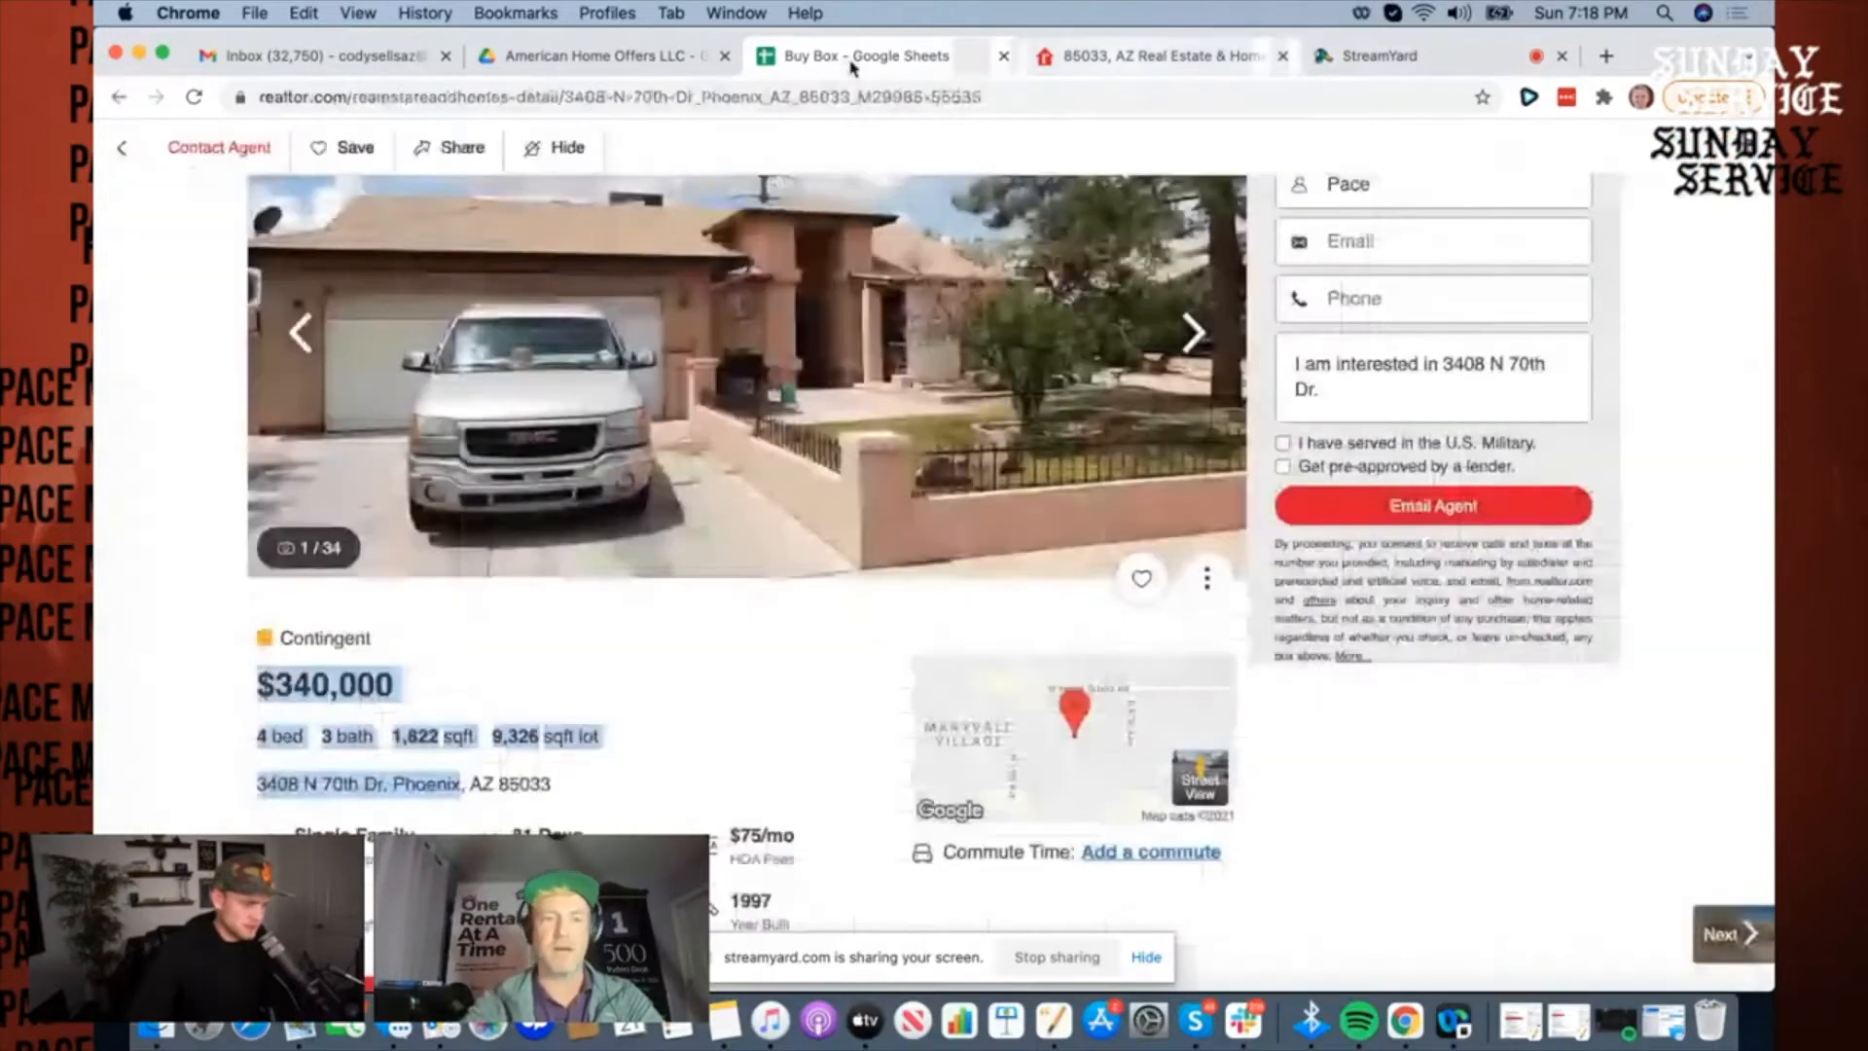
Step: Fill row 2 with 3 baths, 1822 sqft, $340,000 price, $68,000 down and $6,800 closing costs
click(864, 57)
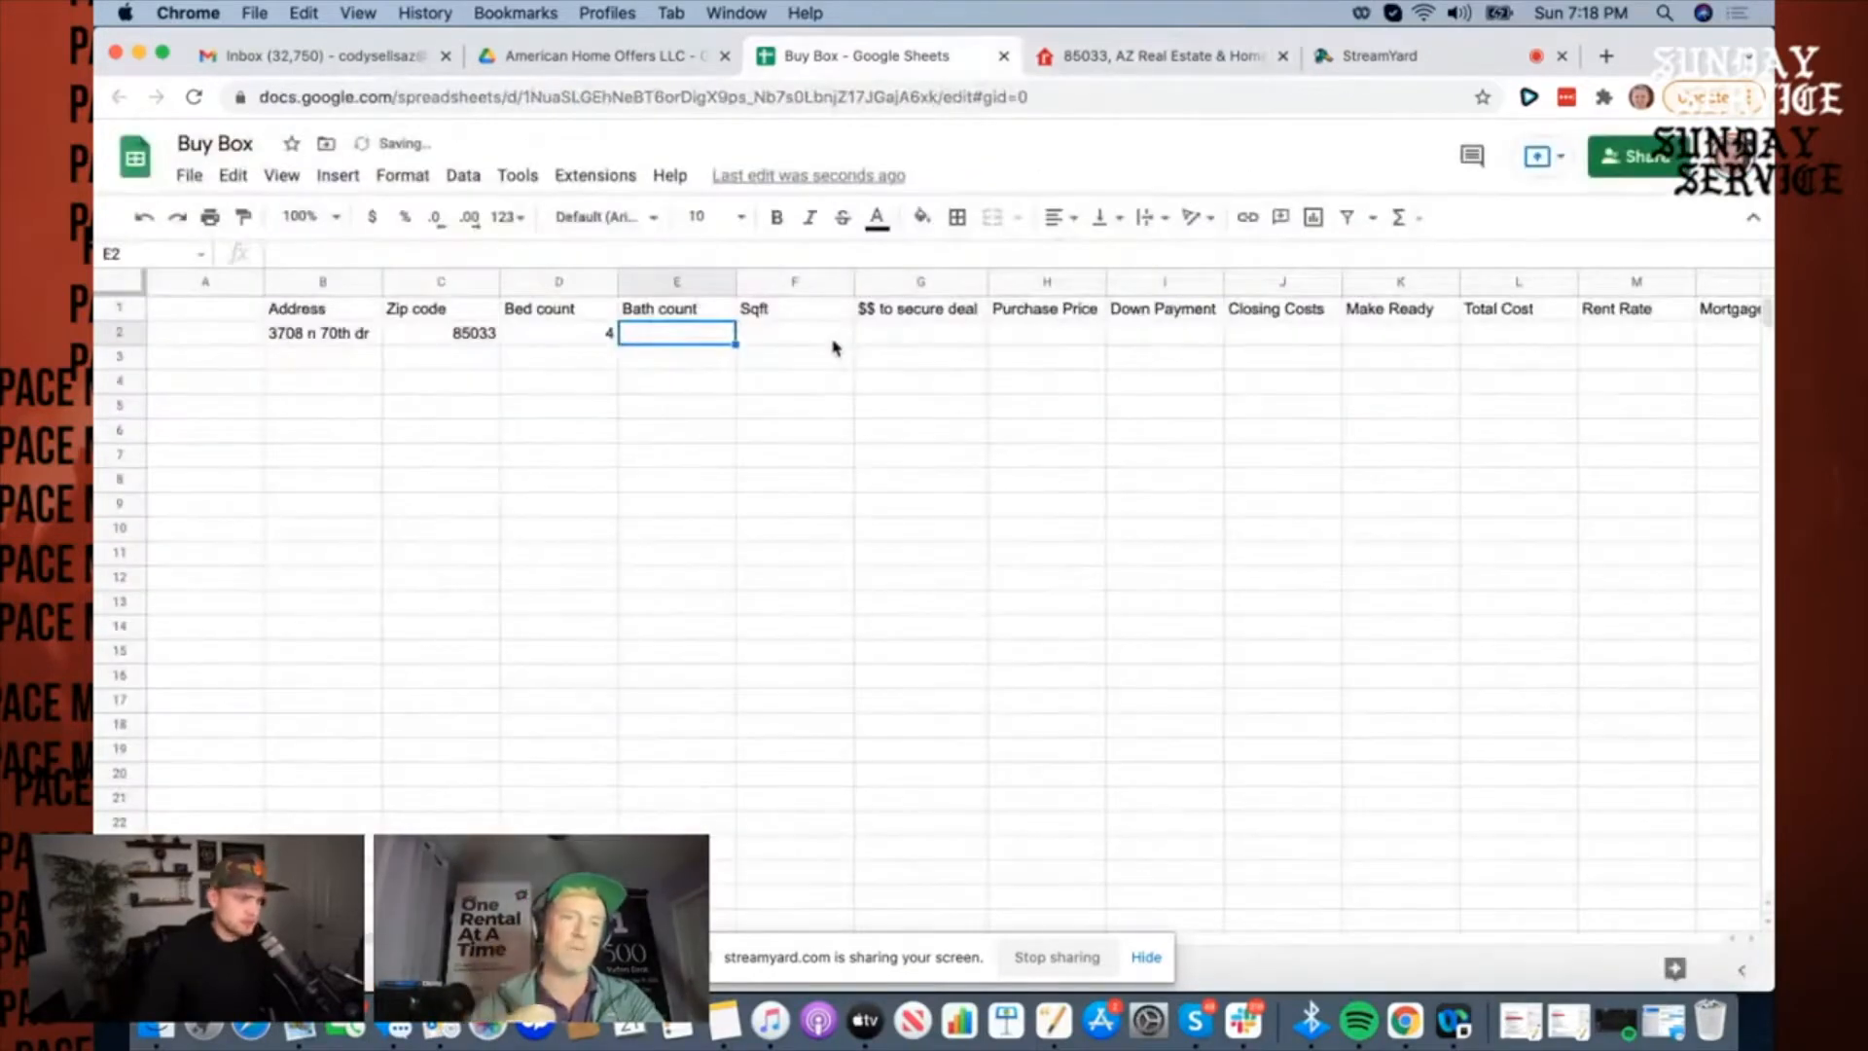
text(1822)
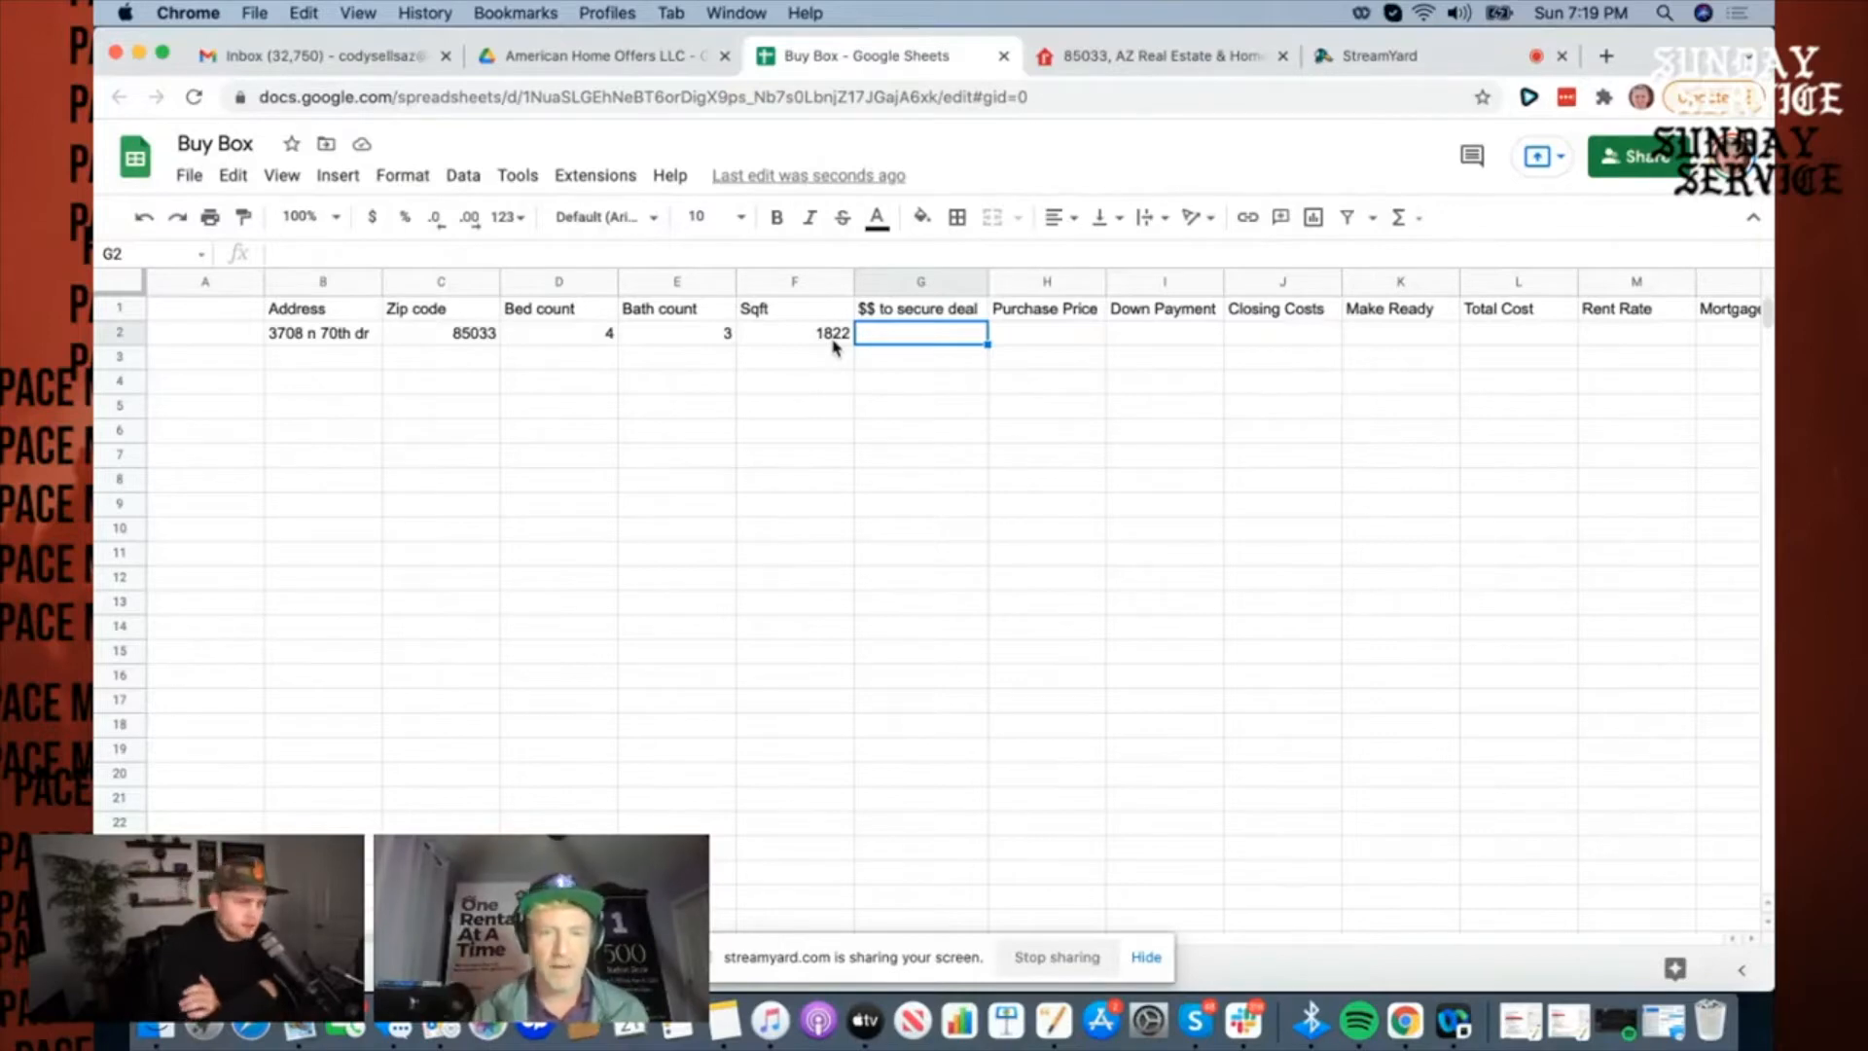
text($340,000)
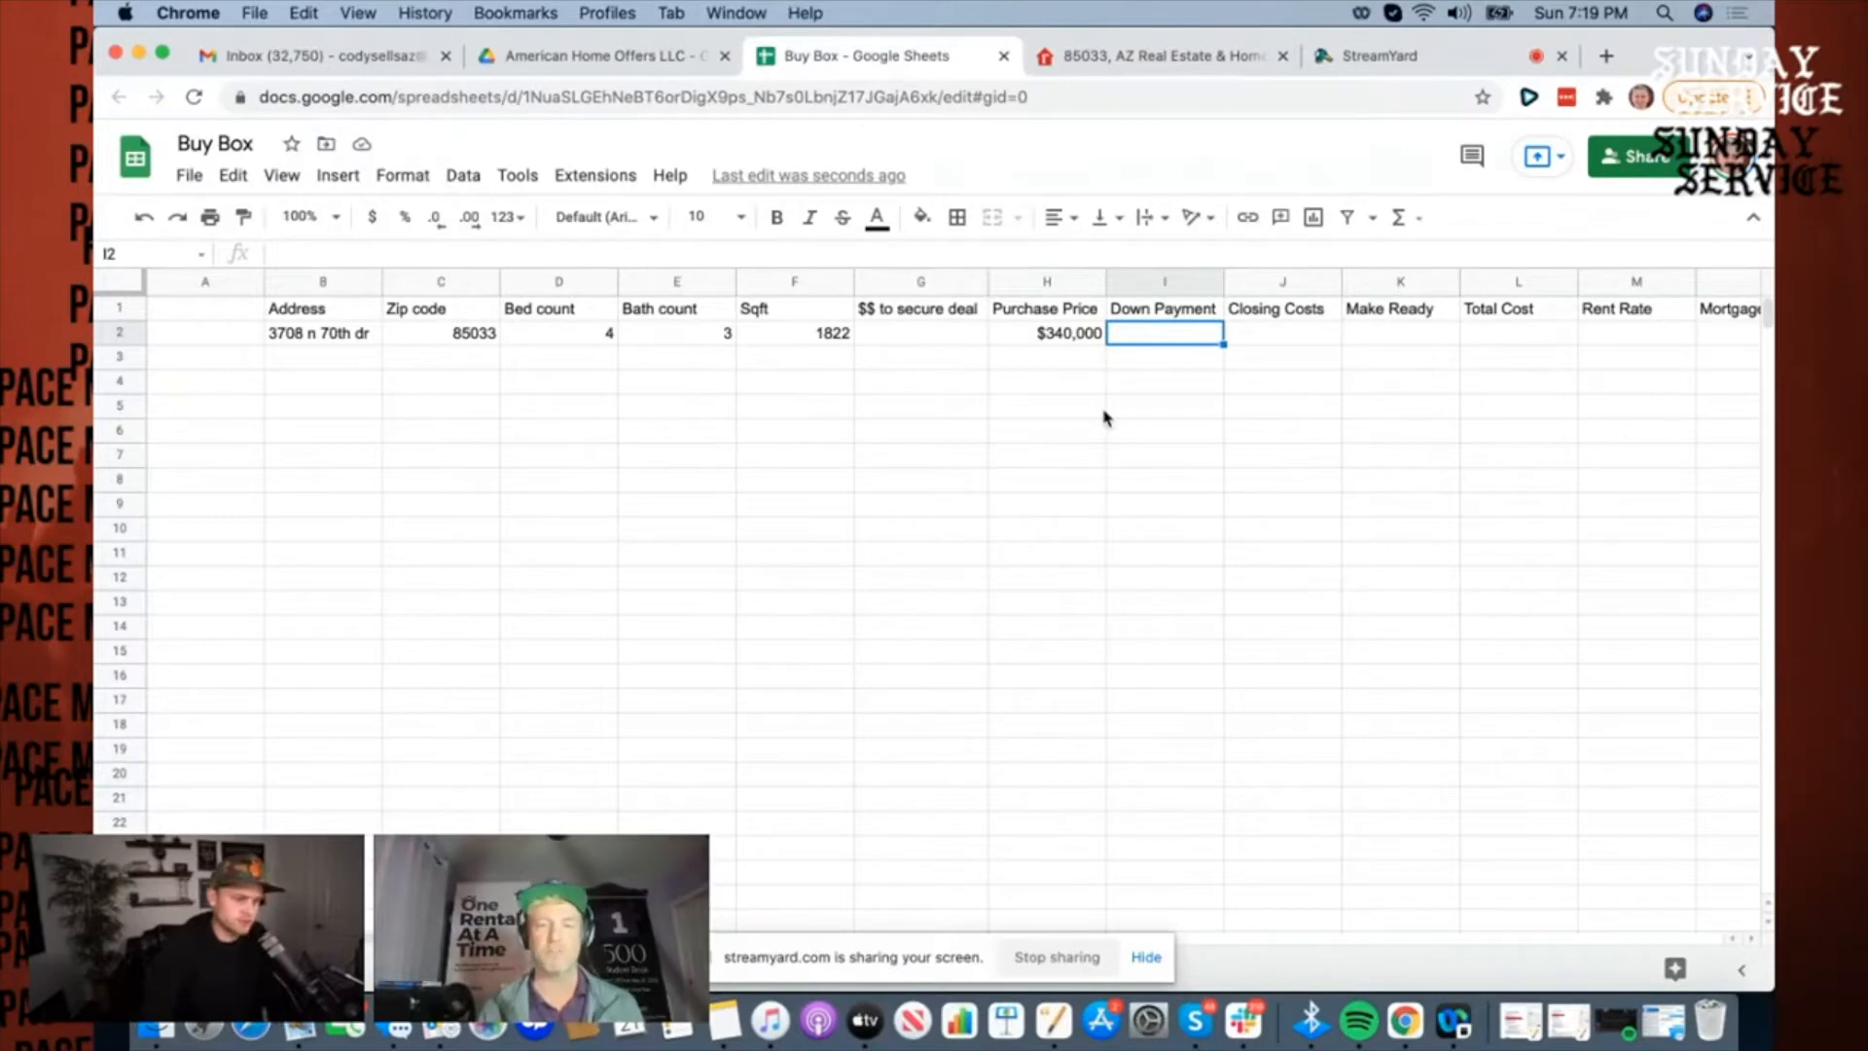
text($68,000)
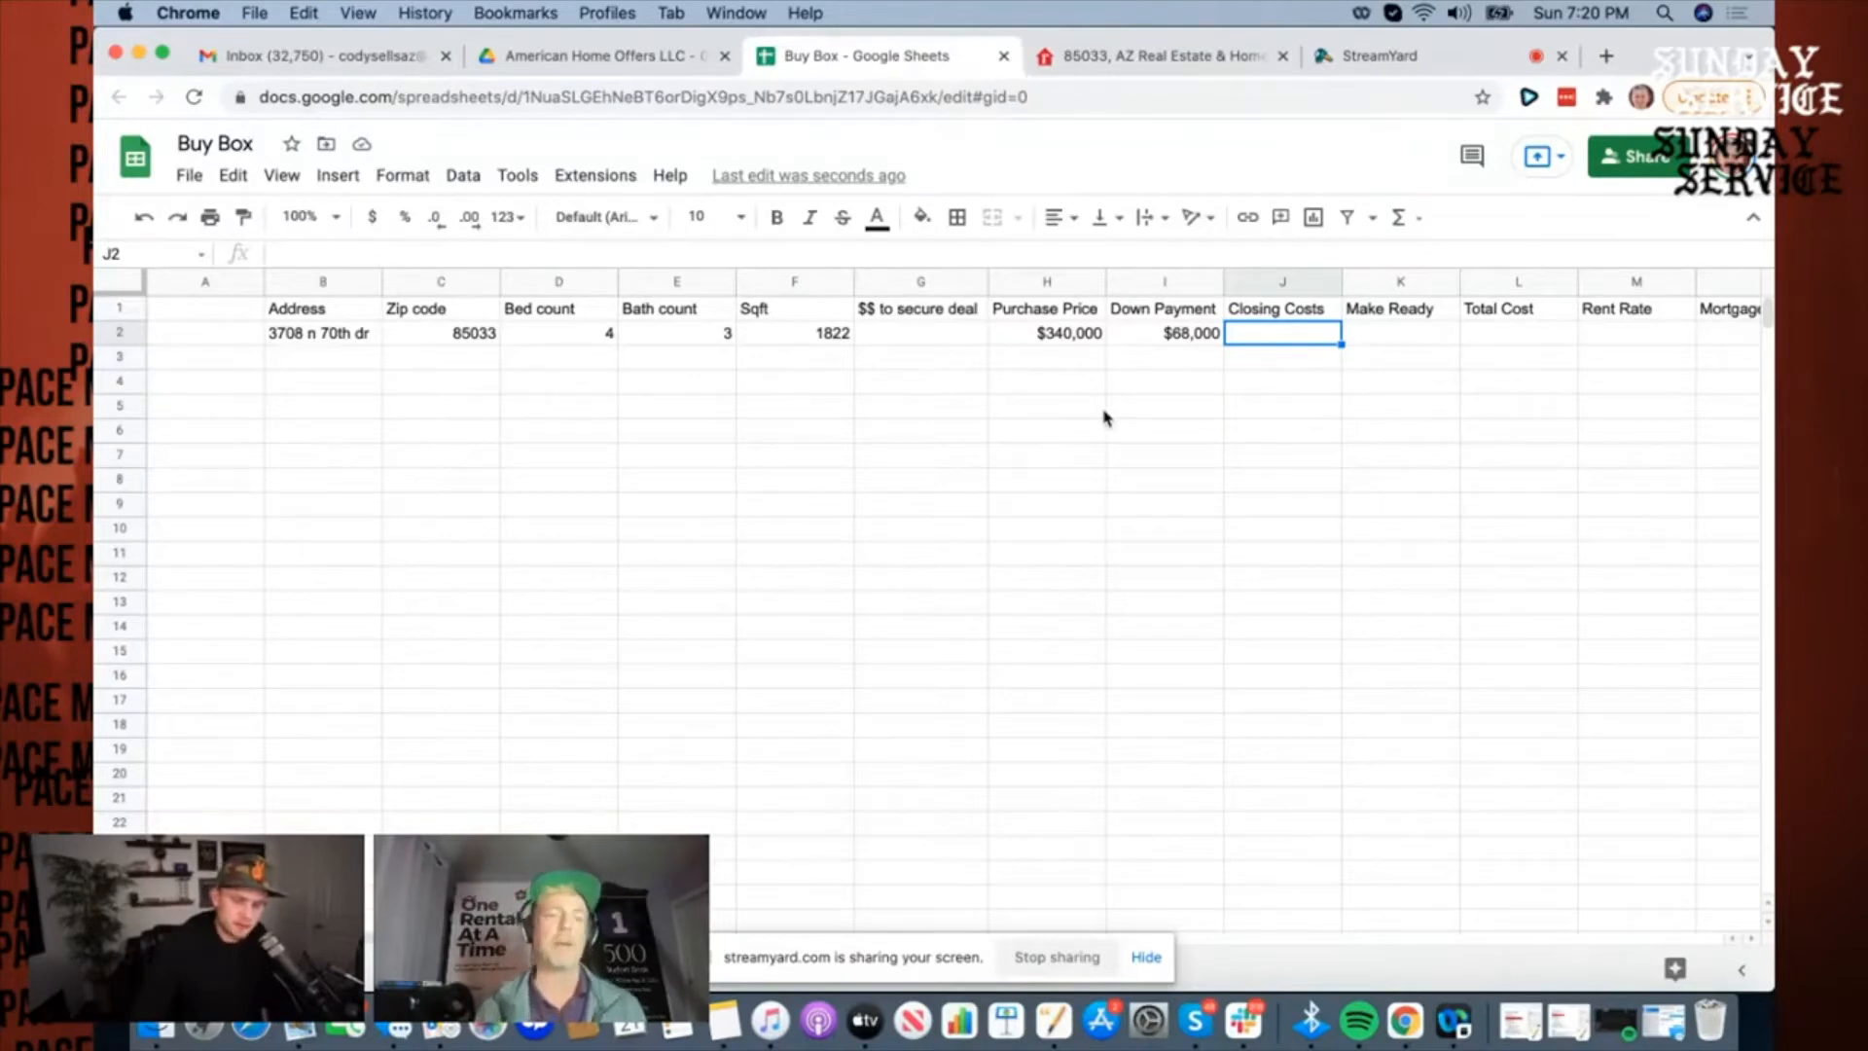
text($68)
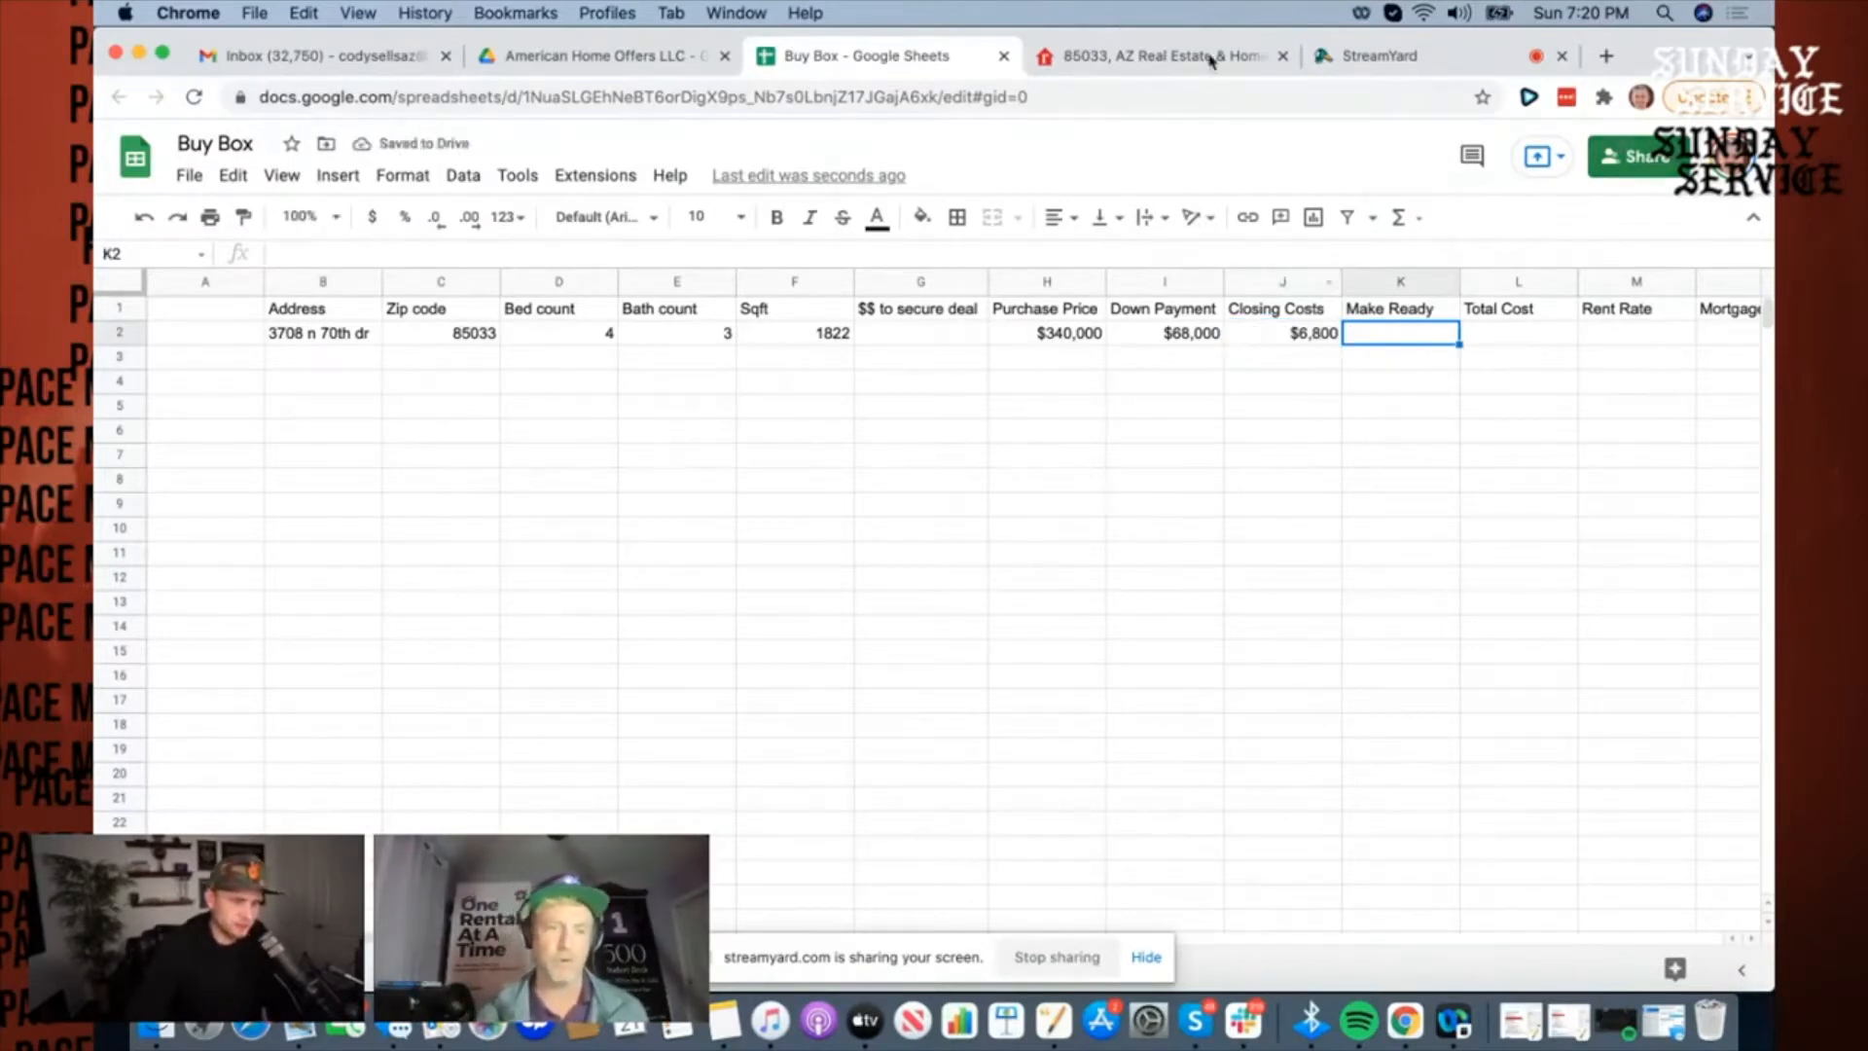
Step: Browse the listing's photo carousel through the interior and kitchen shots
click(1162, 56)
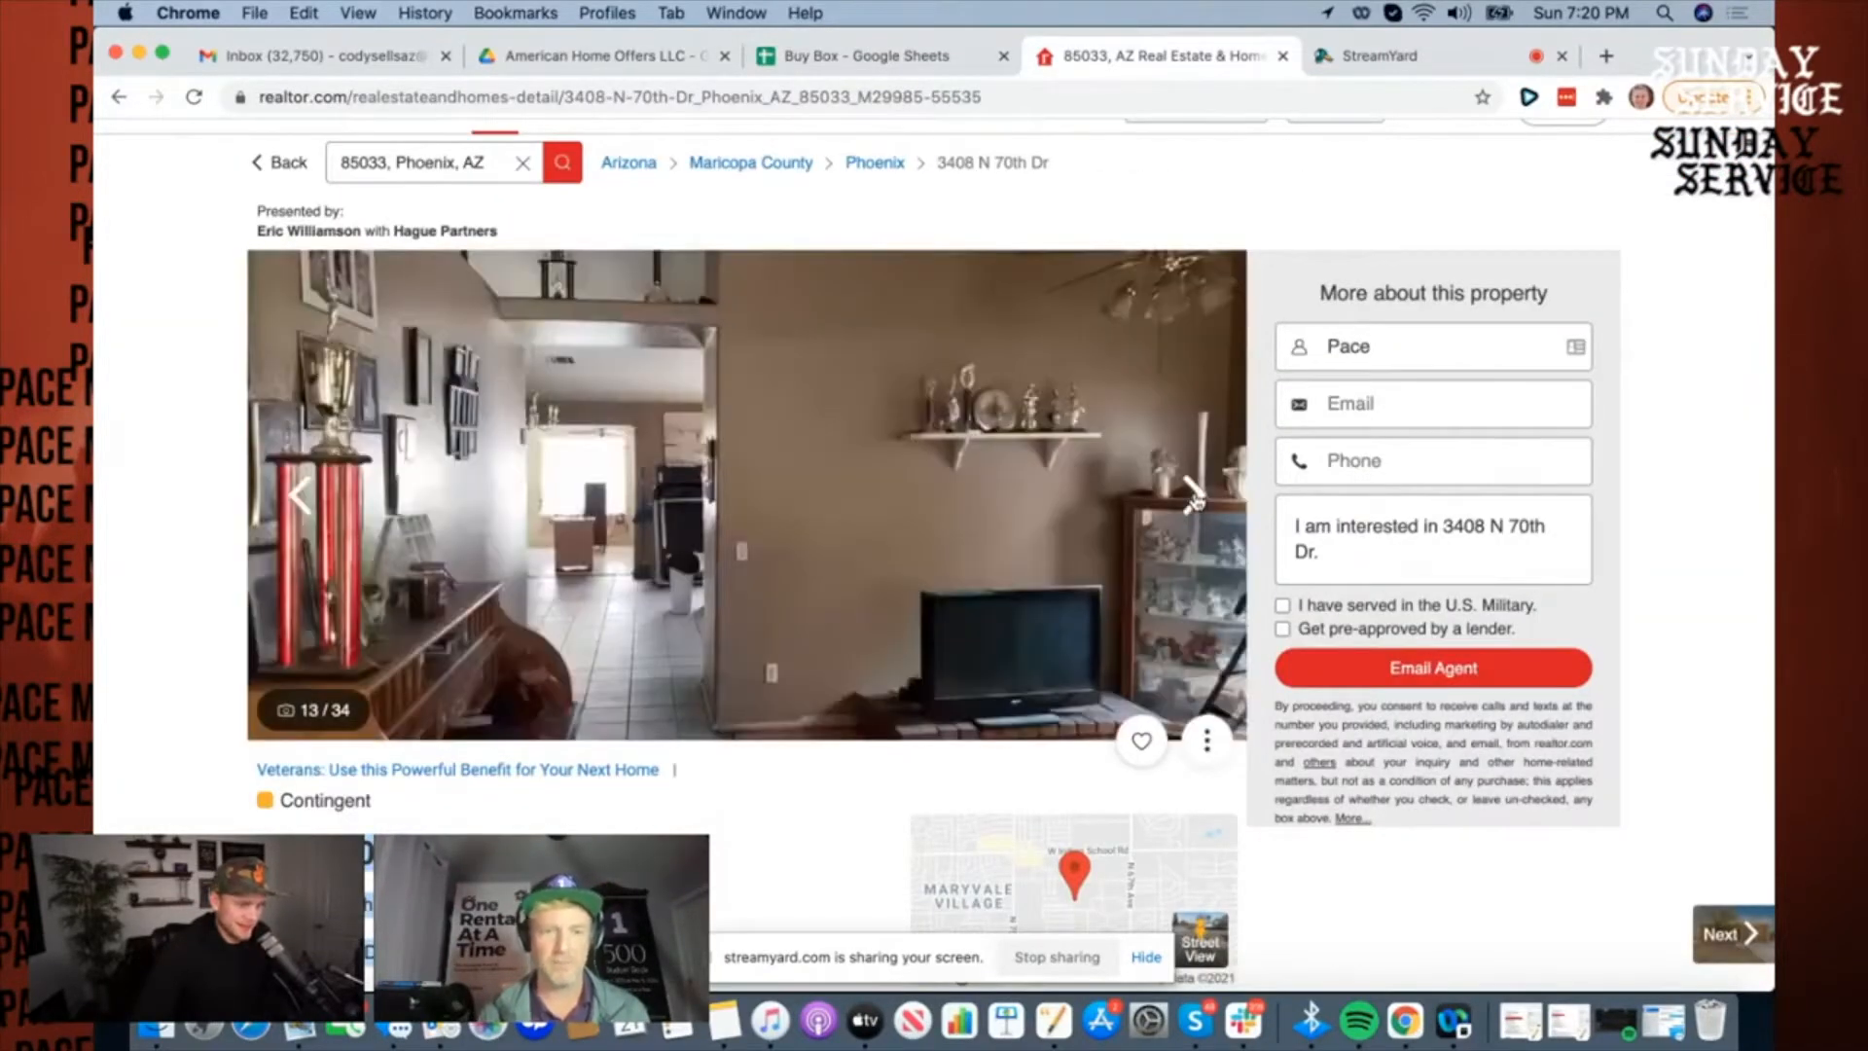
click(1192, 494)
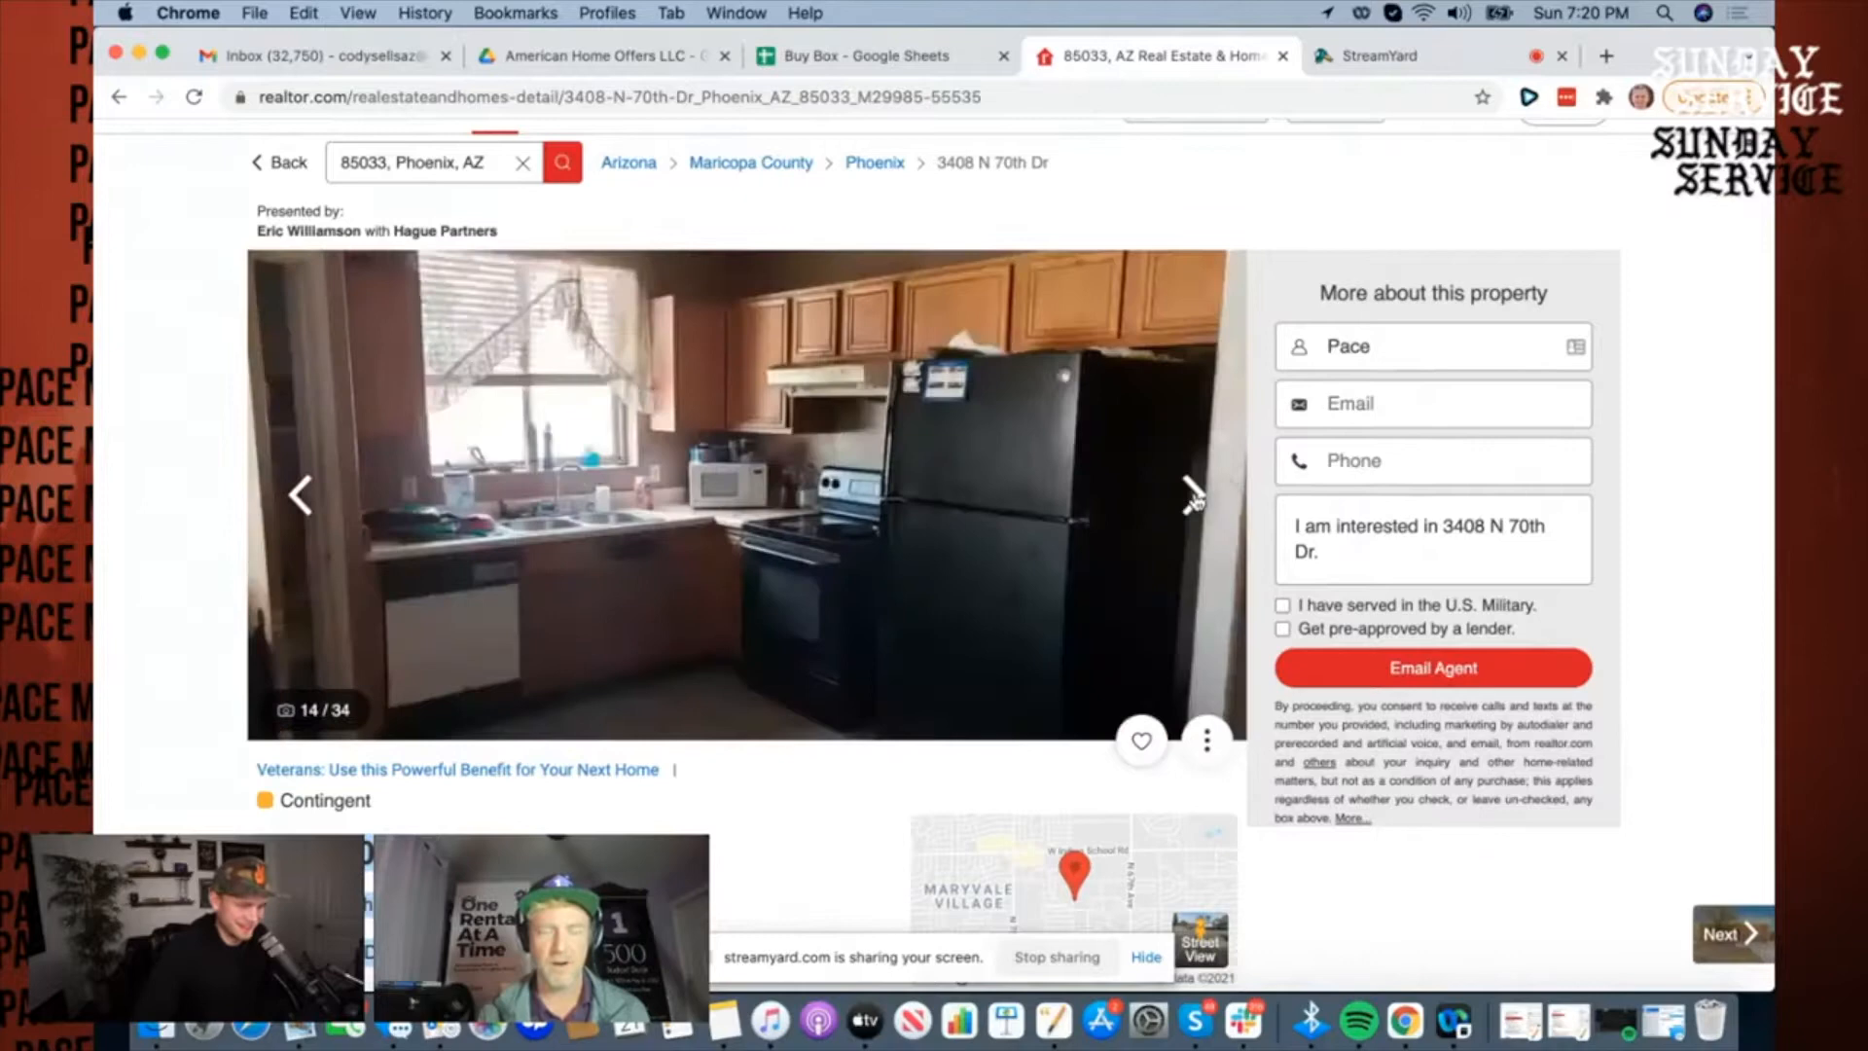
mouse_move(1191, 500)
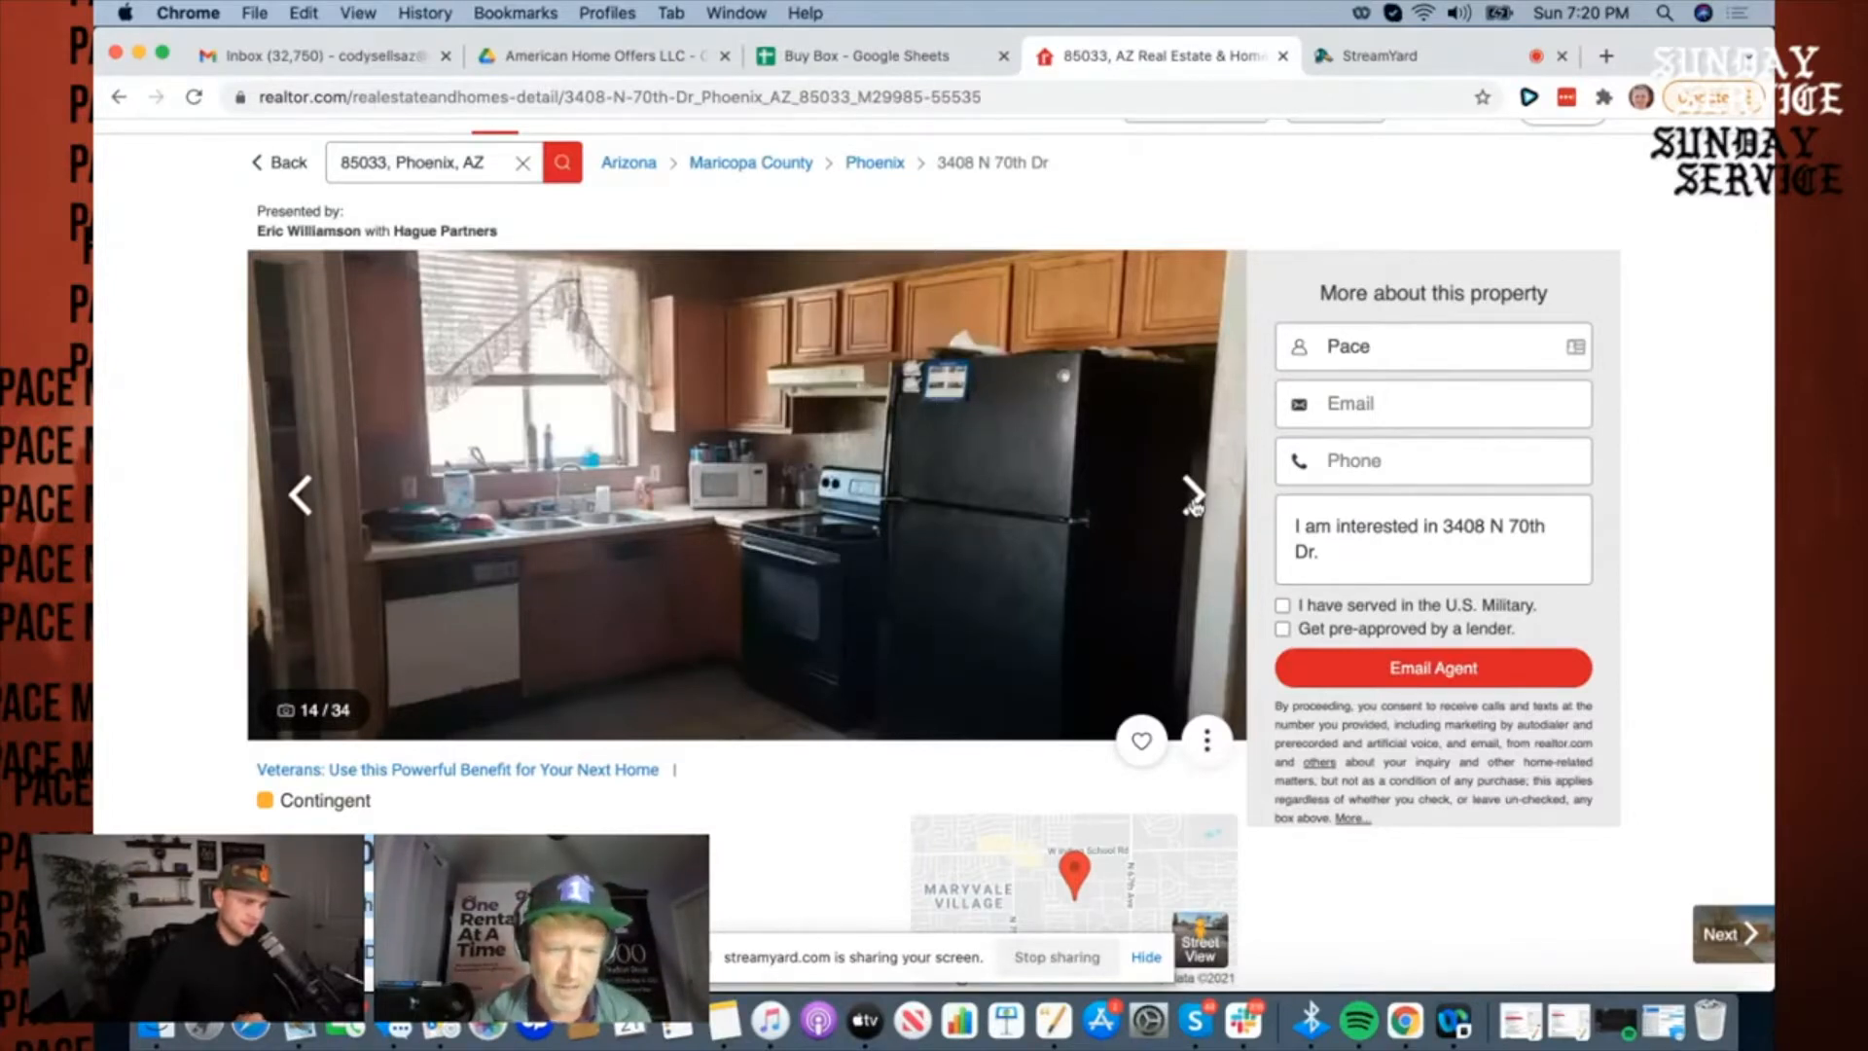
mouse_move(609, 564)
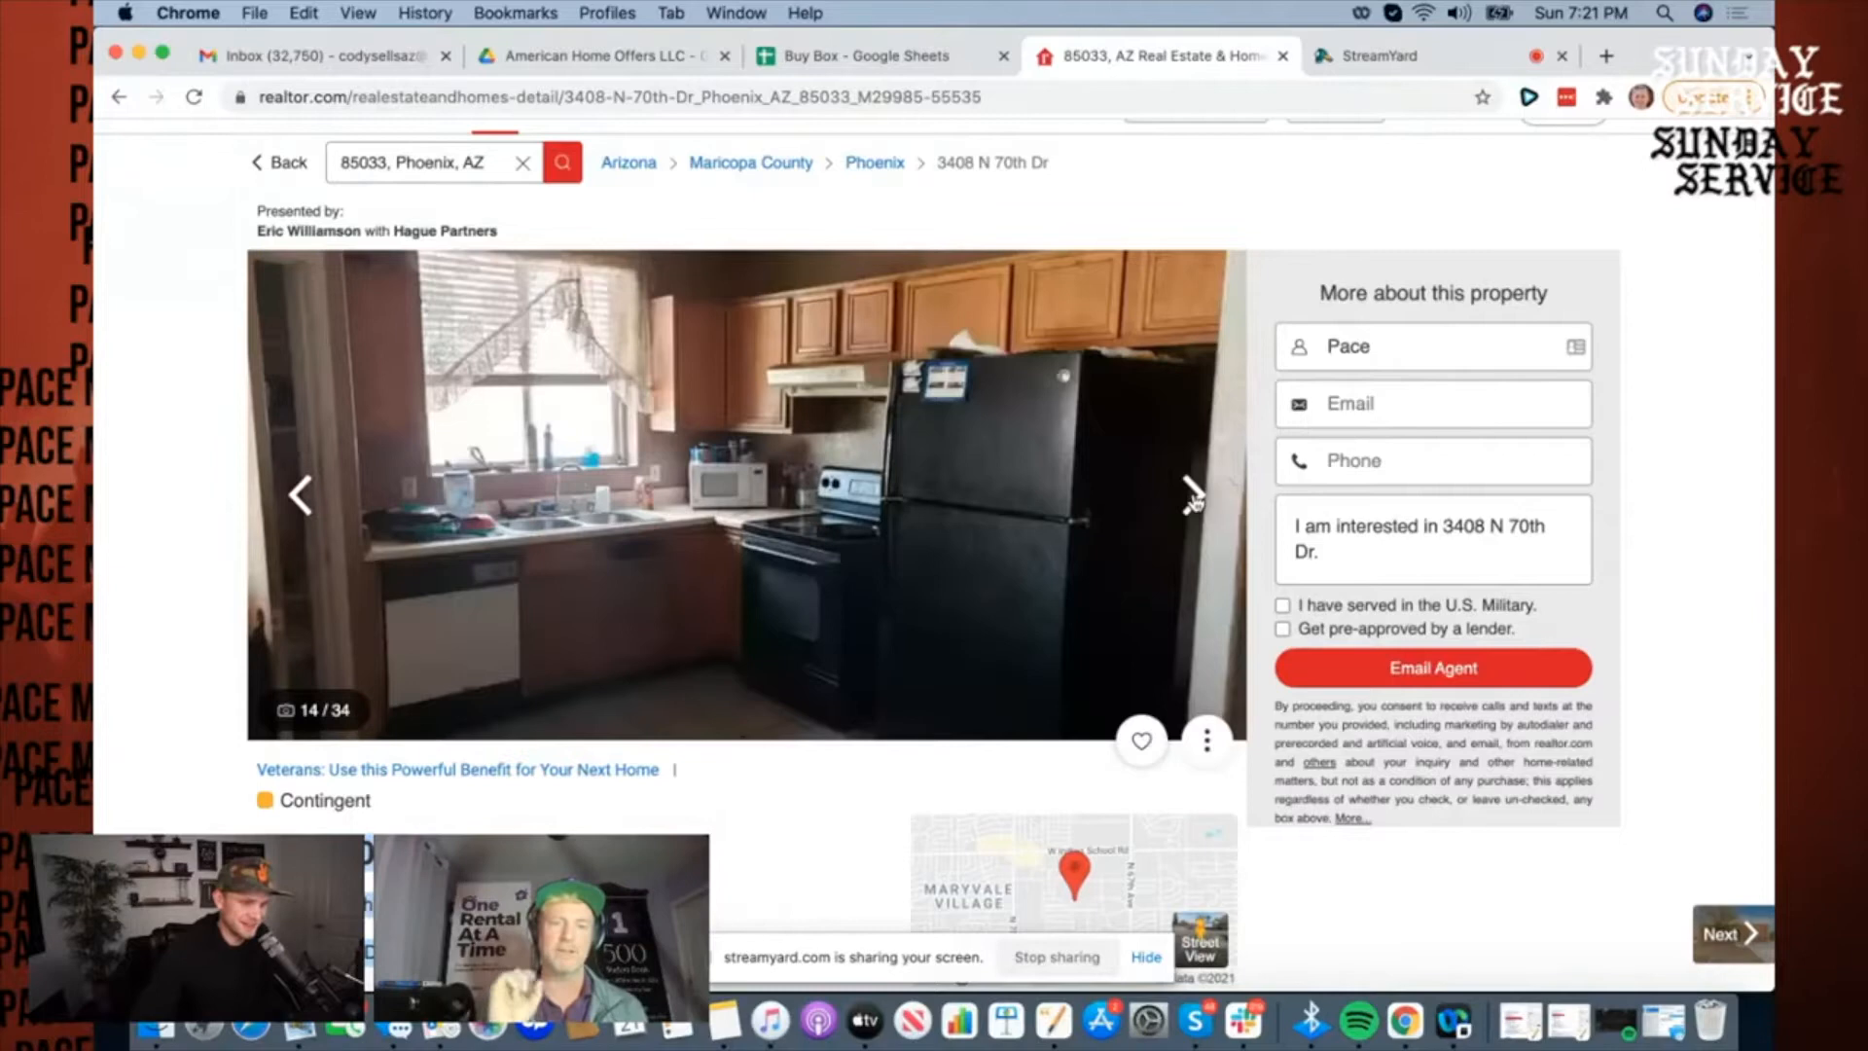
click(1193, 493)
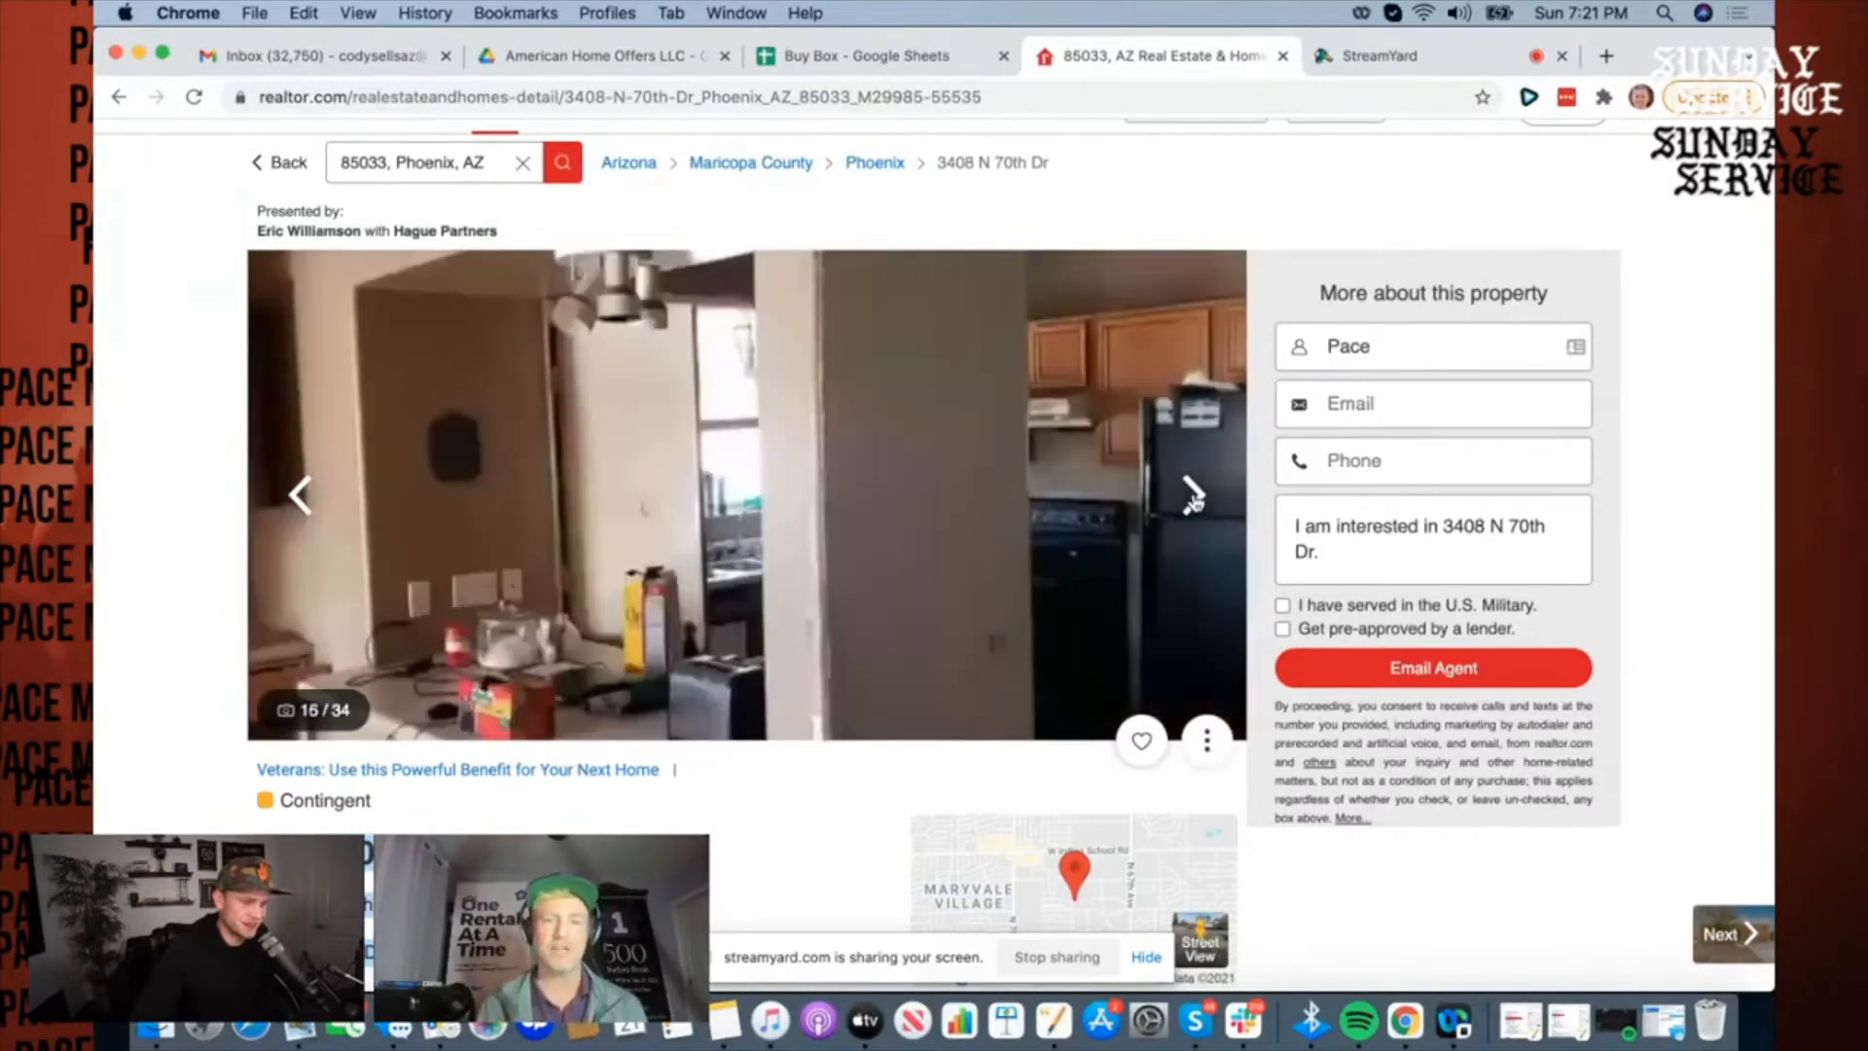
click(1191, 492)
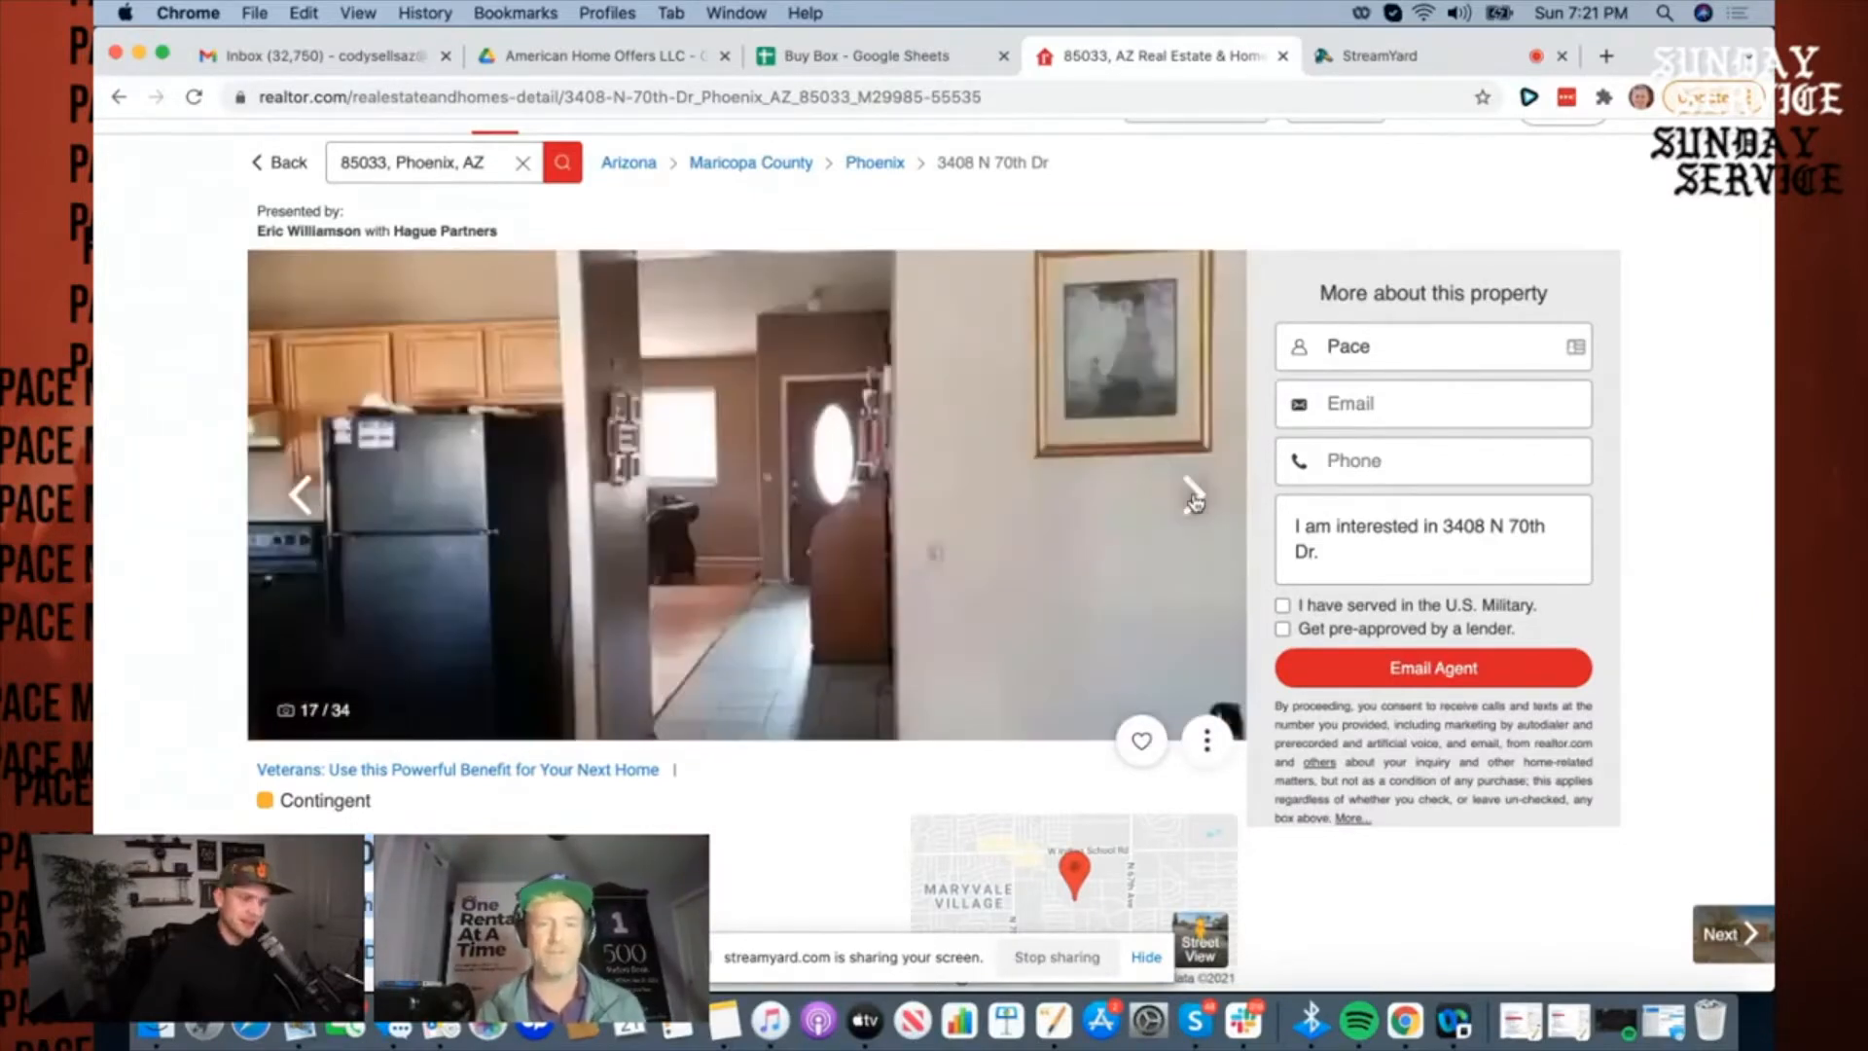
click(870, 57)
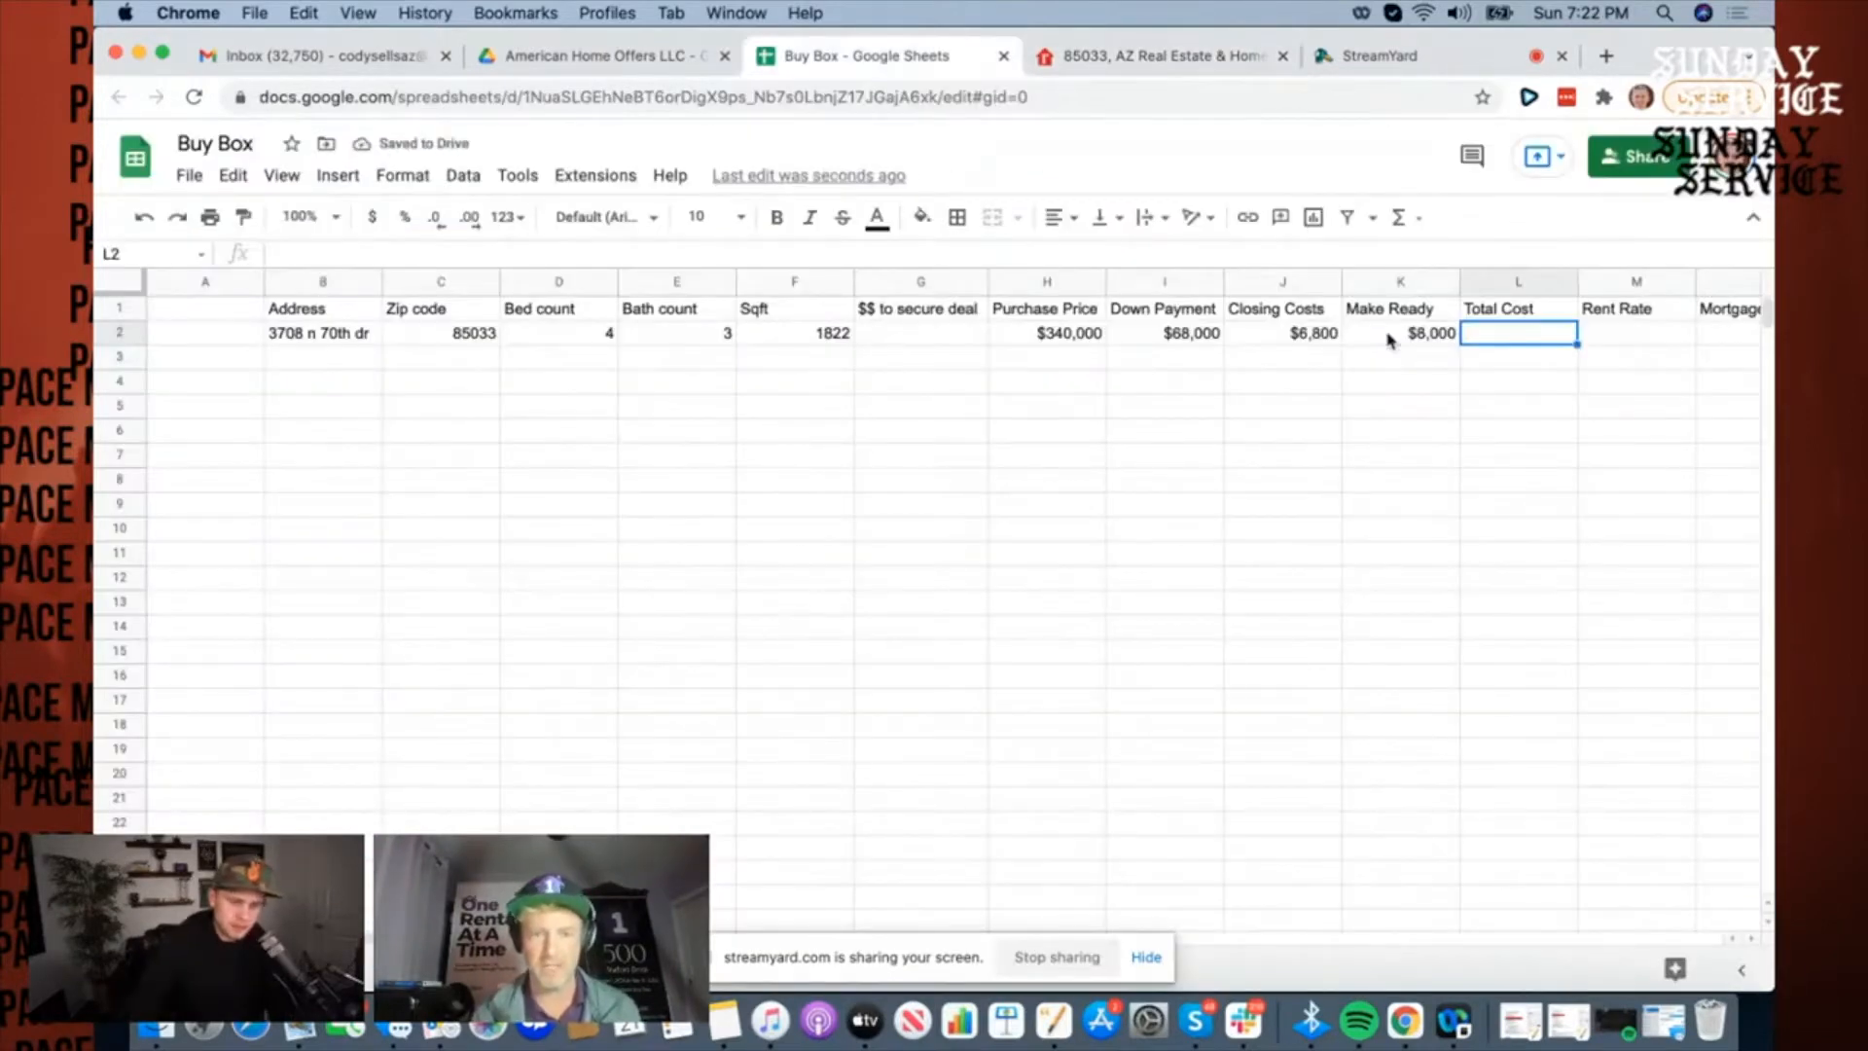
Step: Enter a Total Cost formula =I2+J2+K2 giving $82,800 in row 2
text(=)
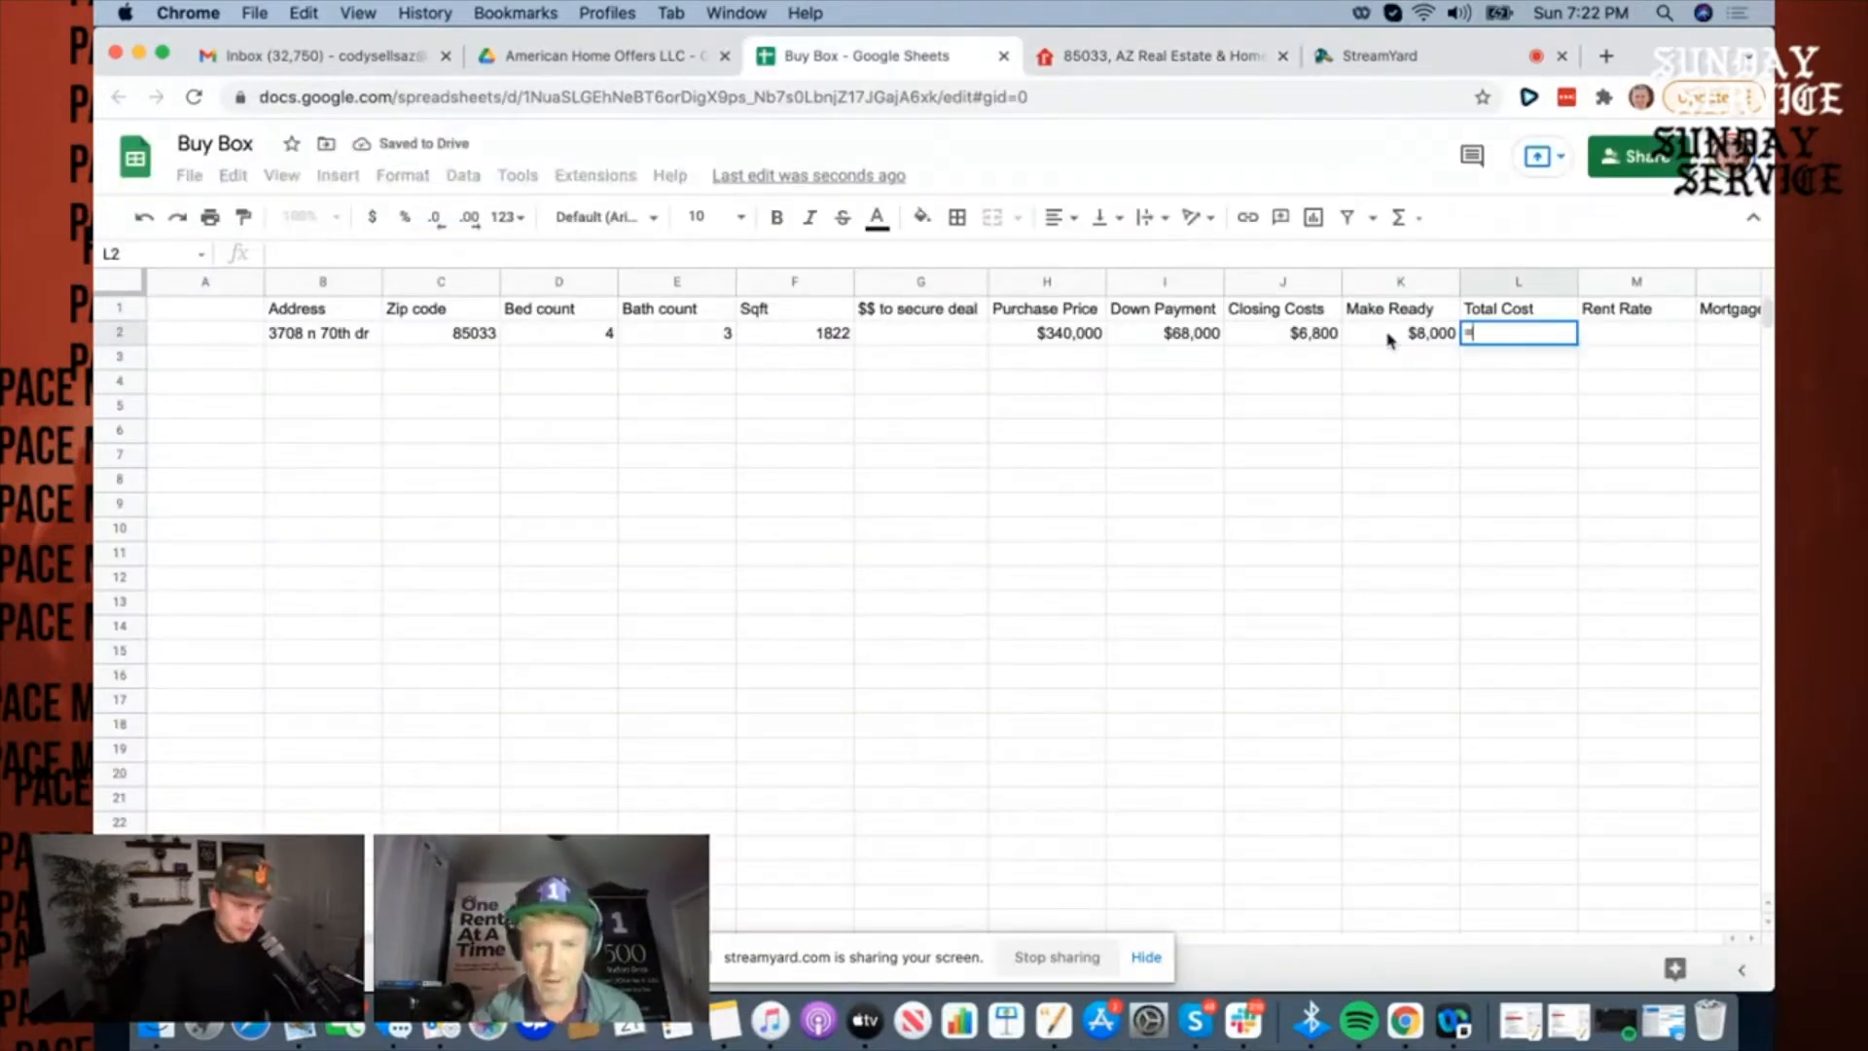
text(i+j)
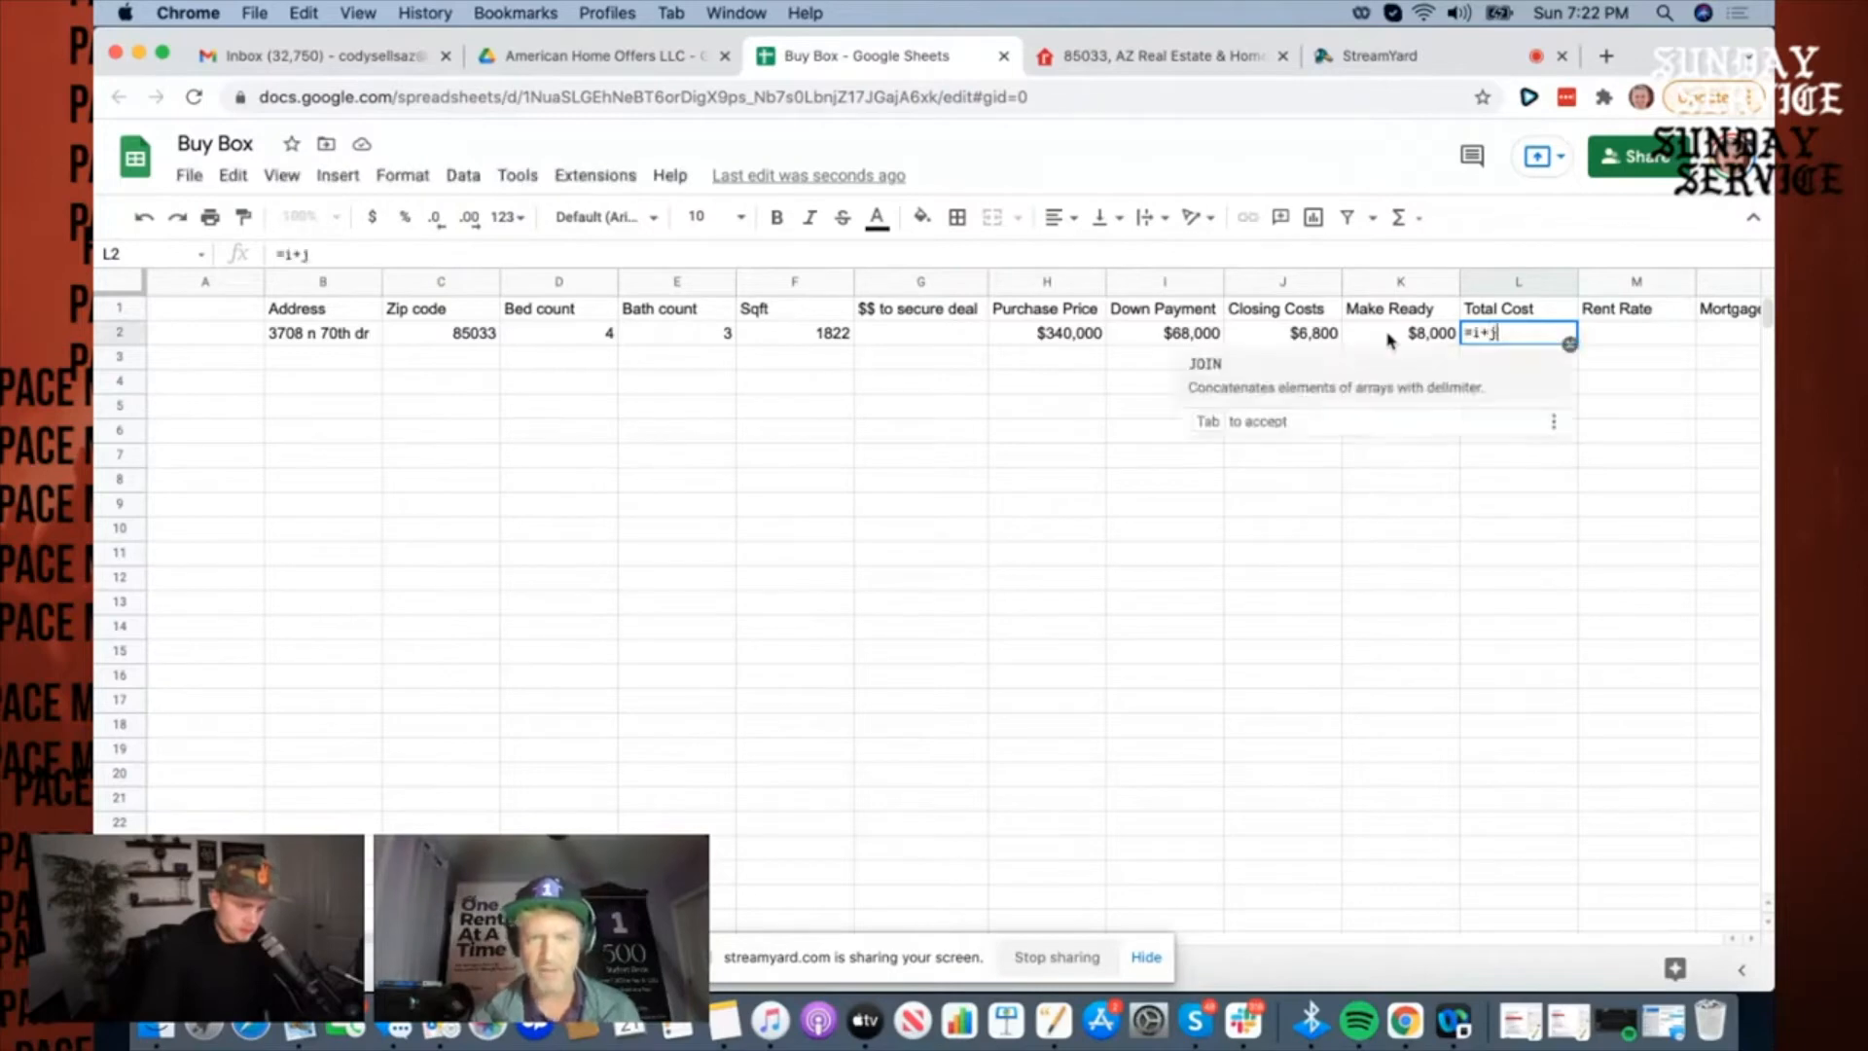
key(Enter)
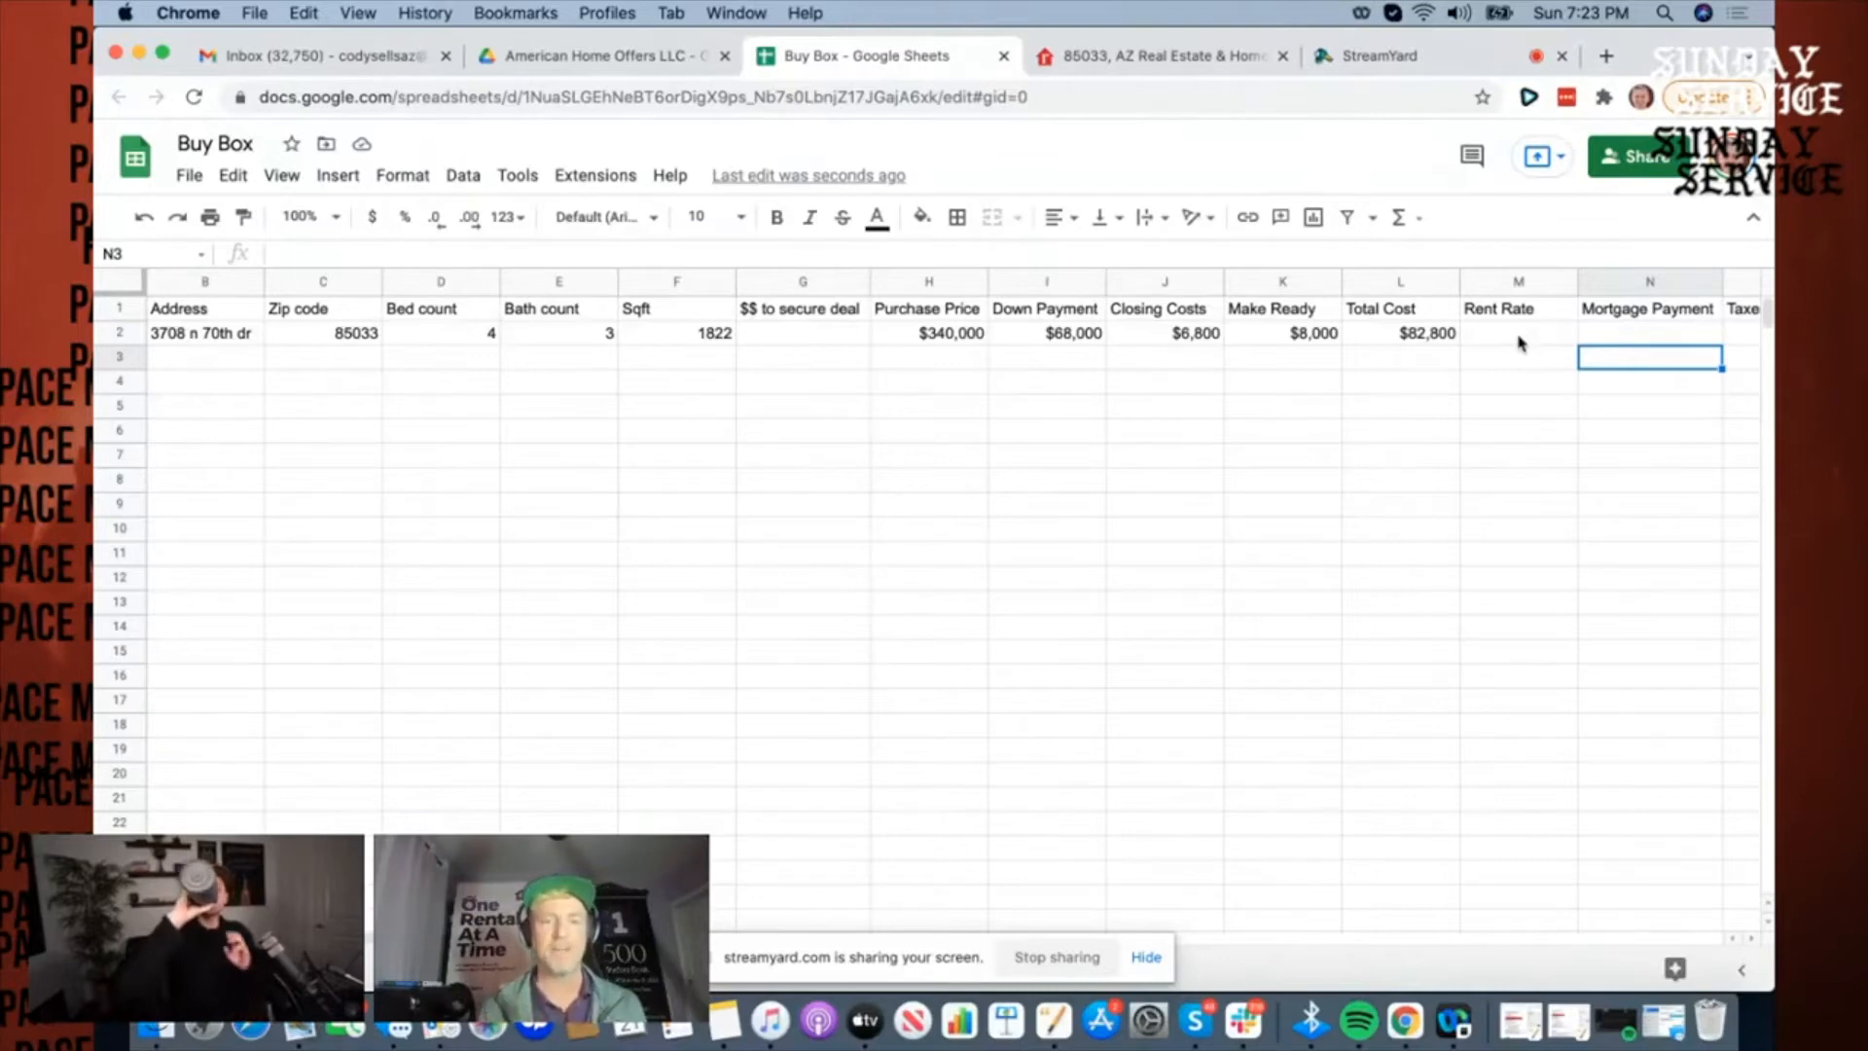
Step: Record a $1800 Rent Rate after checking the listing, then move to Bankrate's calculator
text(St)
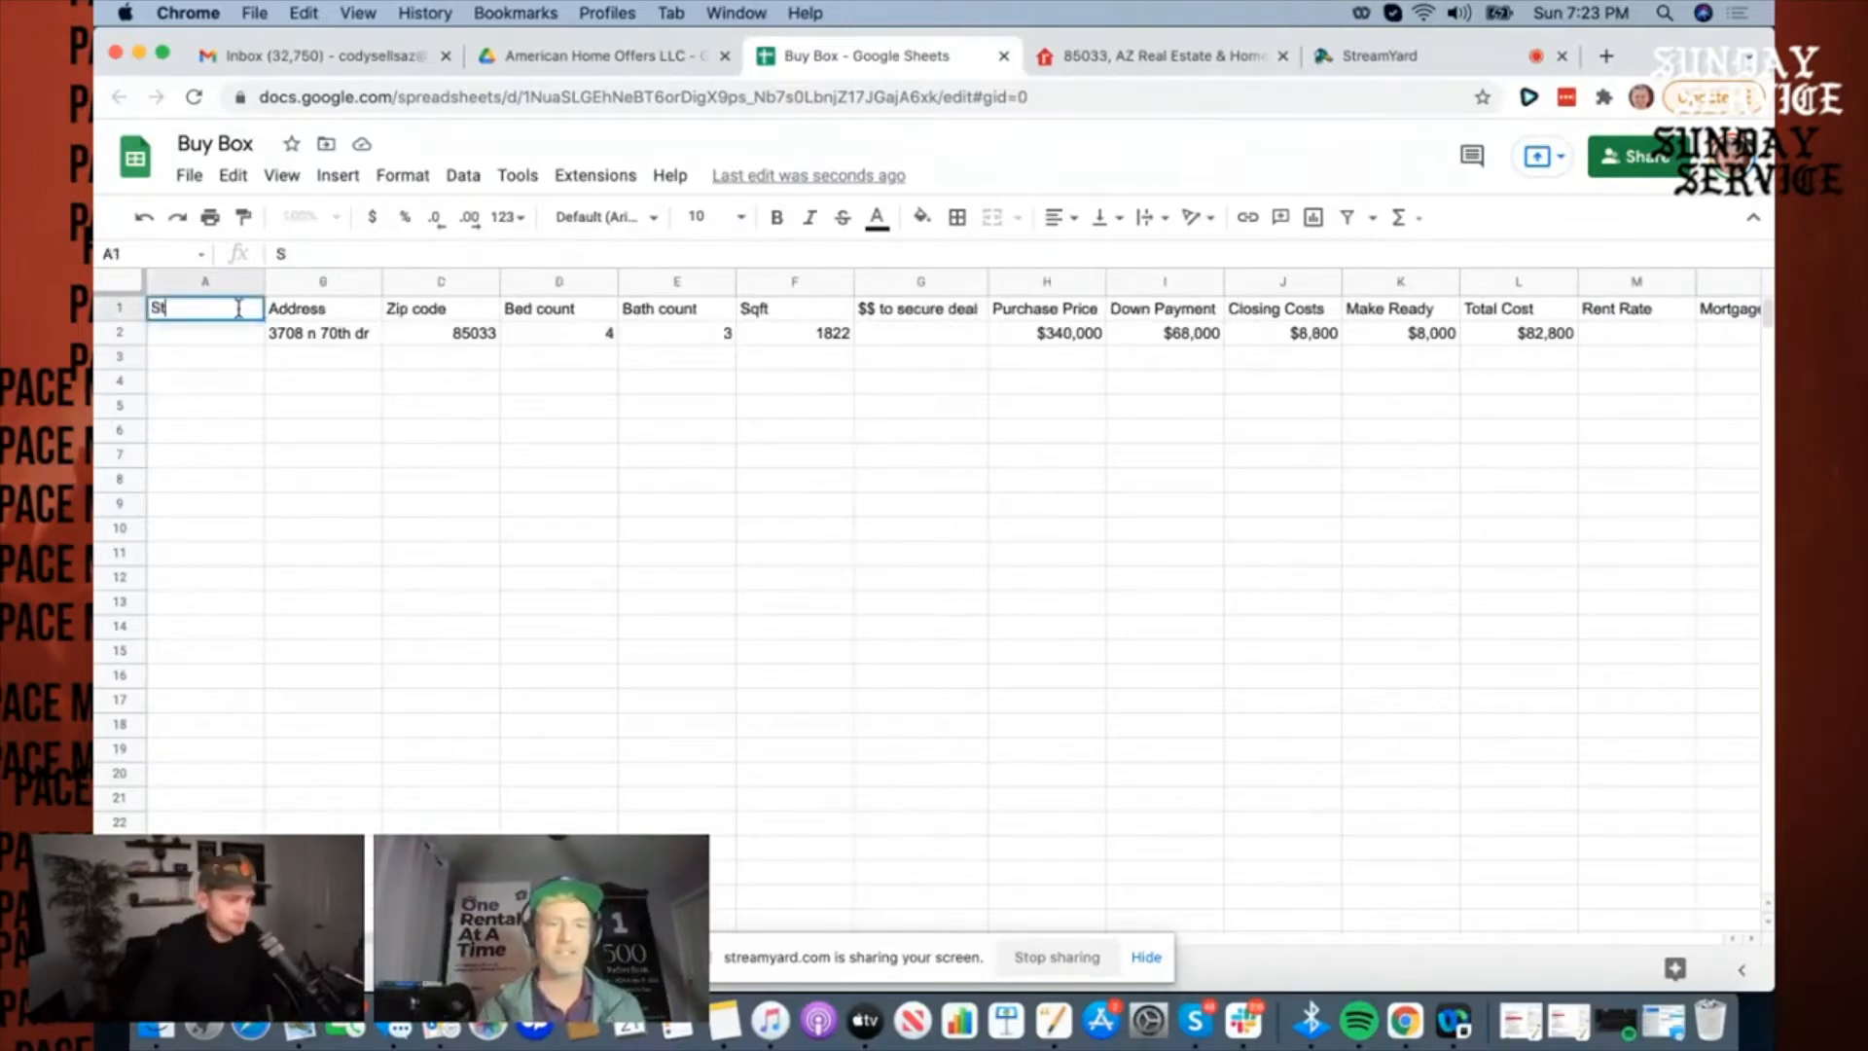
text(Con)
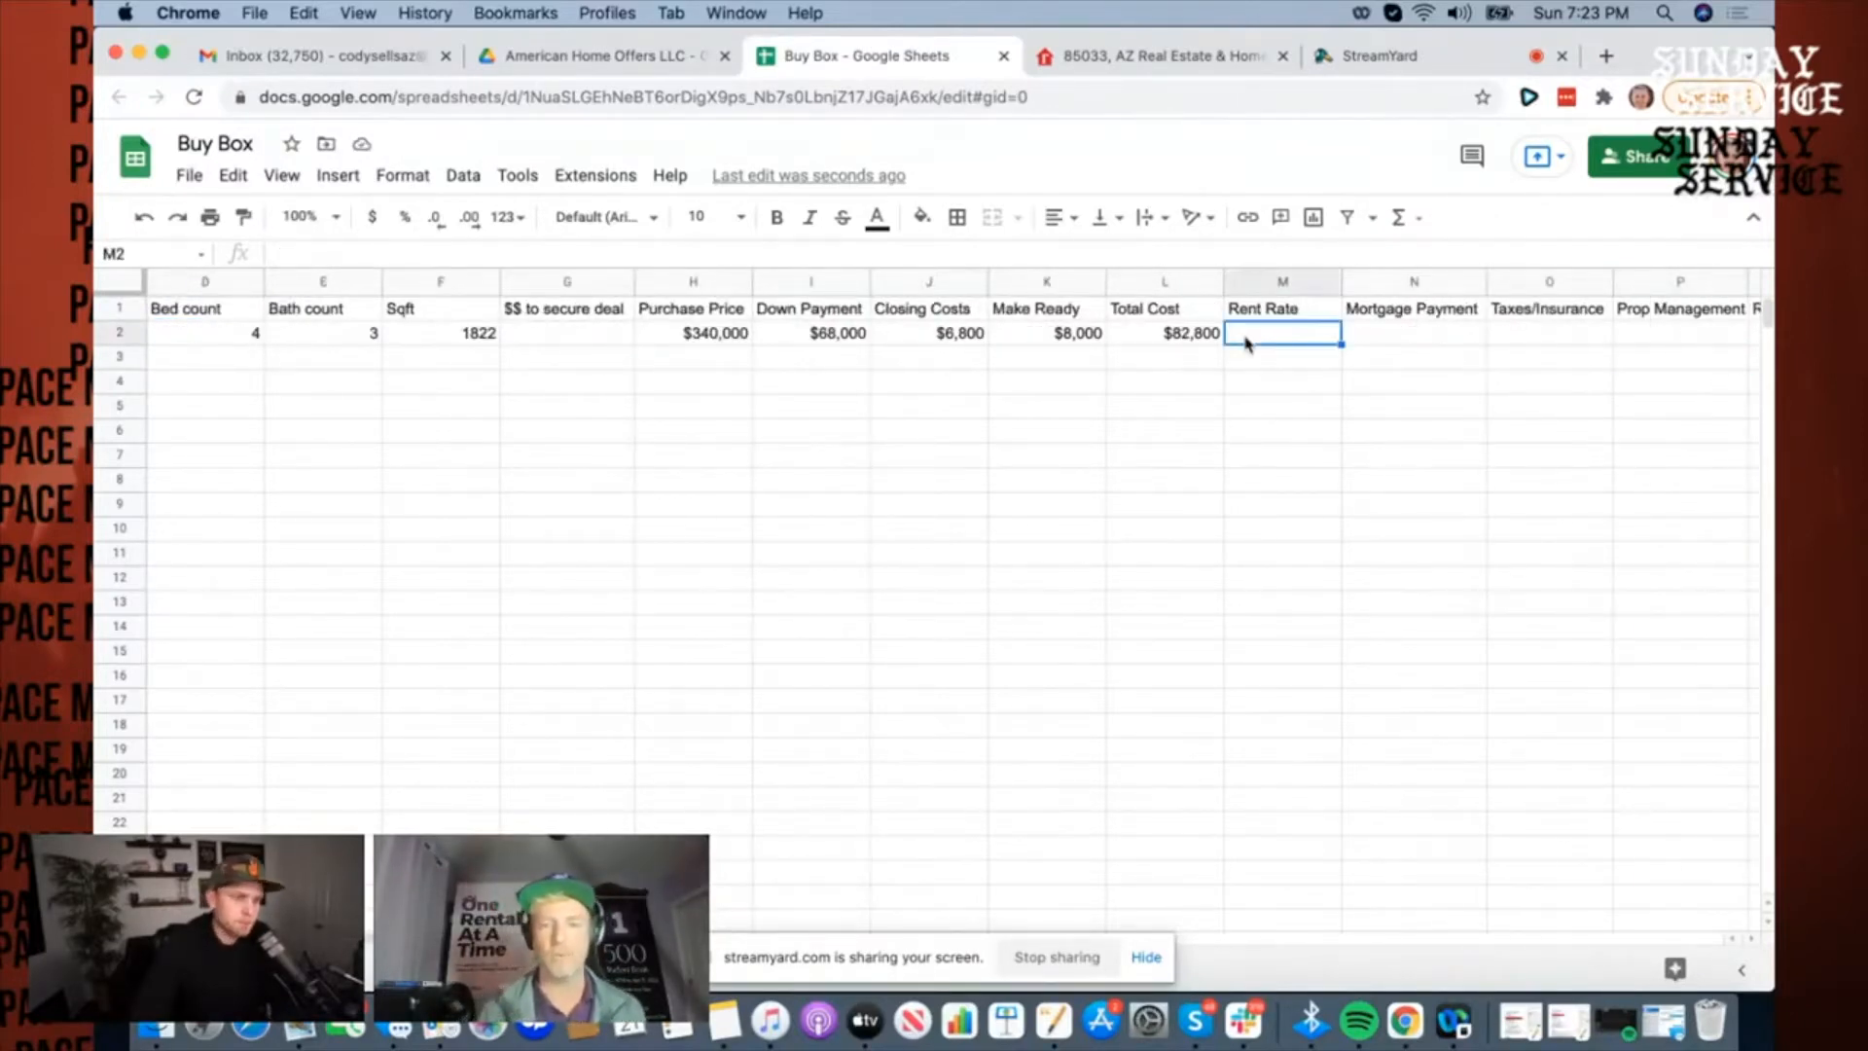
click(1156, 57)
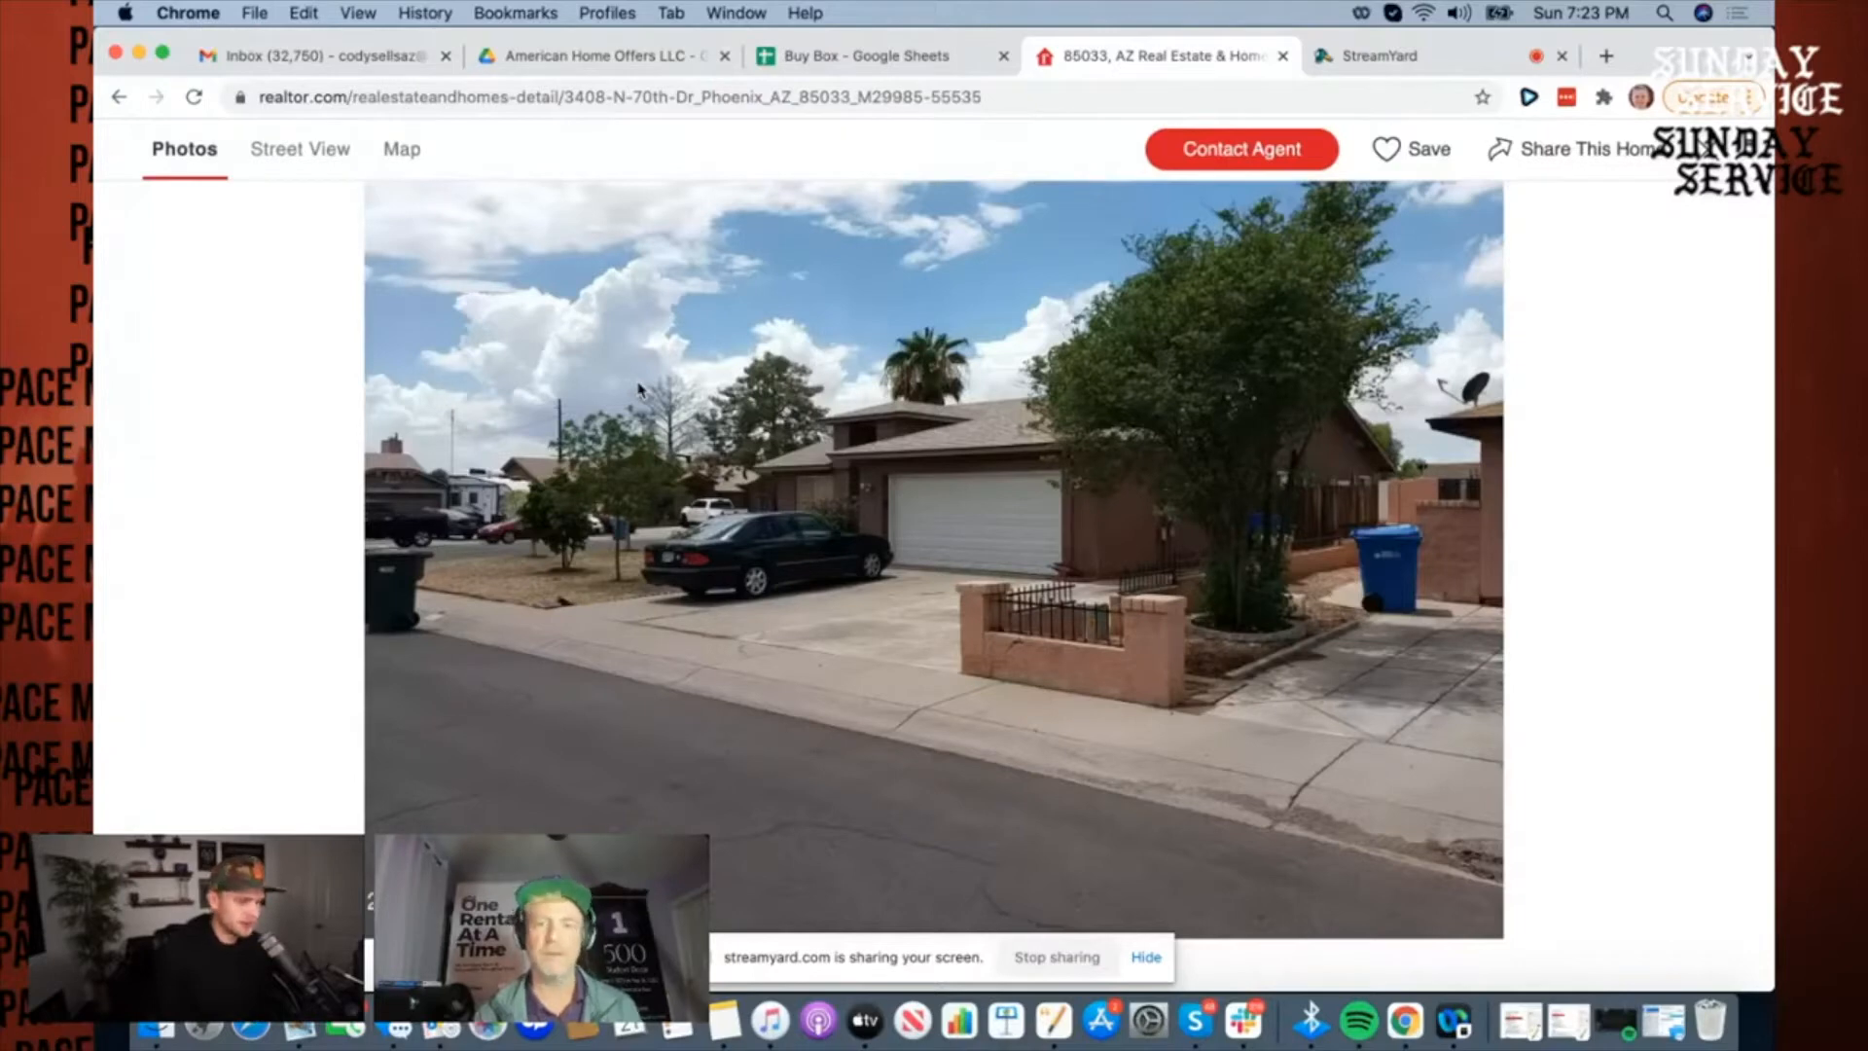
click(858, 56)
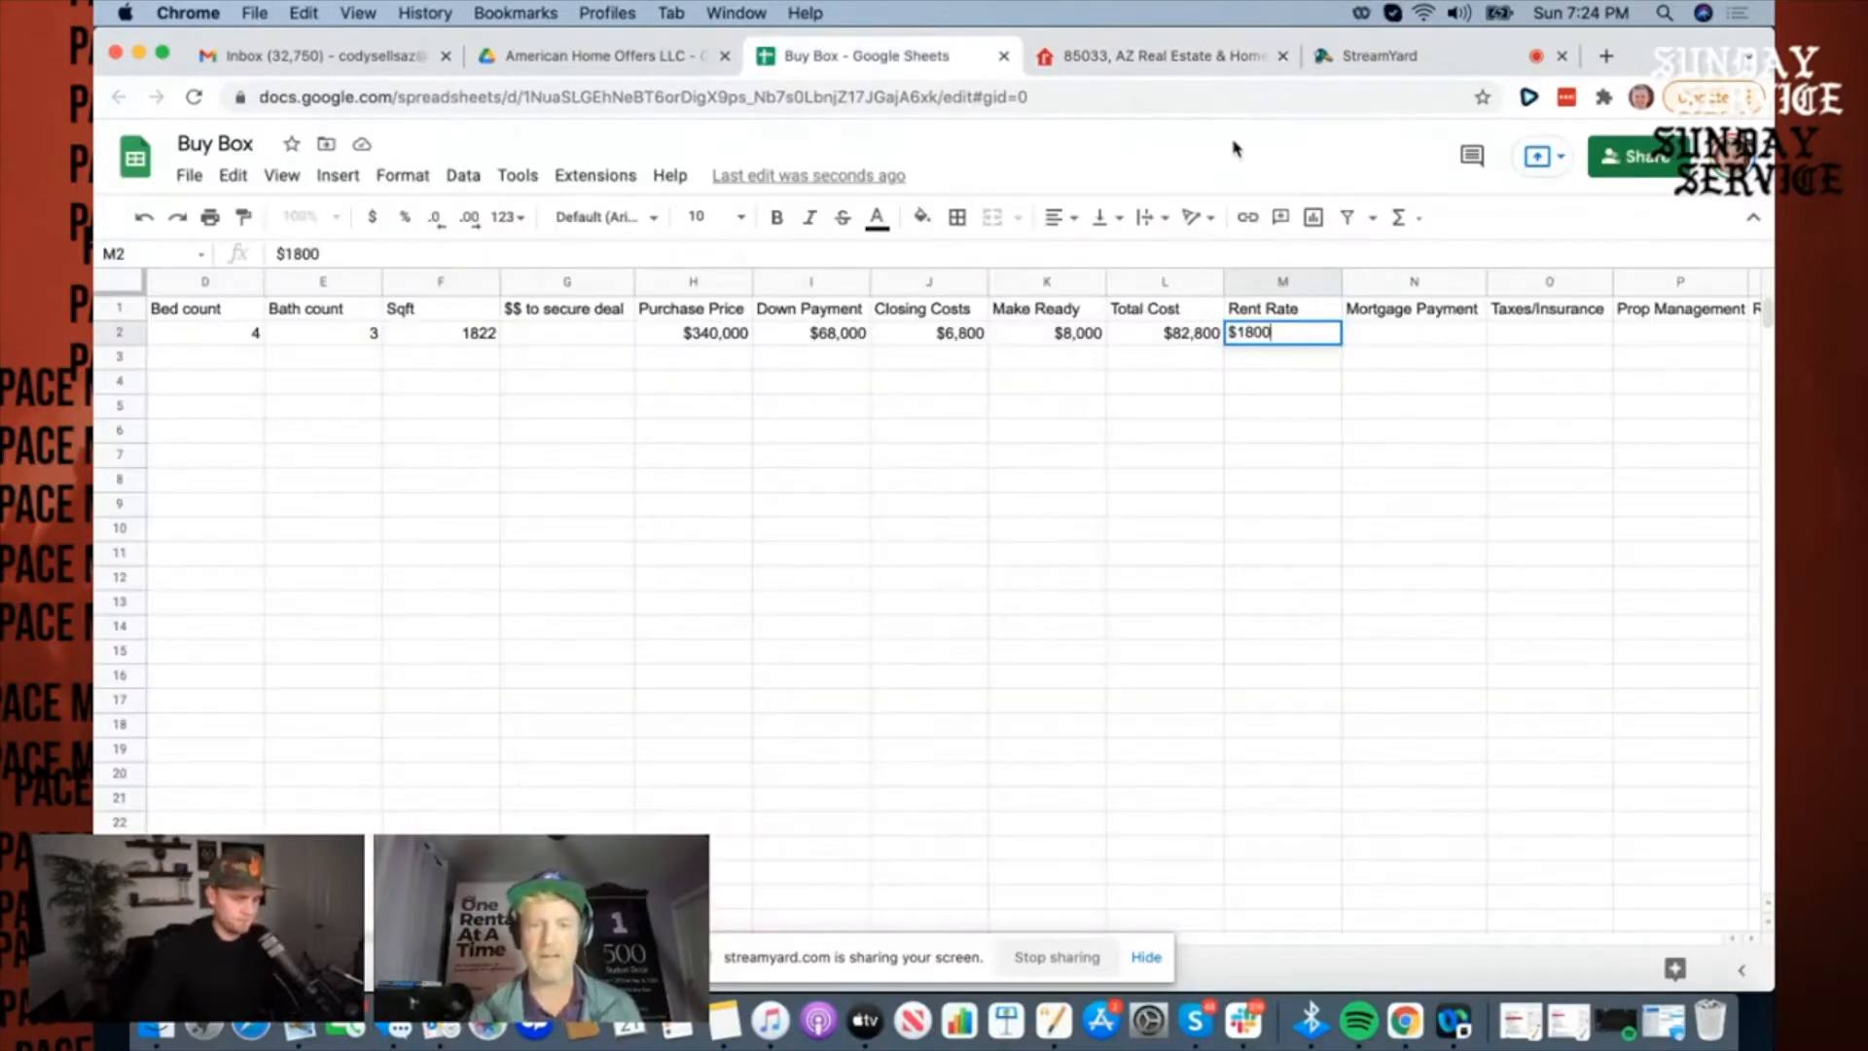
click(1606, 54)
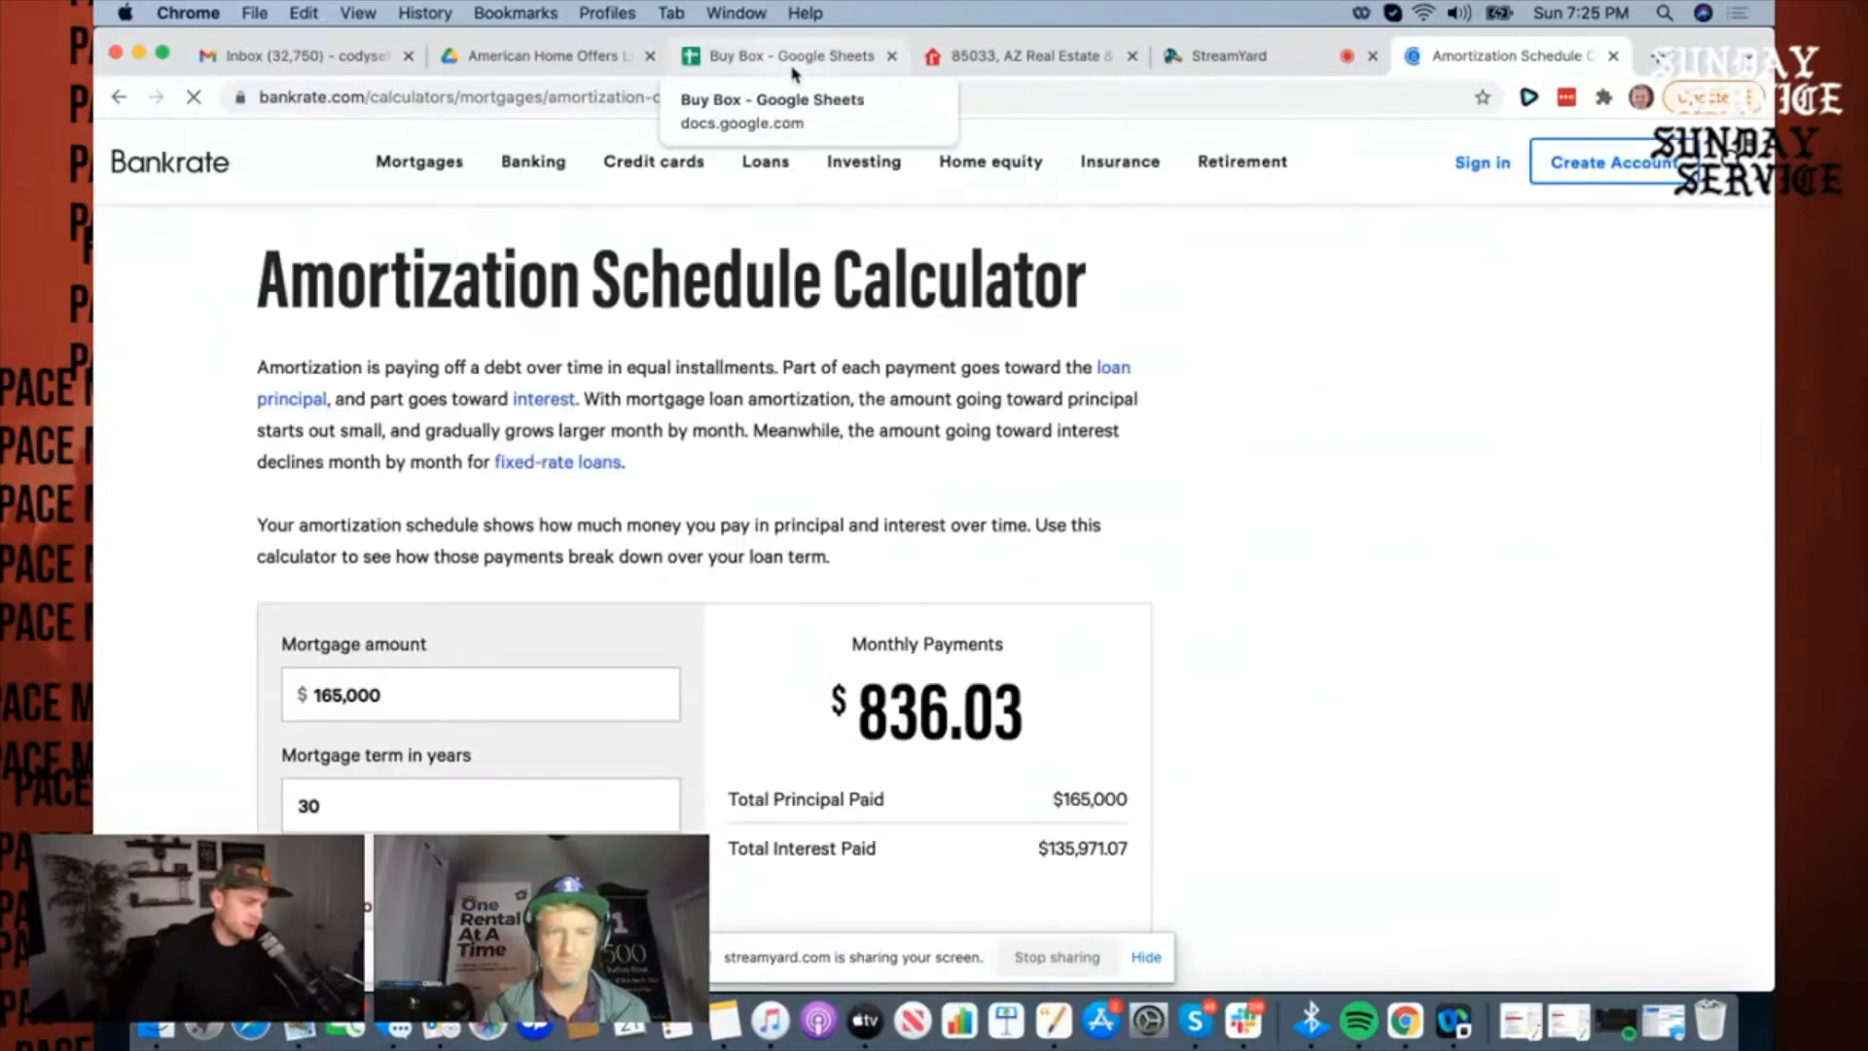
Step: Calculate a $280,000 loan at 4% over 30 years, giving $1,336.76 monthly for the Mortgage Payment
scroll(down, 3)
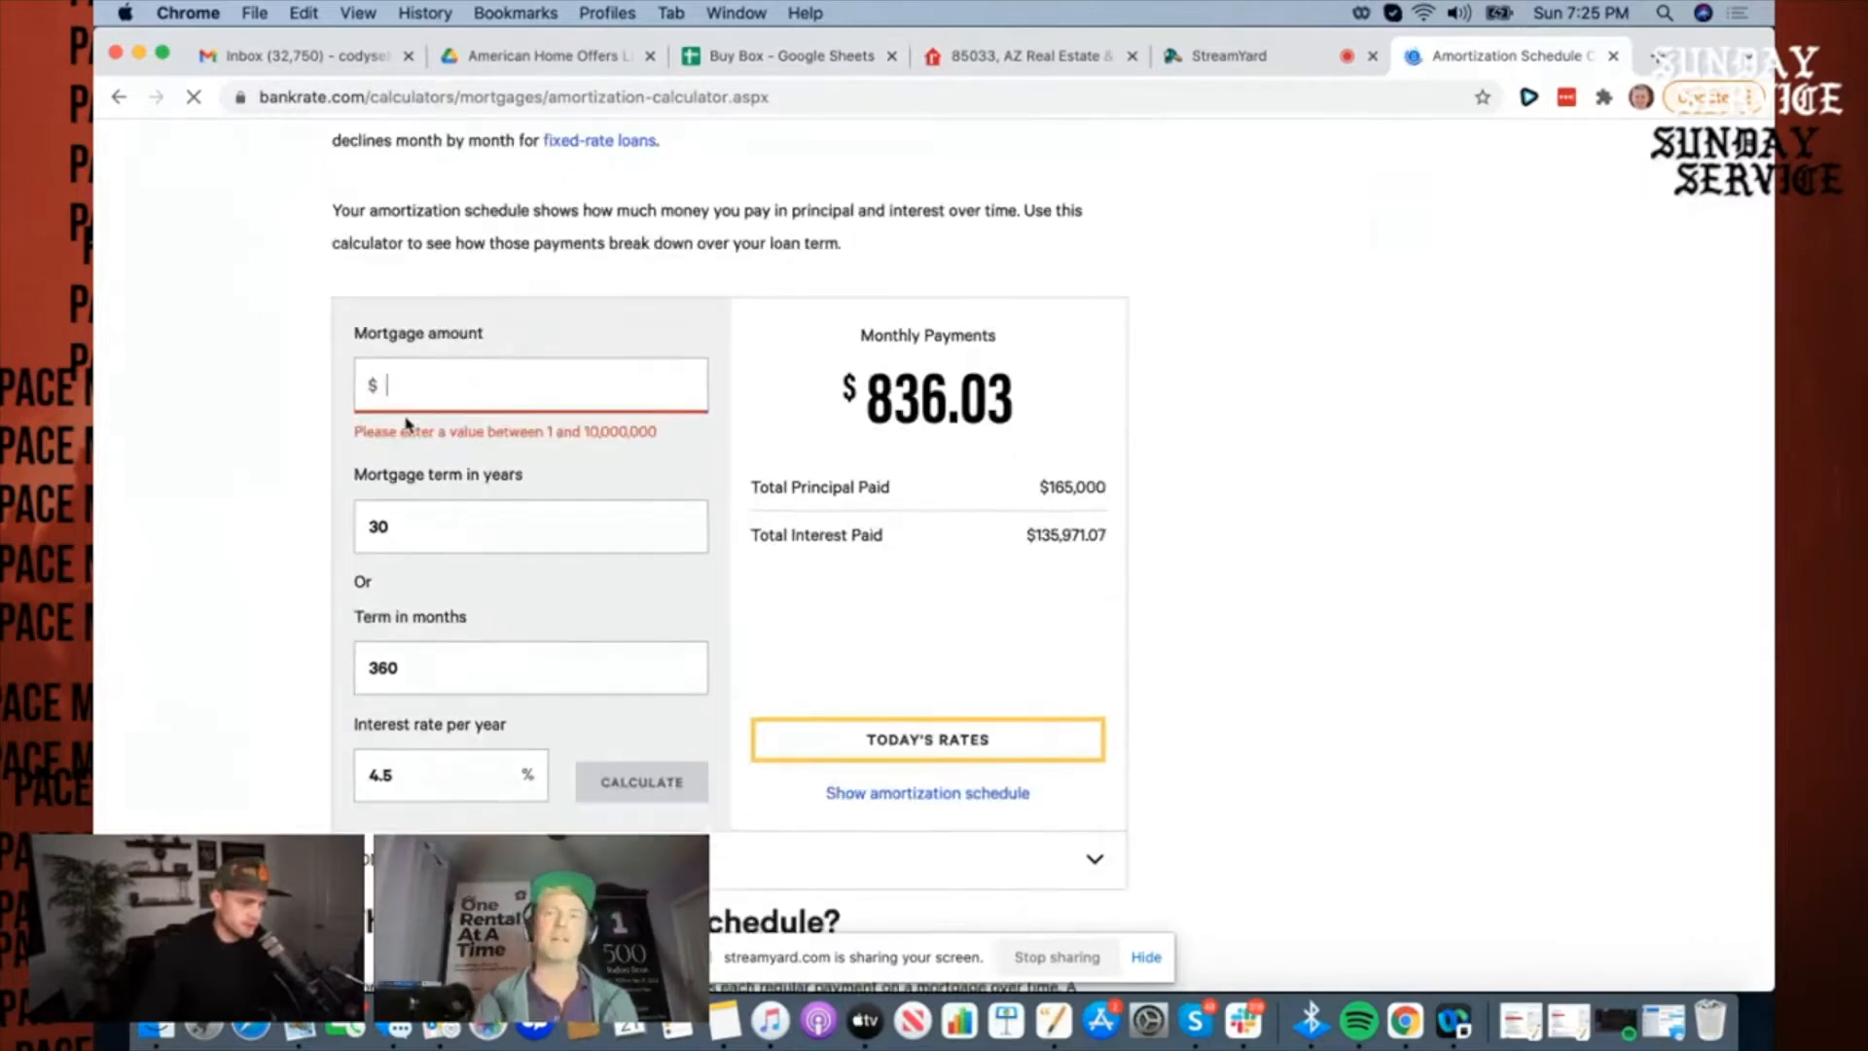
text(280,000)
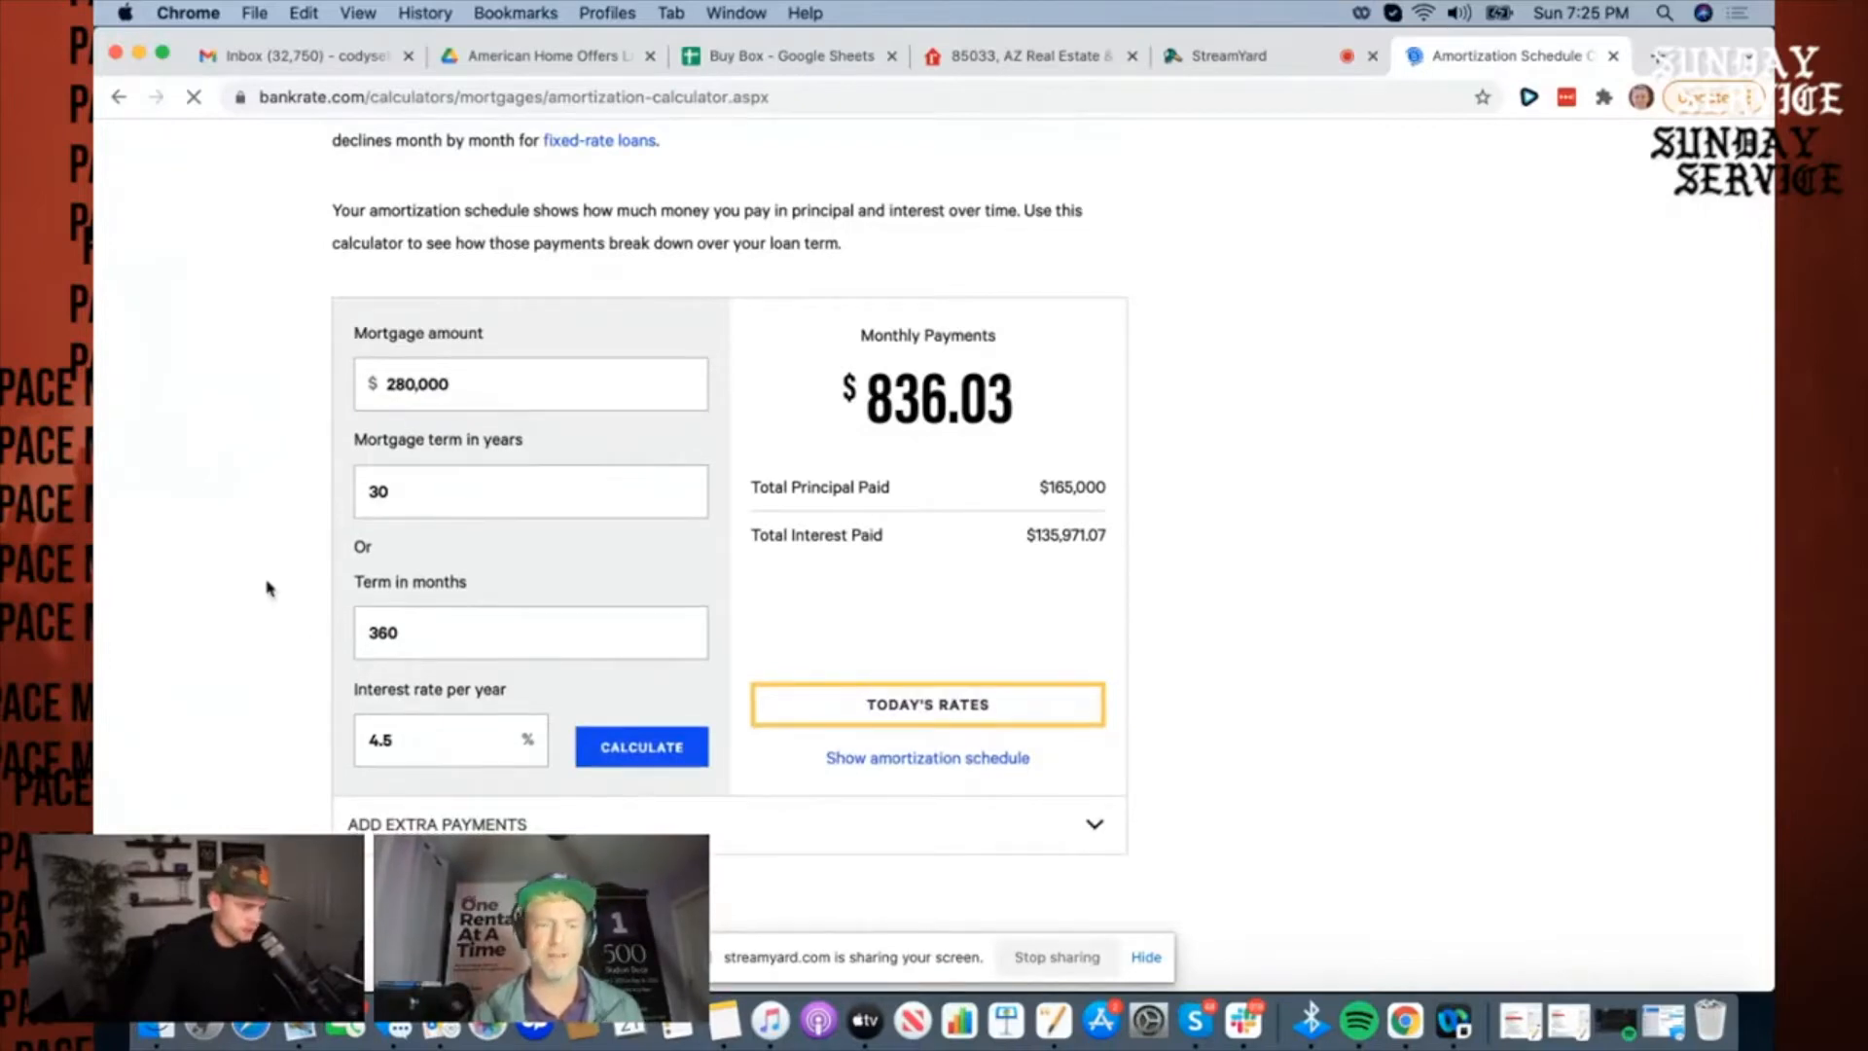
mouse_move(436, 704)
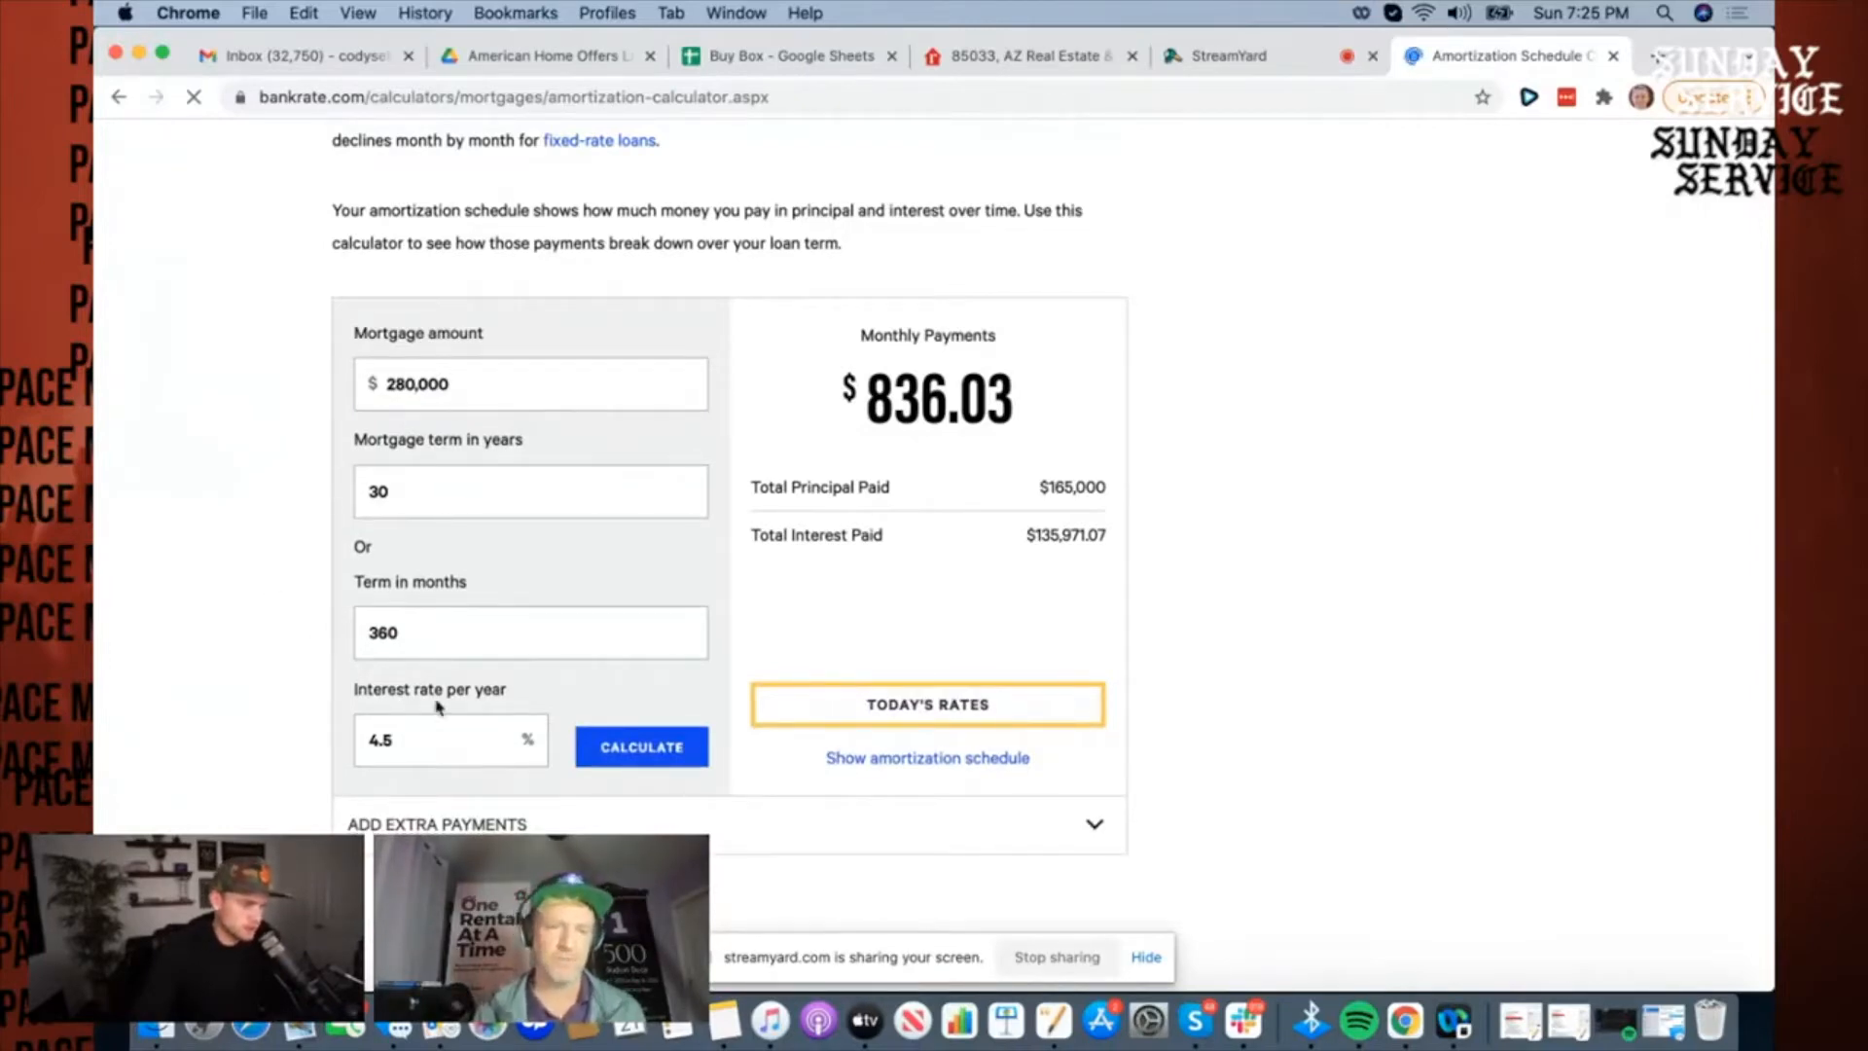
click(640, 747)
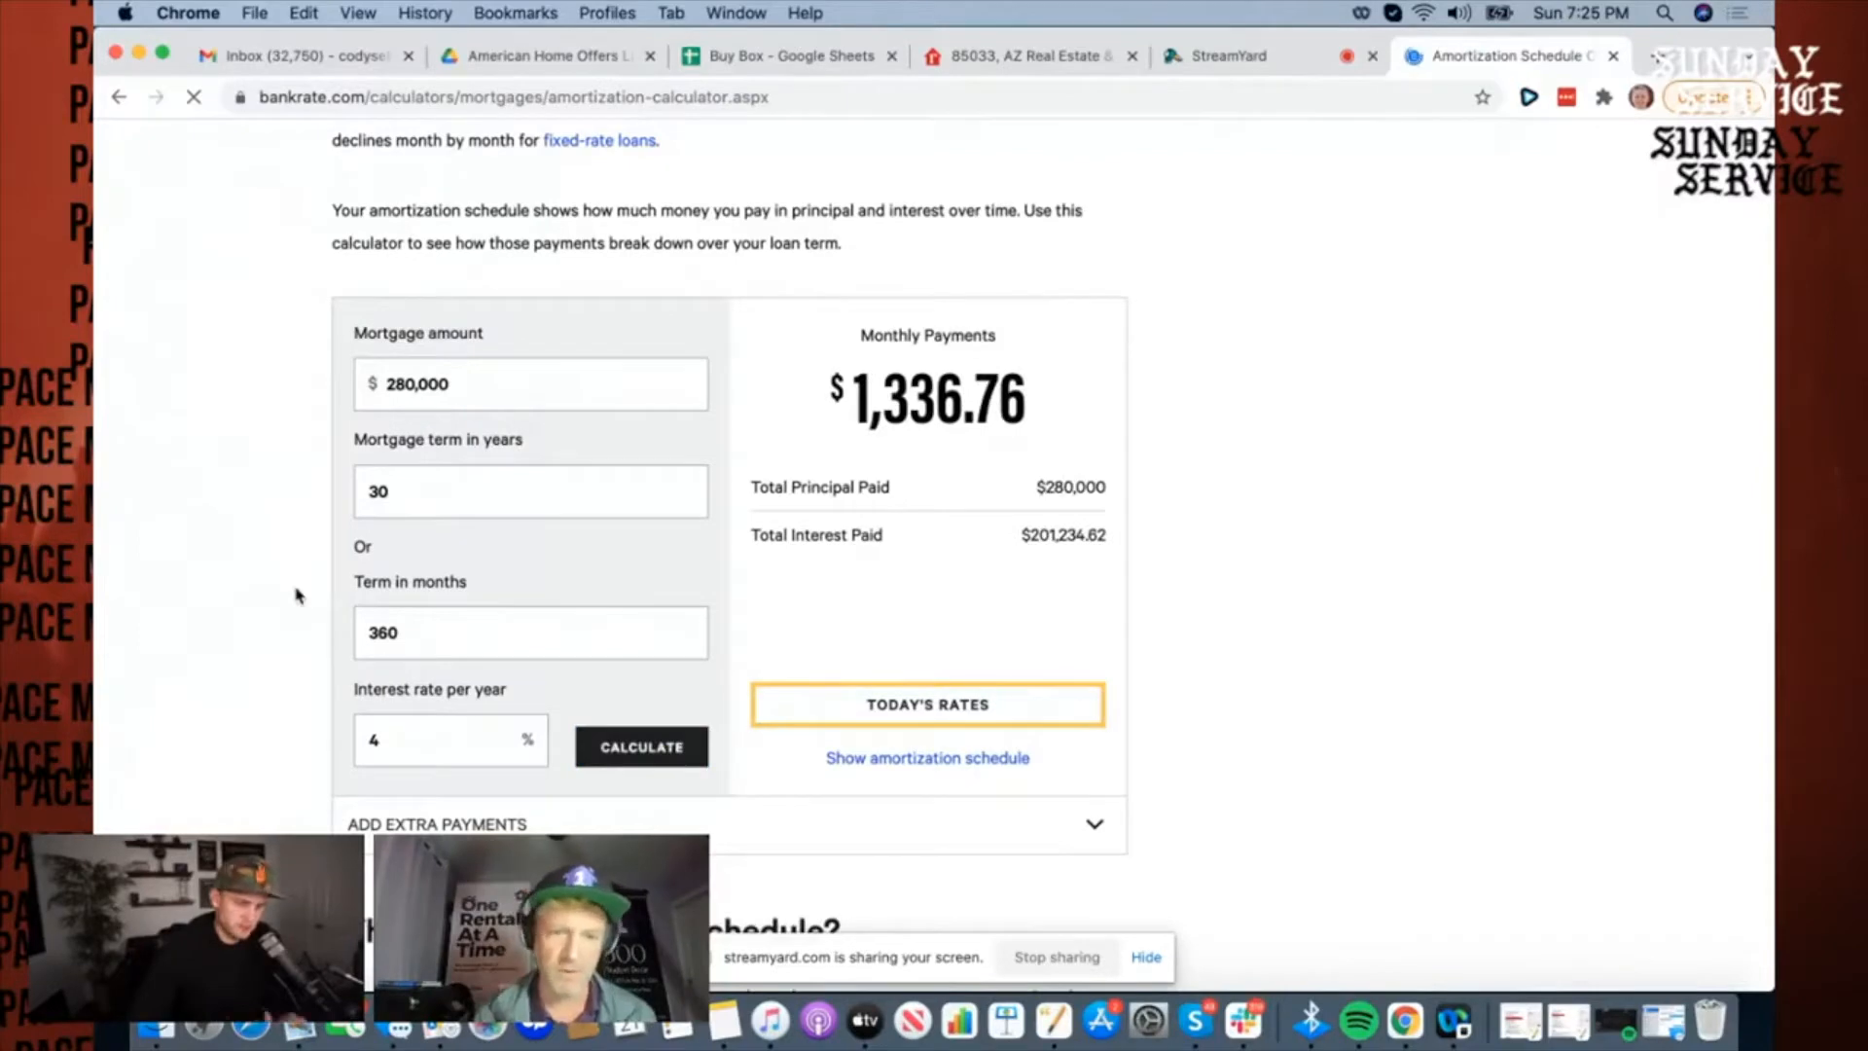
click(788, 56)
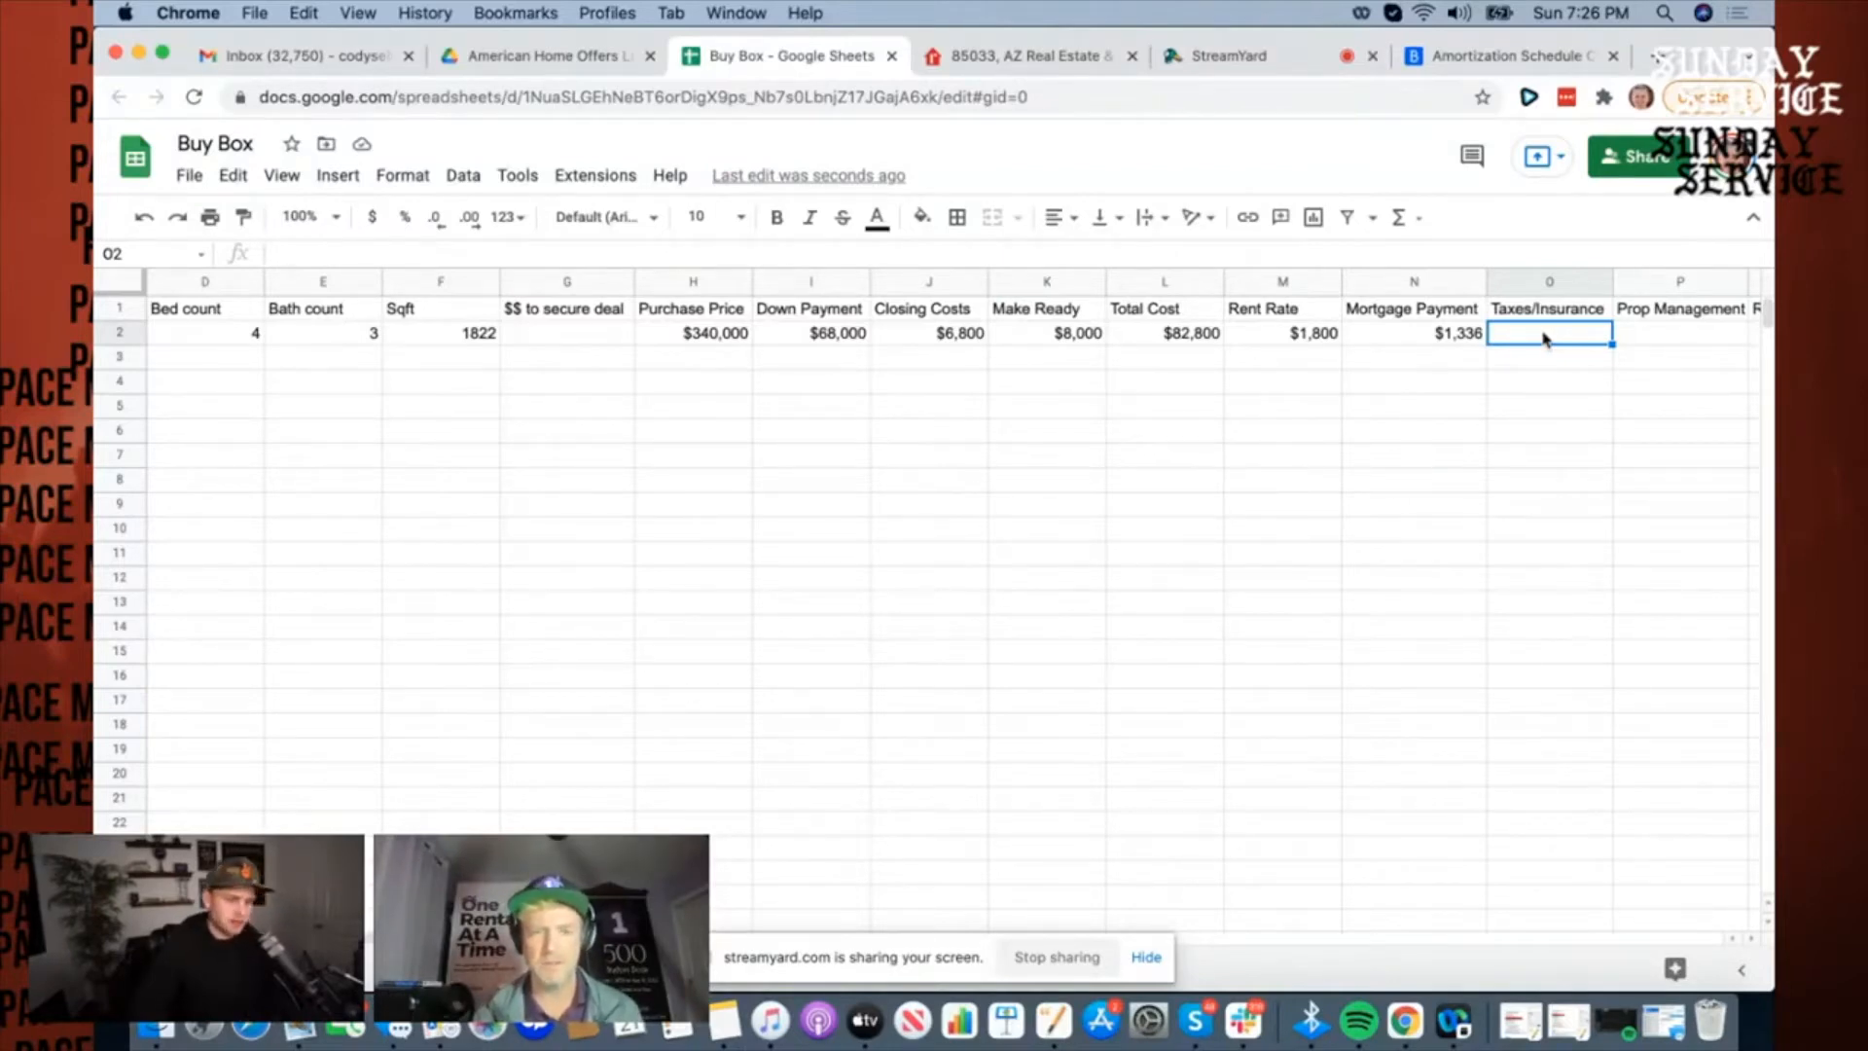
Step: Fill row 2 with $180 Taxes/Insurance, $60 Prop Management and Reserves, then move to Misc
text($180)
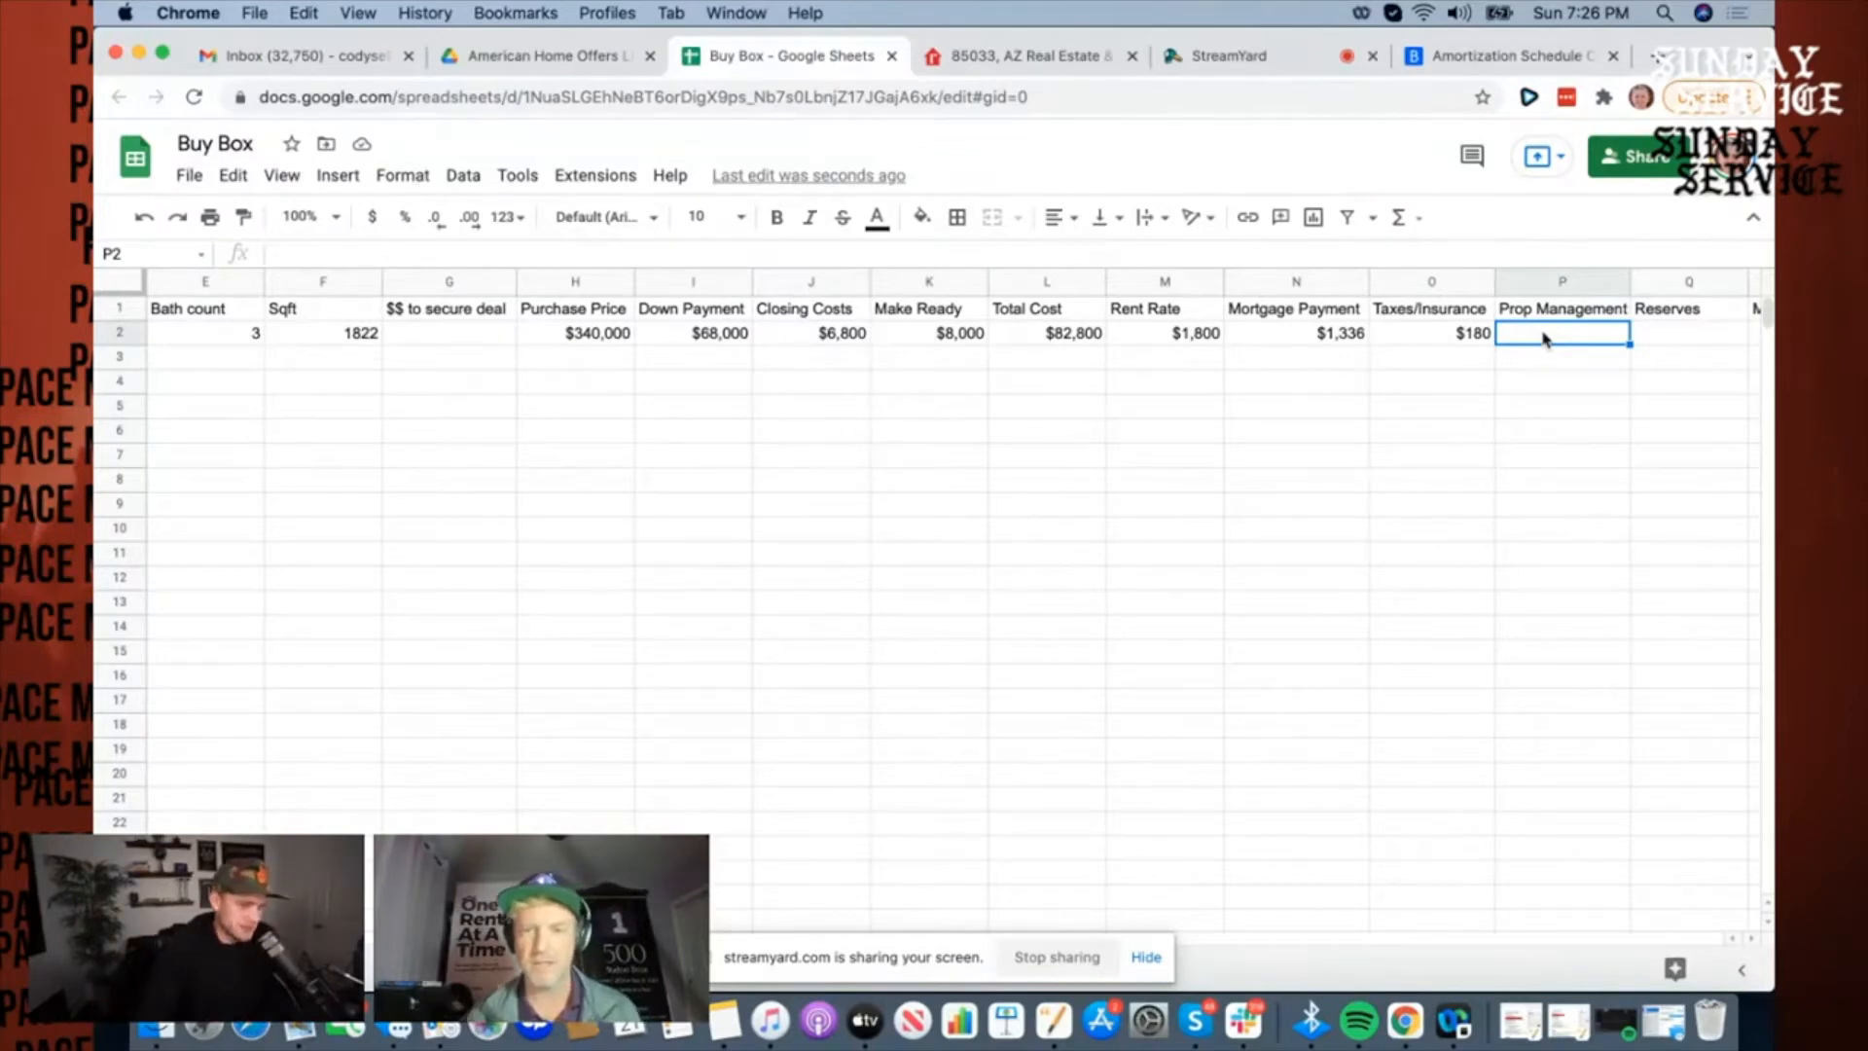
text($60)
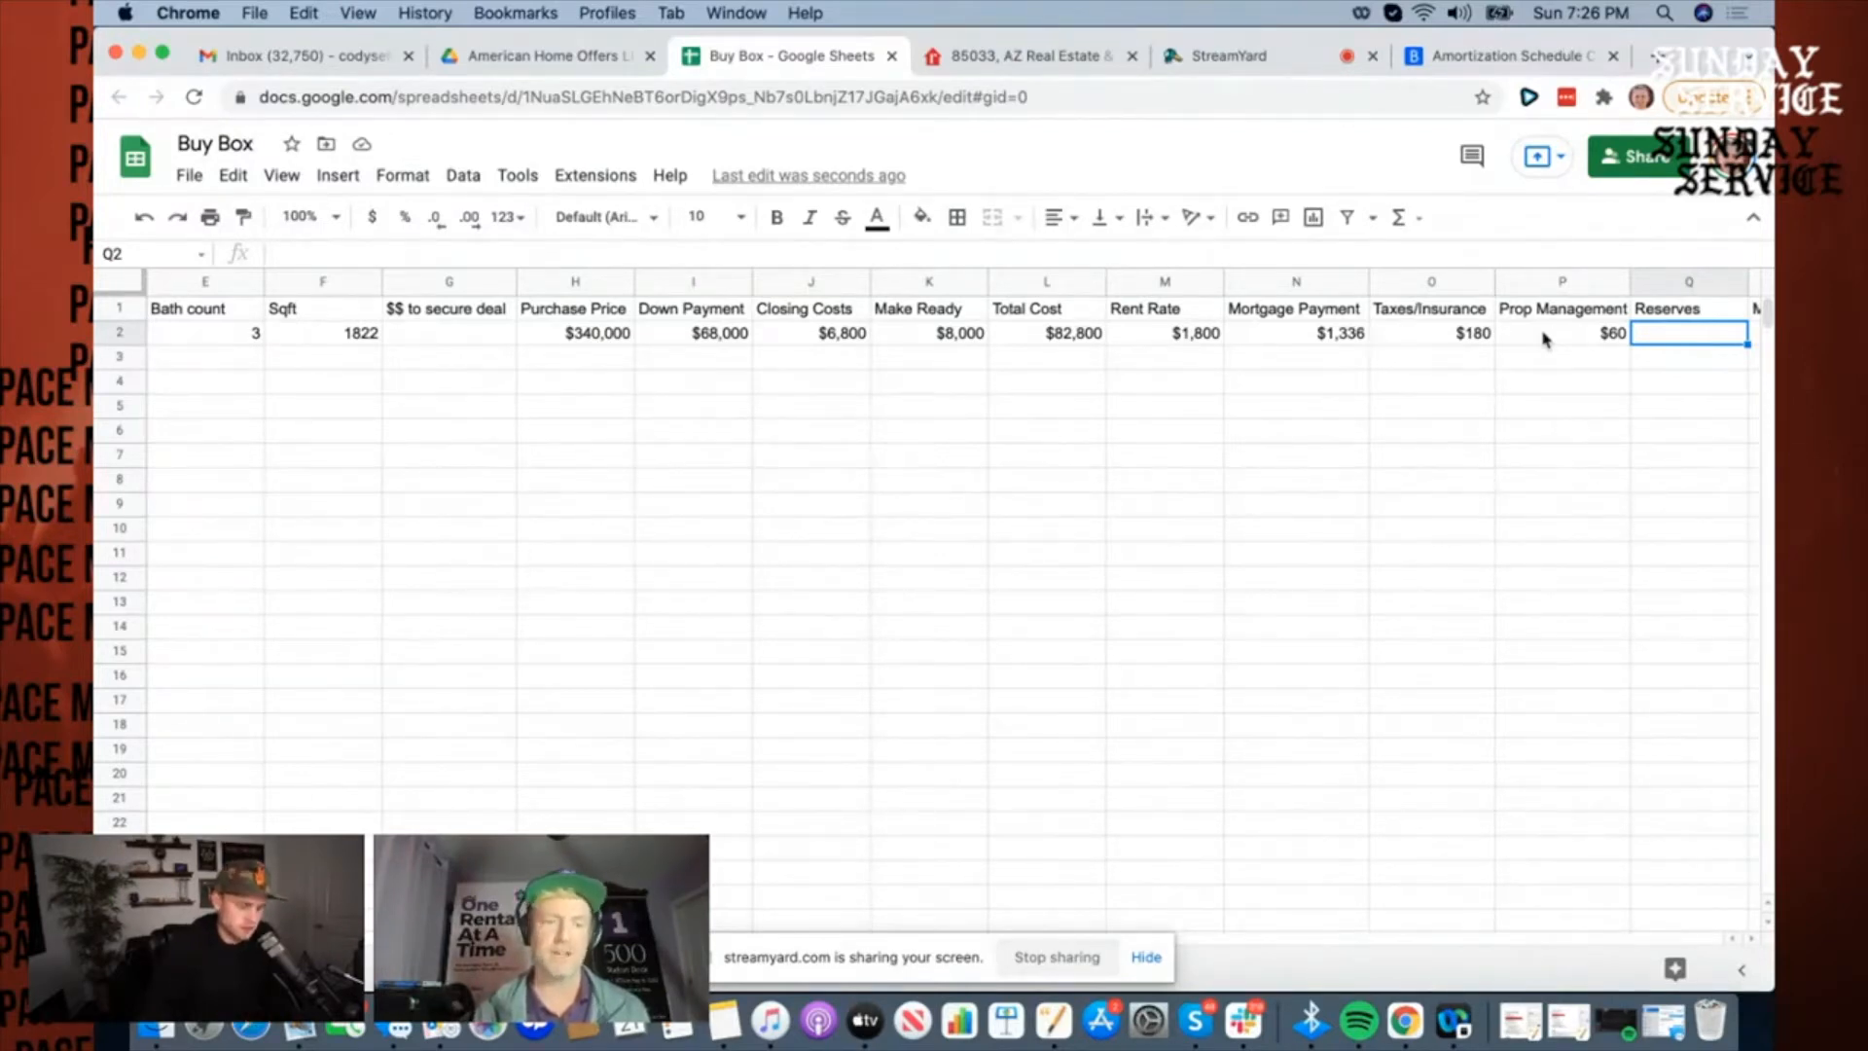
mouse_move(1543, 344)
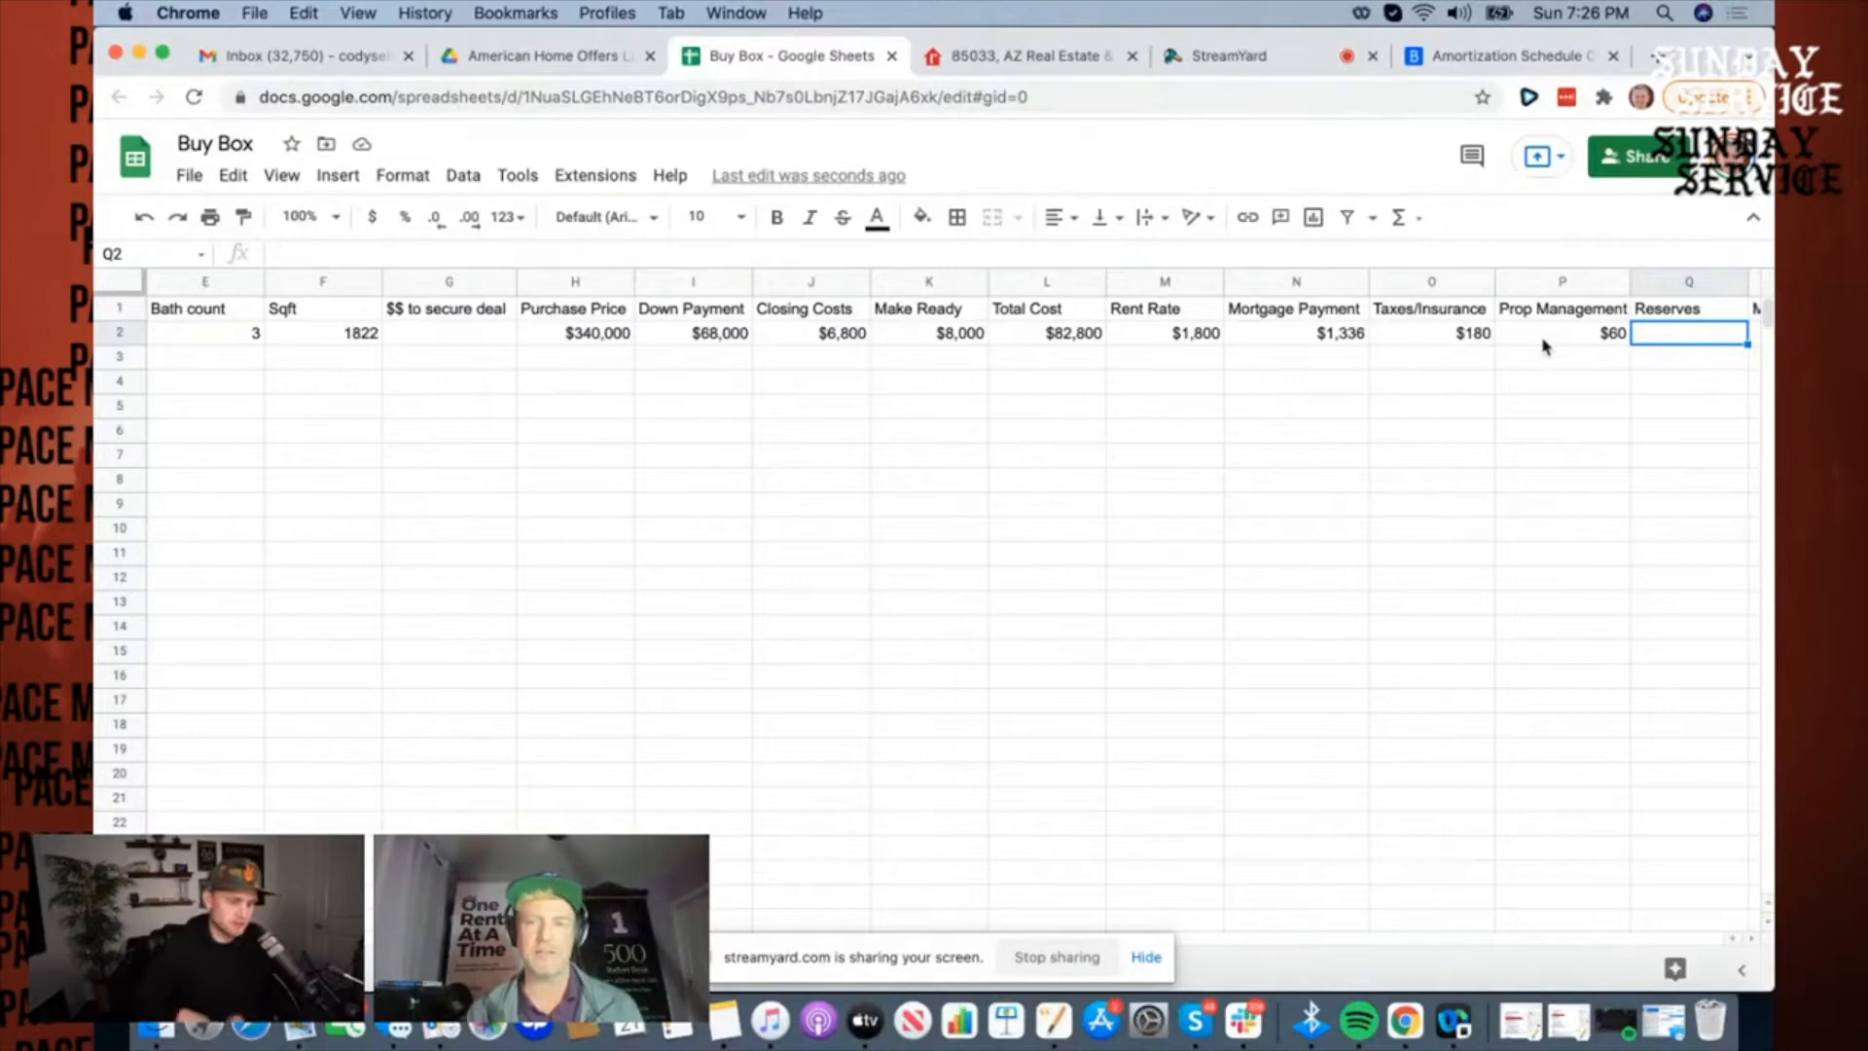
text($100)
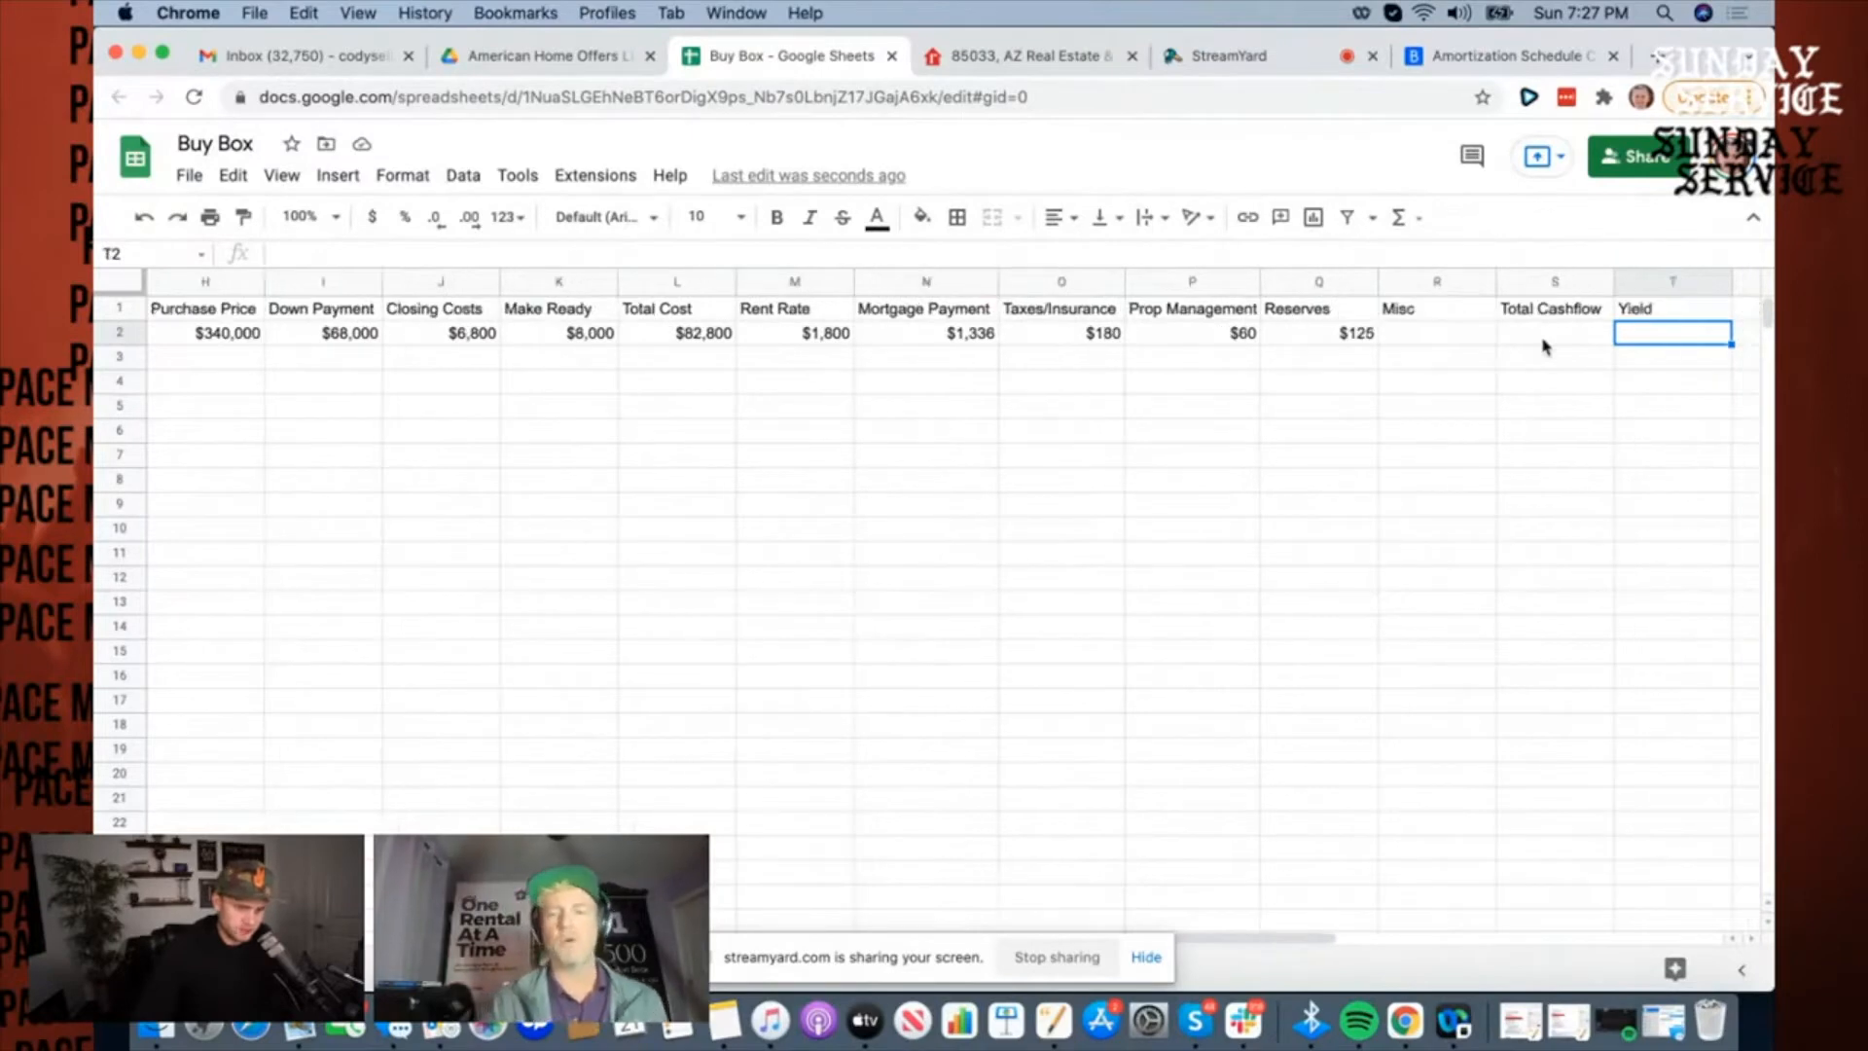
click(1436, 333)
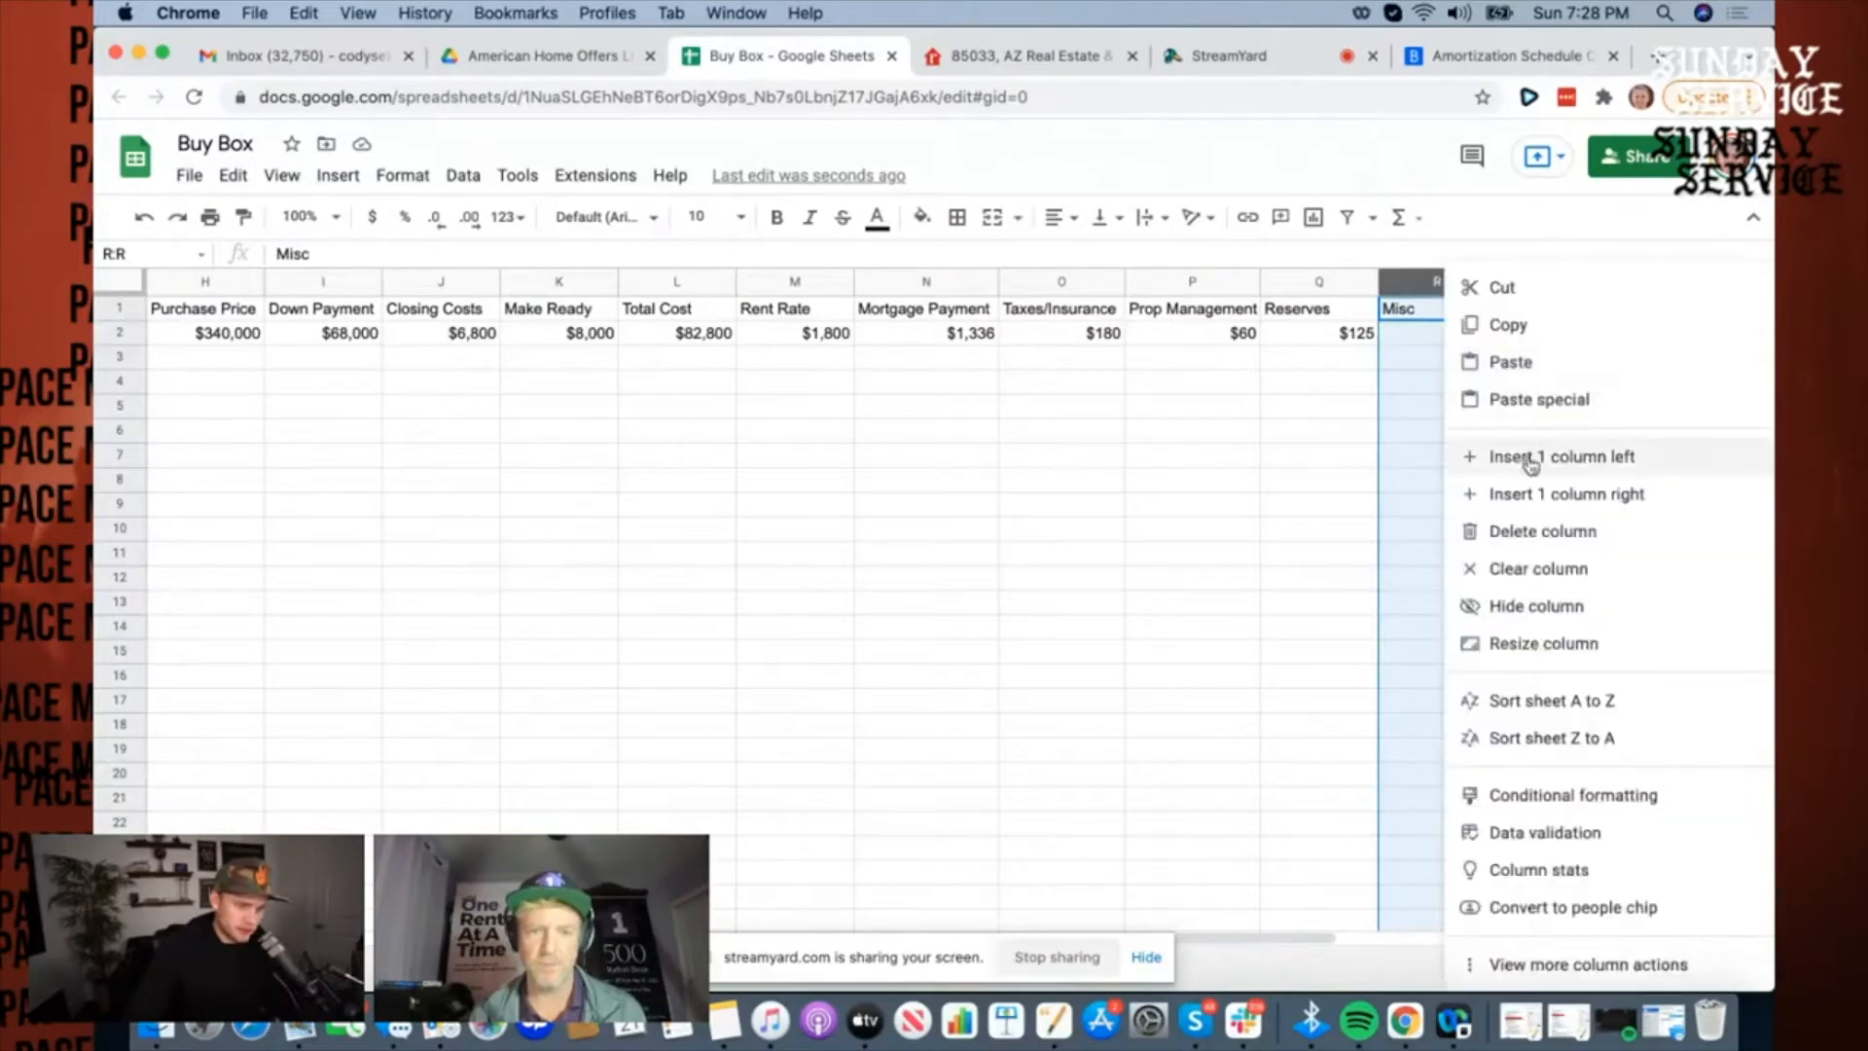
click(1563, 456)
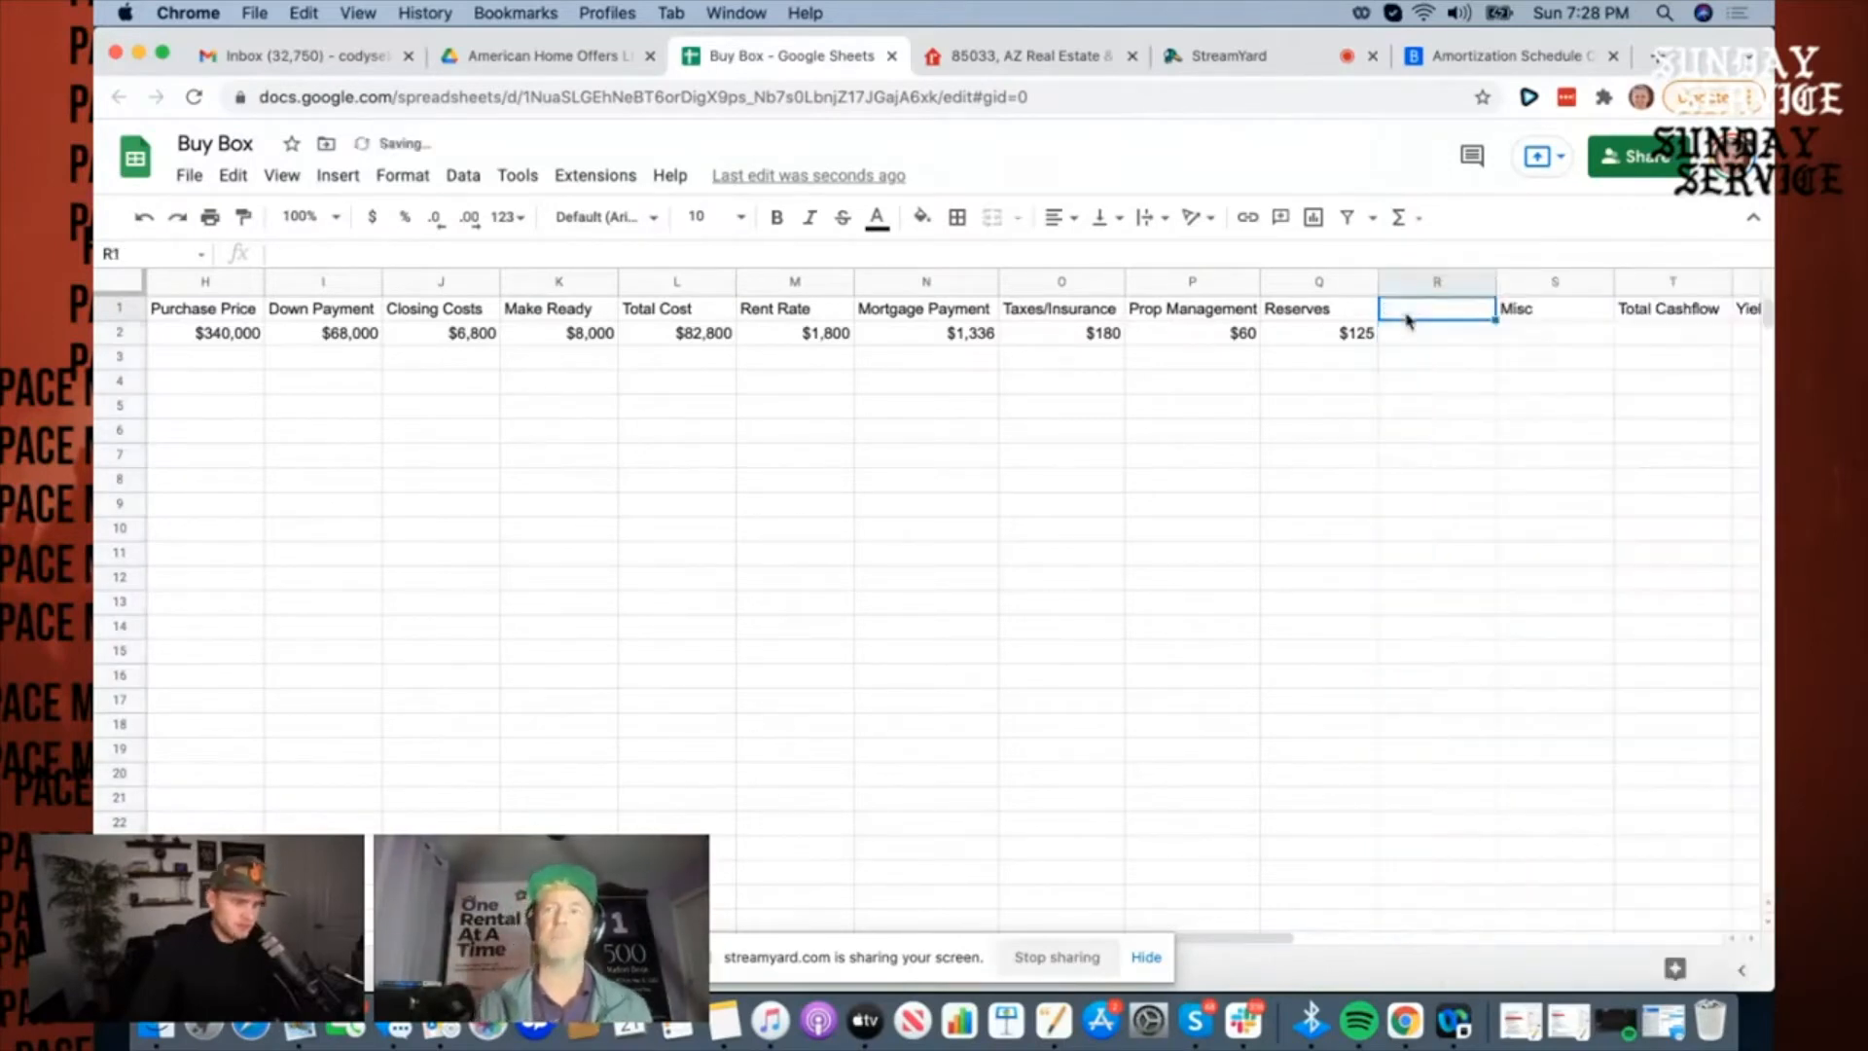
text(HOA)
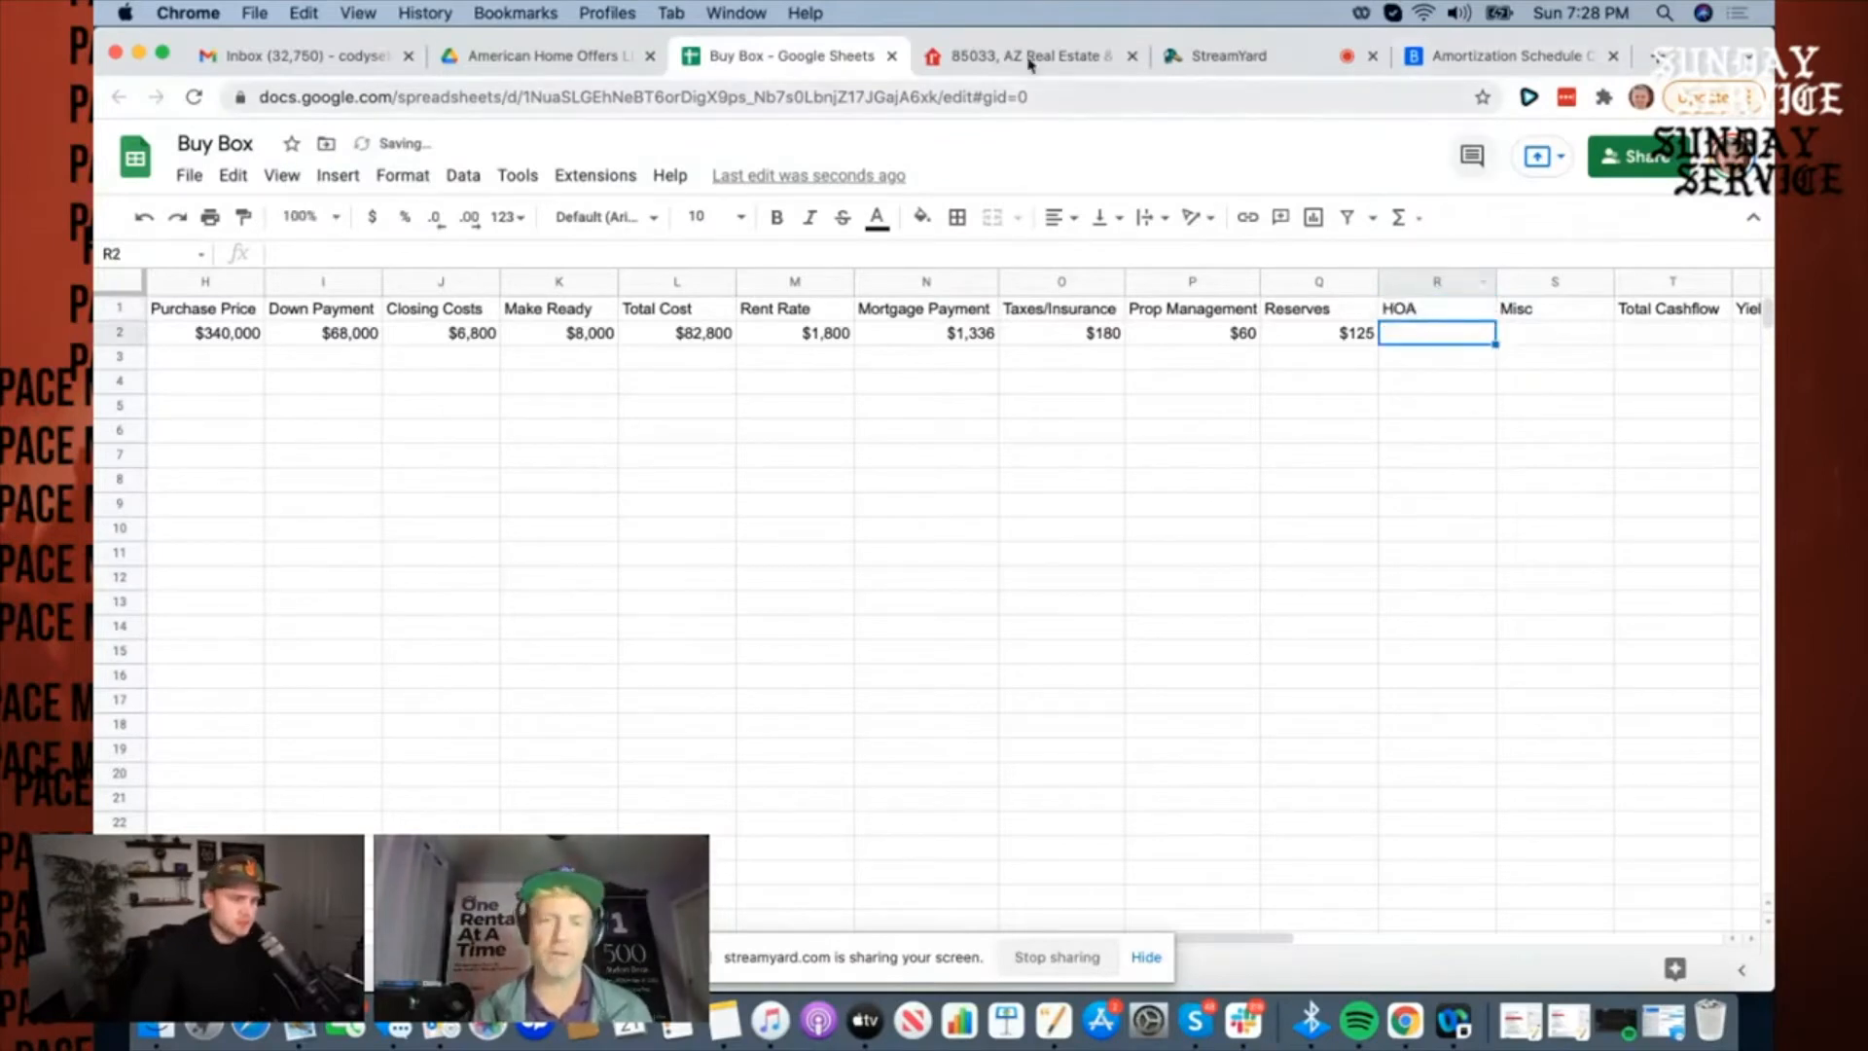
click(1018, 57)
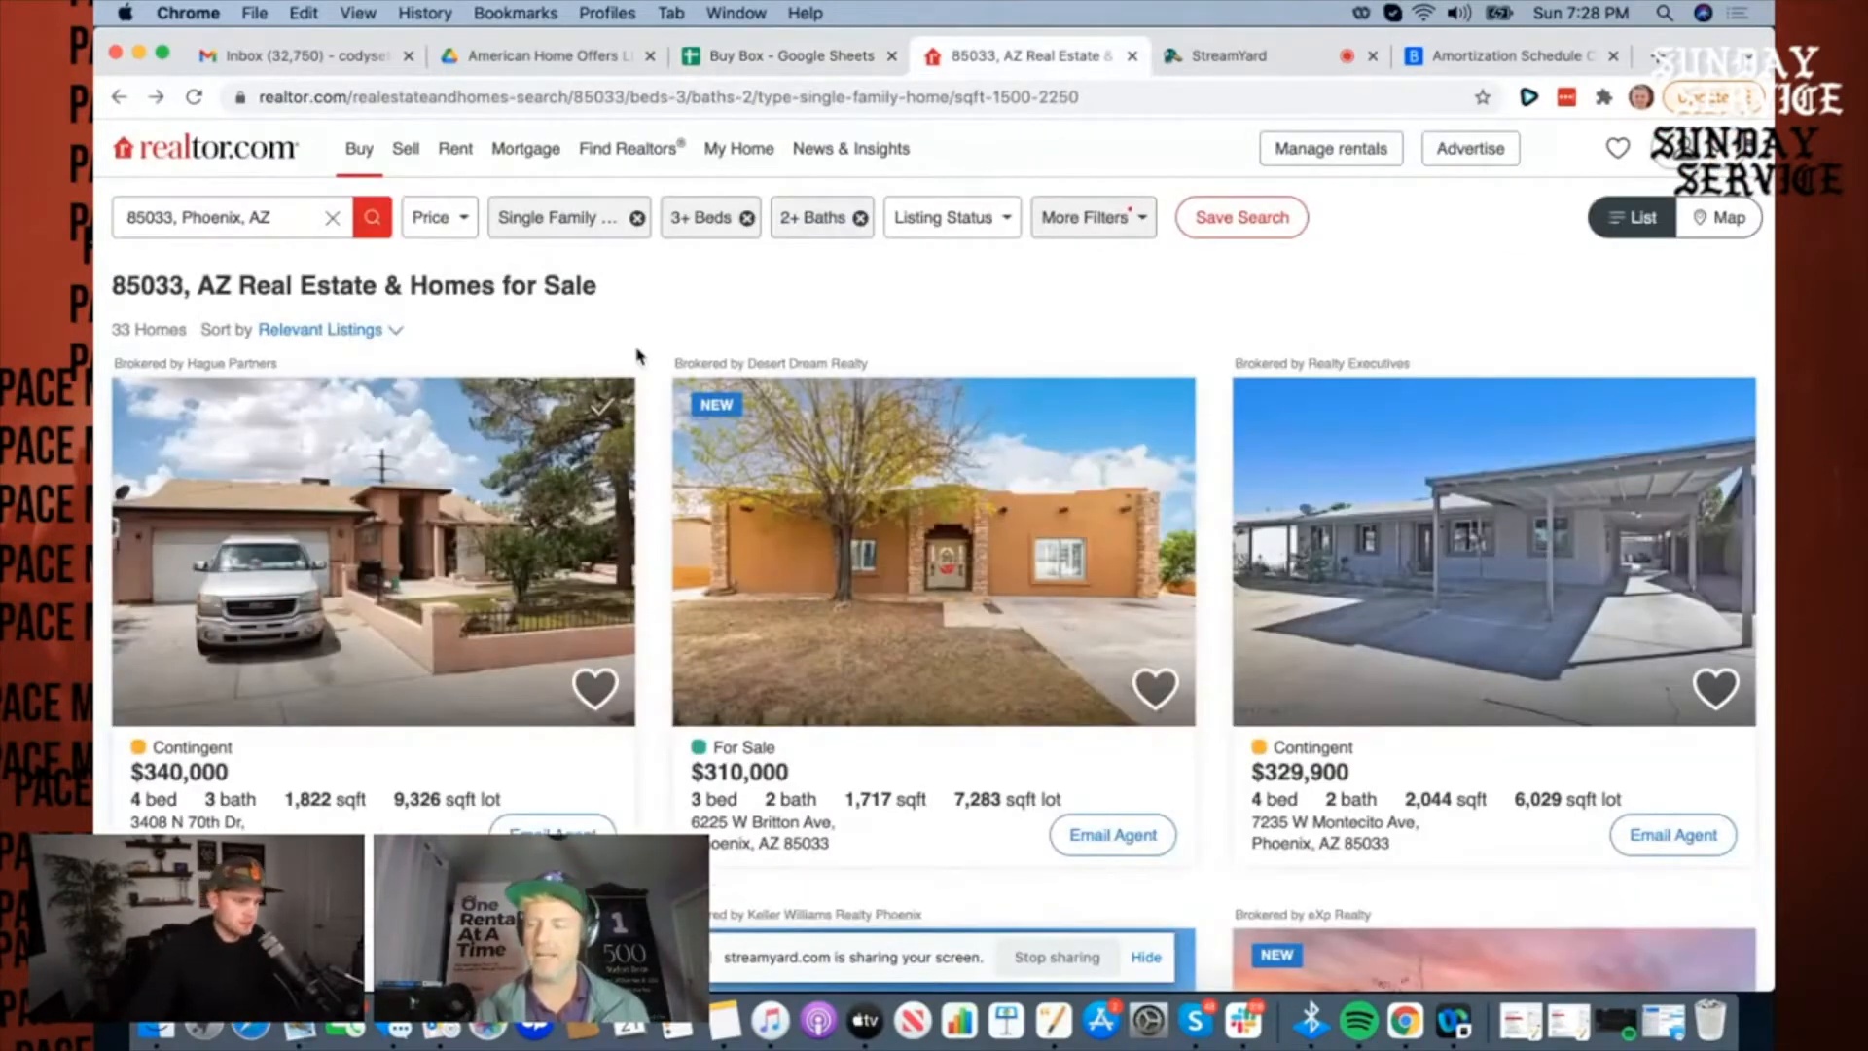
click(372, 551)
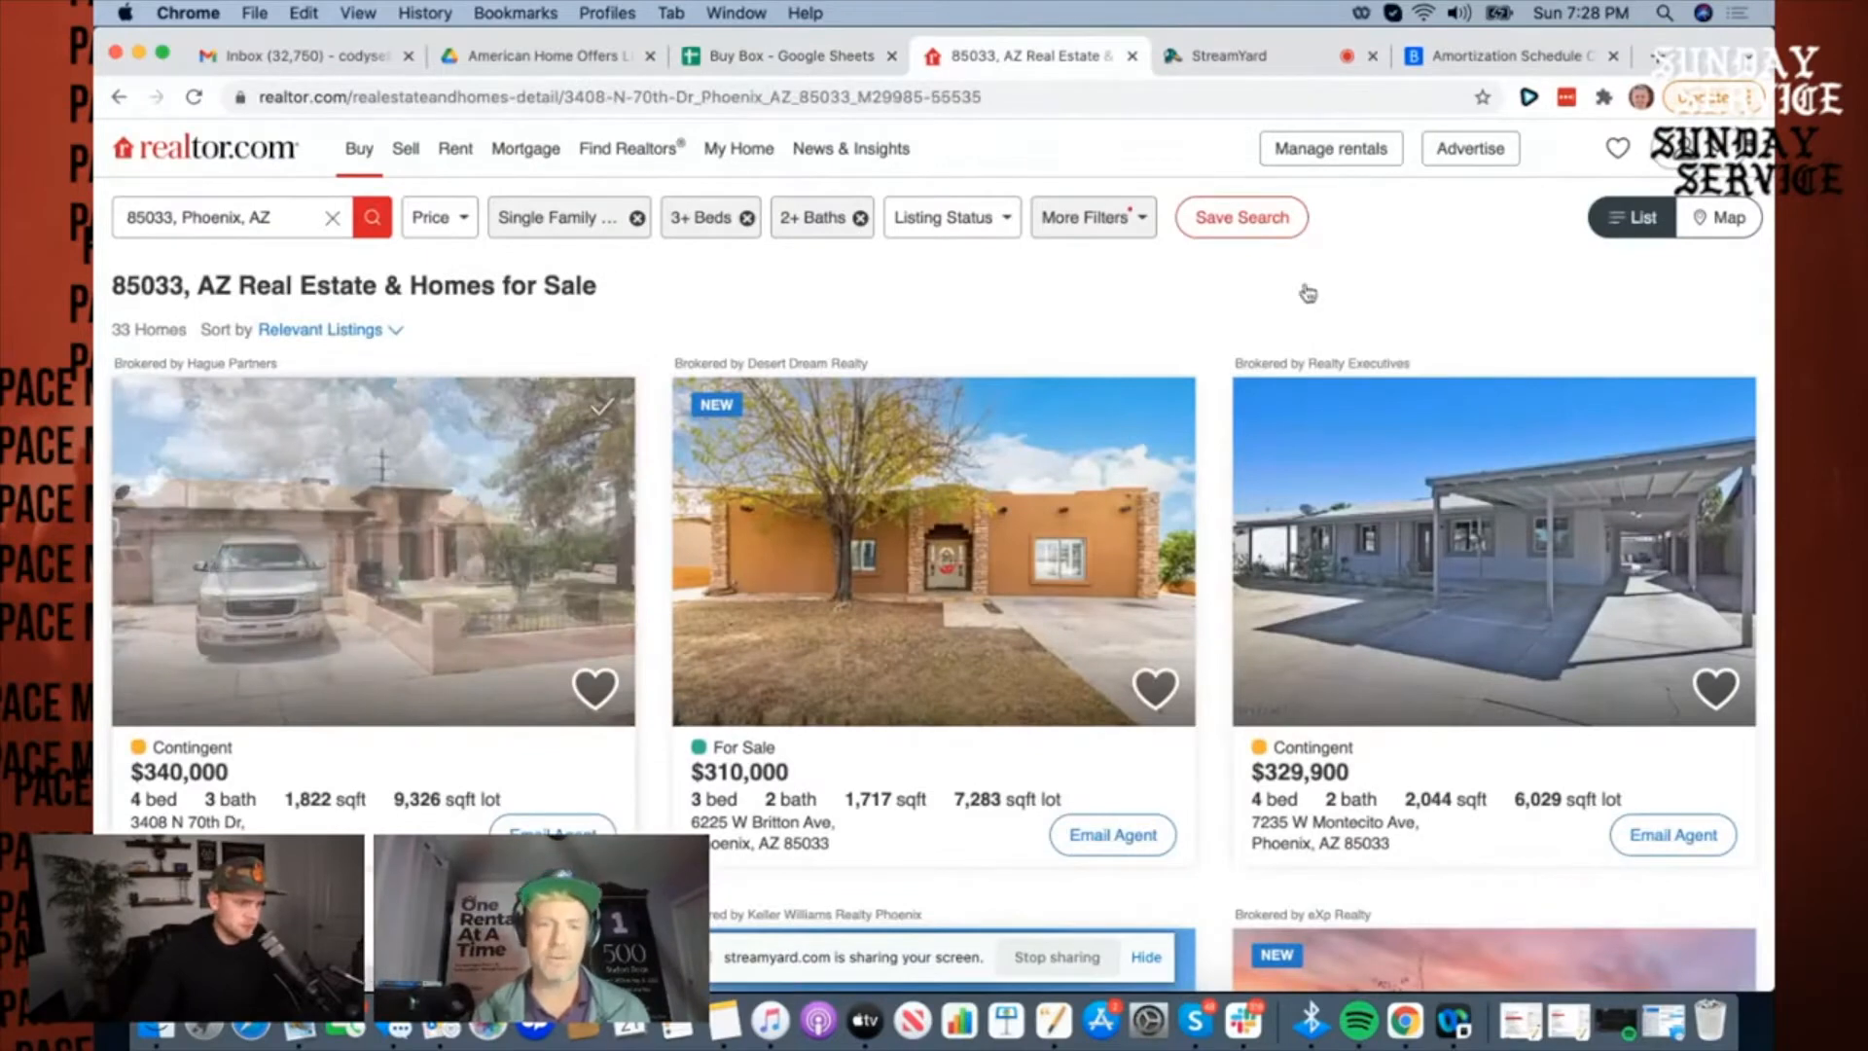
click(782, 55)
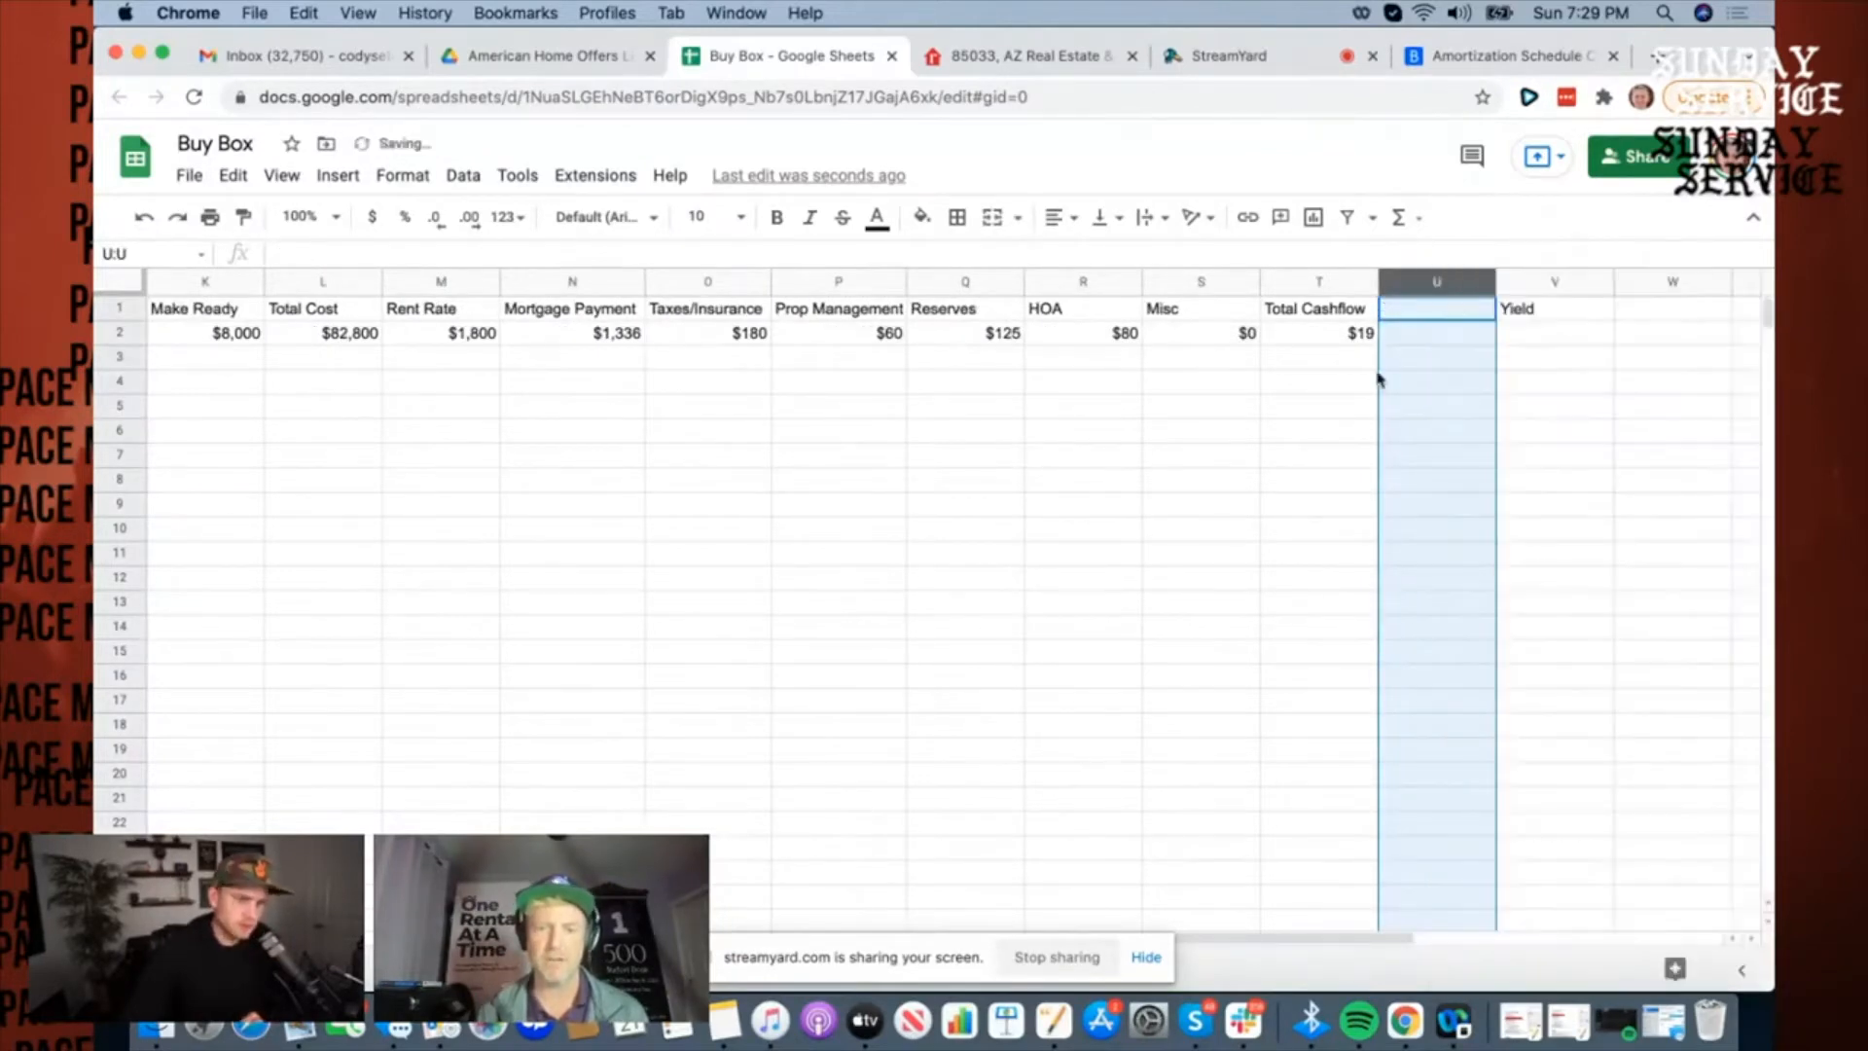
Step: Begin naming the new column before Yield 'Annual'
click(1436, 309)
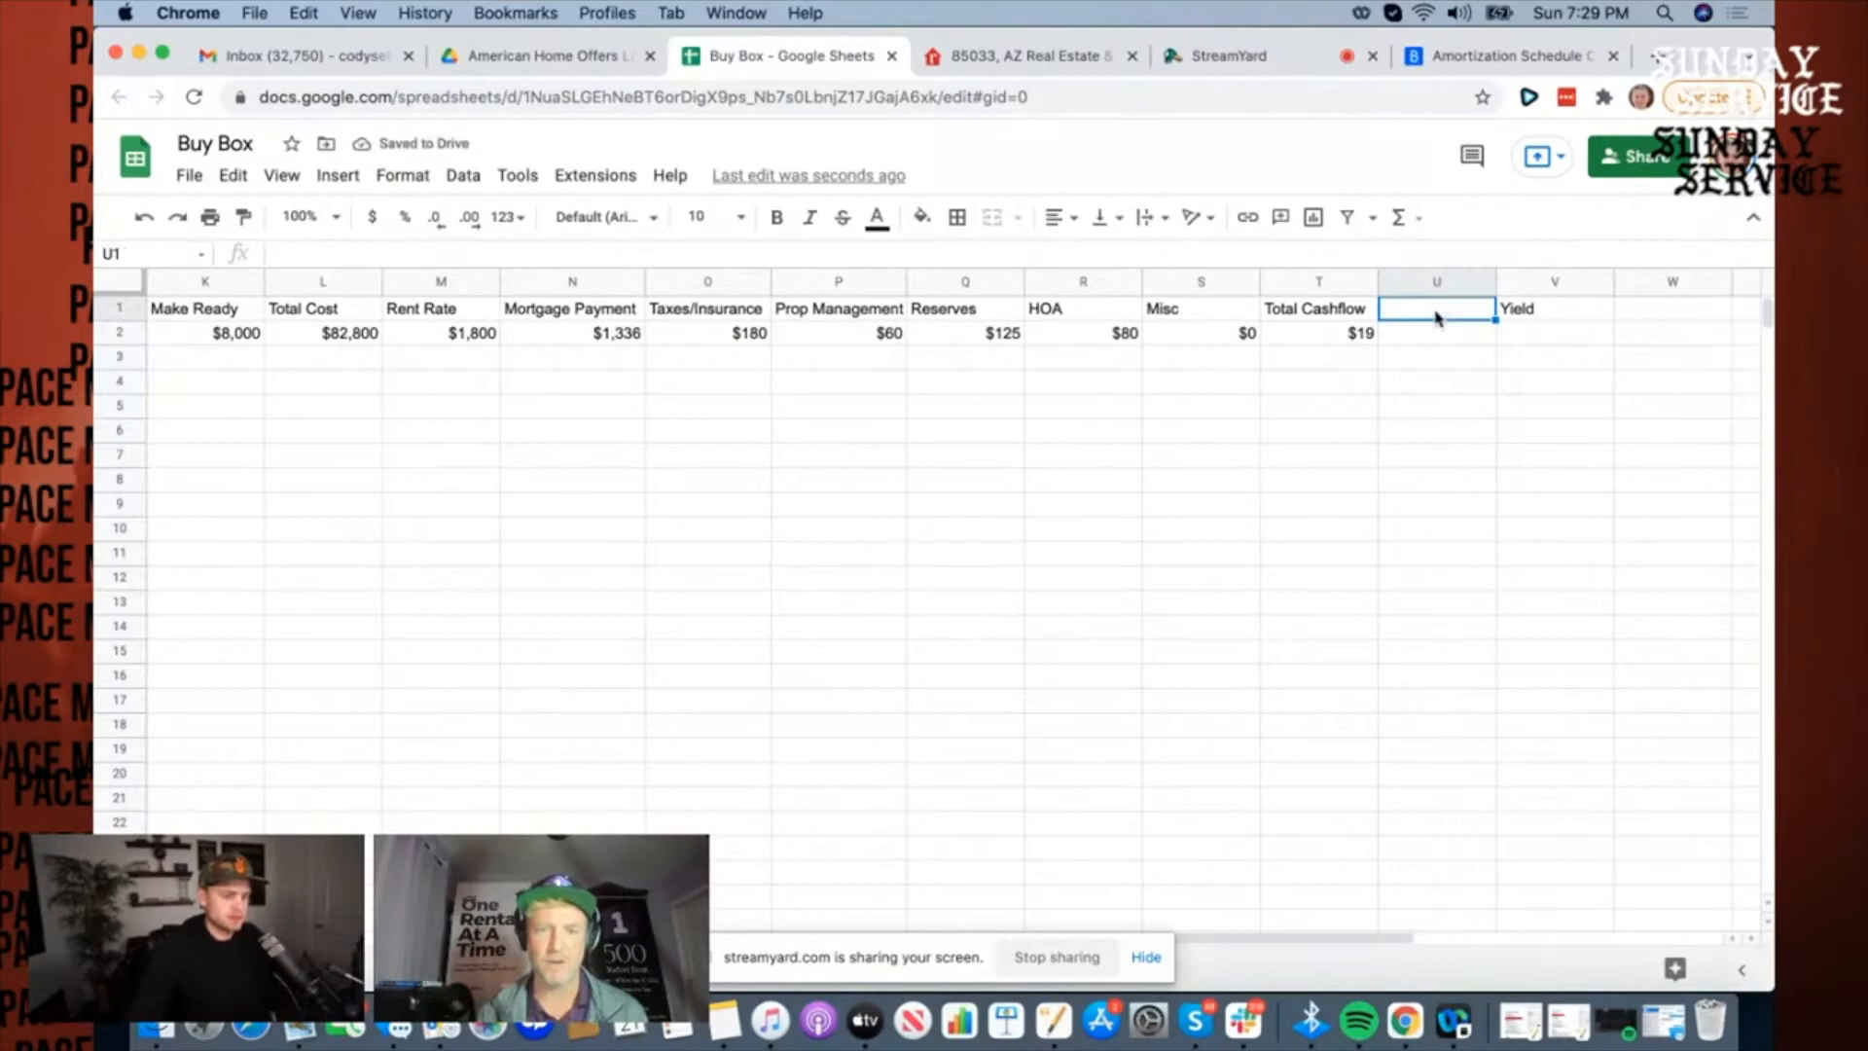
text(Annual Cashflow)
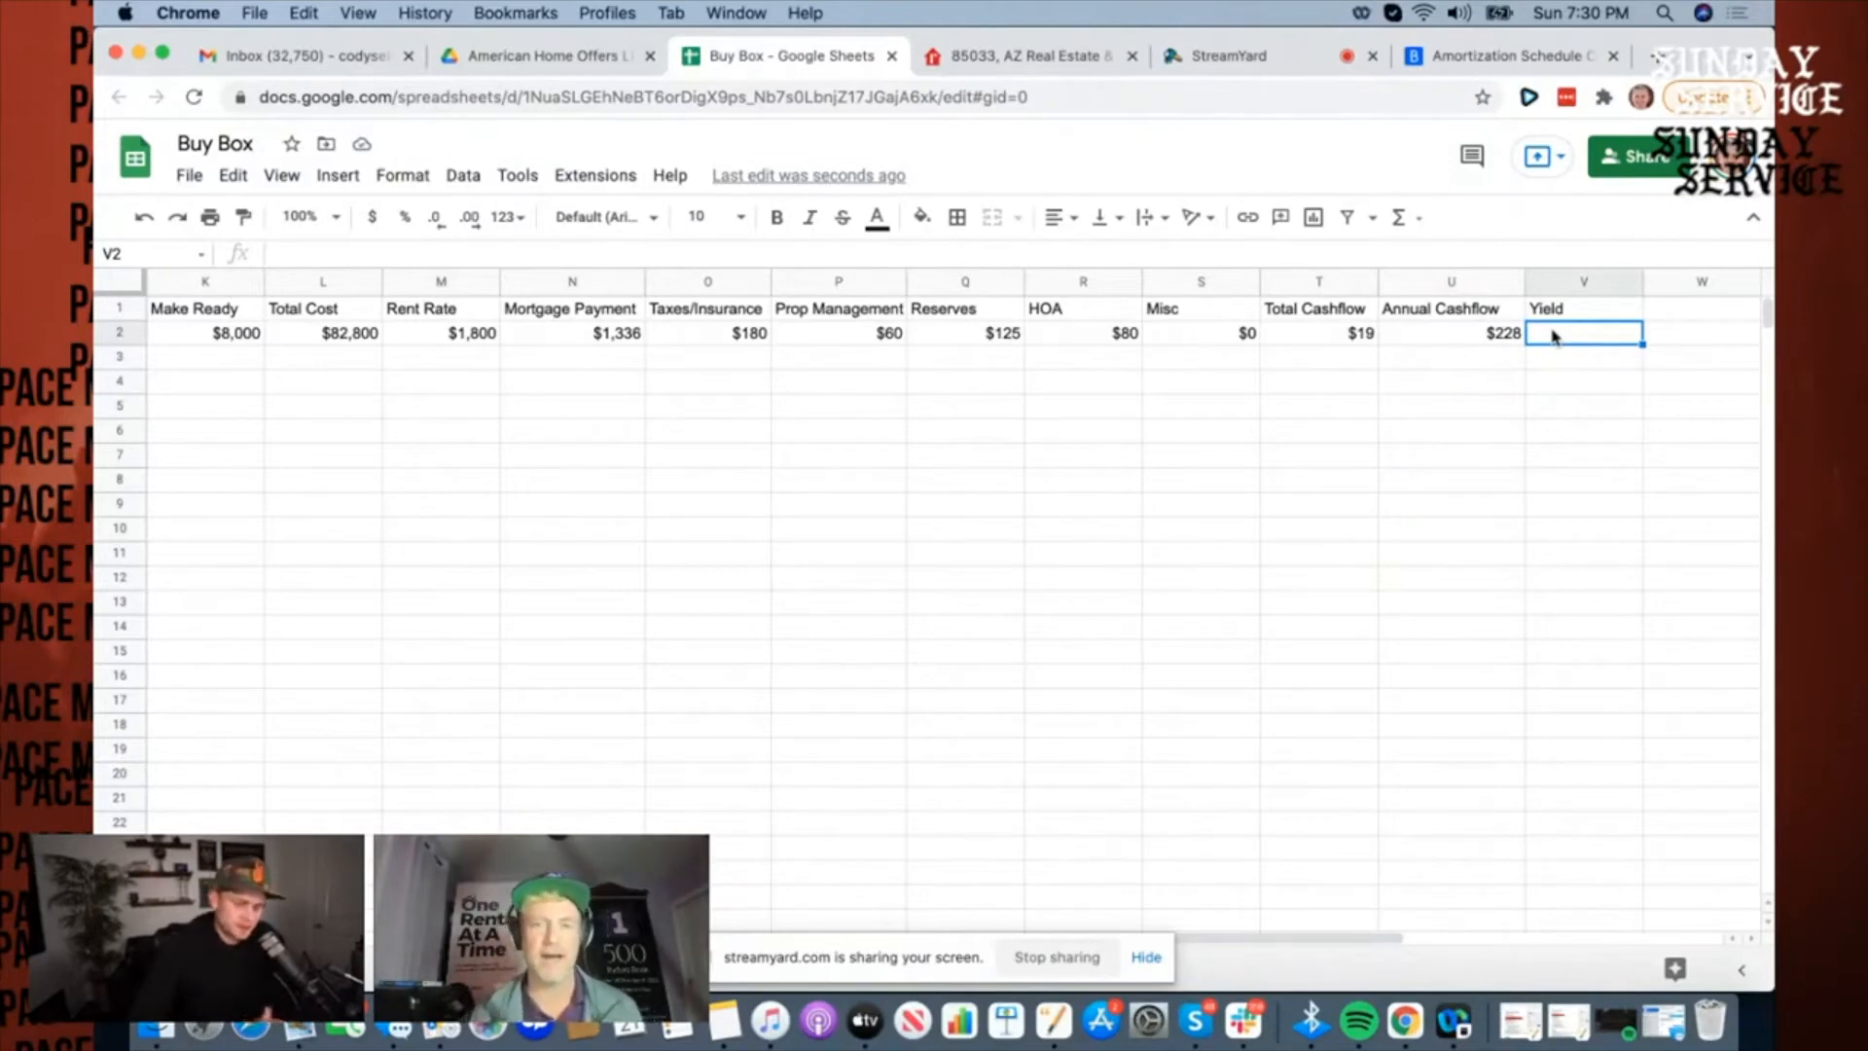
Step: Enter the Yield formula dividing annual cashflow by total cost, giving 0.28%
text(=U2)
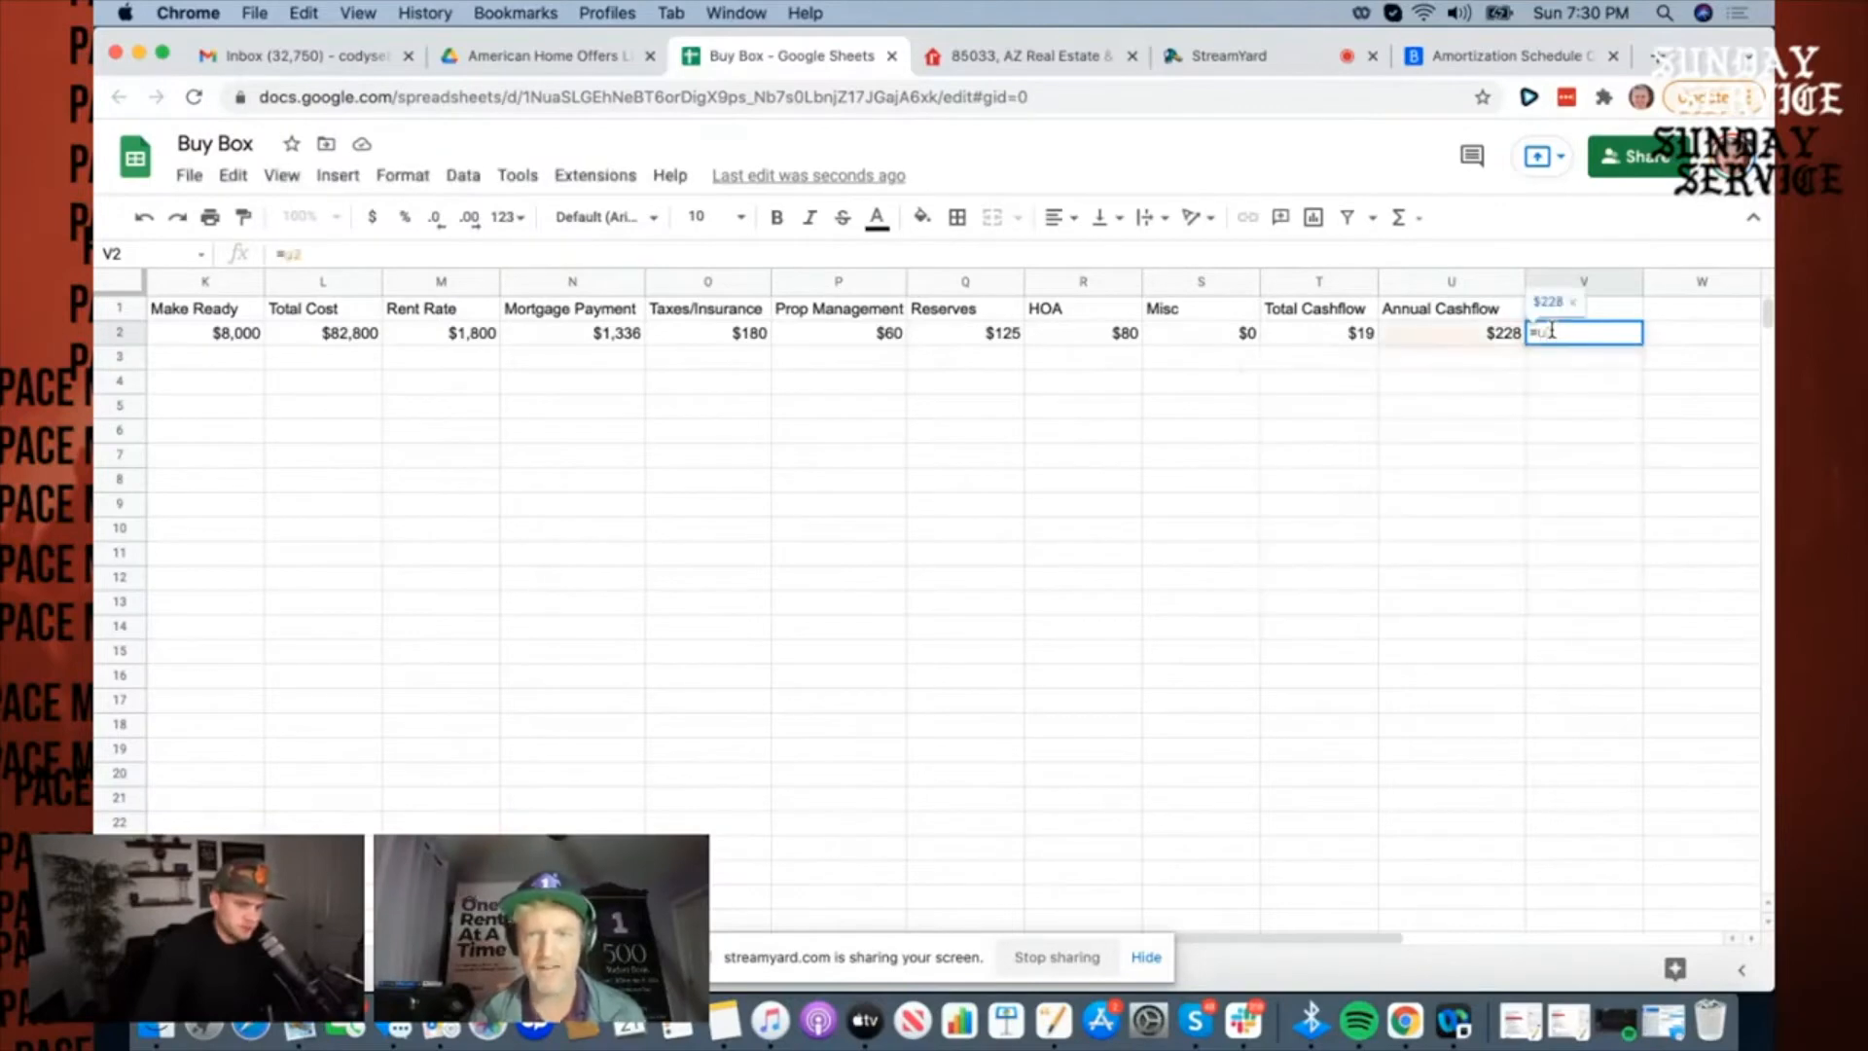
text(/L2)
click(1584, 308)
text(Yield)
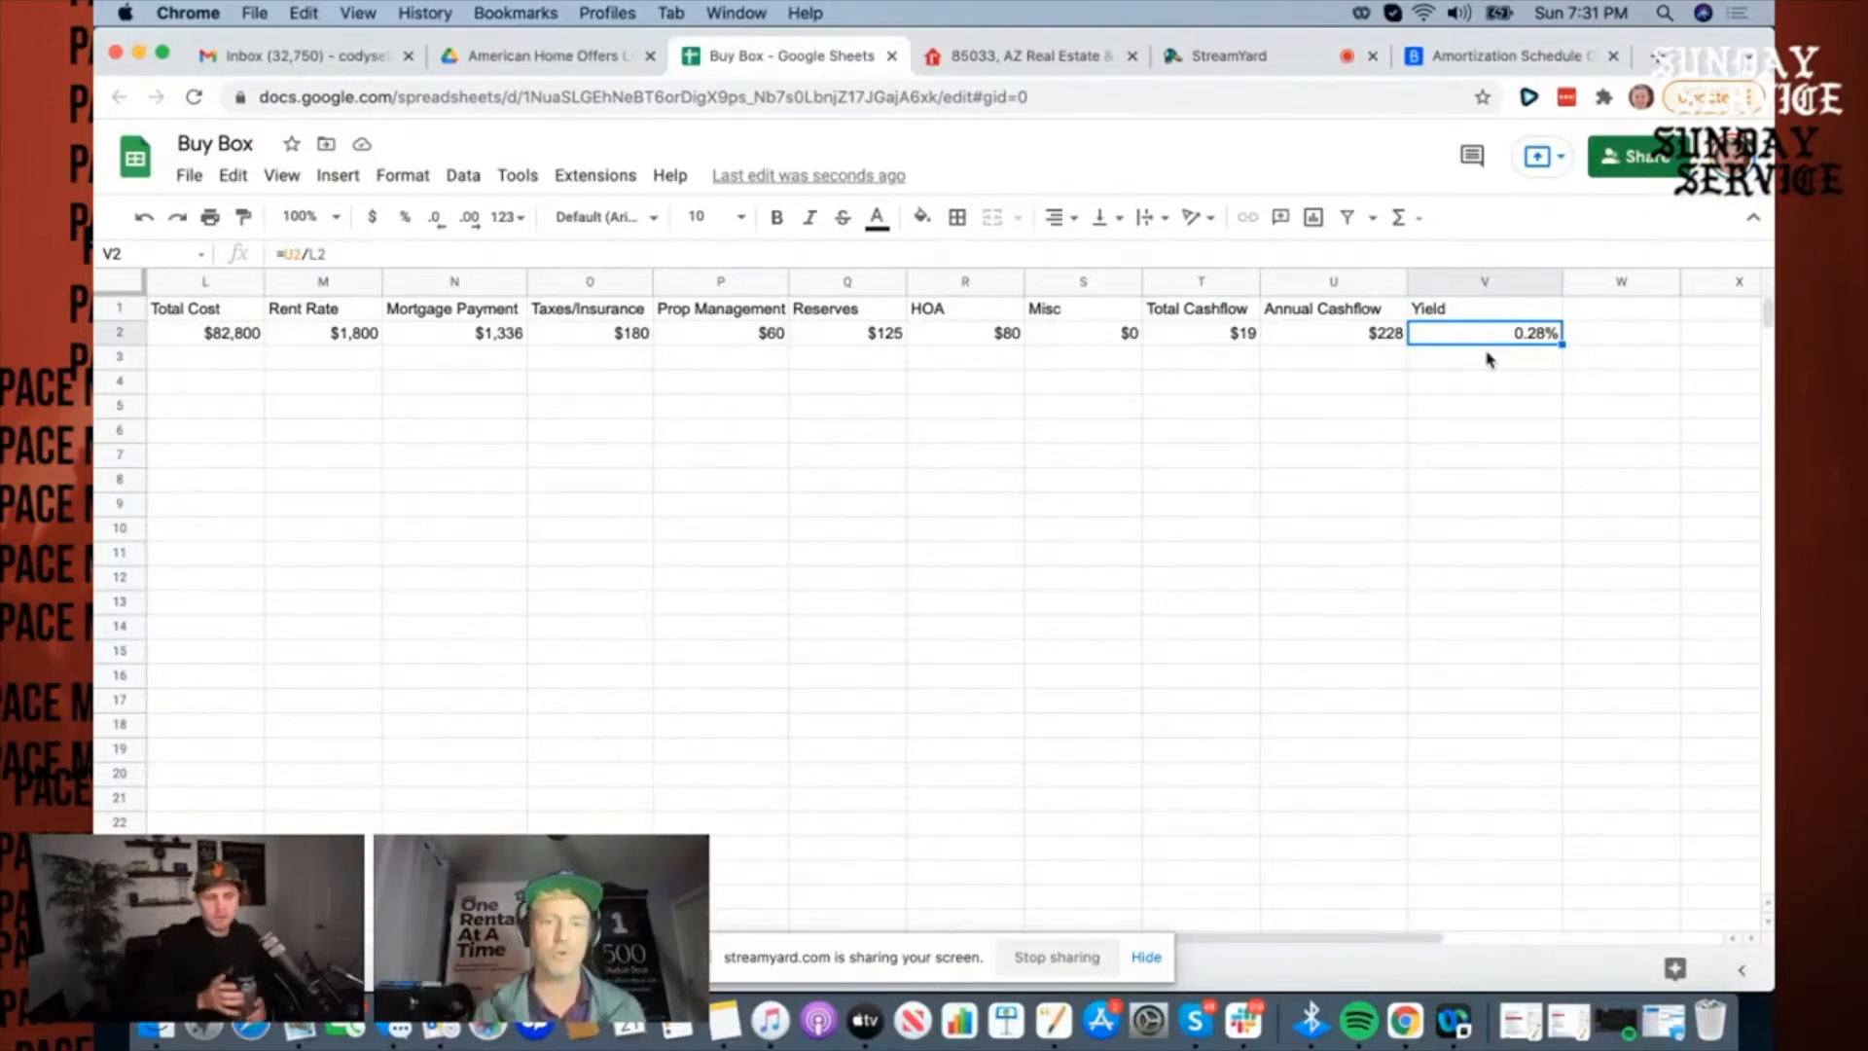
Step: Add a second row, Active at 7980 w mackenzie, and look up its Realtor.com listing
text(7980 w mackenze)
text(acrtive)
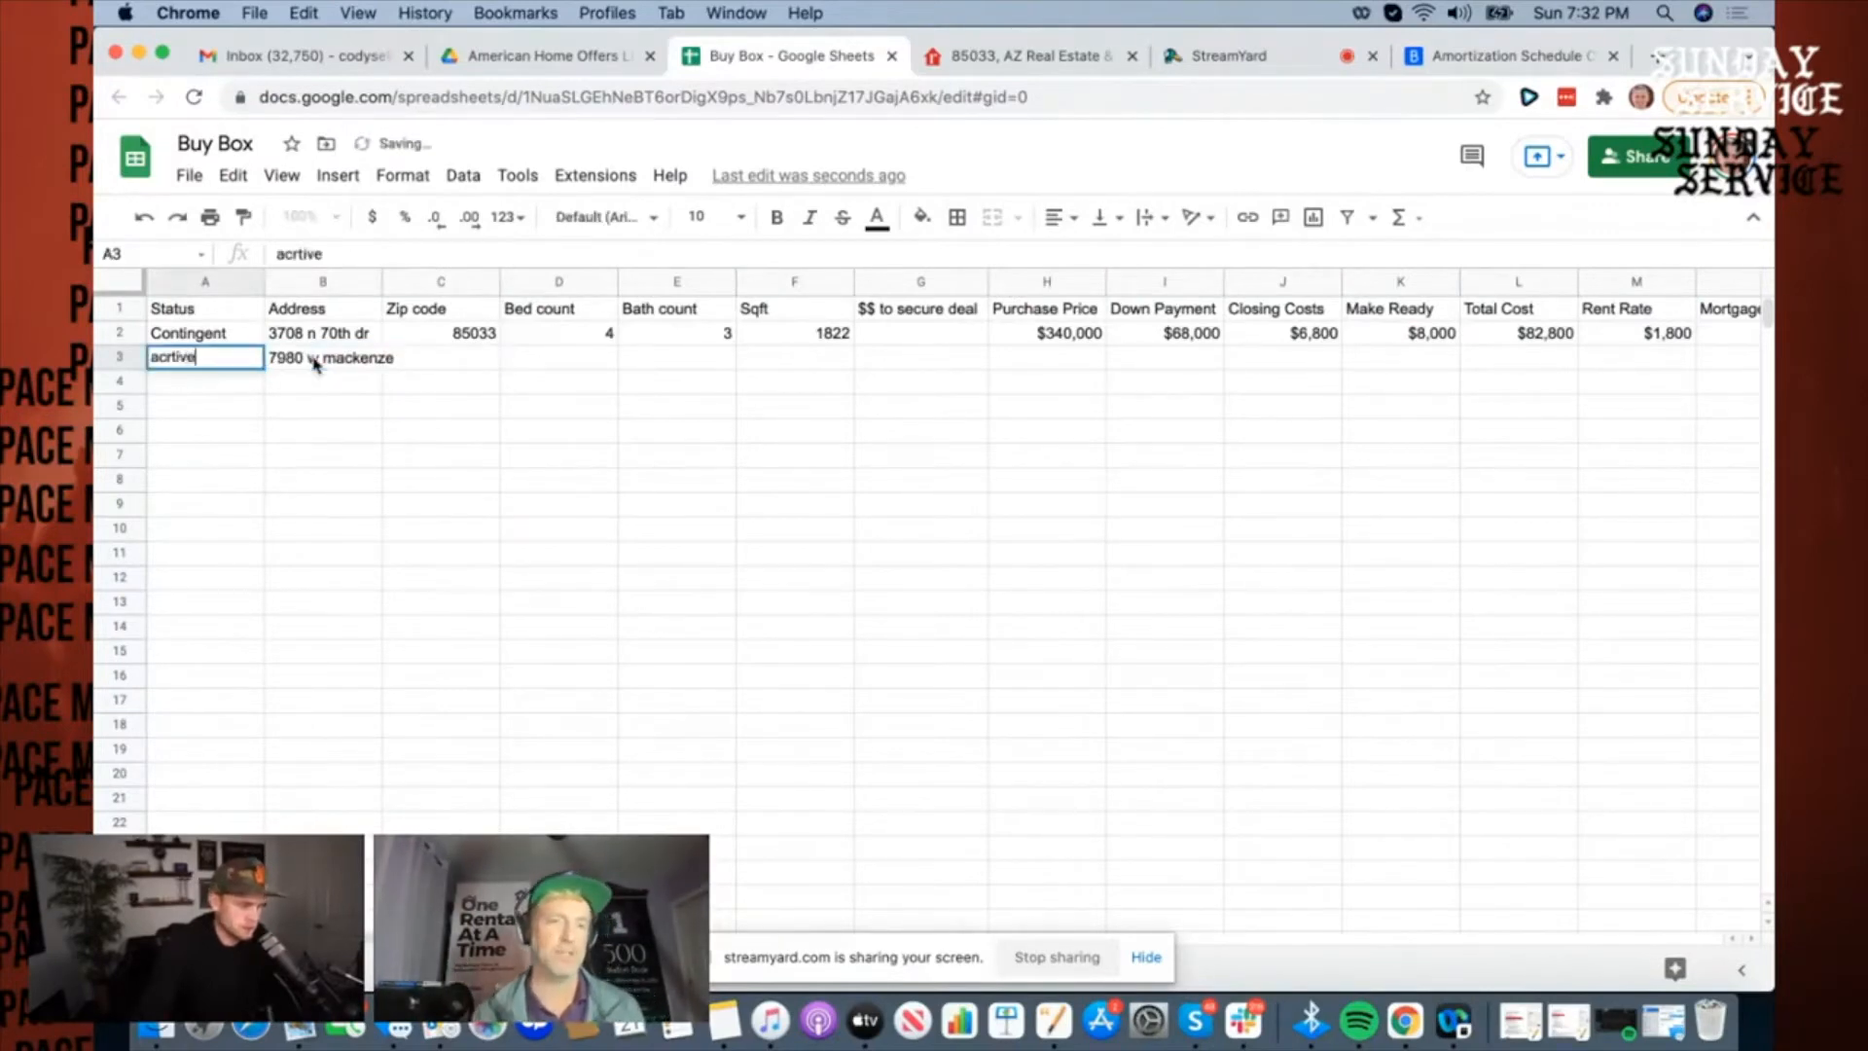
text(Acriv)
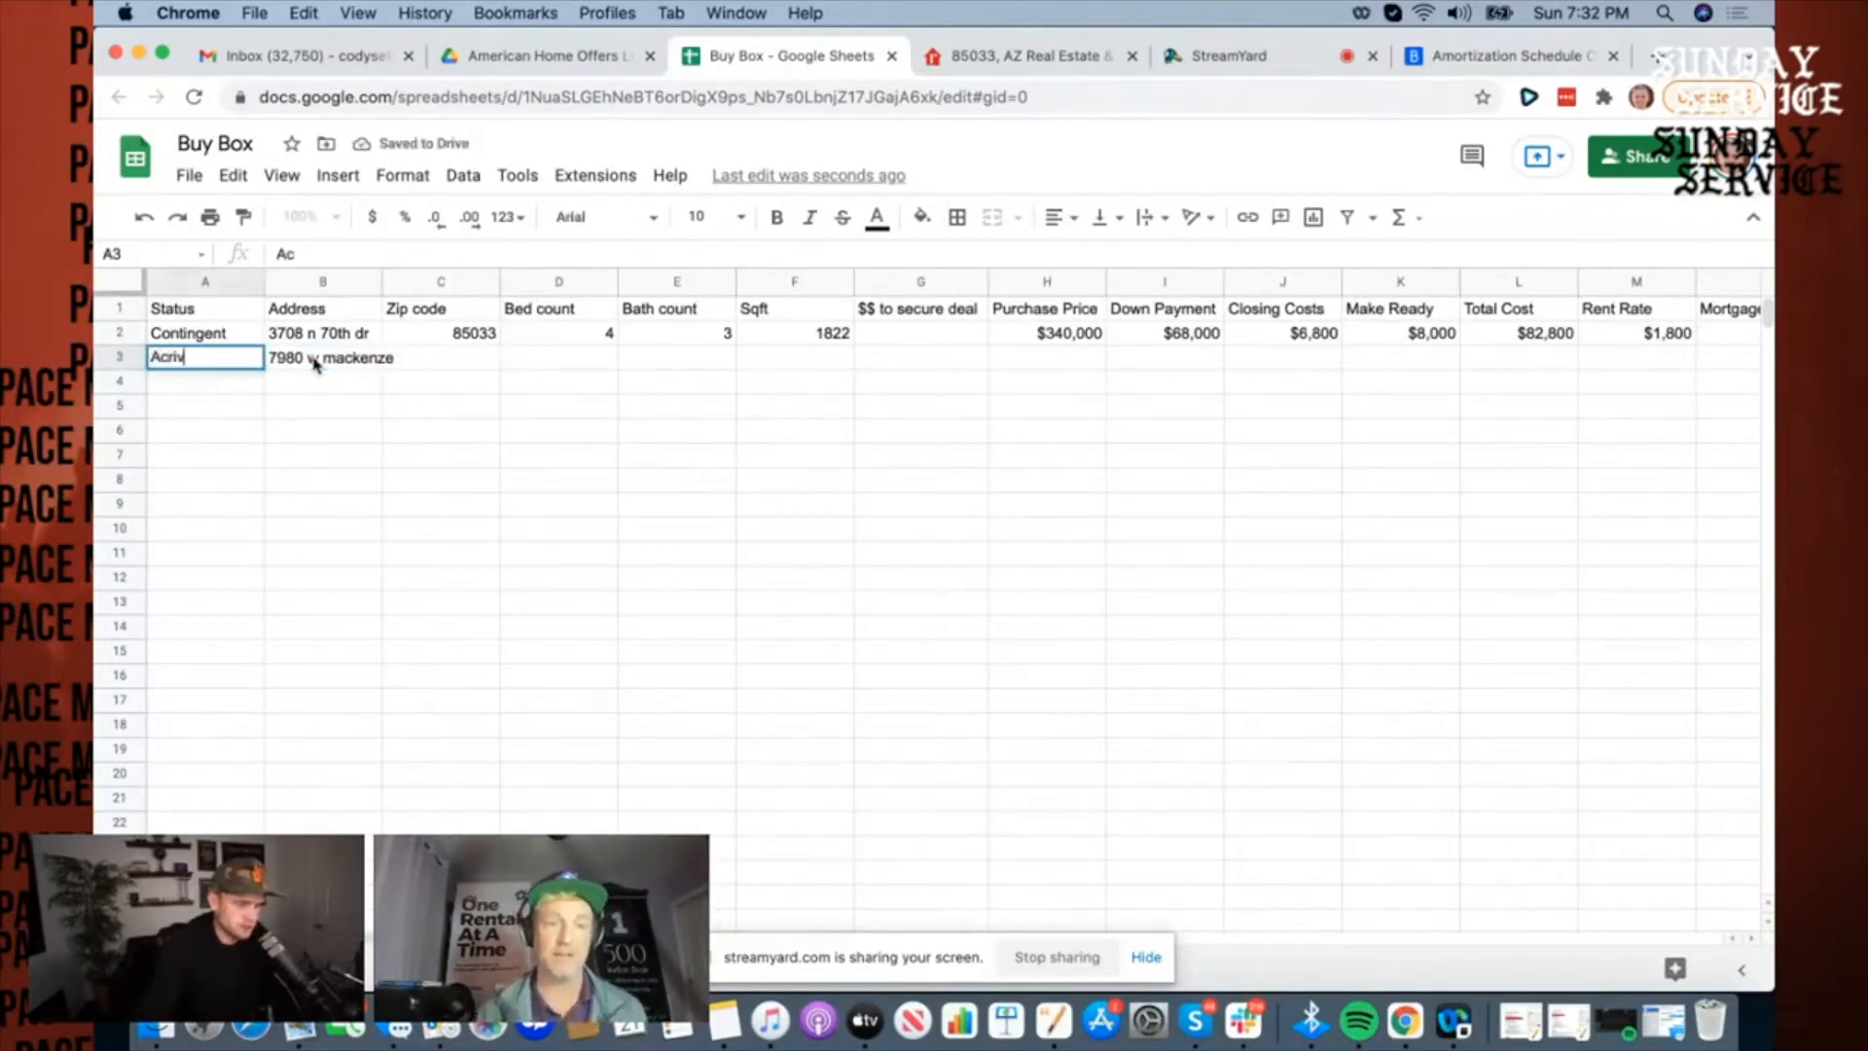
text(Active)
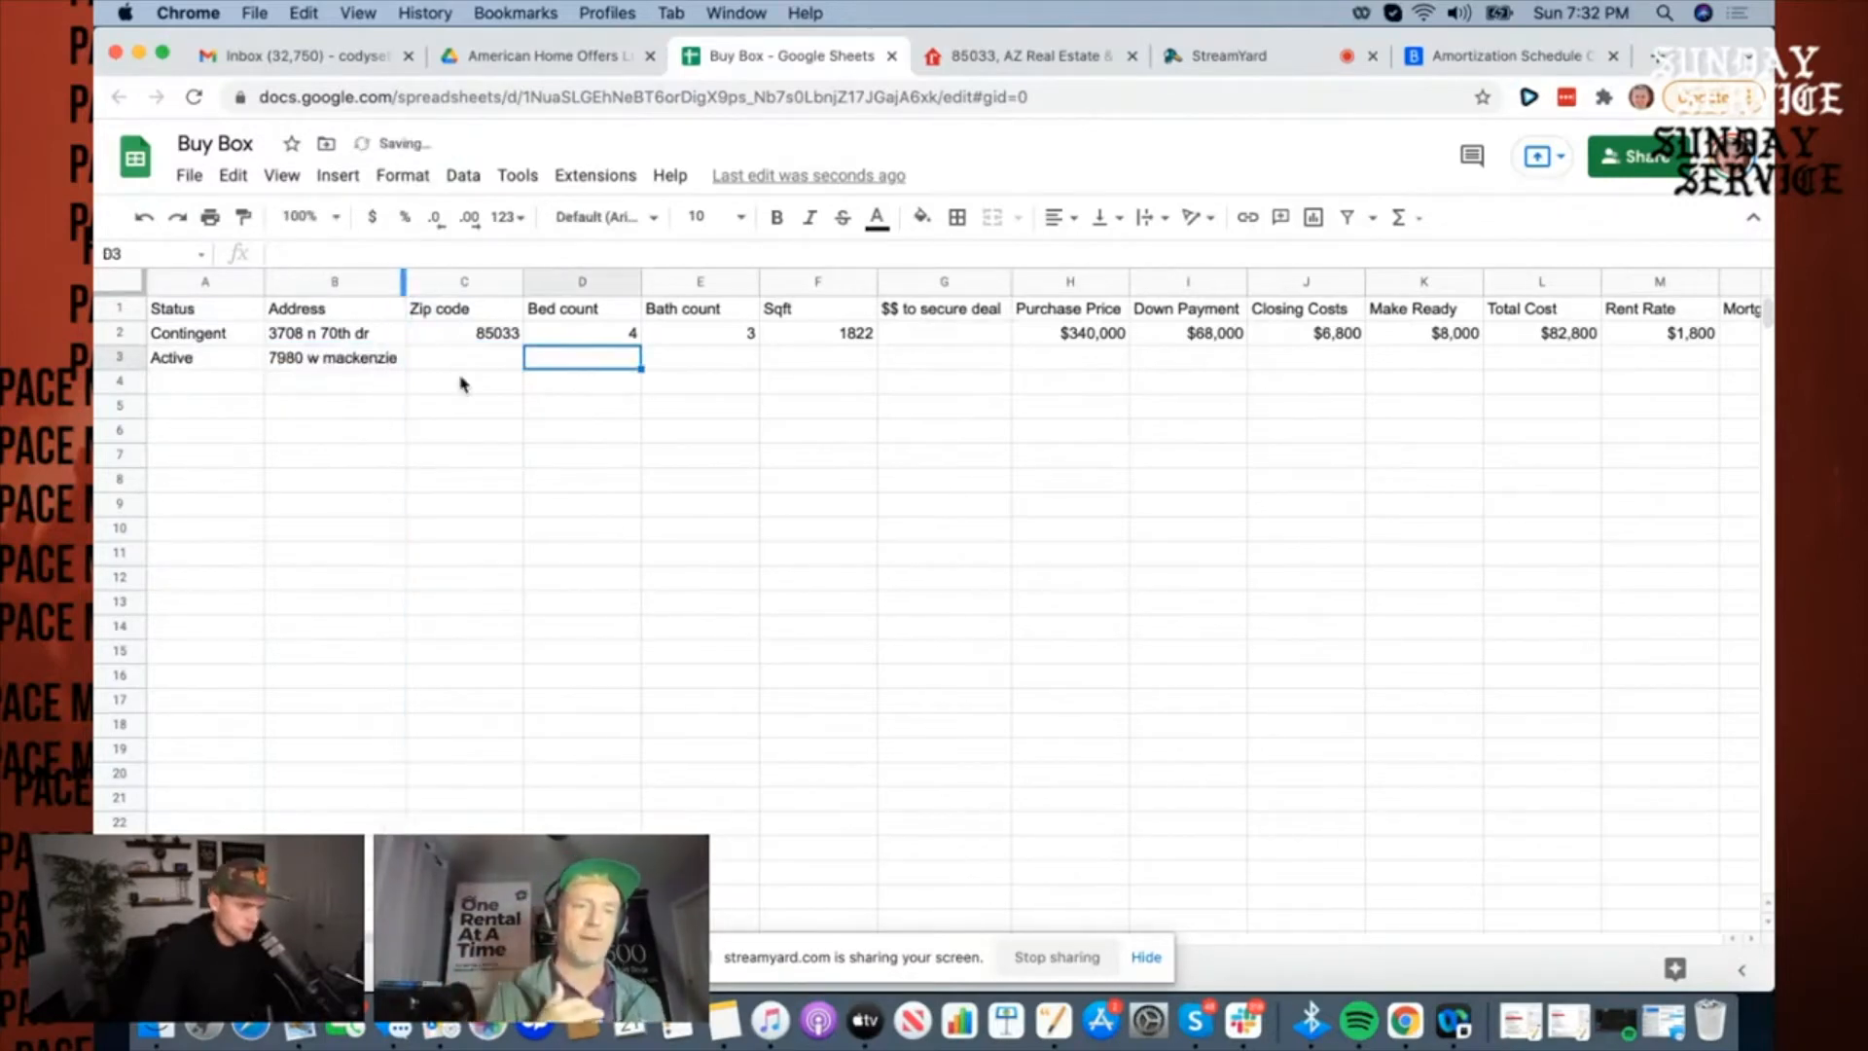
click(463, 358)
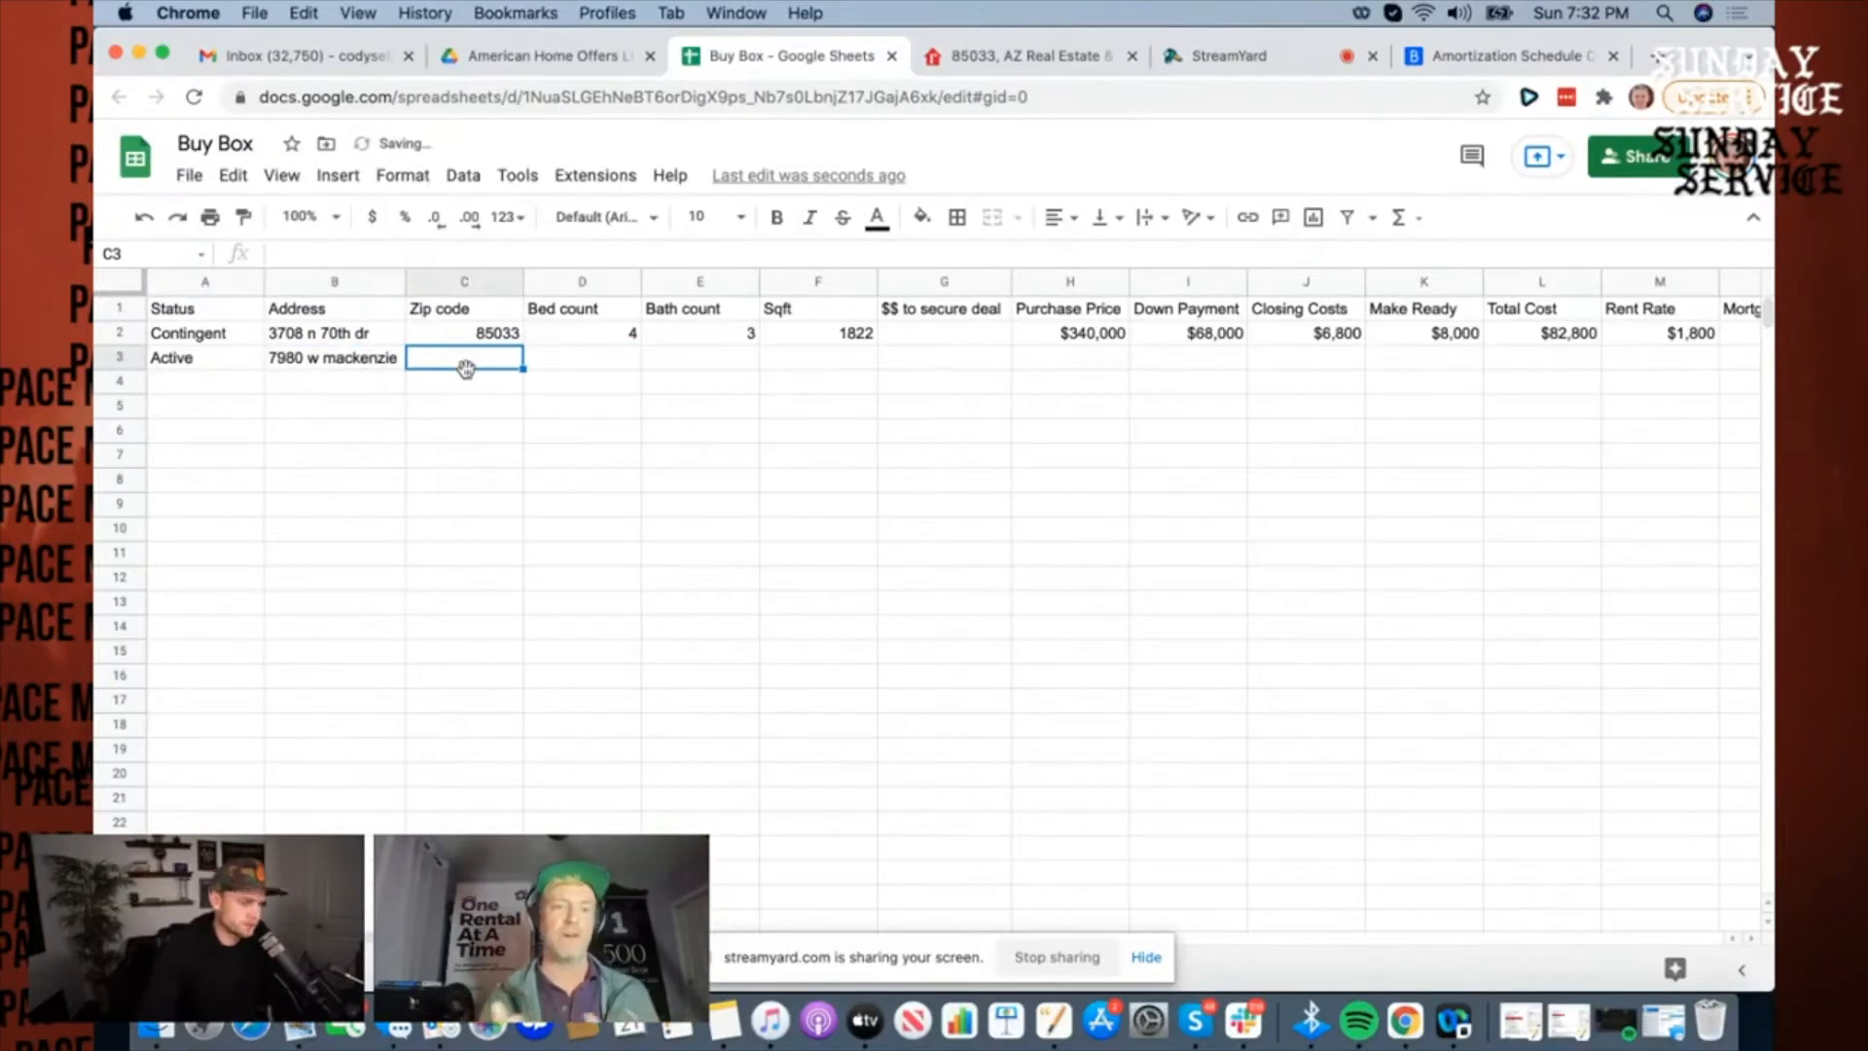
click(1027, 55)
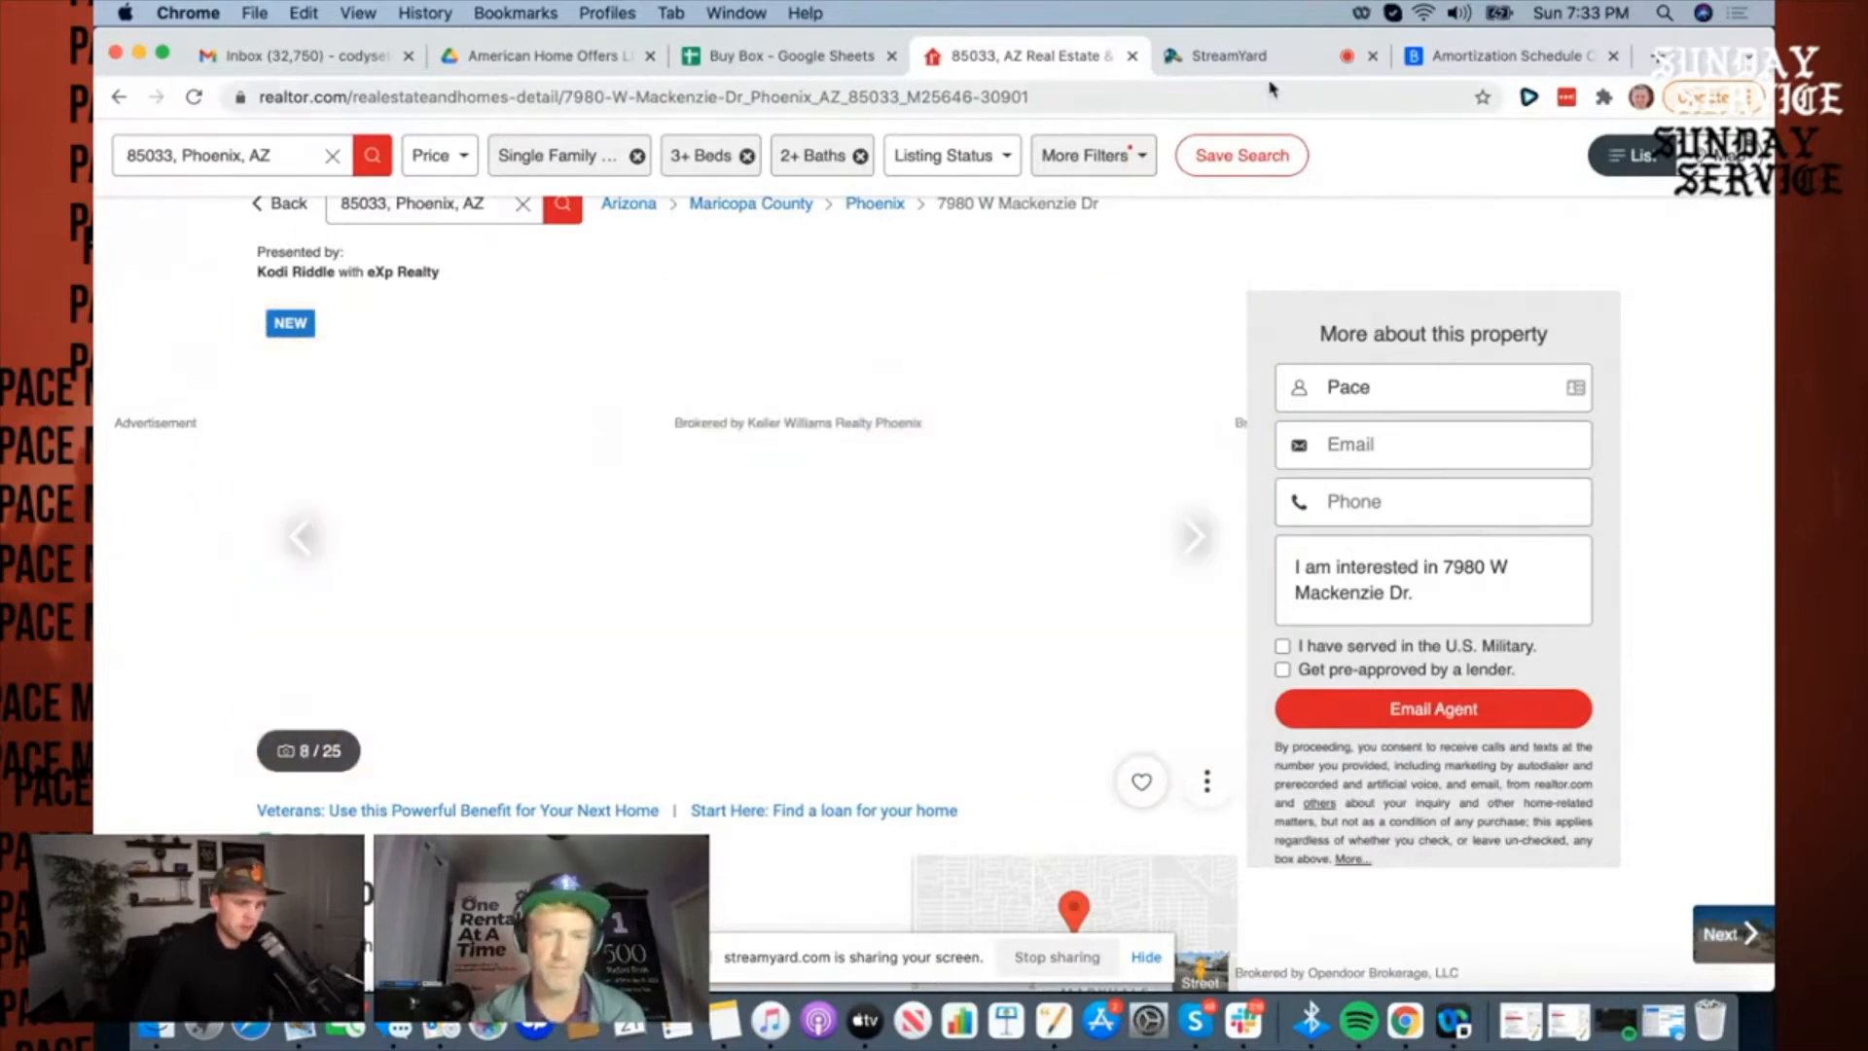
Step: Return to the Buy Box sheet to fill row 3 with 85033, 4 bed, 3 bath, 2000 sqft, $345,000
click(787, 55)
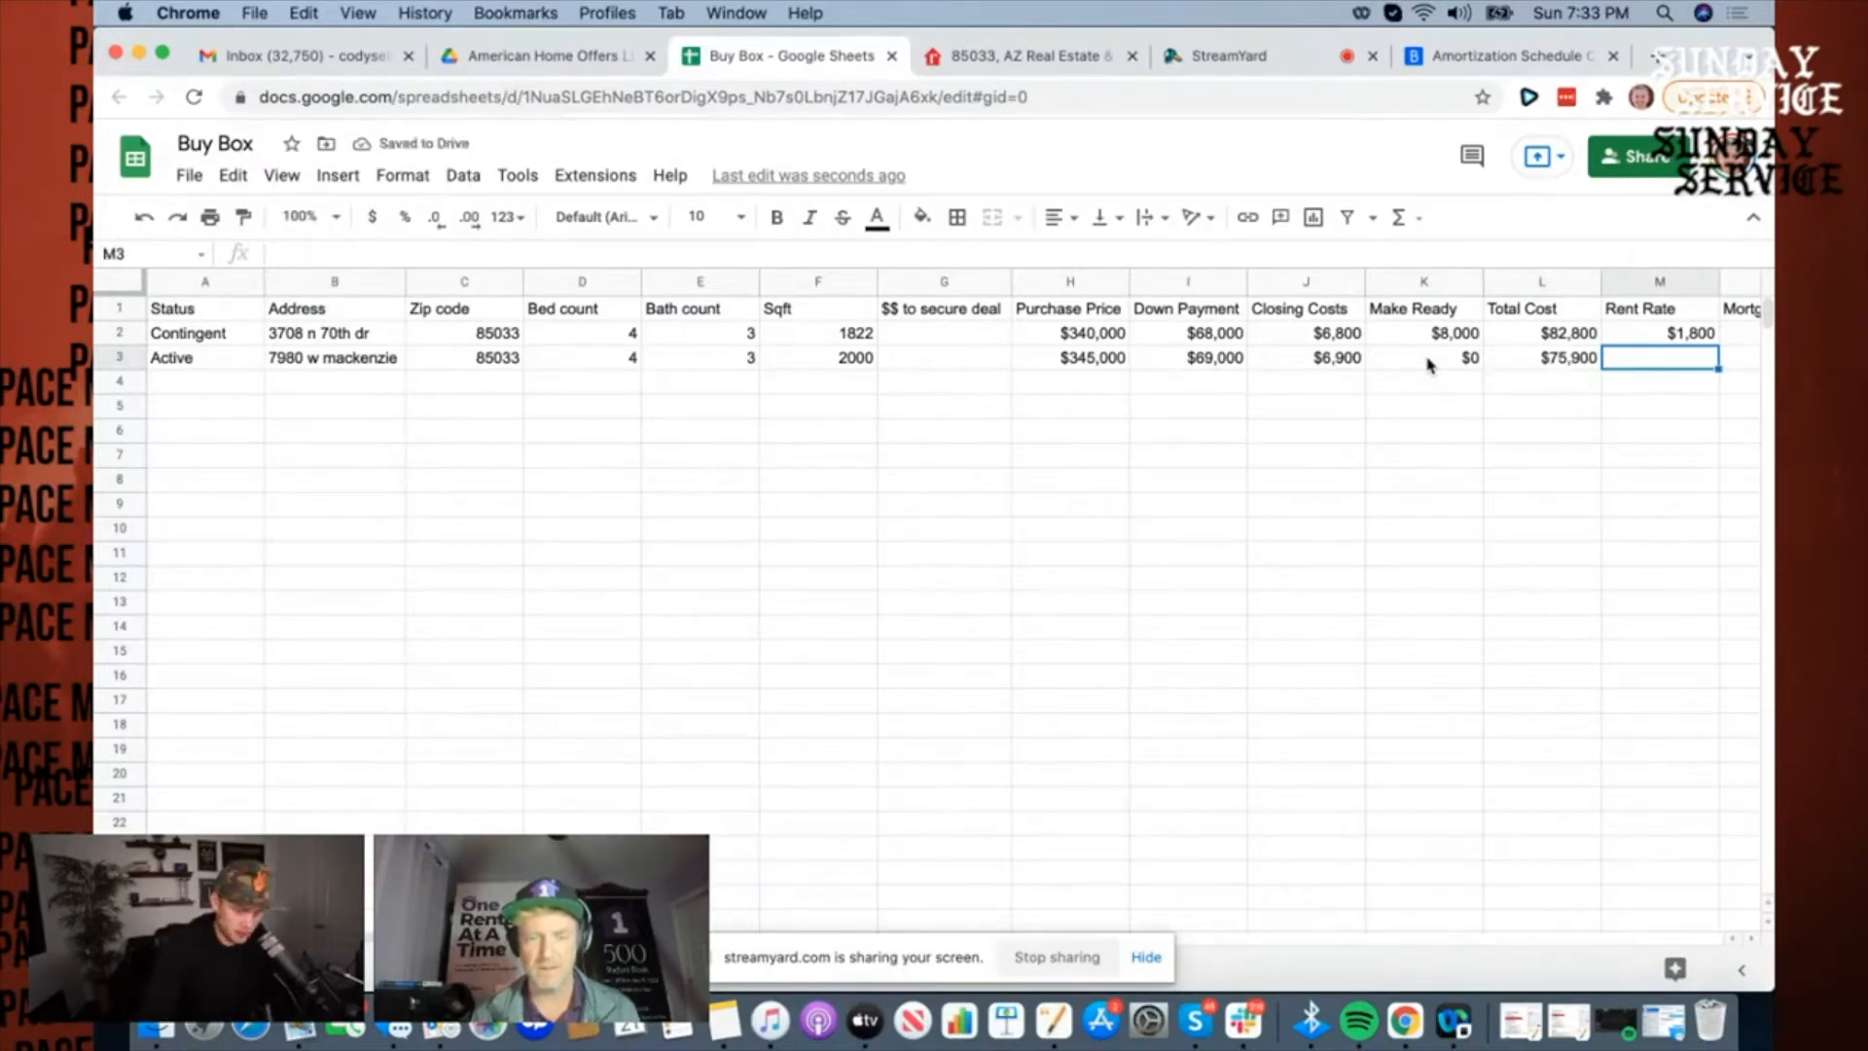
Step: Enter $180 taxes/insurance and $1,336 mortgage in row 3, then revisit the 7980 W Mackenzie listing
text($180)
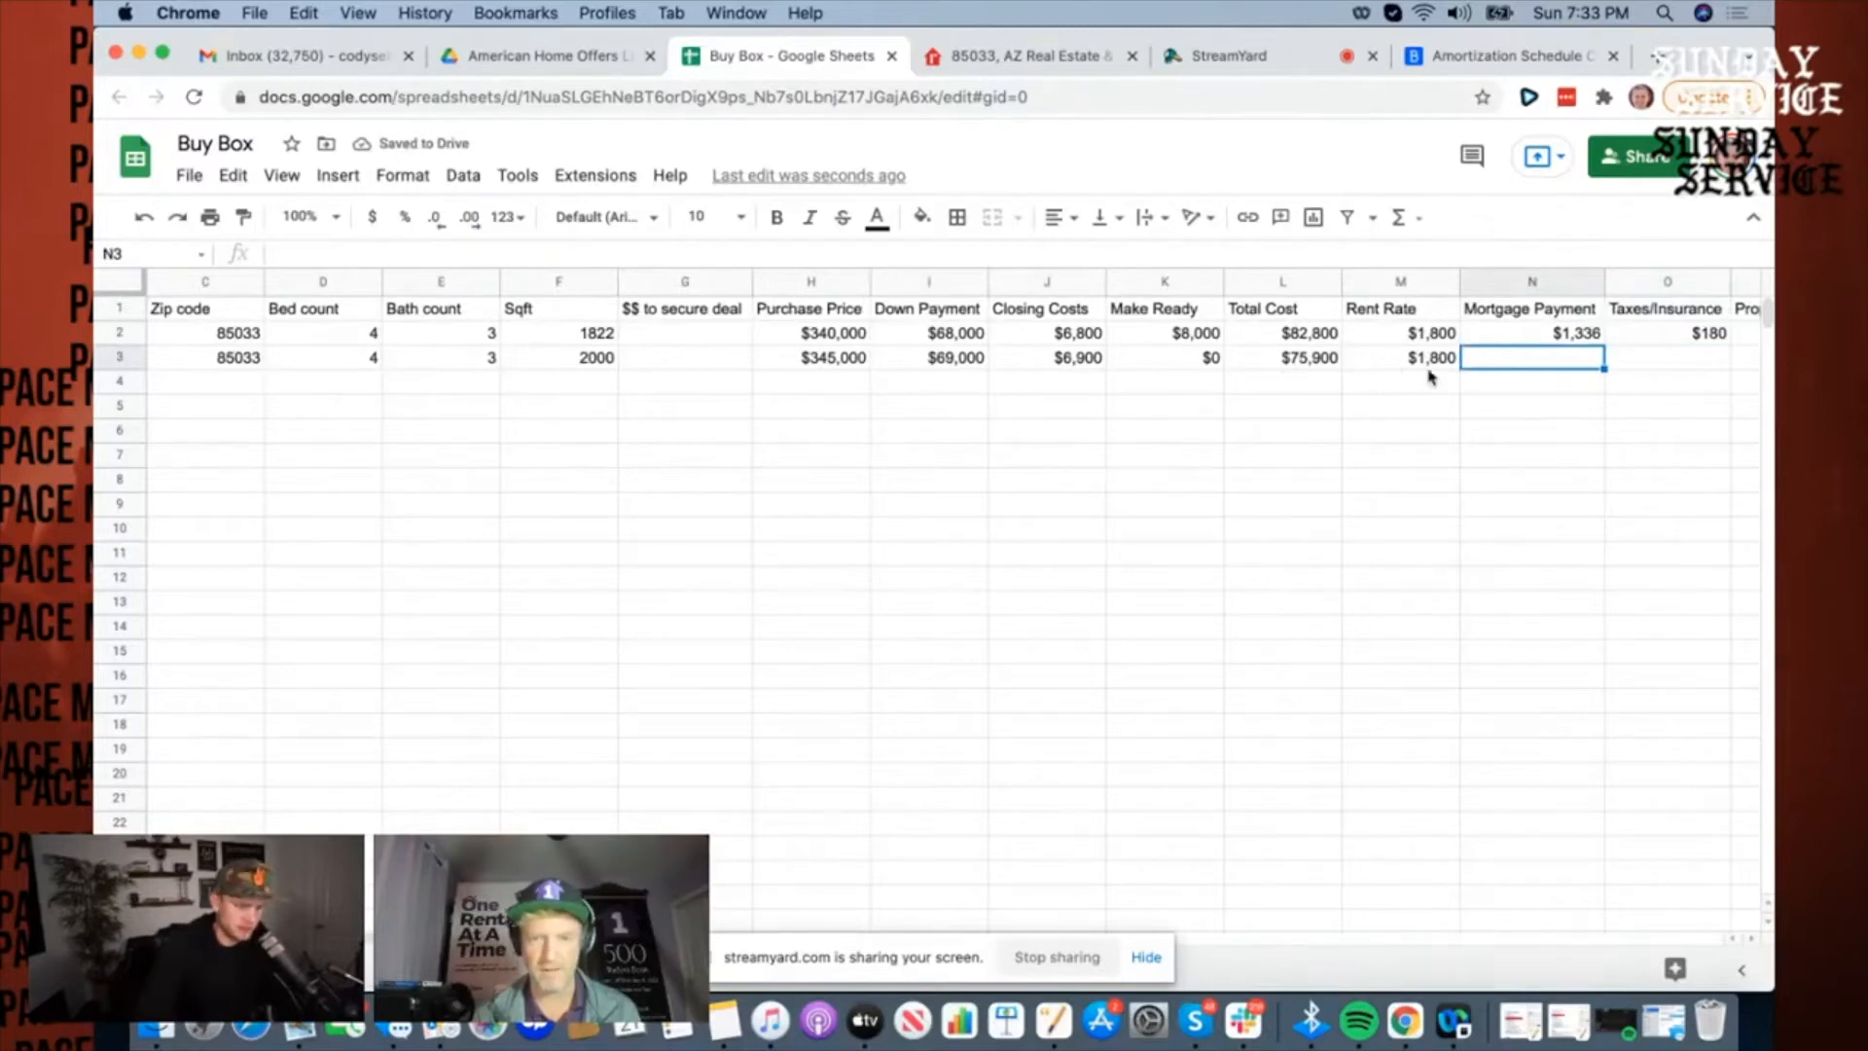
text($1336)
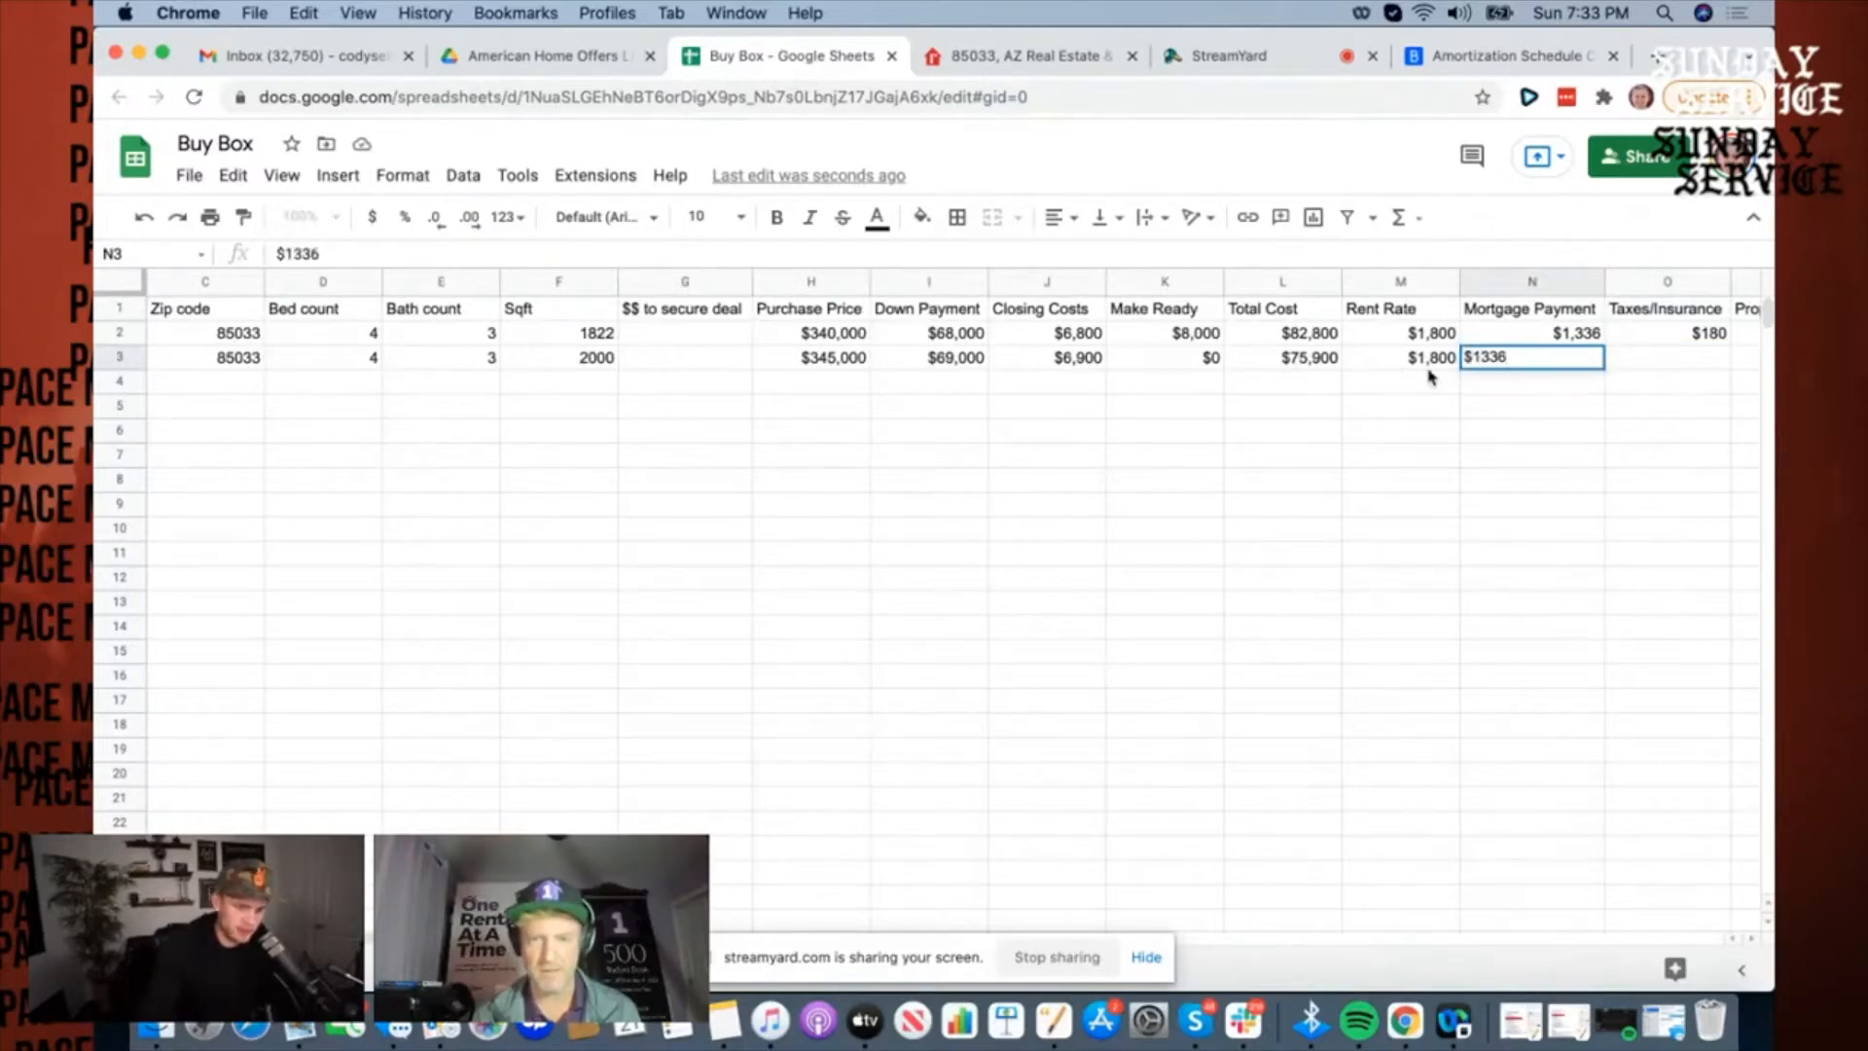
key(Enter)
text($180)
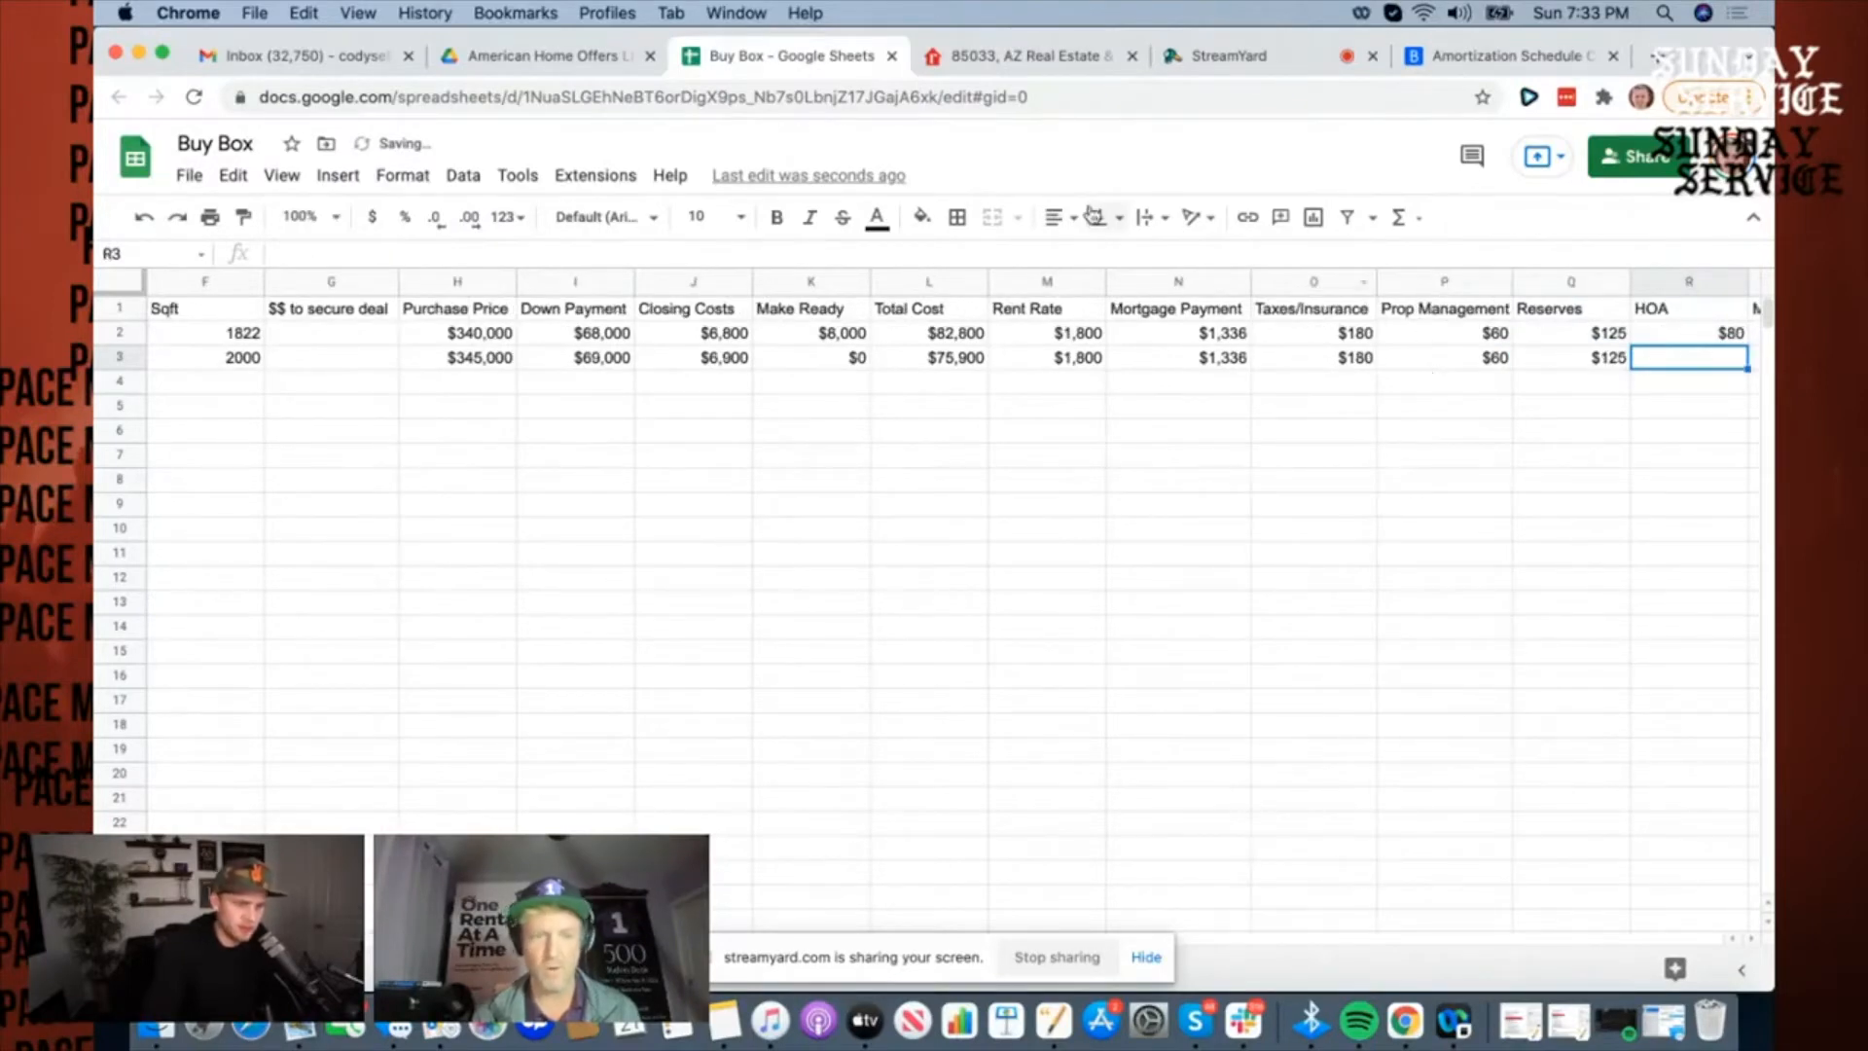
click(1026, 55)
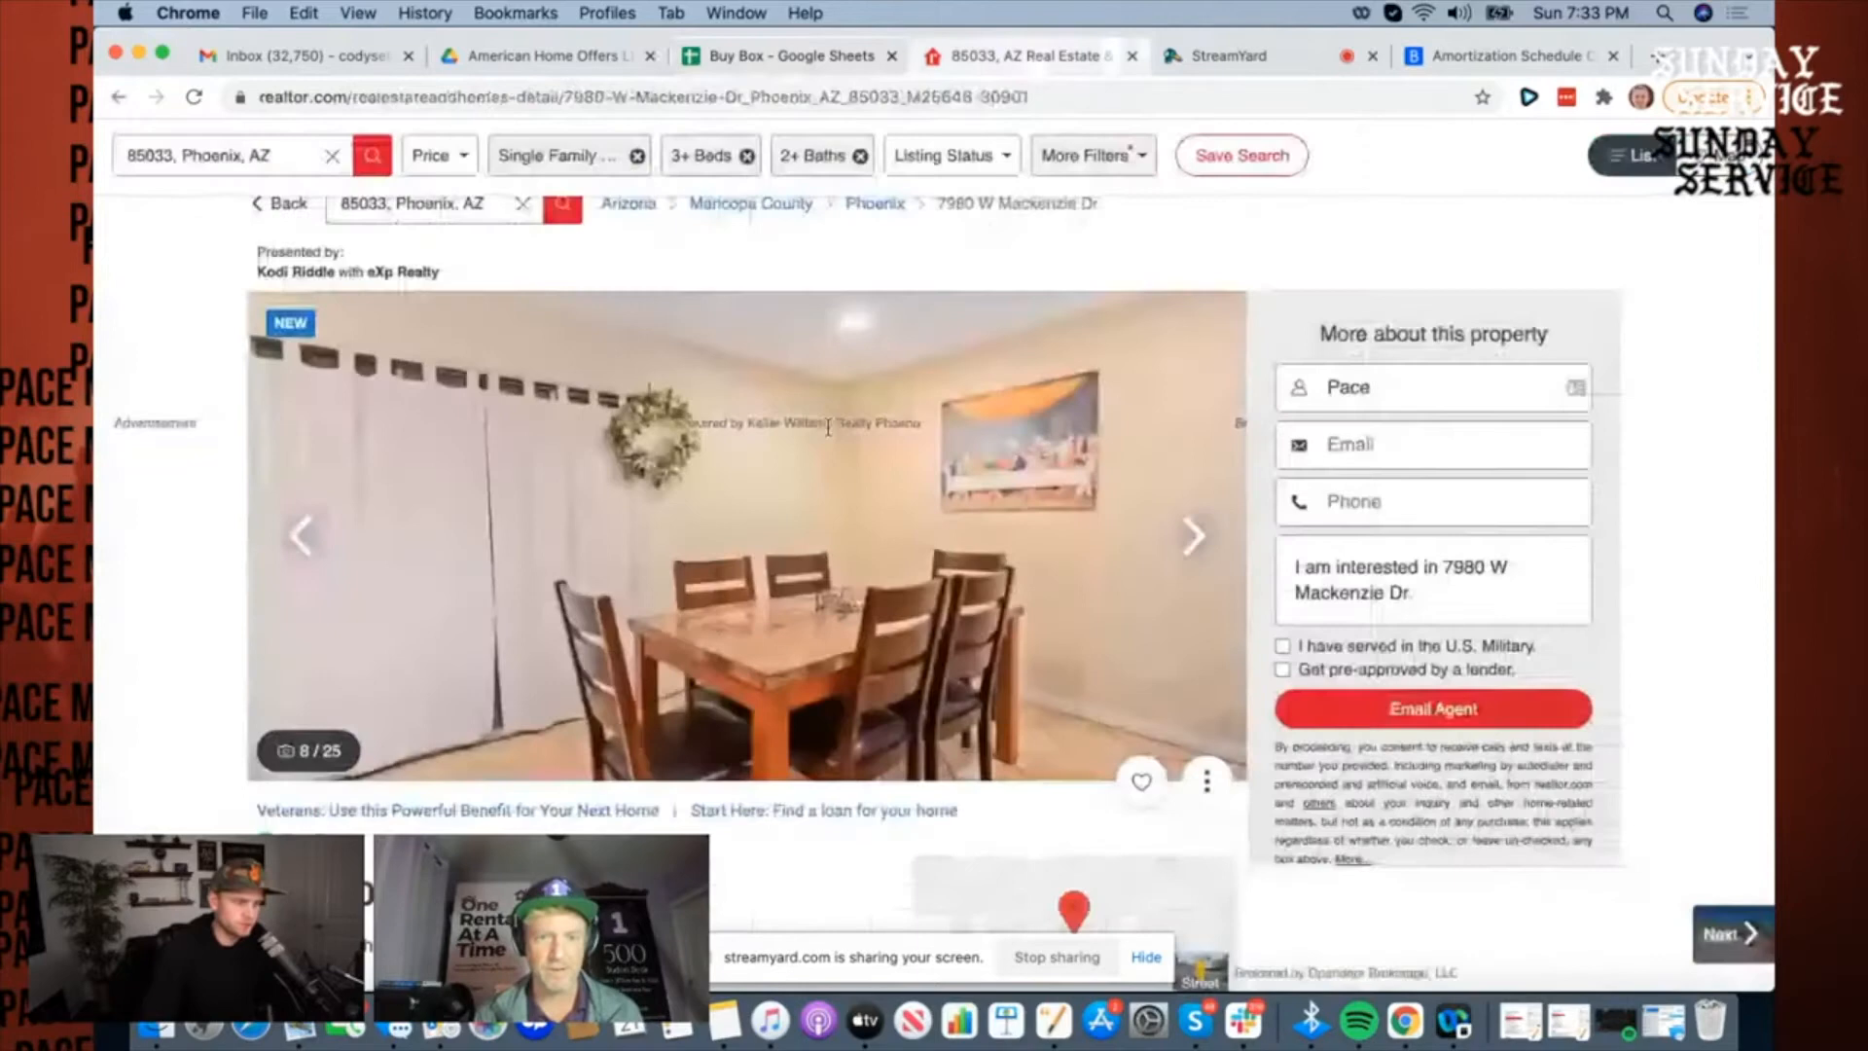
Step: Highlight the listing's attached guest house sentence, then switch to the StreamYard studio
scroll(down, 3)
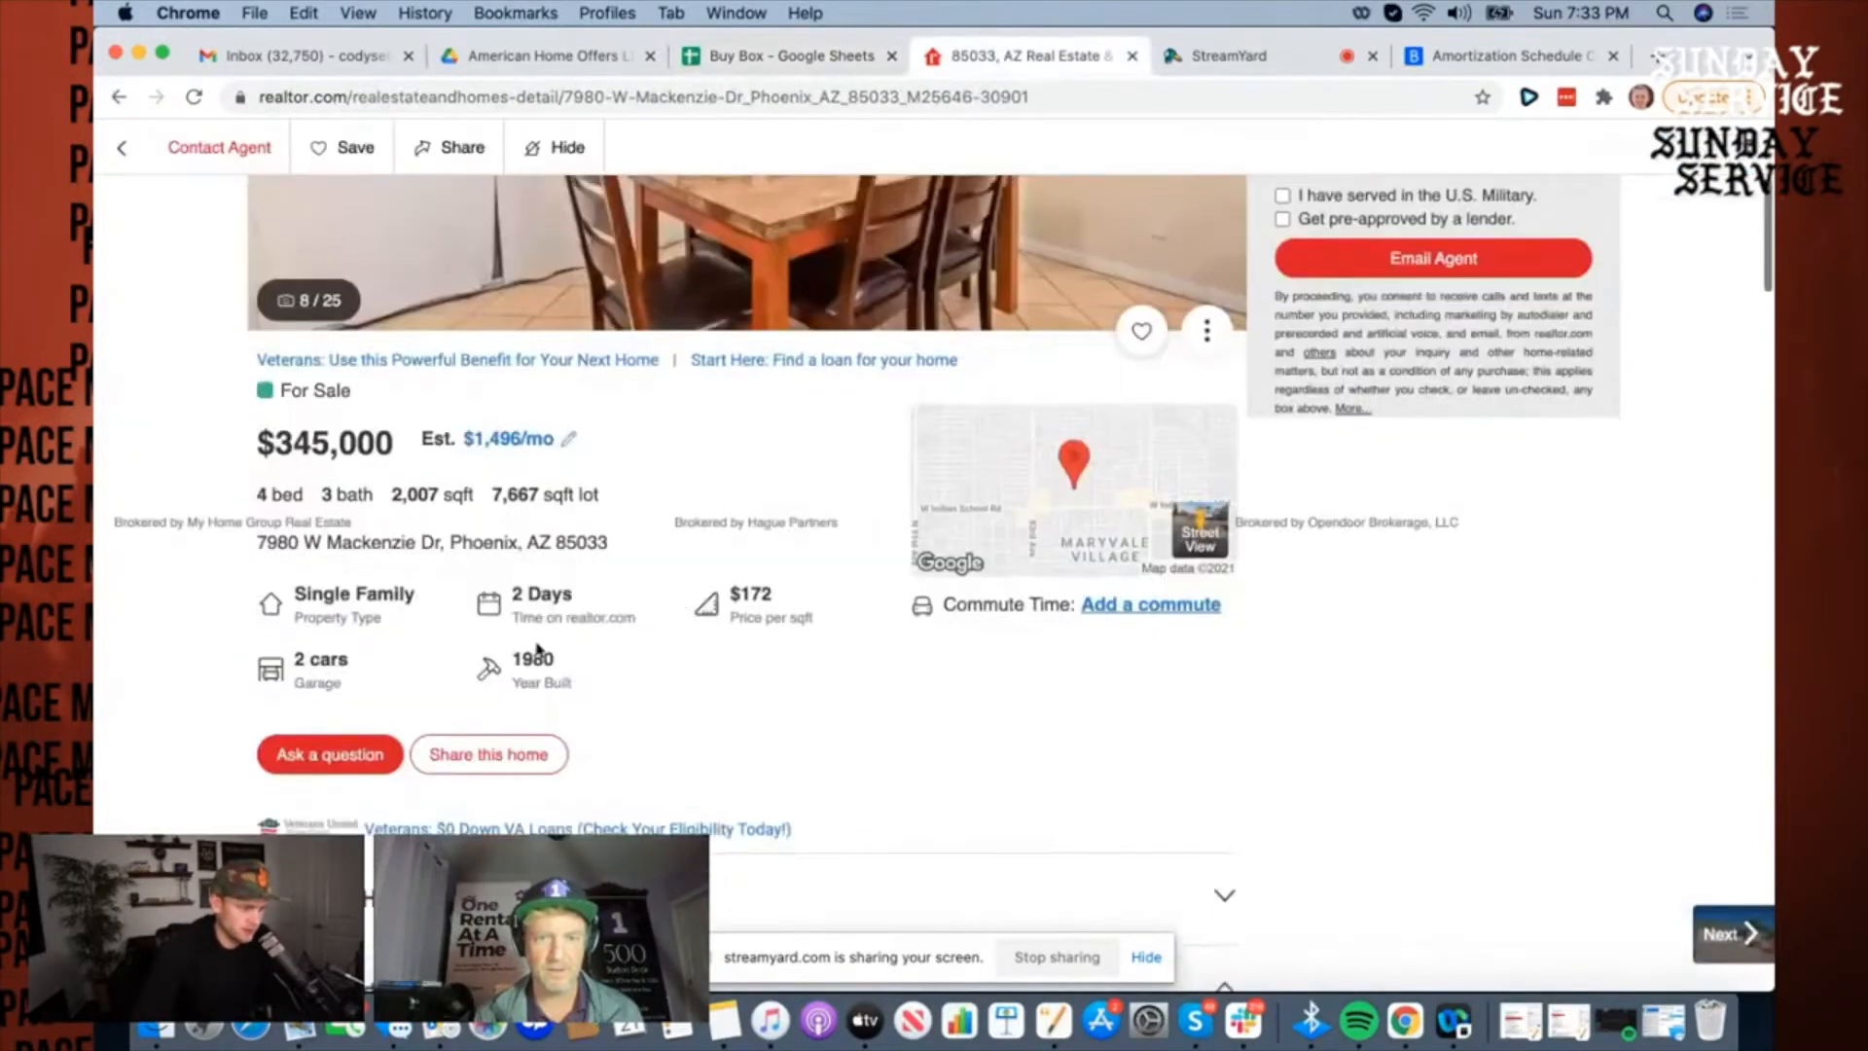
scroll(down, 3)
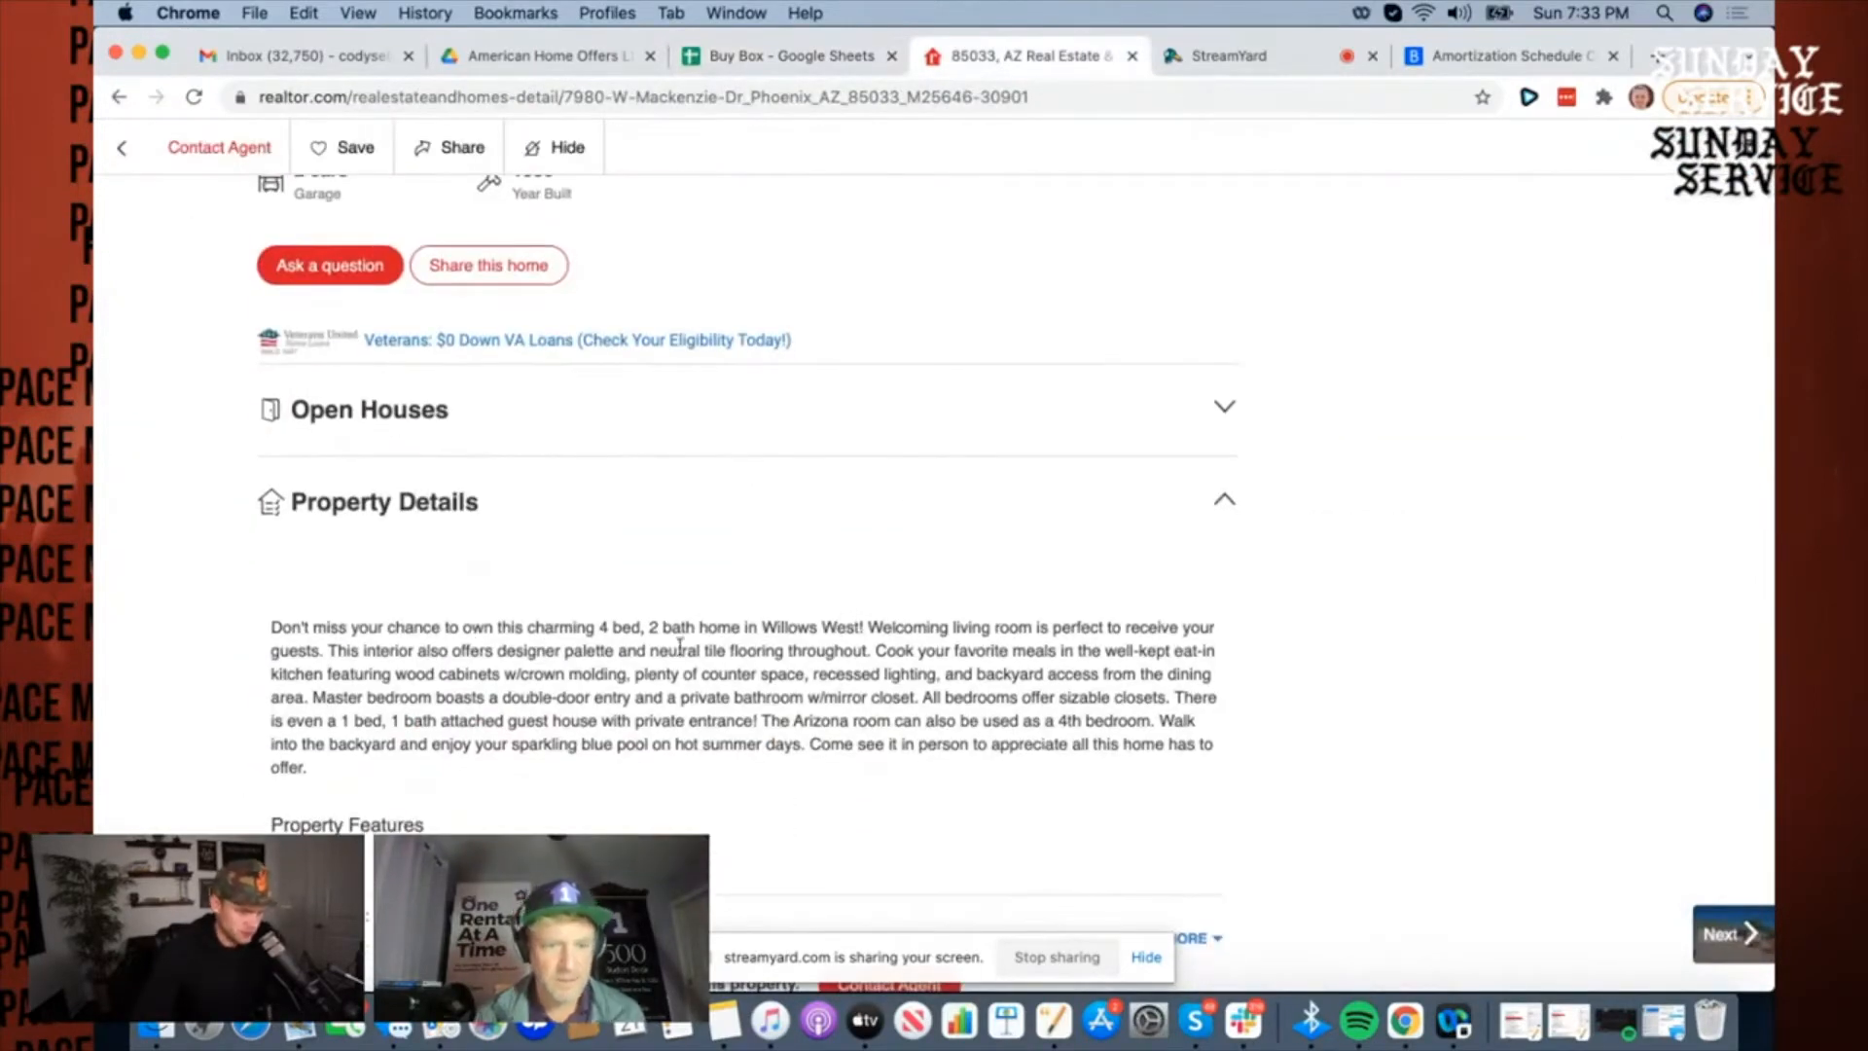
scroll(down, 3)
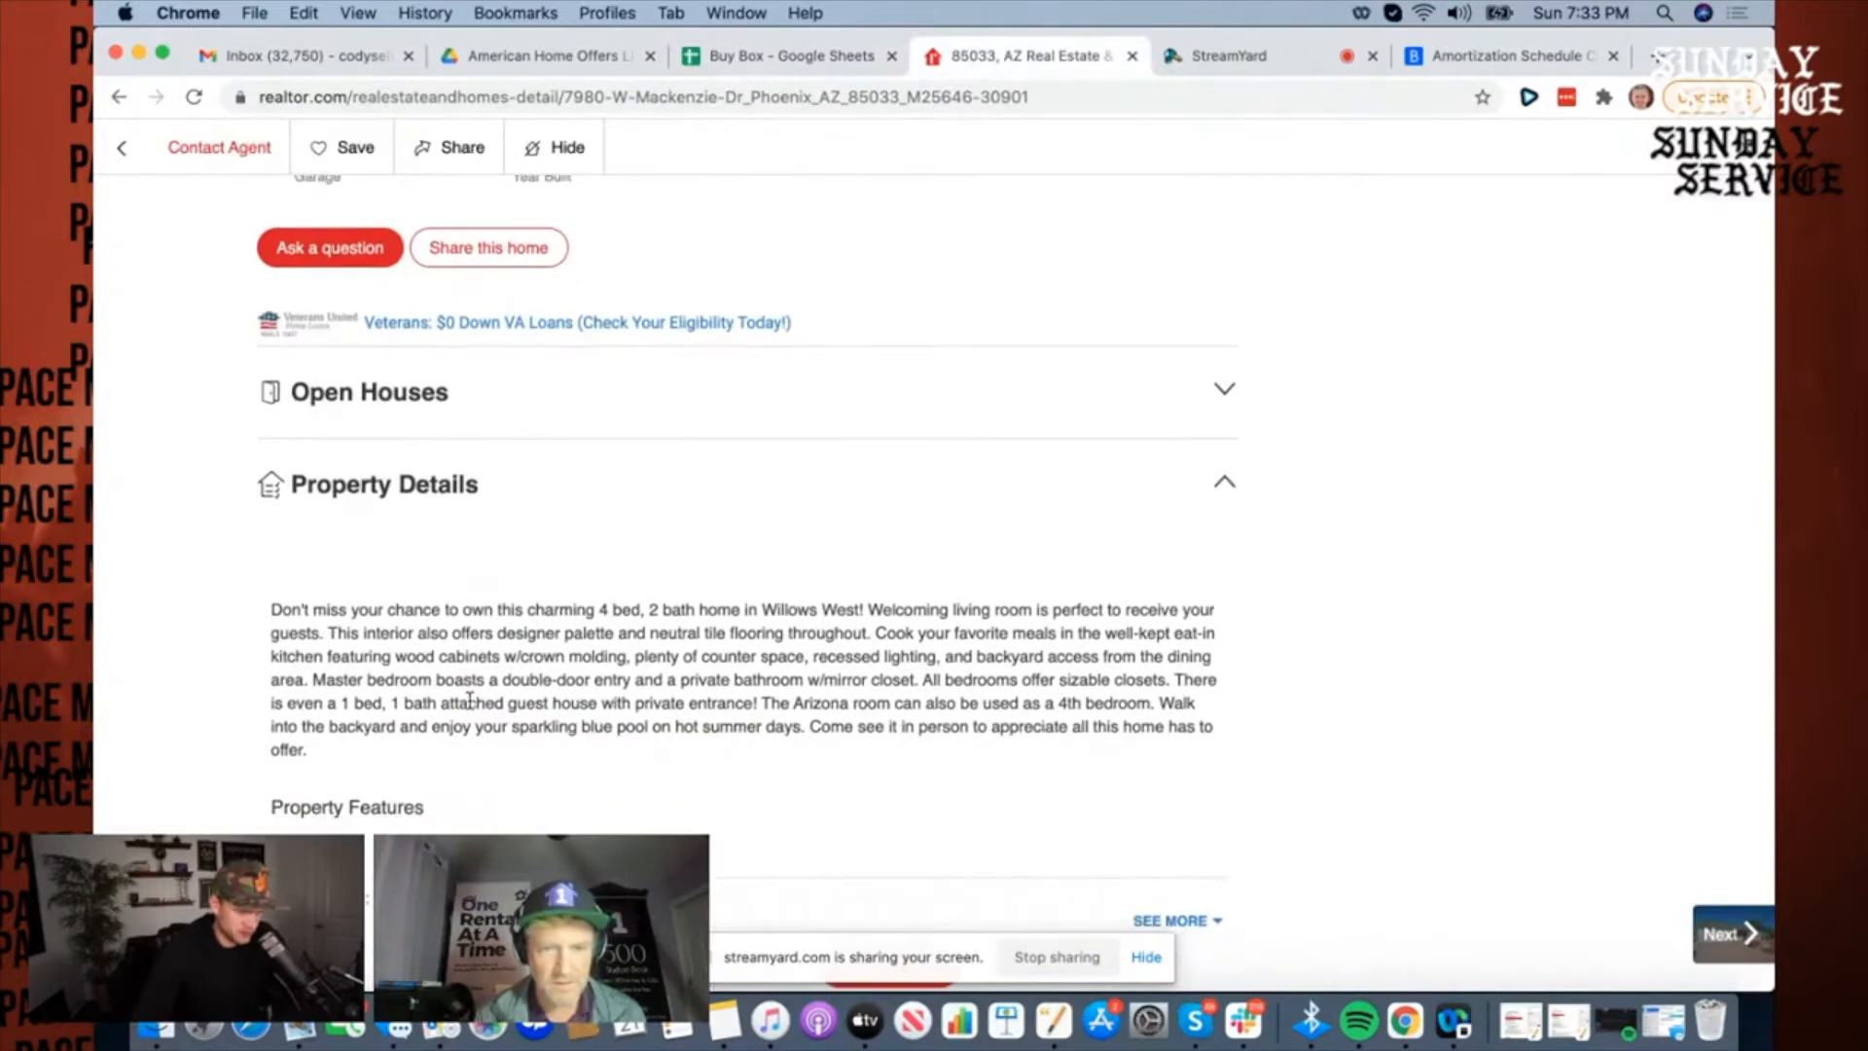
scroll(down, 3)
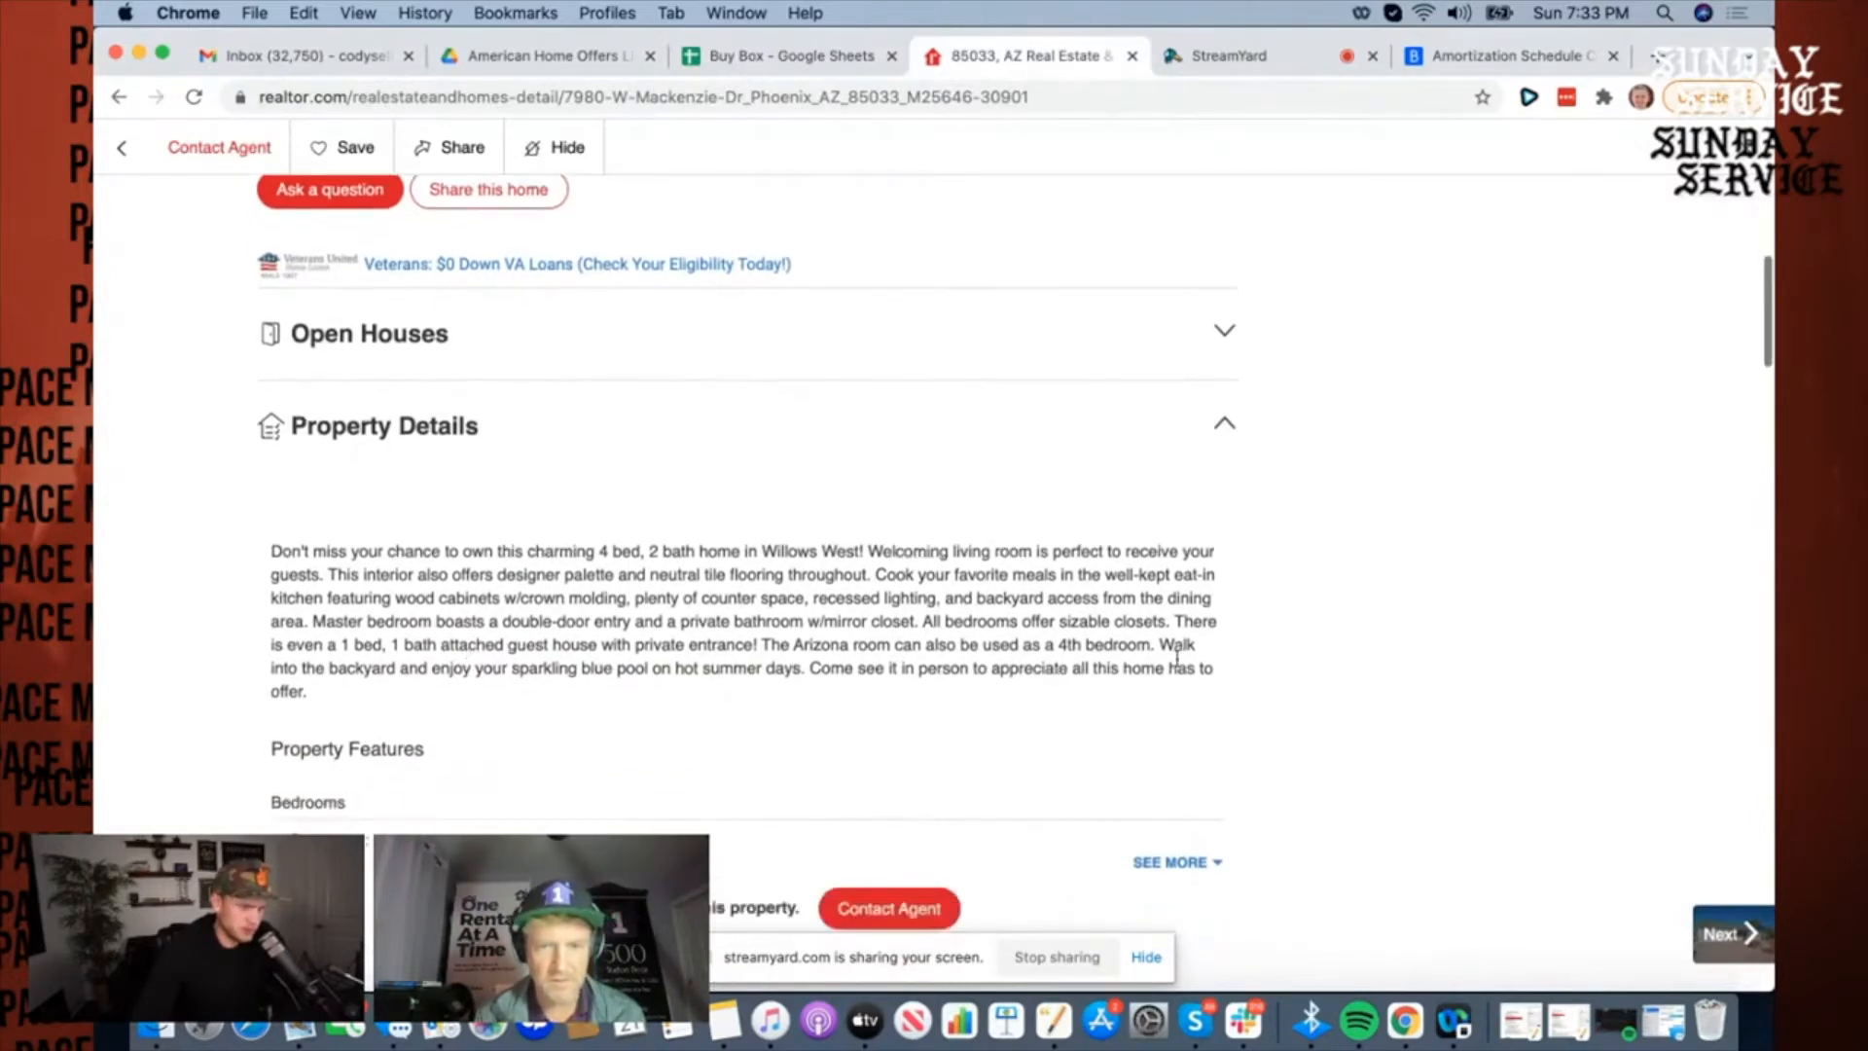
scroll(down, 3)
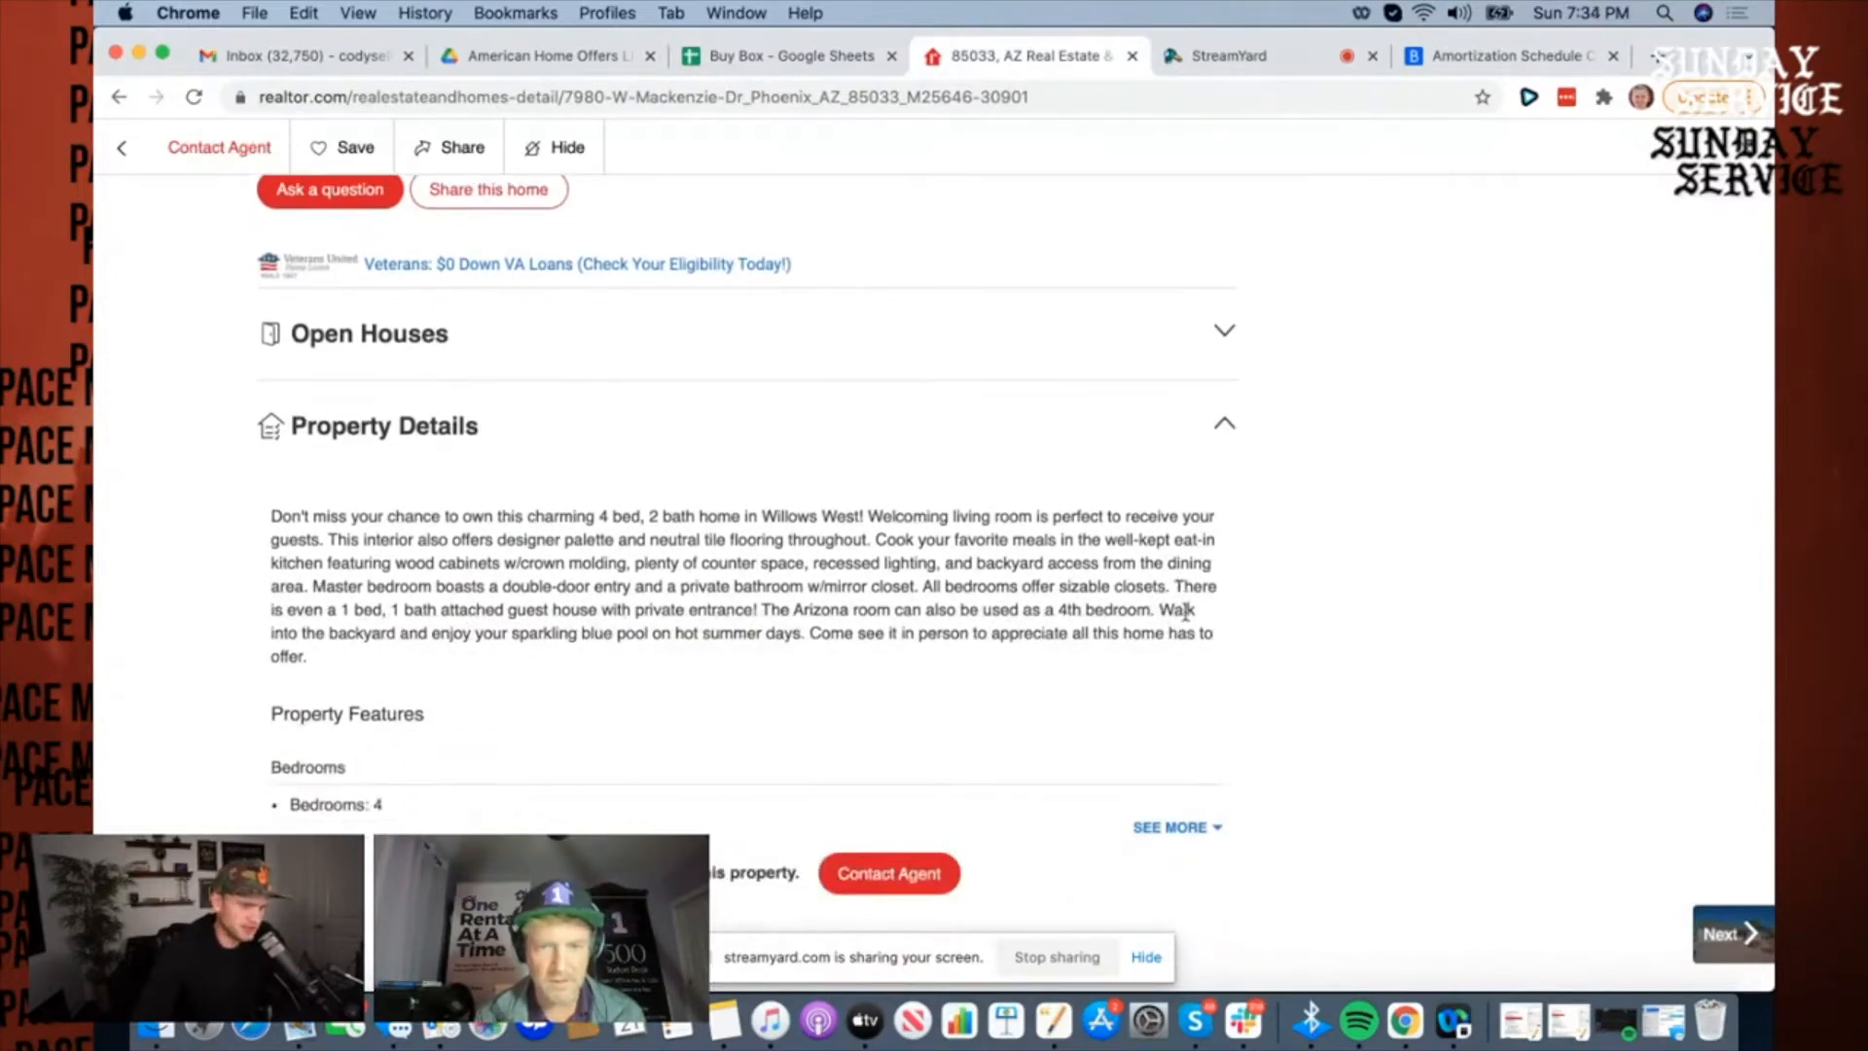
drag(1172, 586, 757, 609)
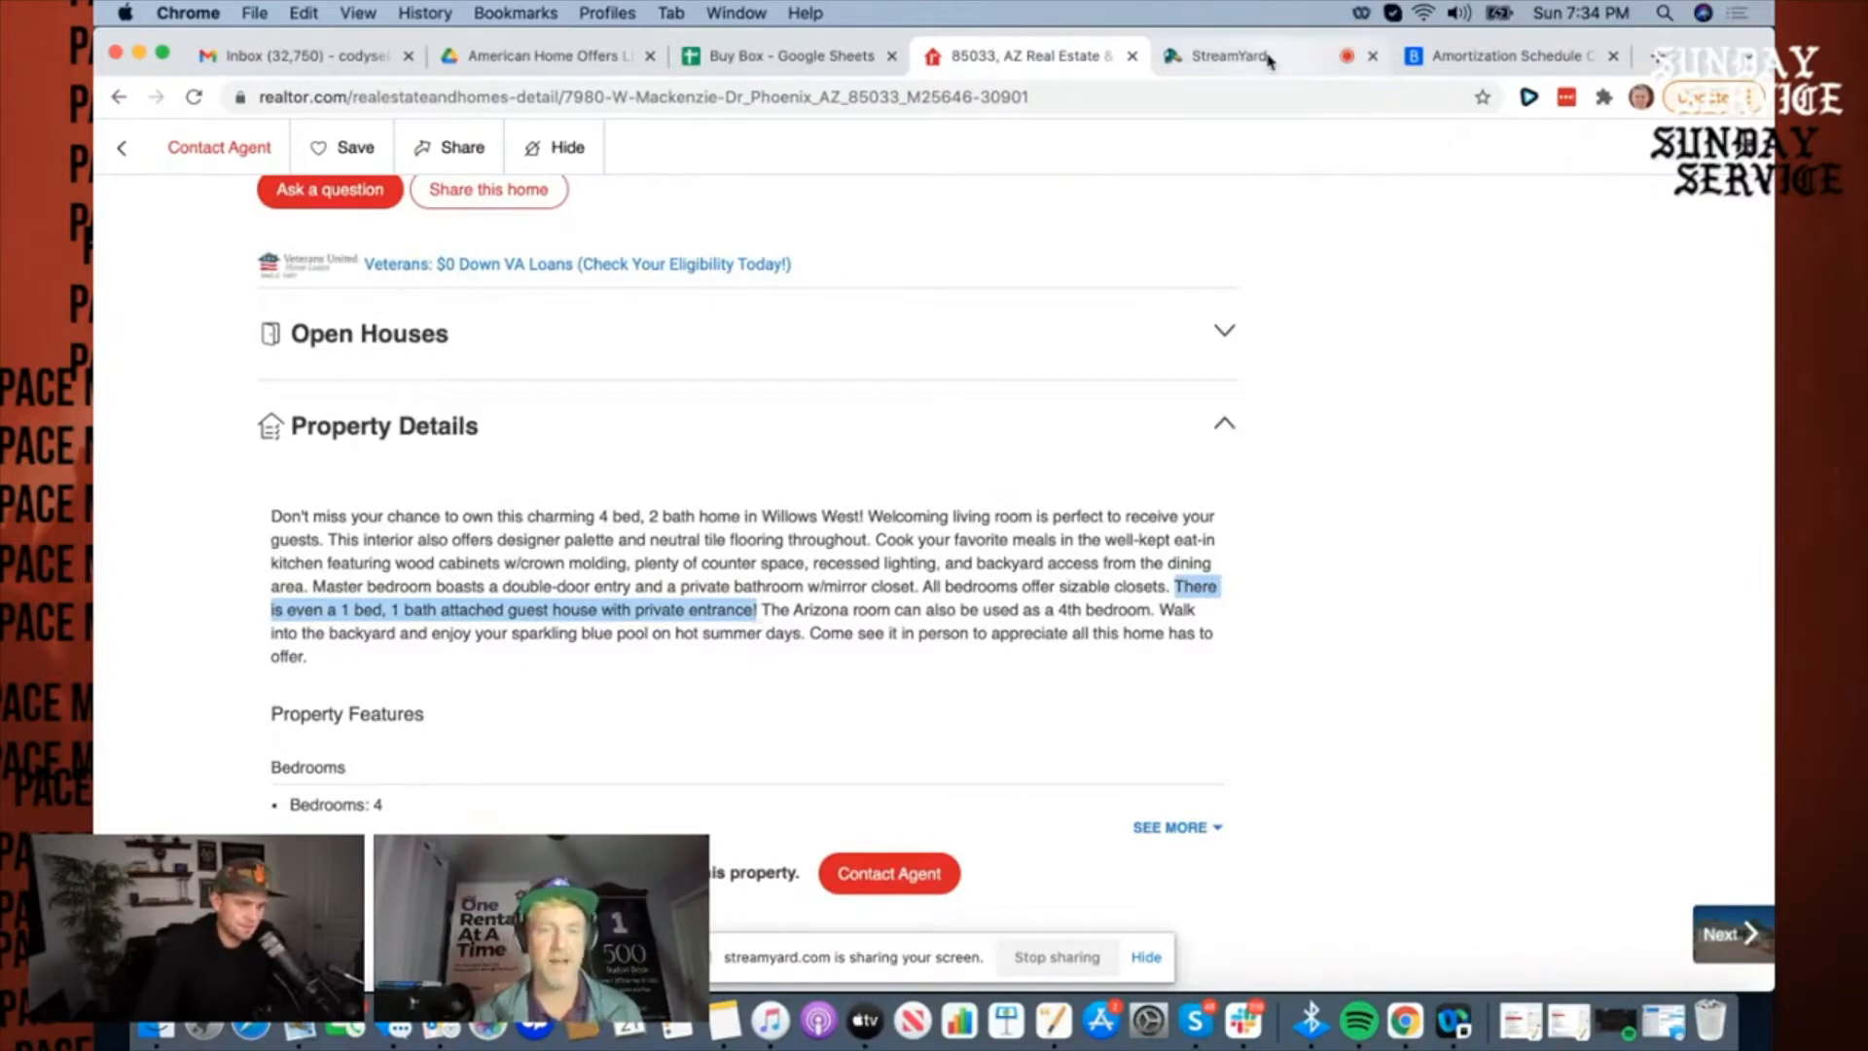
click(1228, 56)
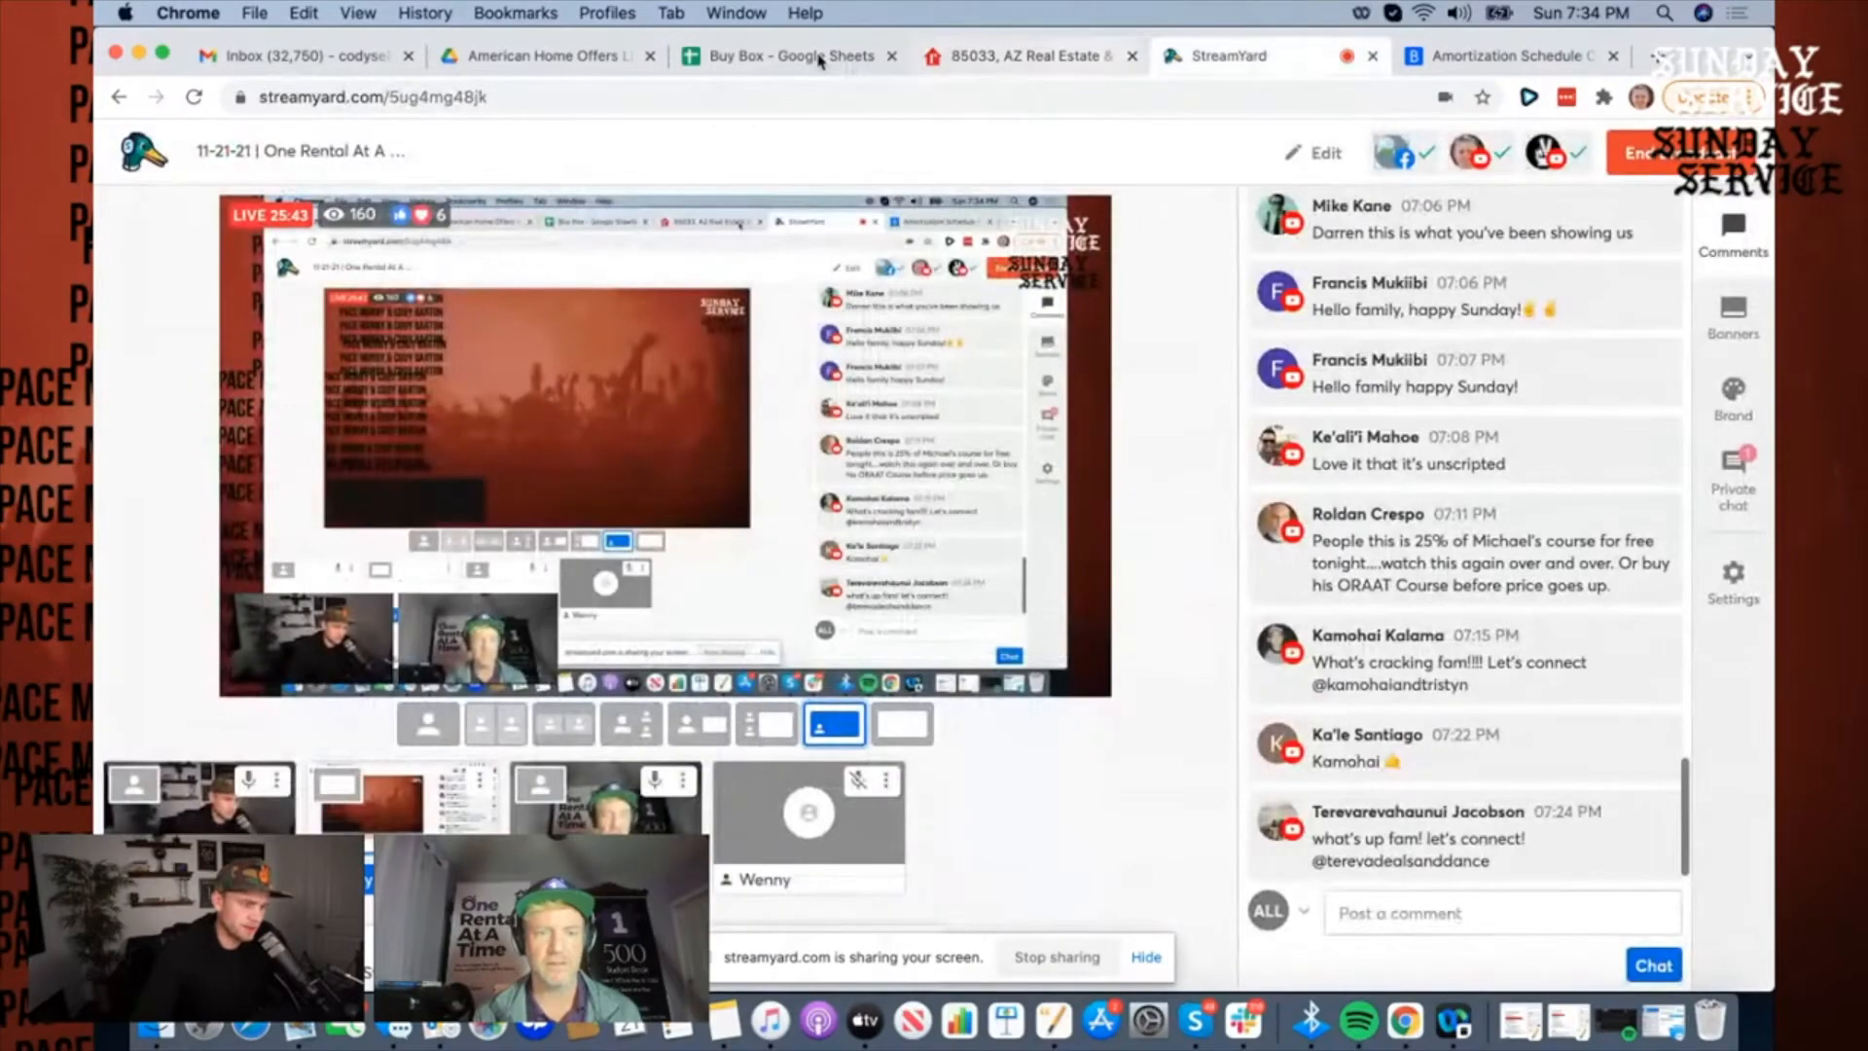
click(786, 54)
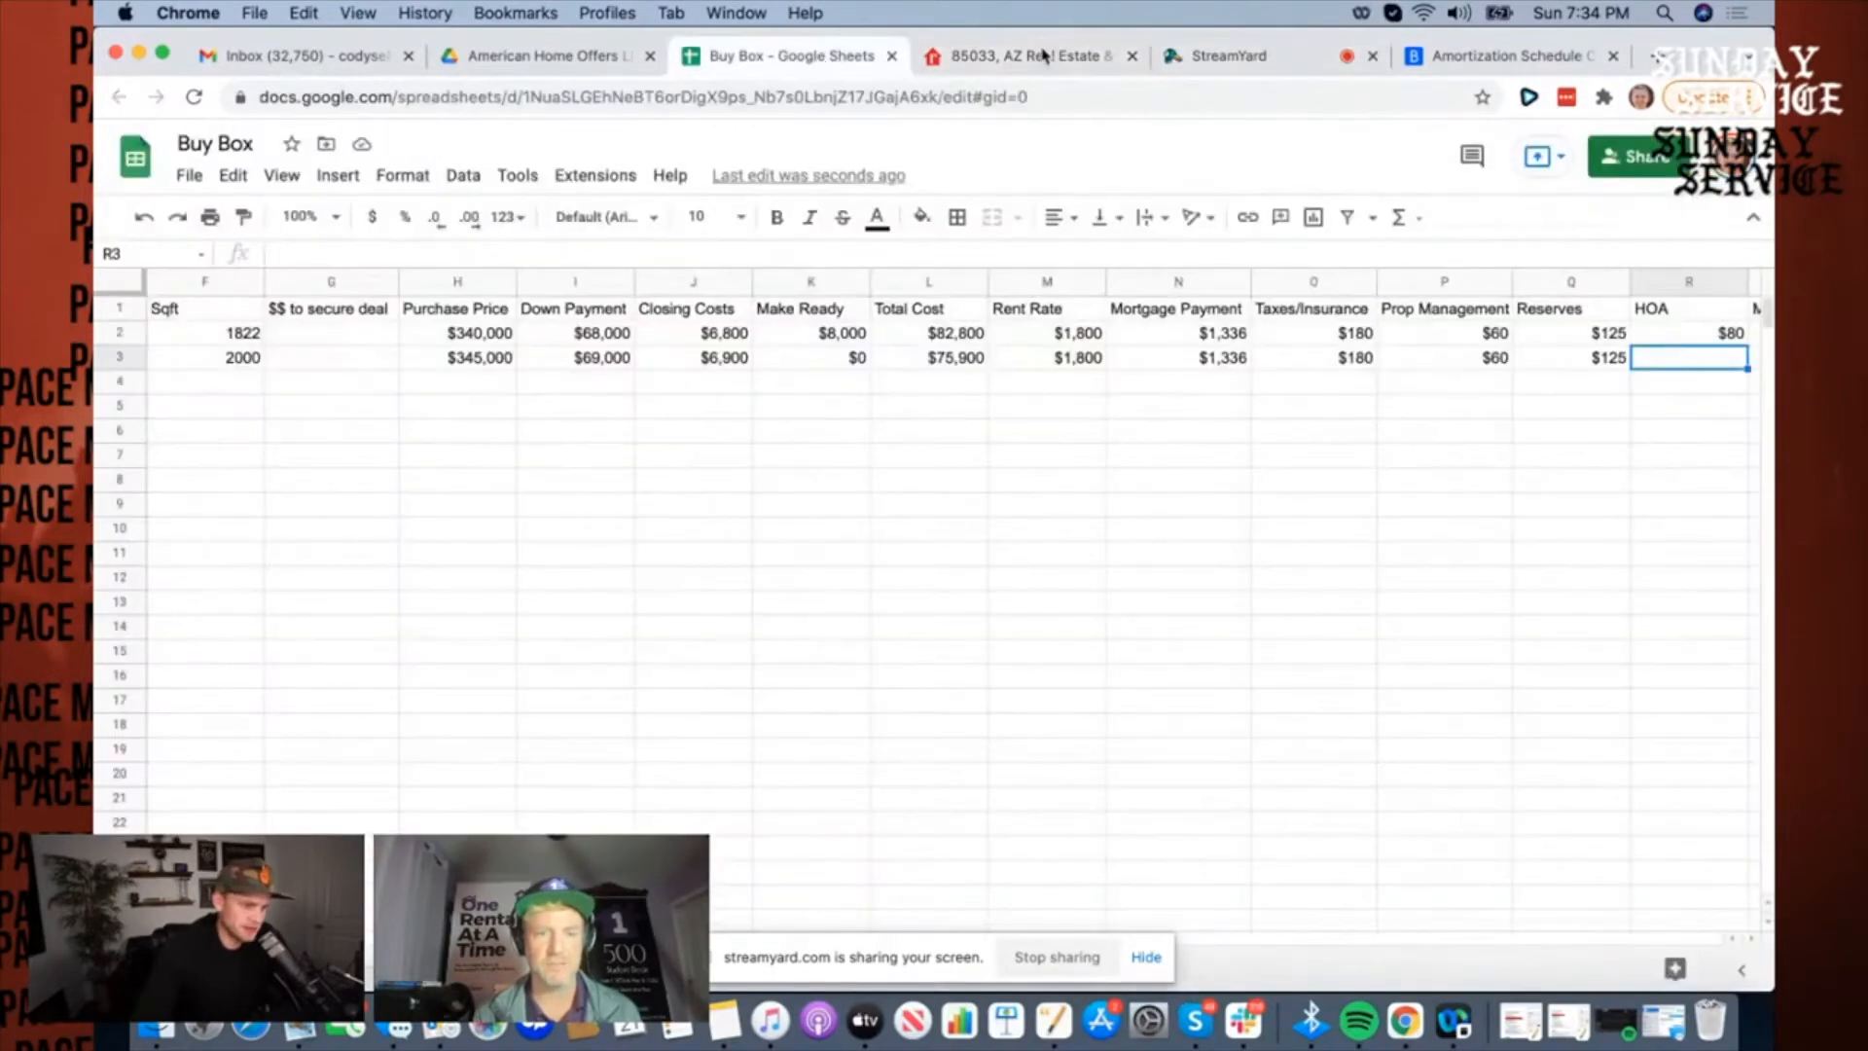
click(1028, 57)
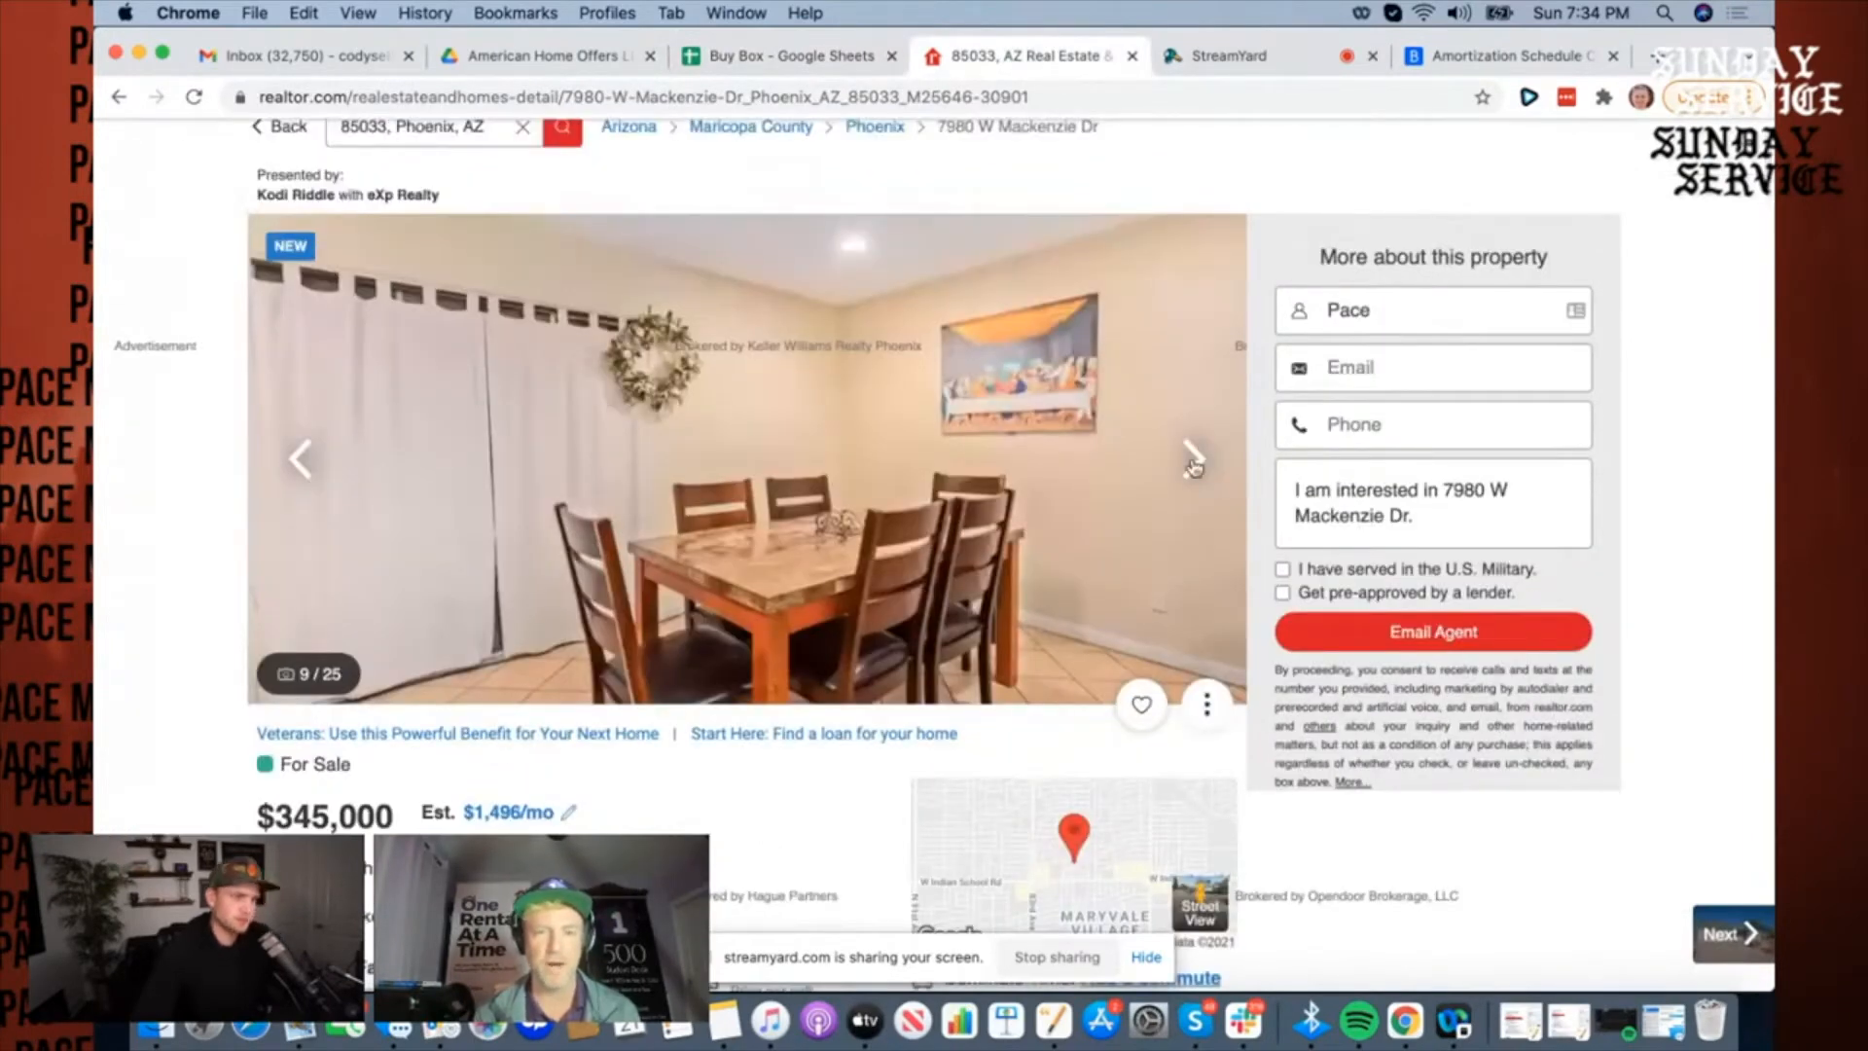
Step: Compare the pool and bedroom photos, record $2,600 rent and $0 HOA in row 3, and return to the listing
click(1193, 459)
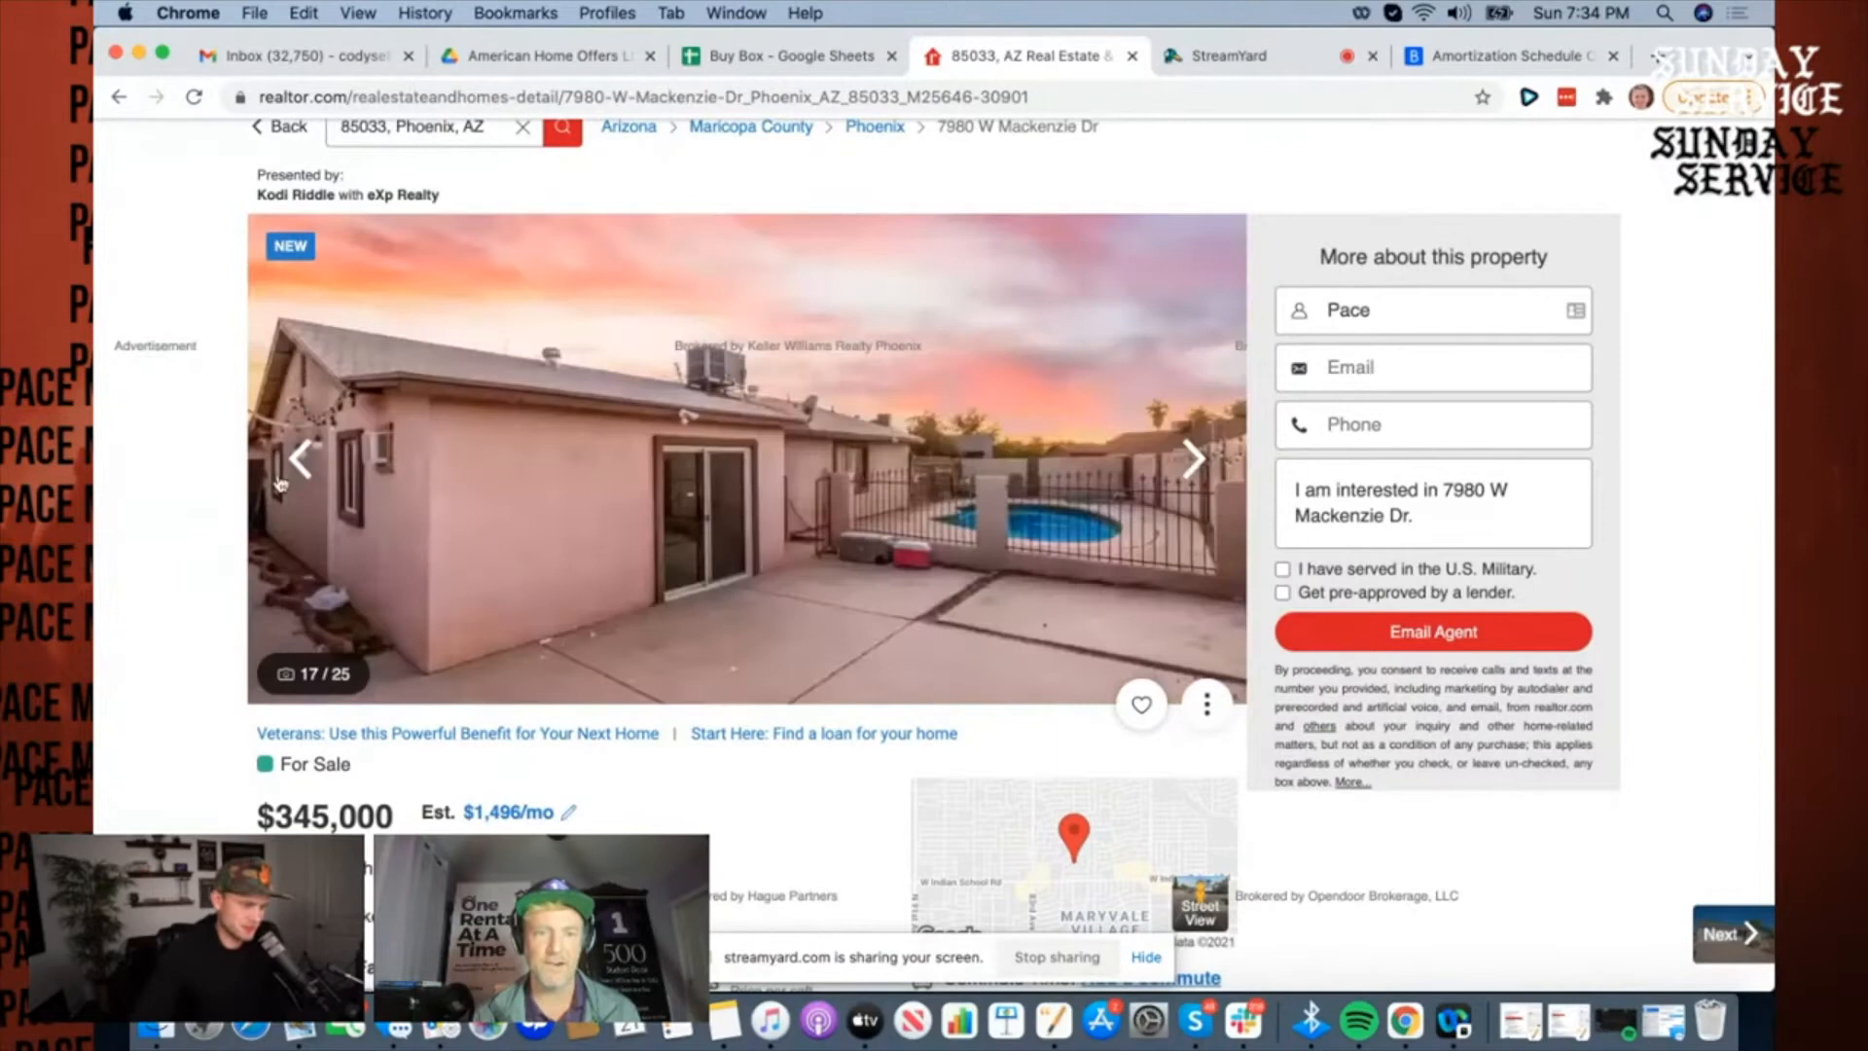
click(301, 459)
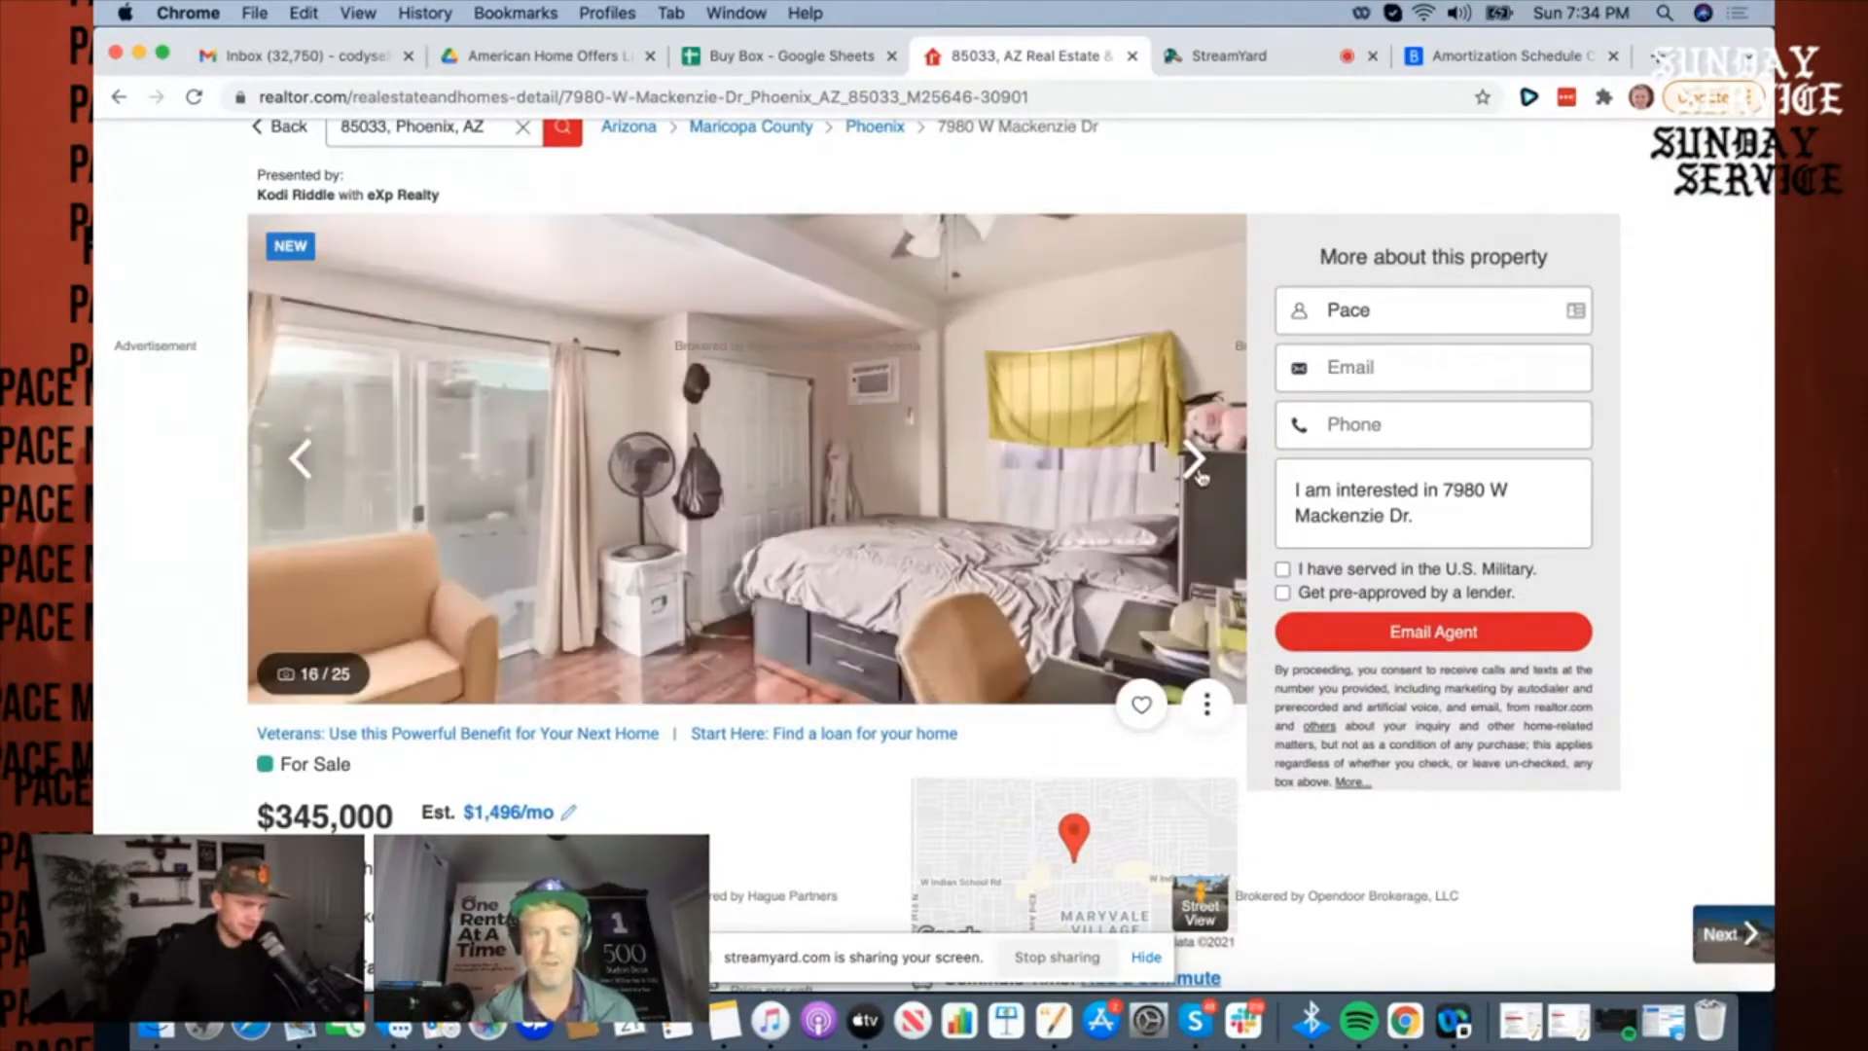
click(1193, 460)
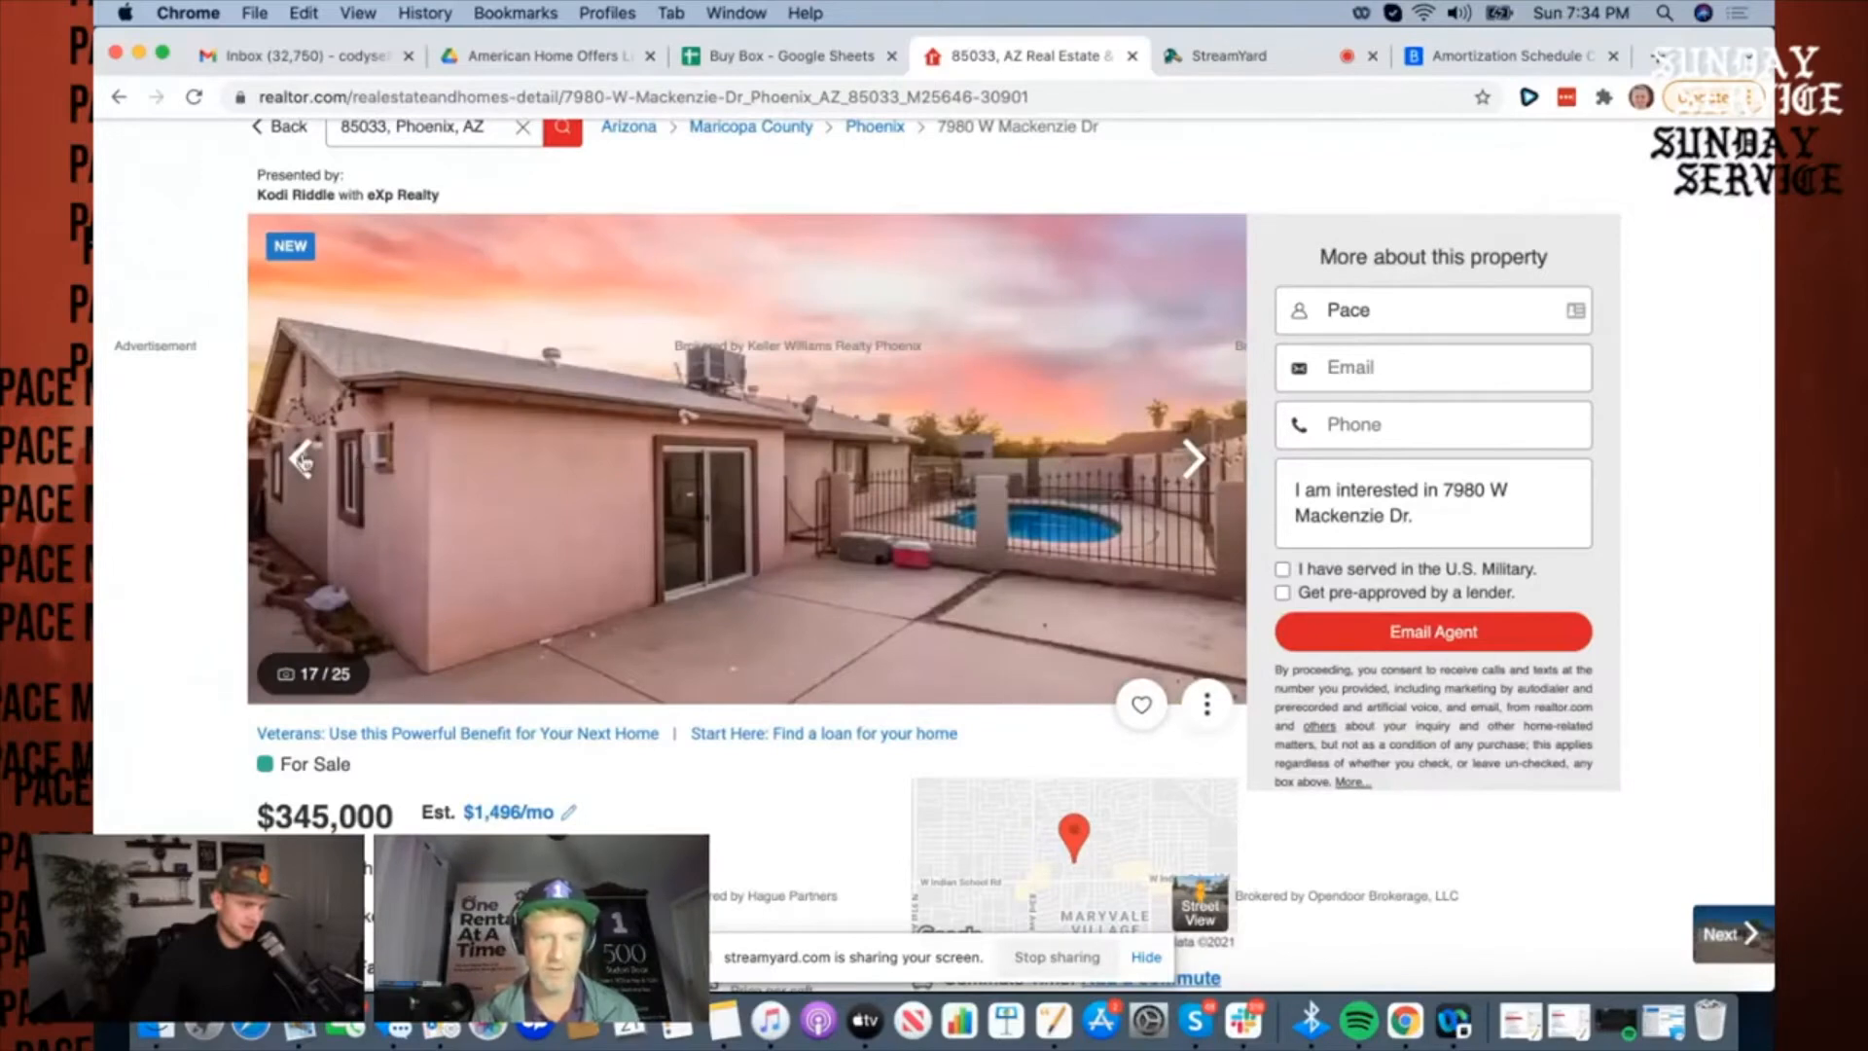
click(302, 460)
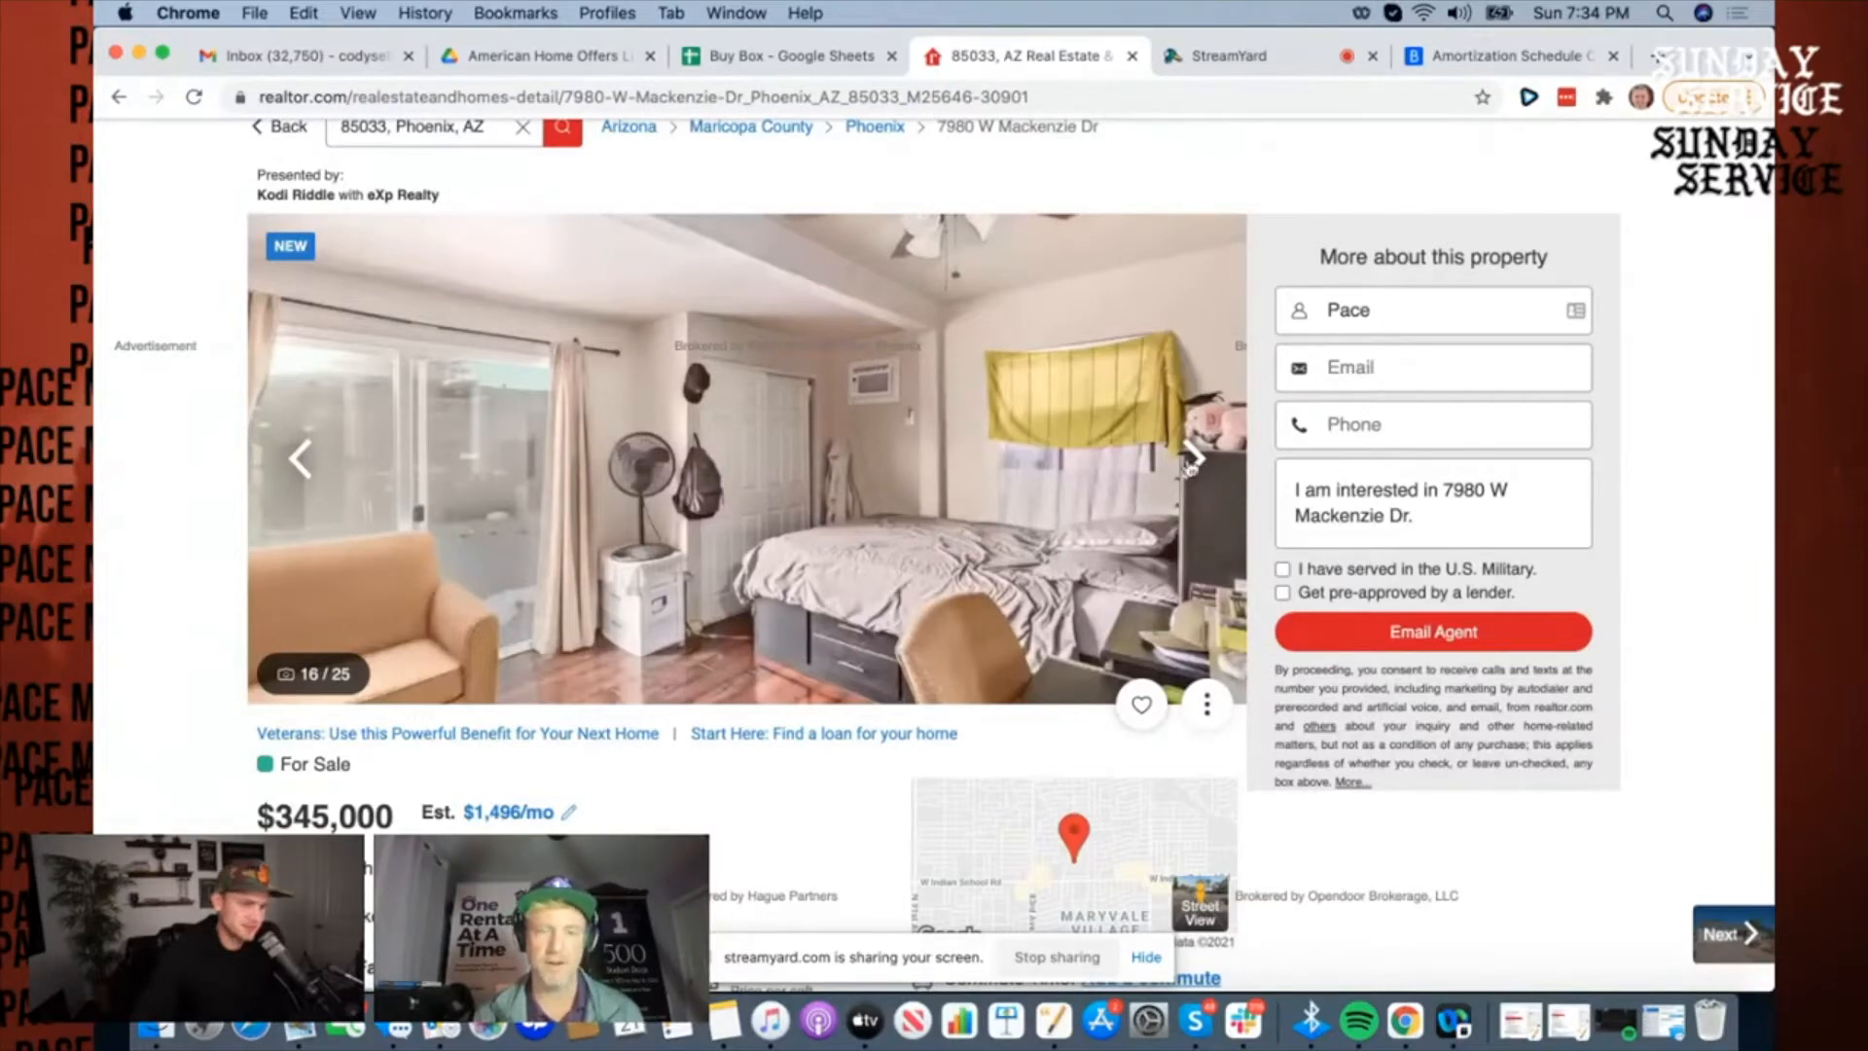
click(785, 55)
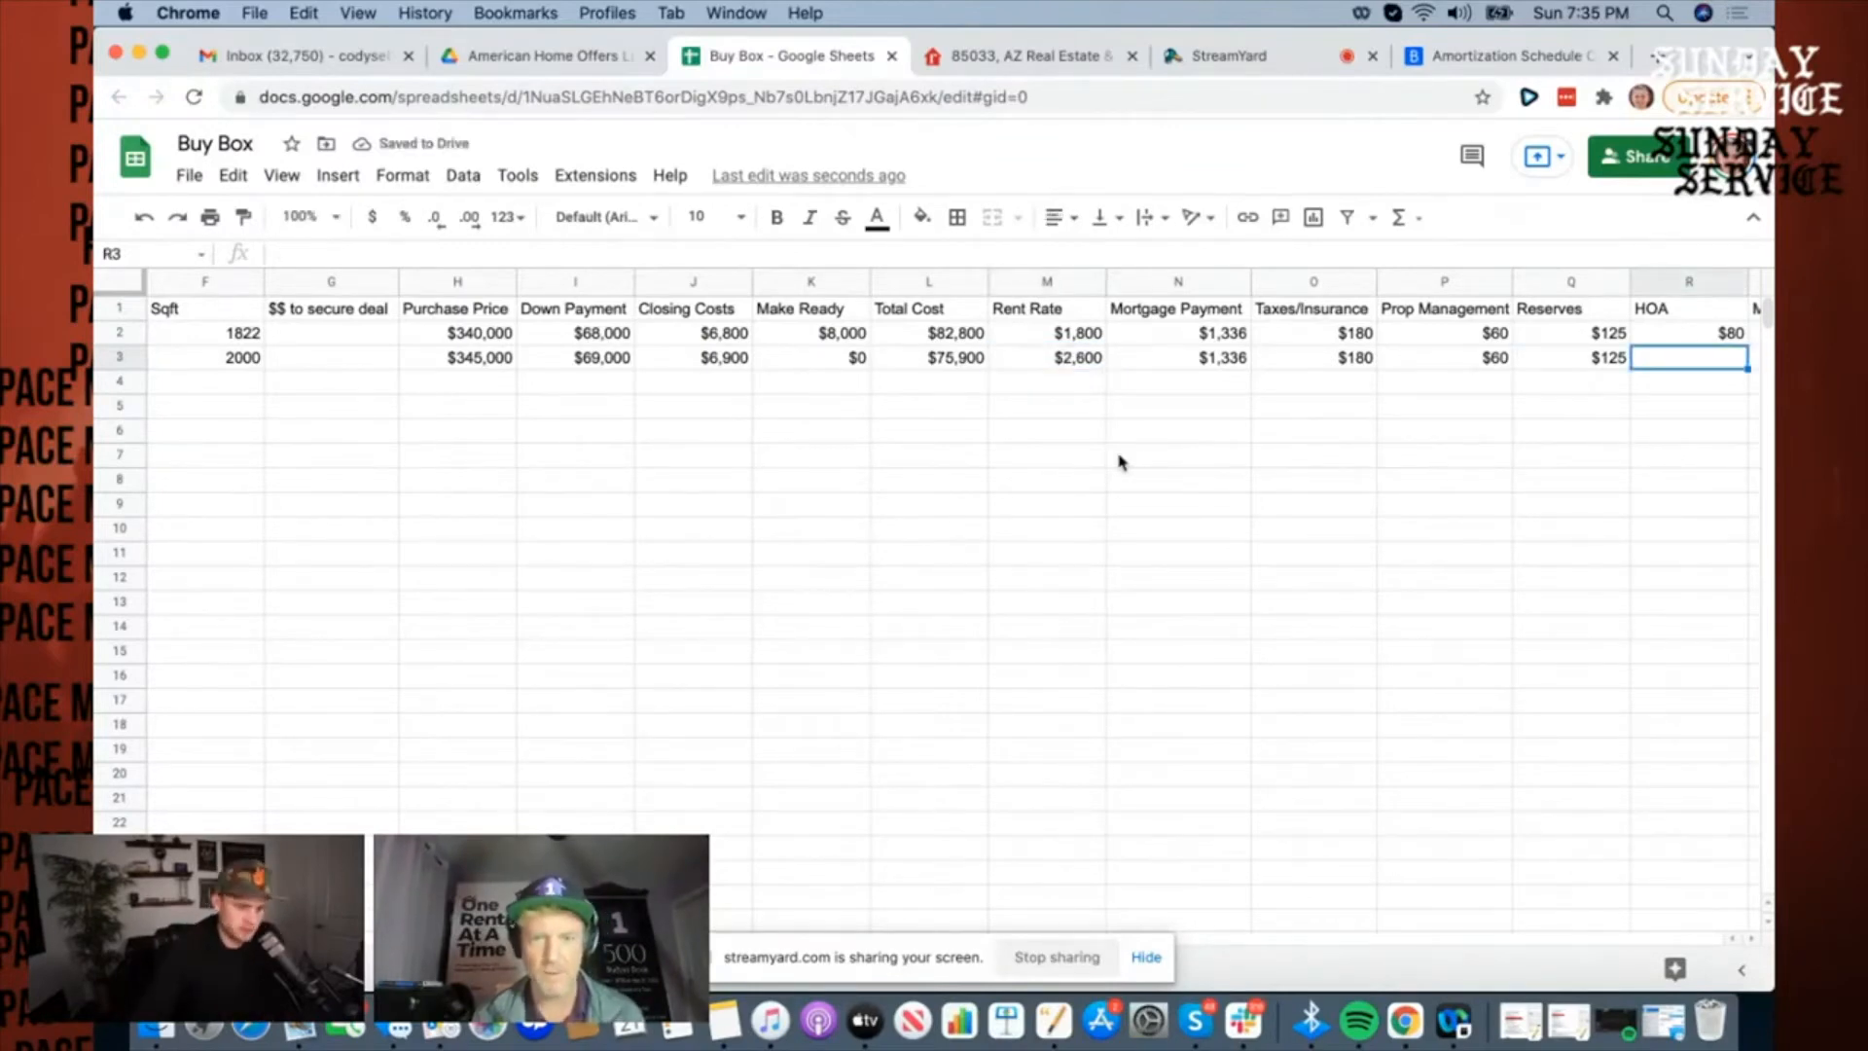
scroll(right, 3)
text($0)
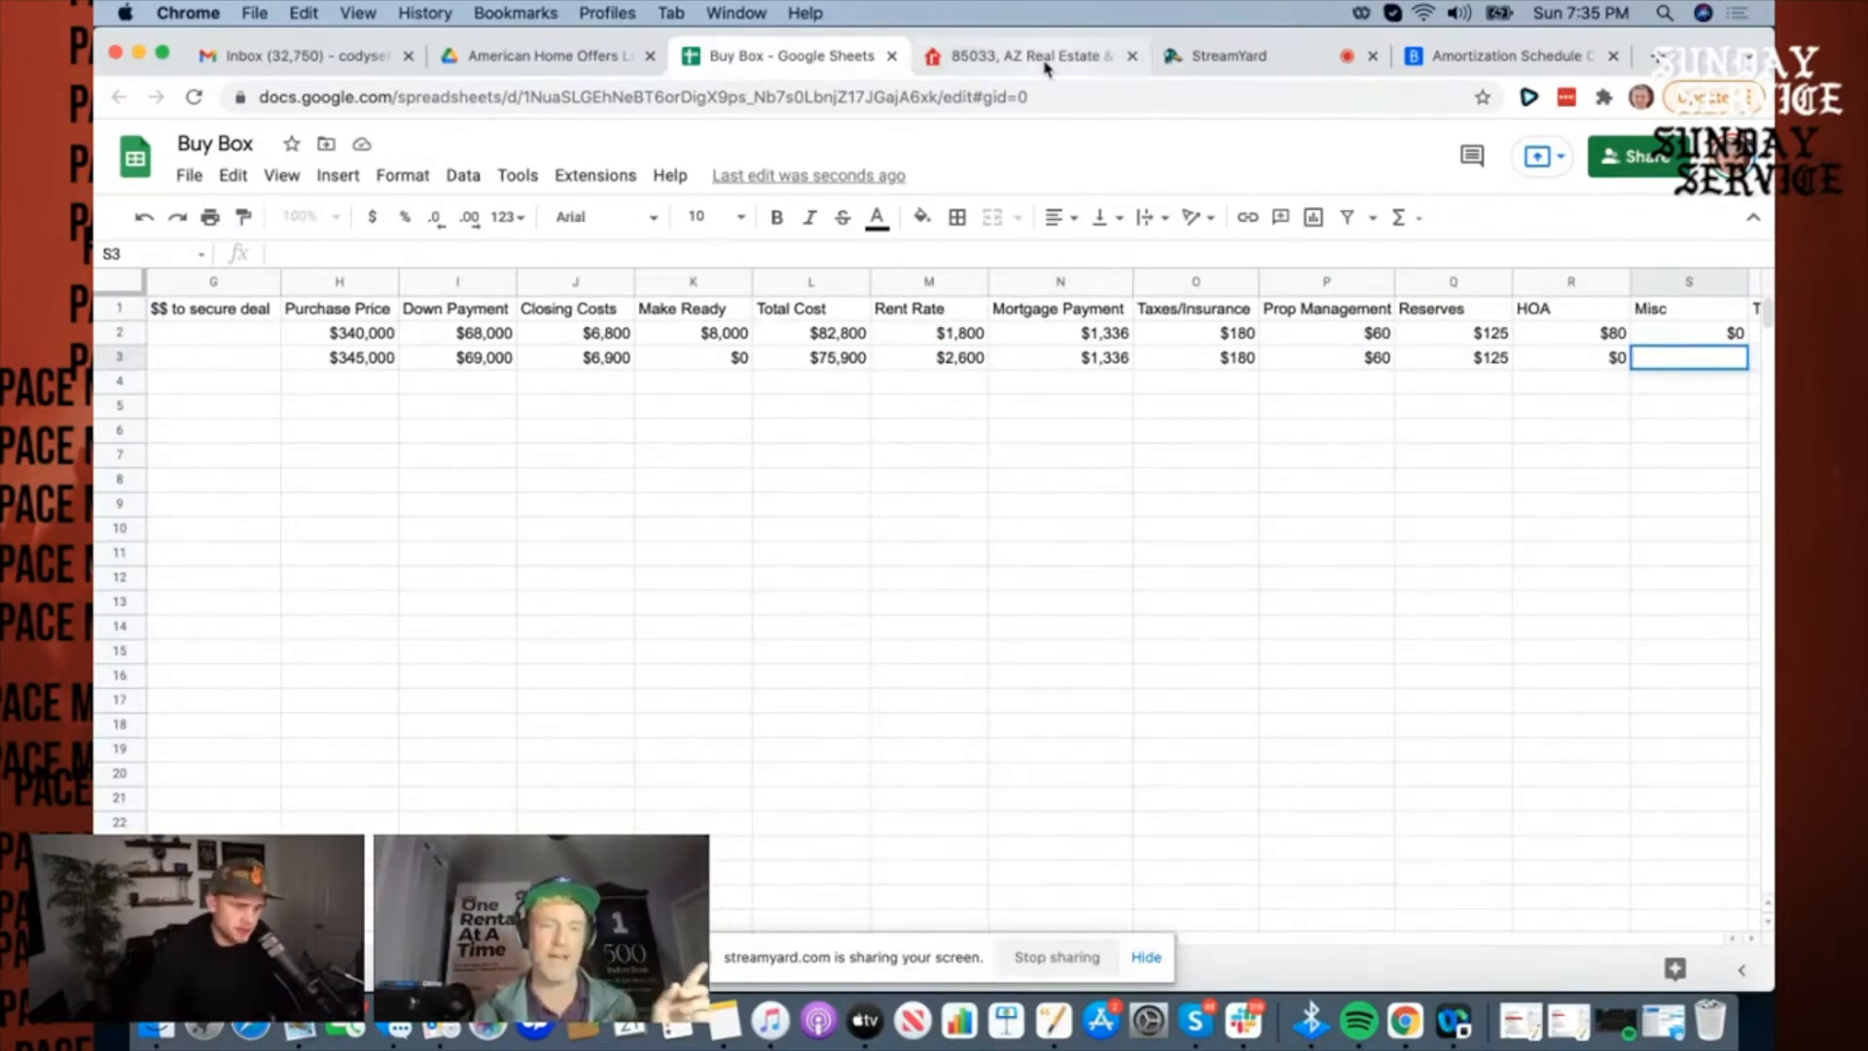
click(1025, 54)
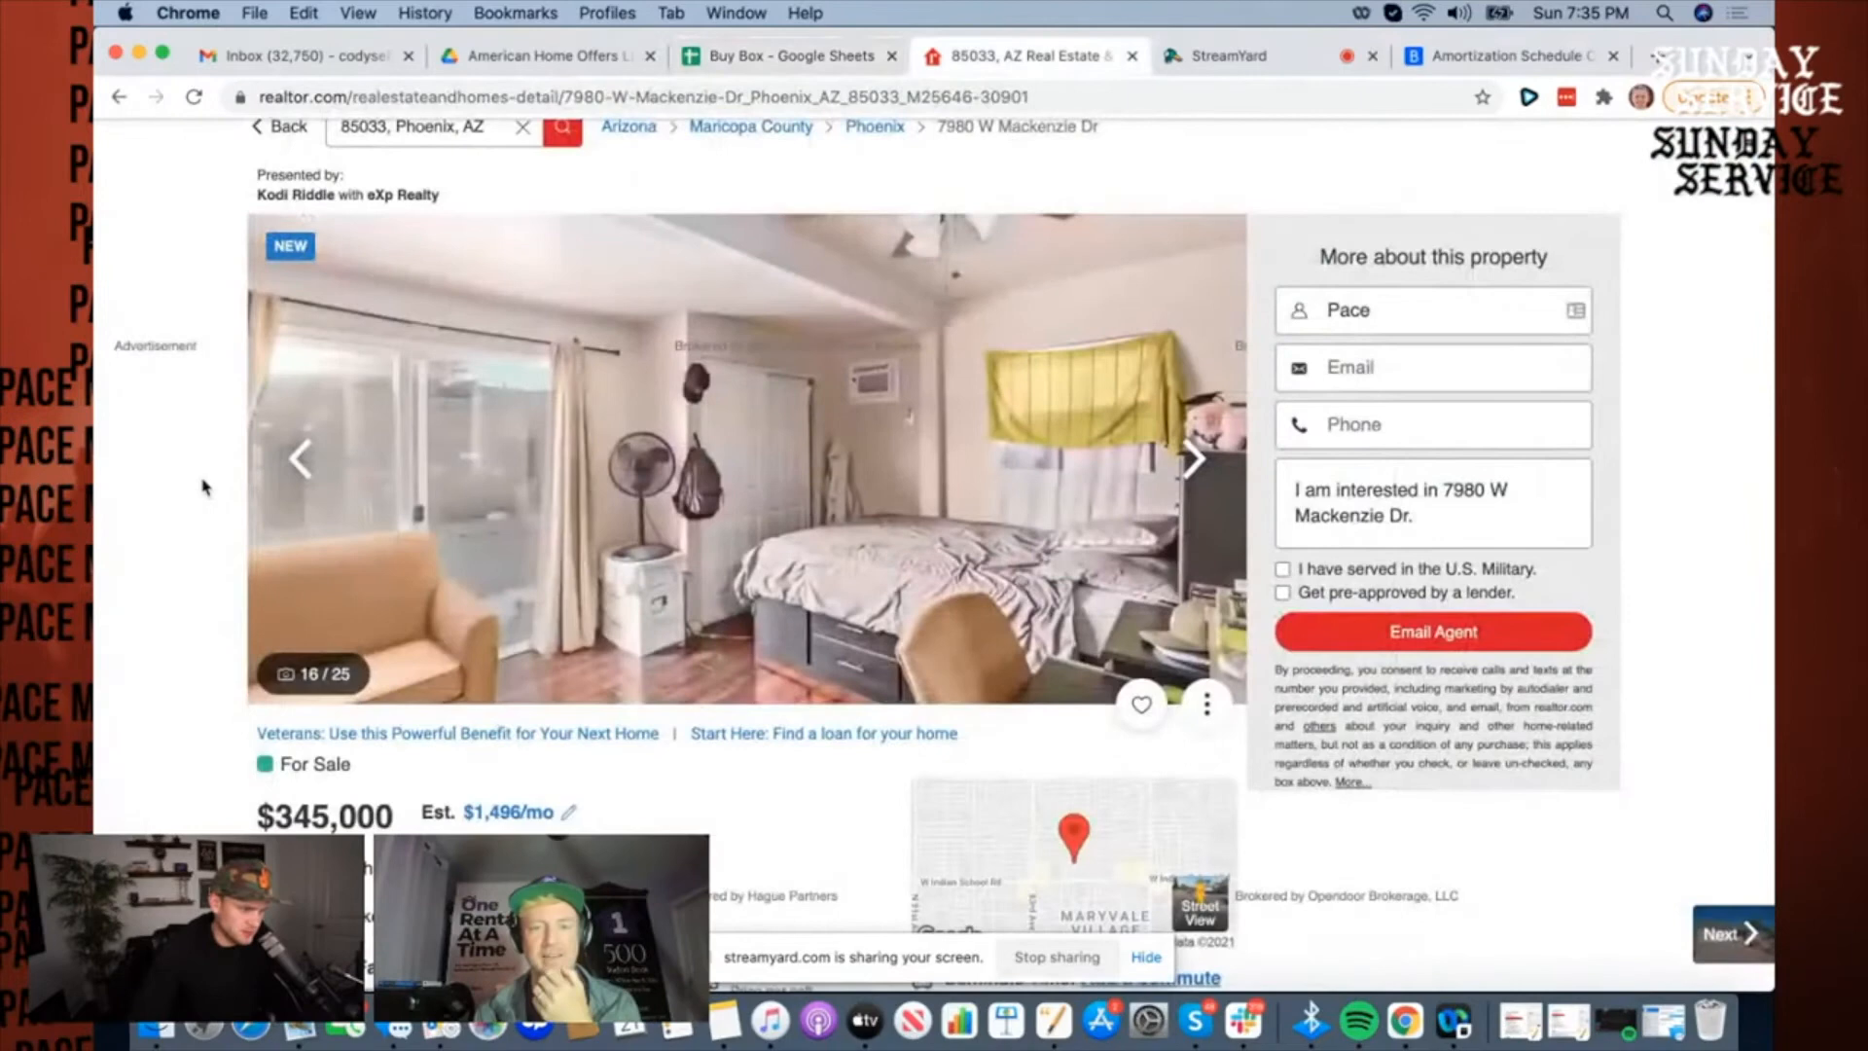
Step: Browse the bathroom, bedroom and pool photos, then go back to the Buy Box sheet
click(302, 459)
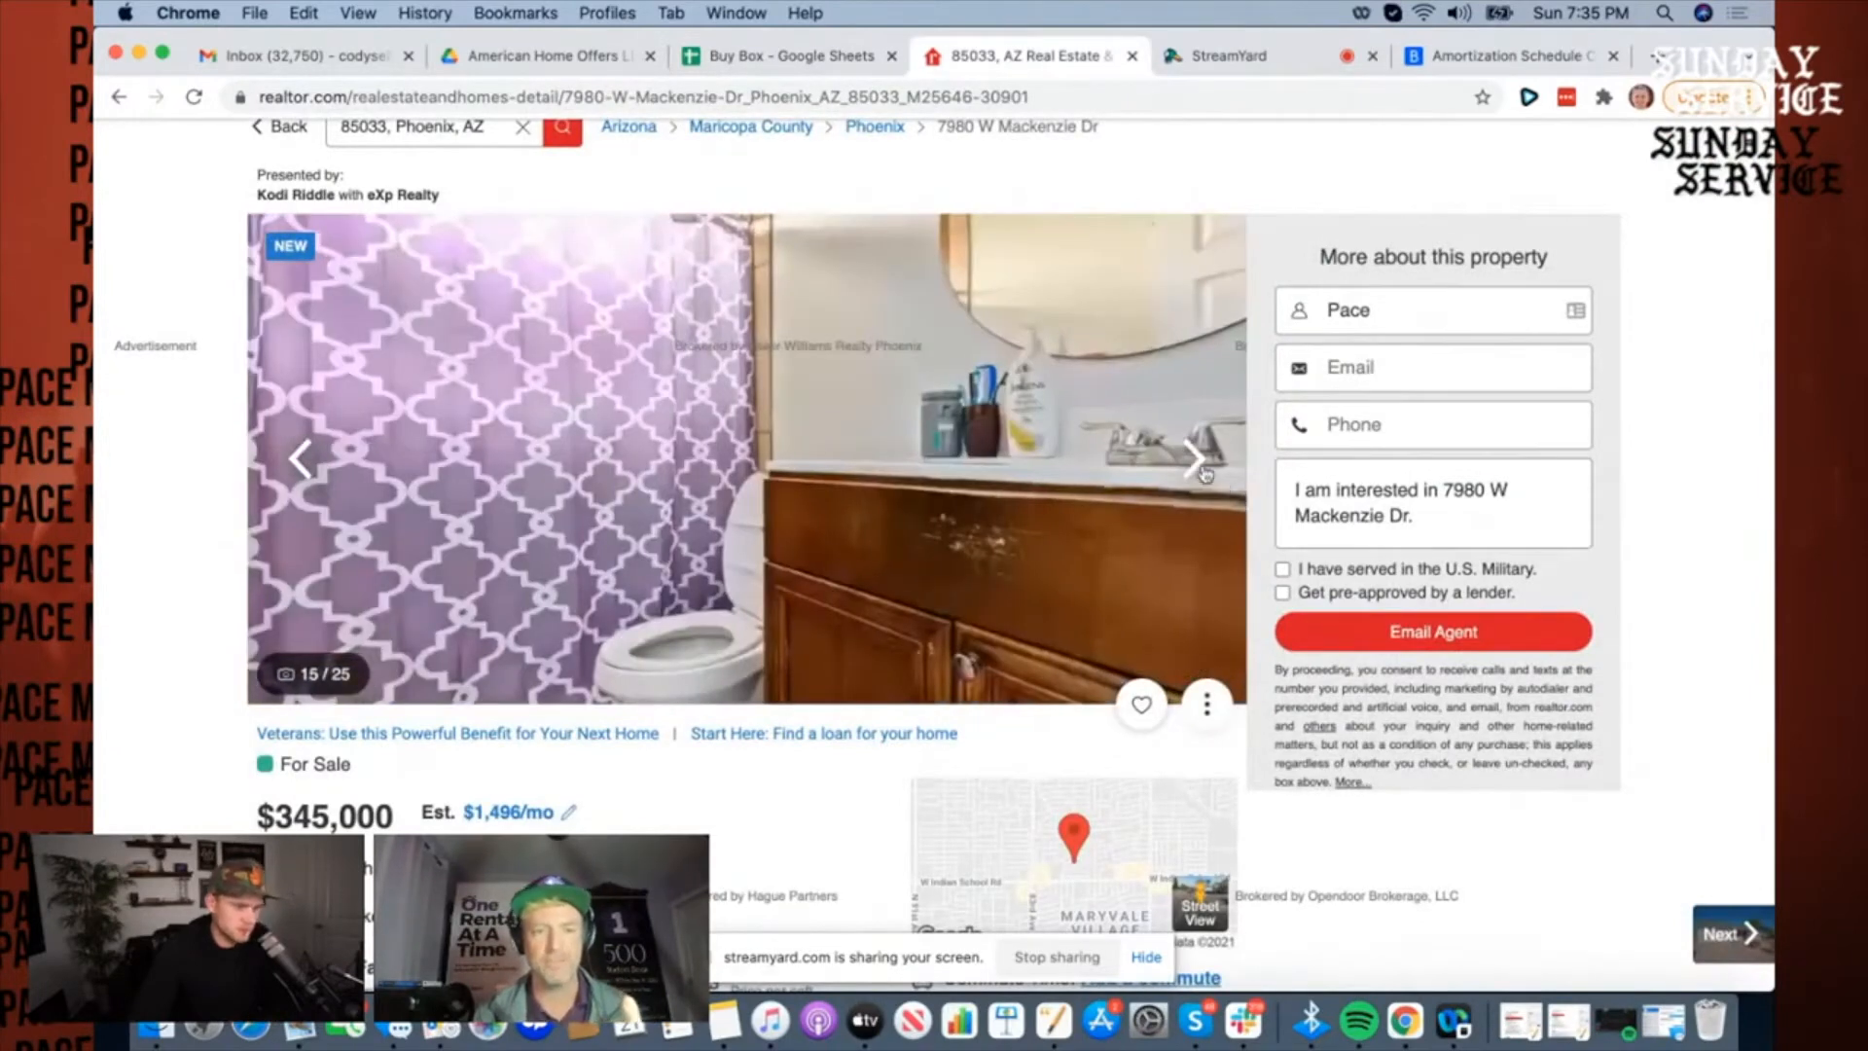
click(1195, 460)
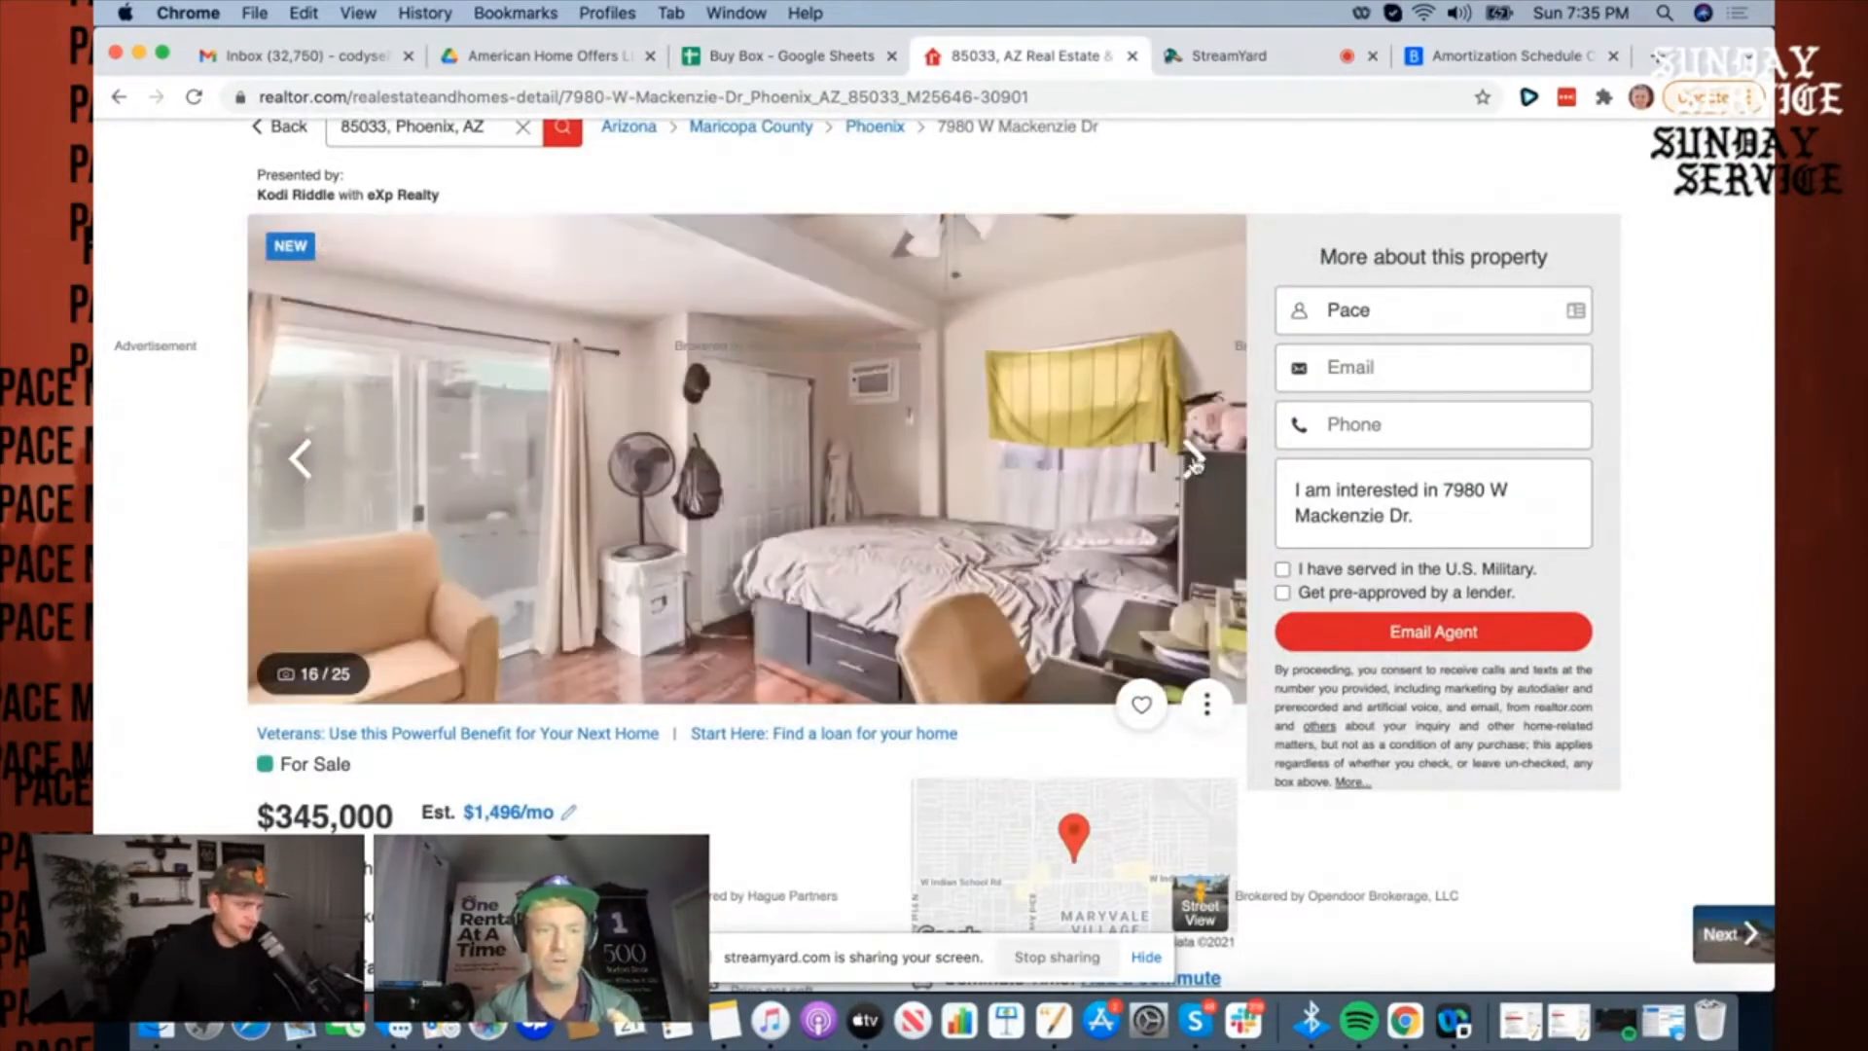
click(1193, 460)
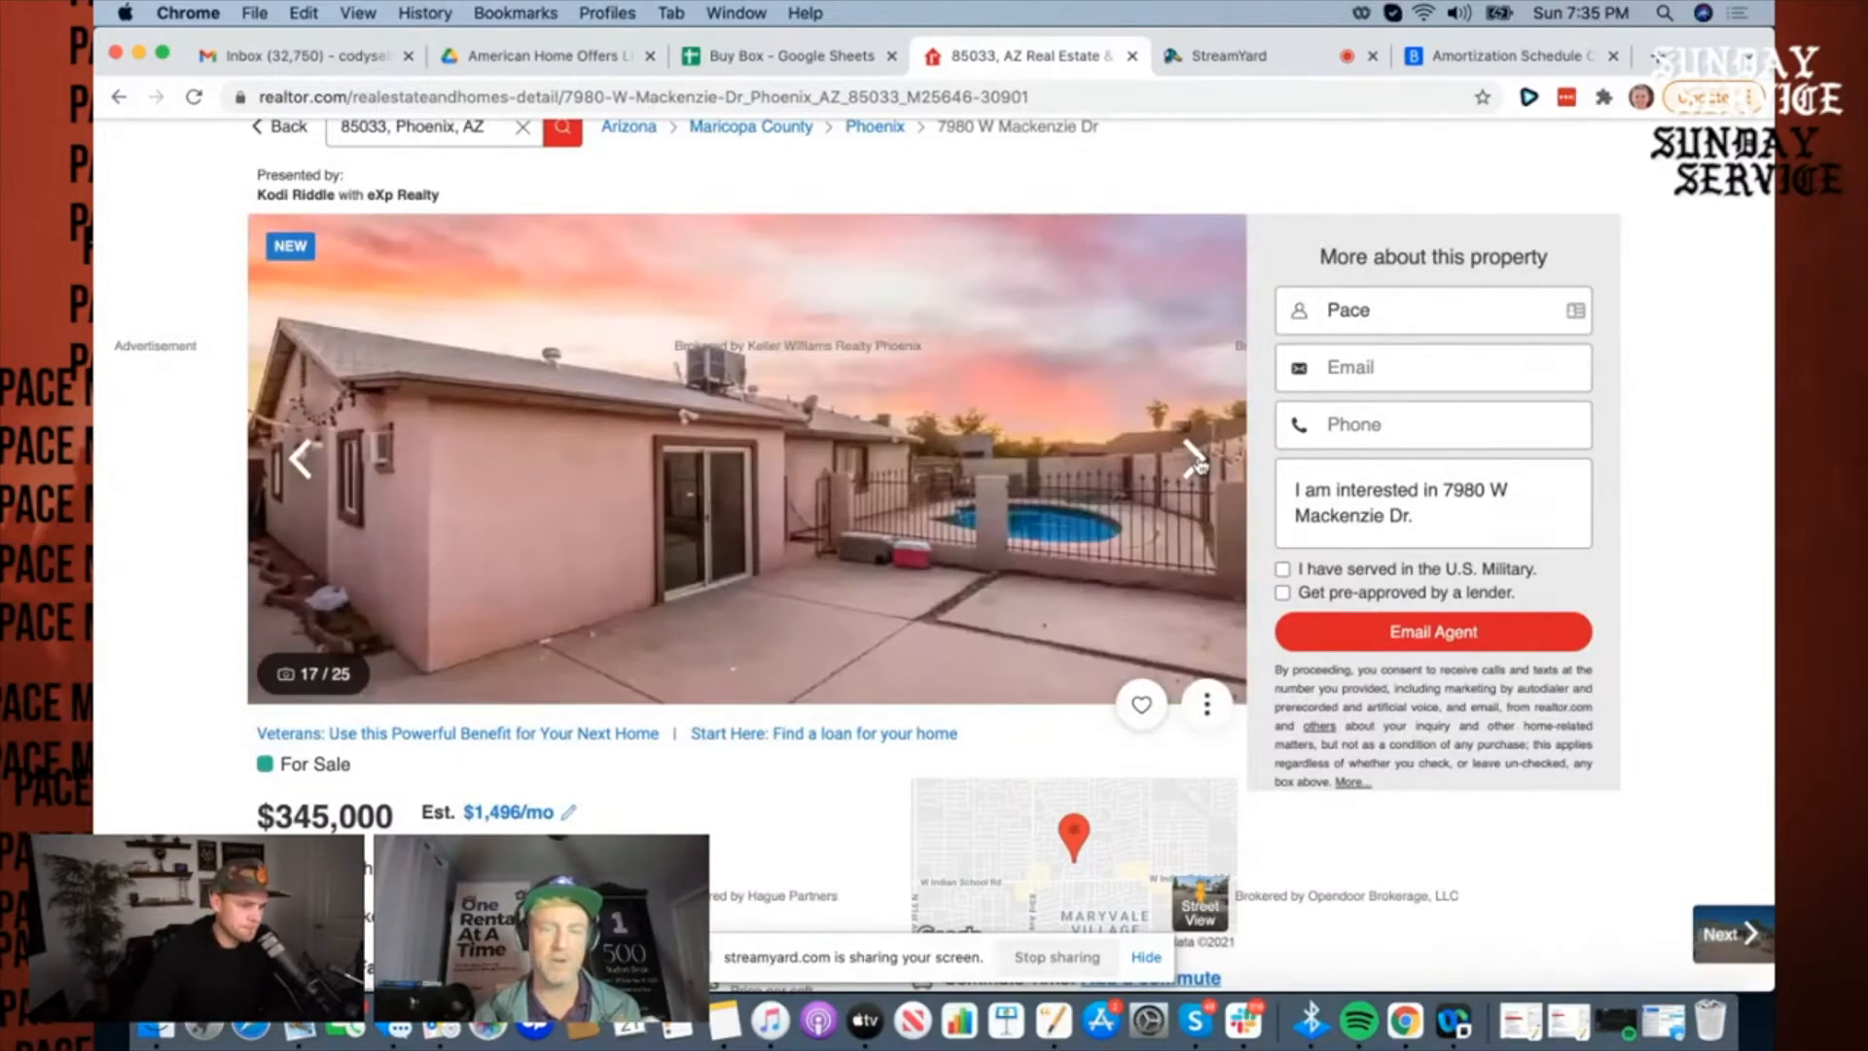
mouse_move(1043, 572)
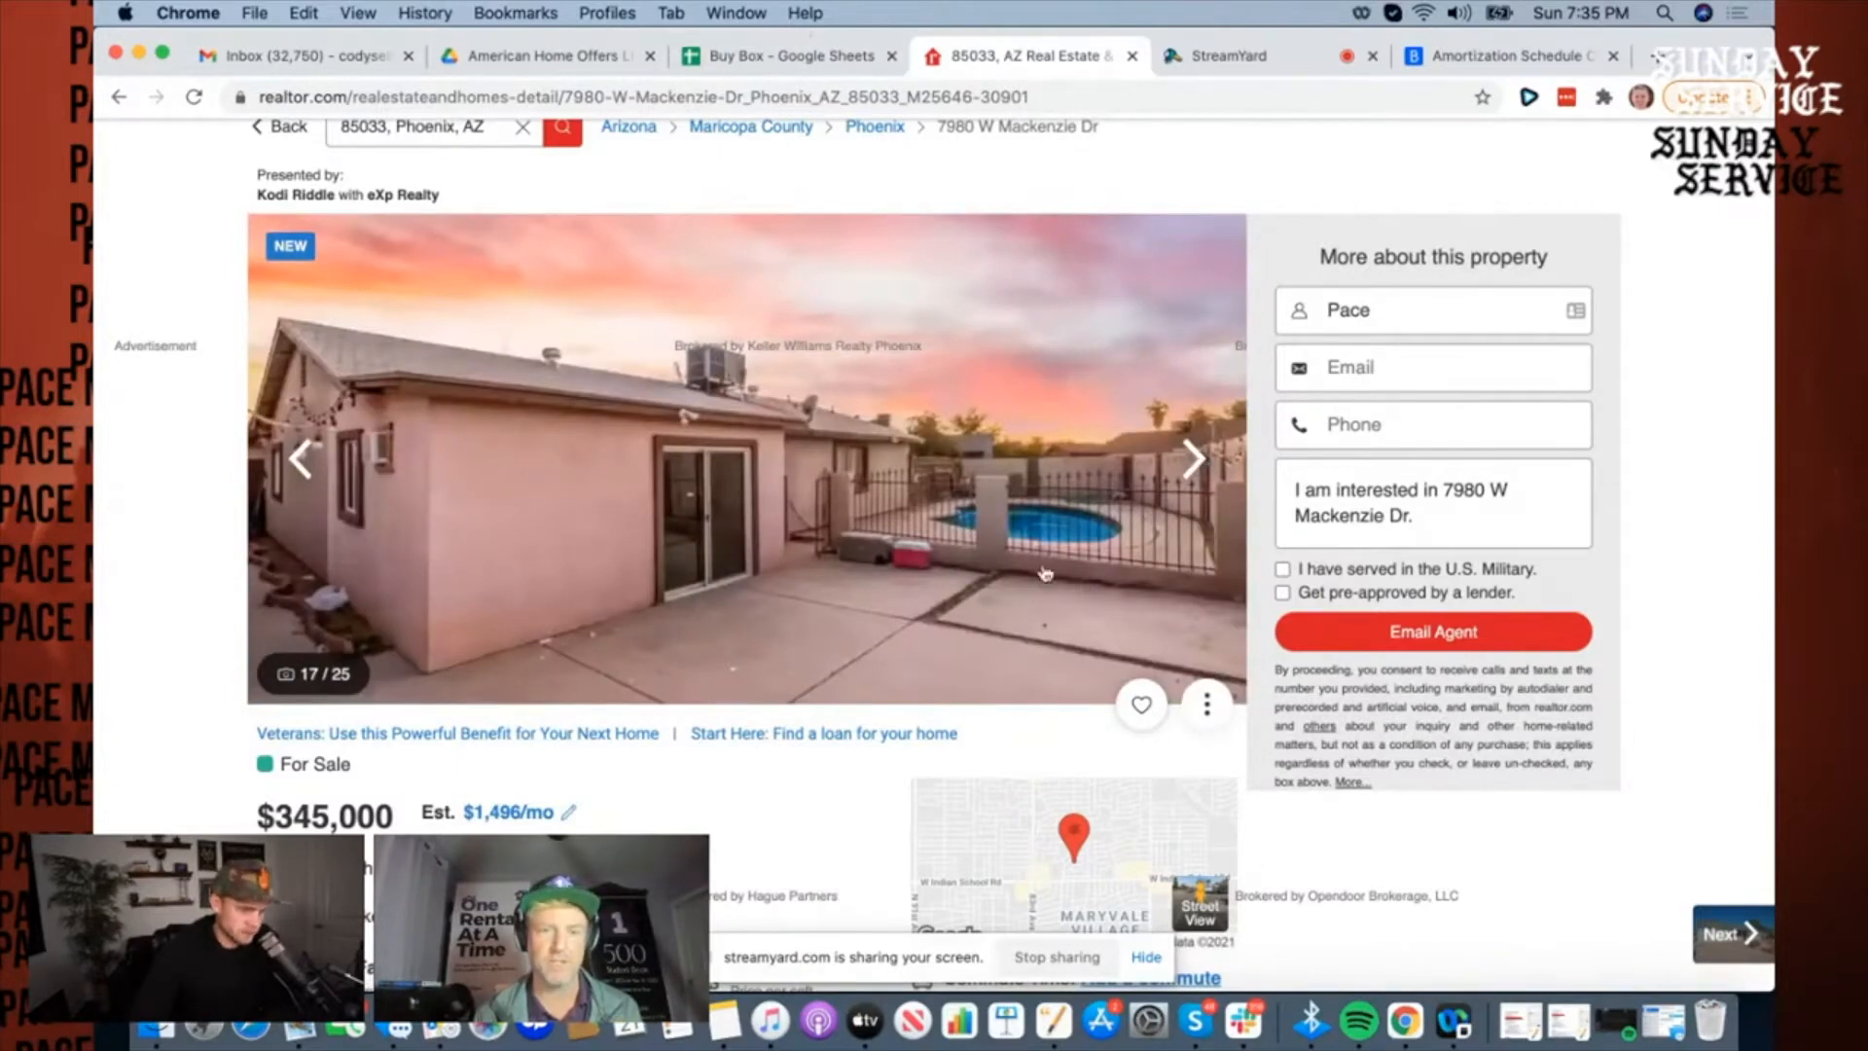
click(784, 54)
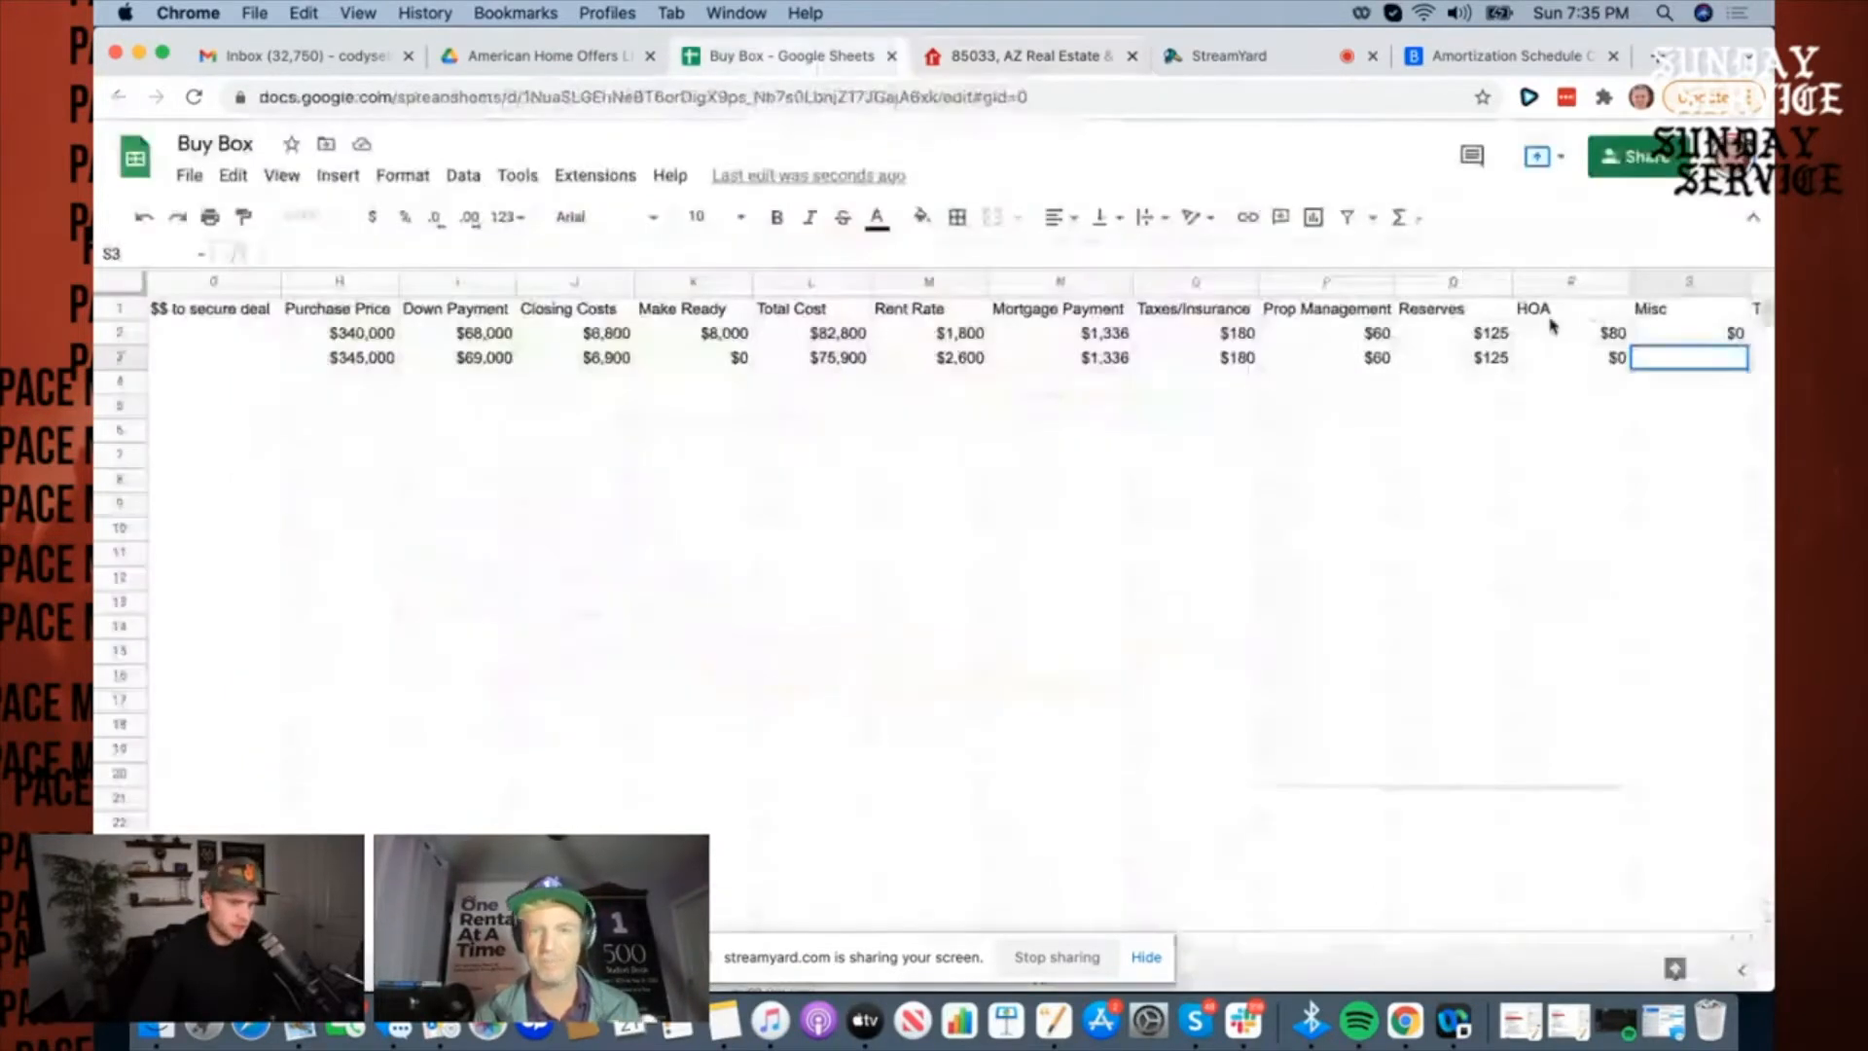
Step: Set listing two's taxes/insurance to $250 and insert a Pool service column before Misc
click(1195, 358)
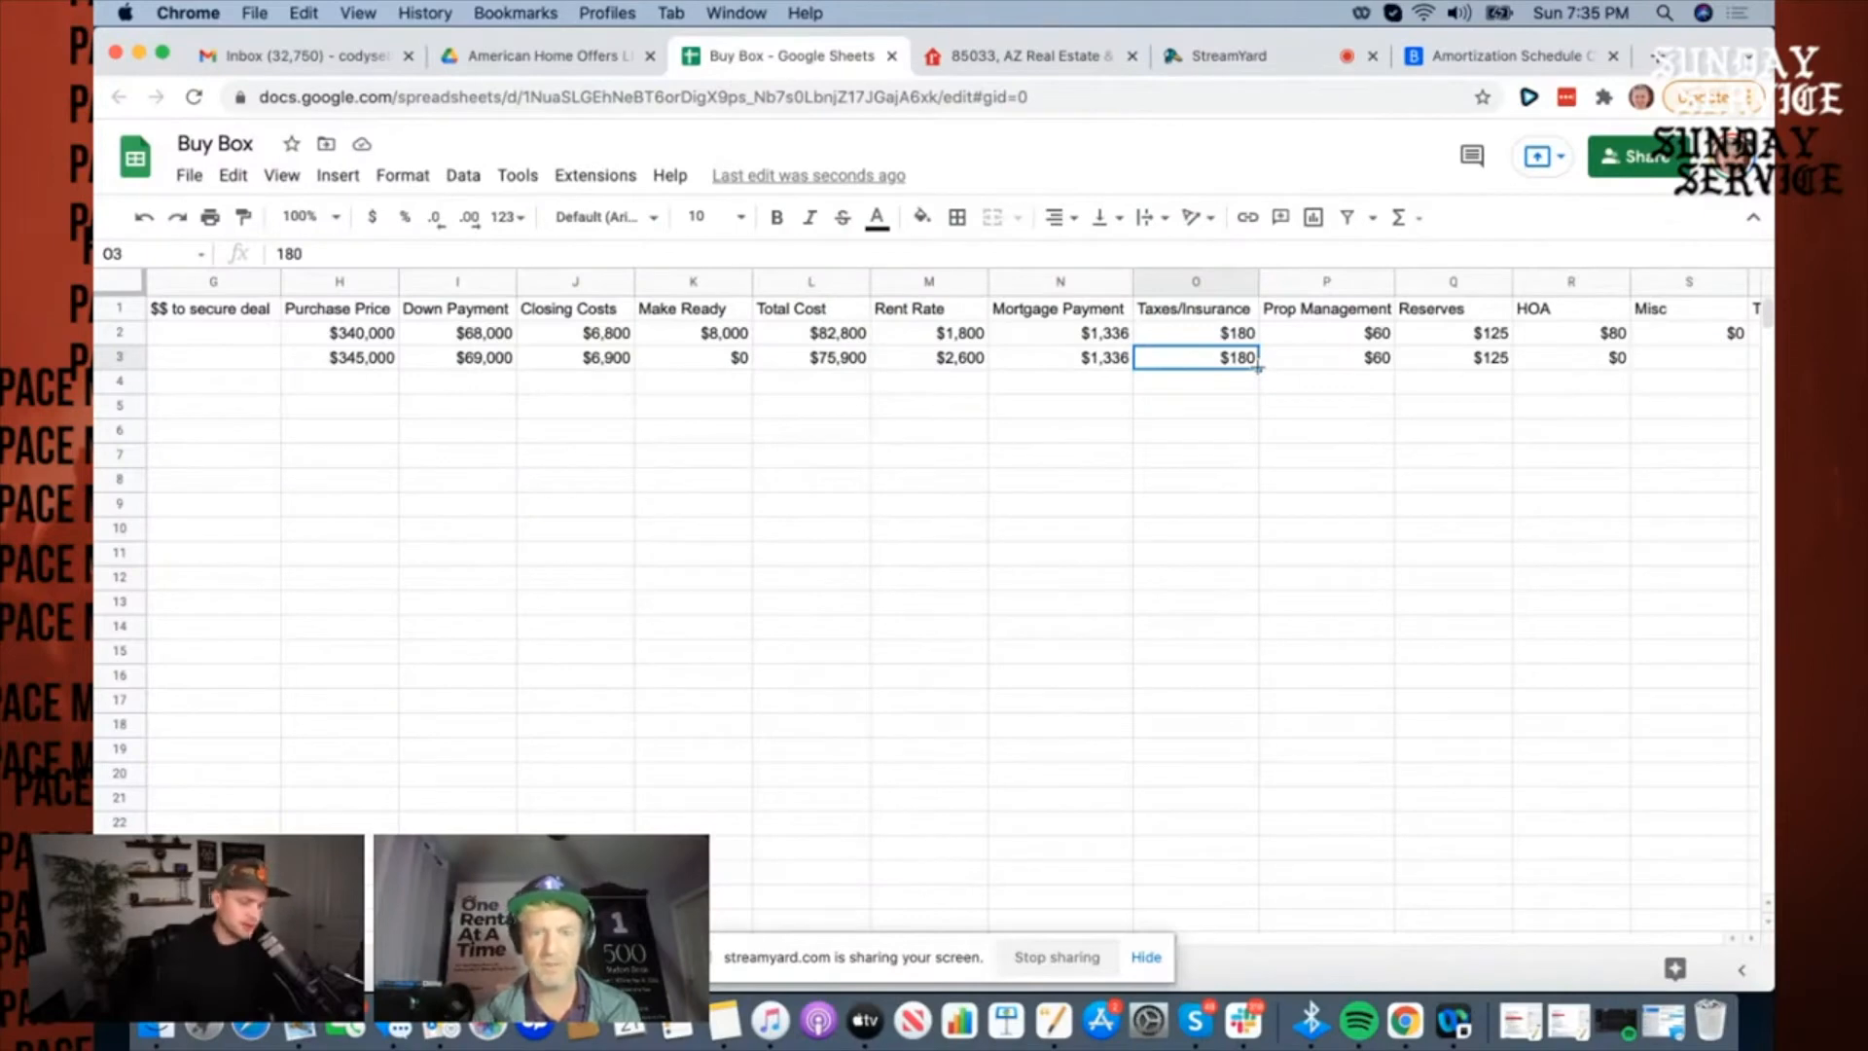
text(250)
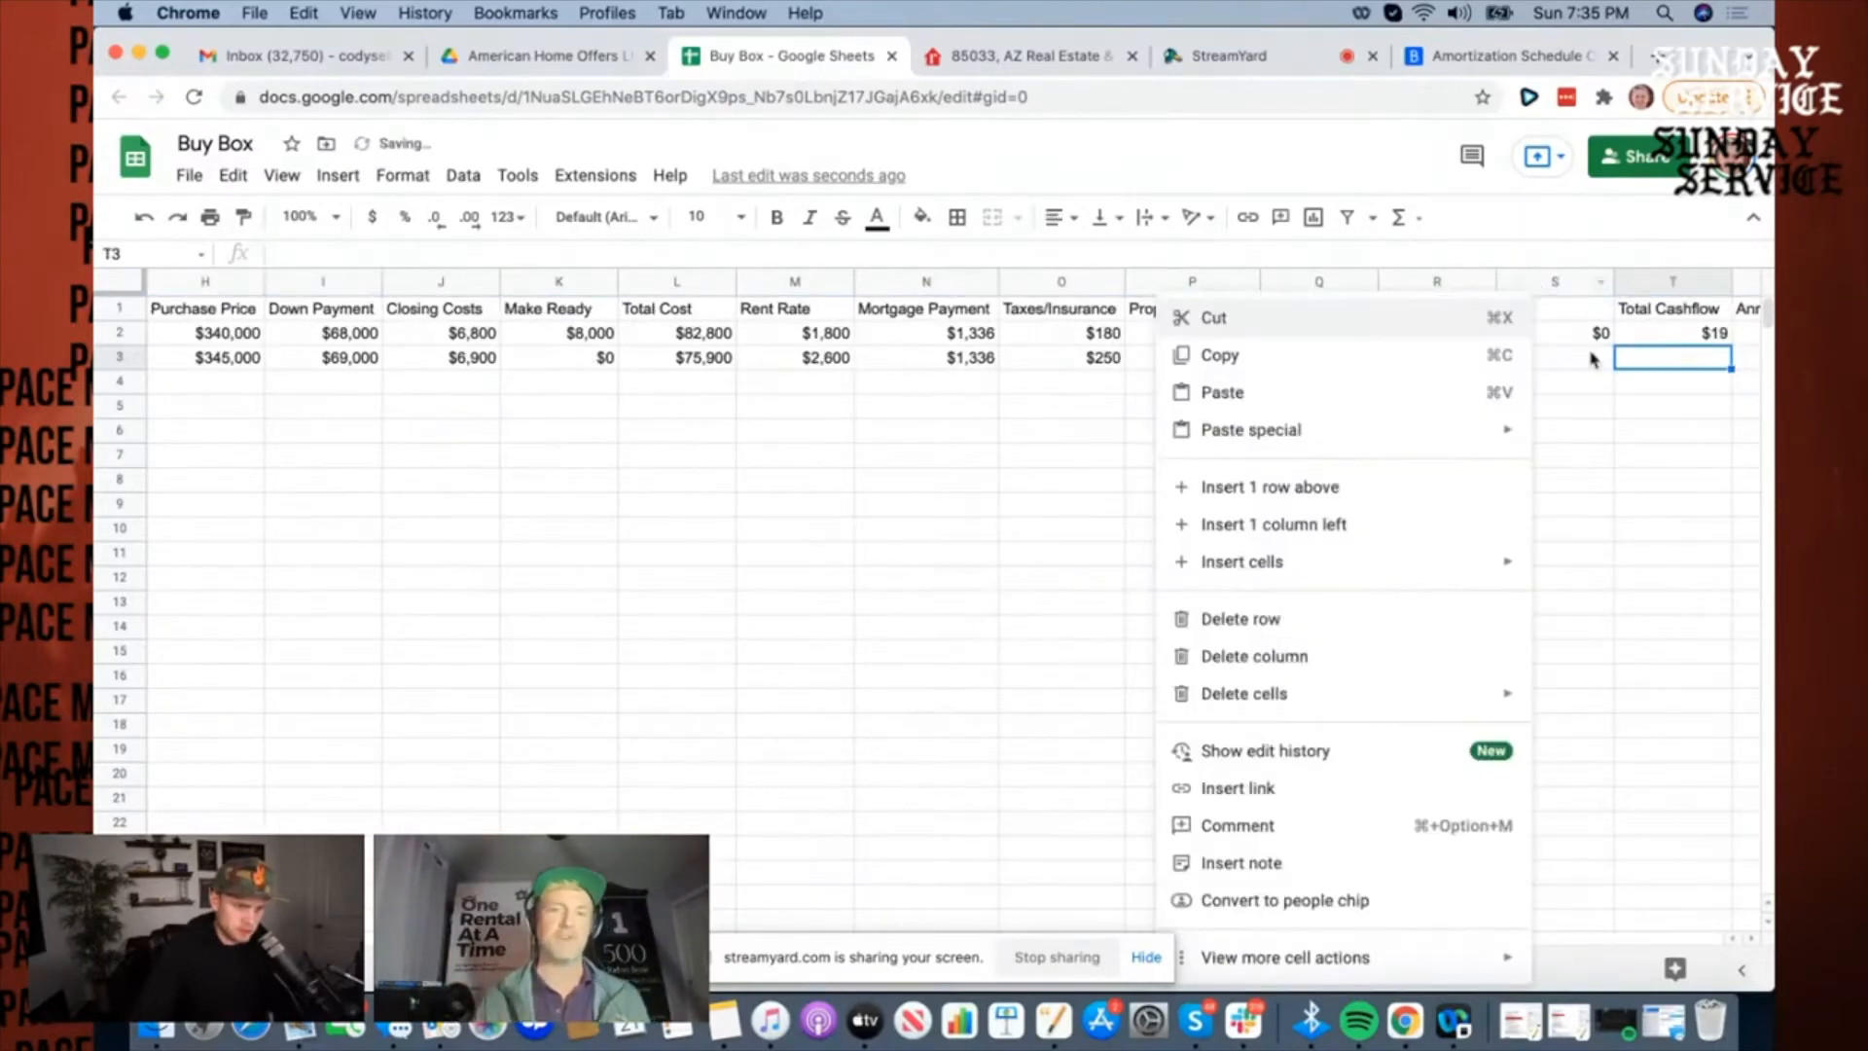
click(1554, 280)
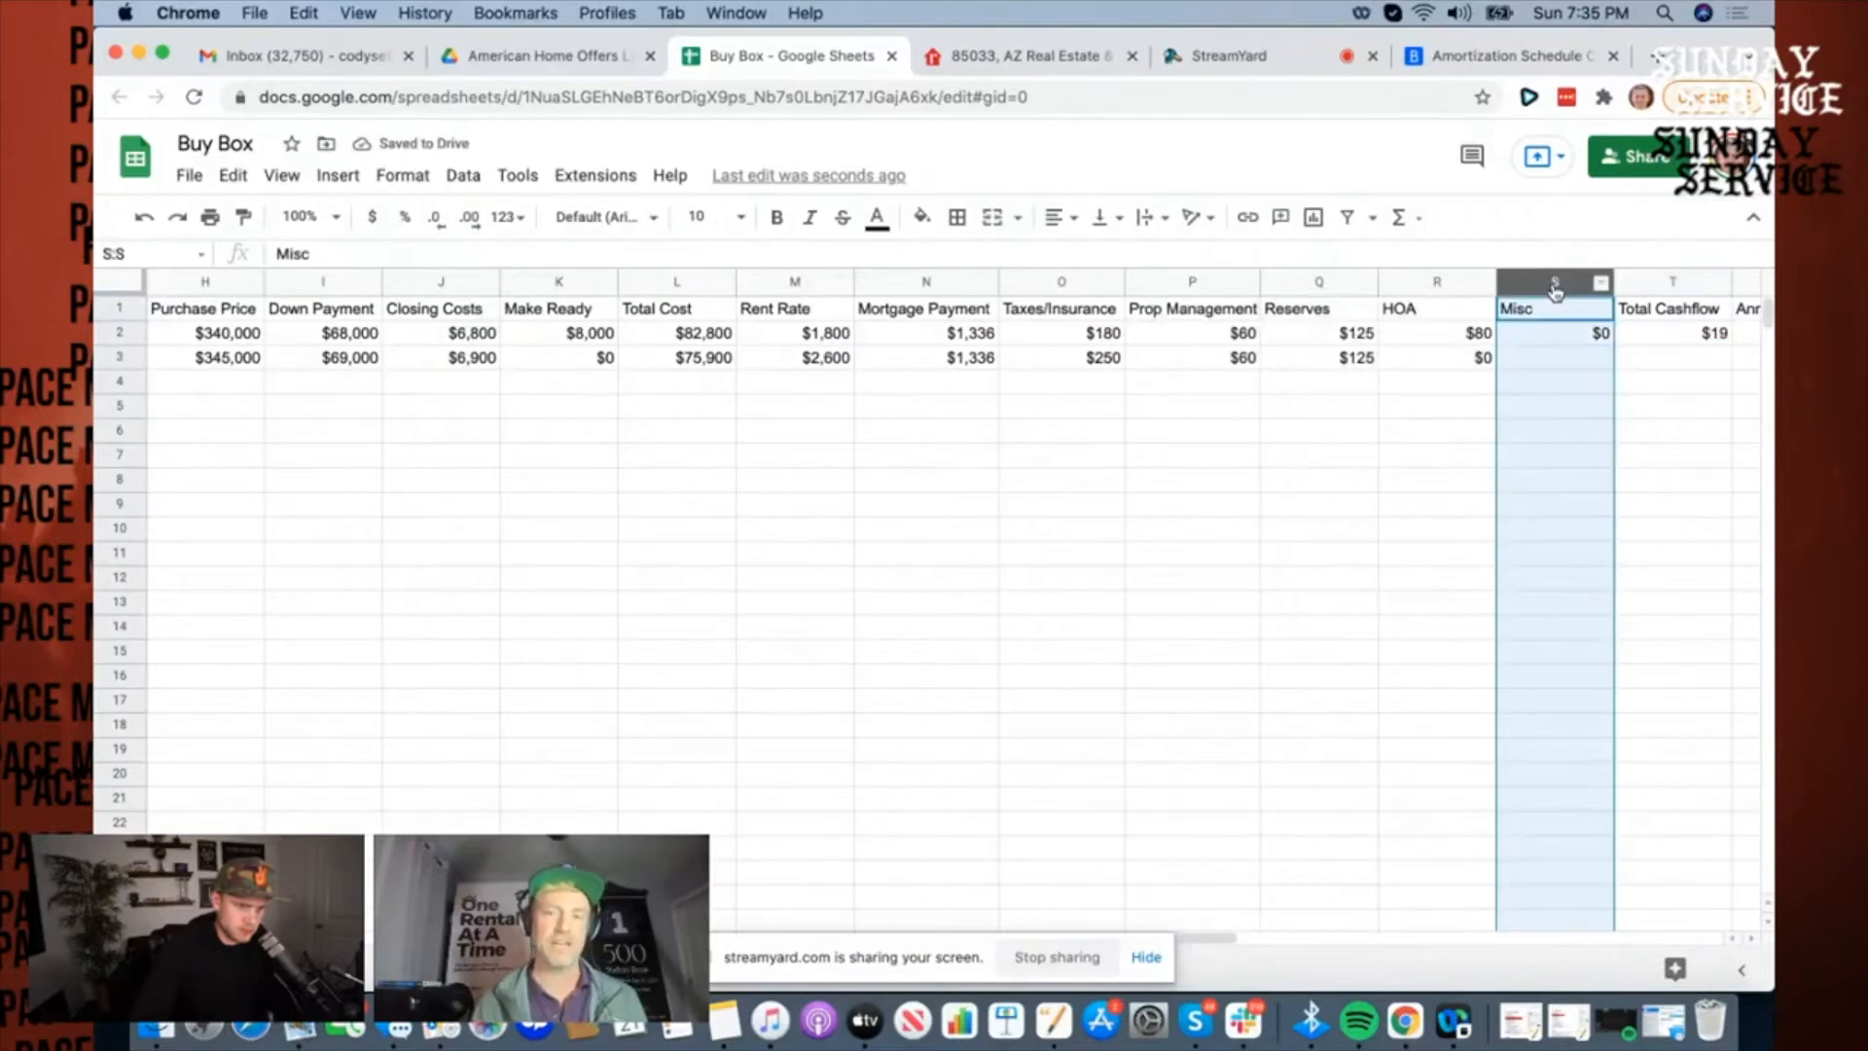
right_click(1555, 288)
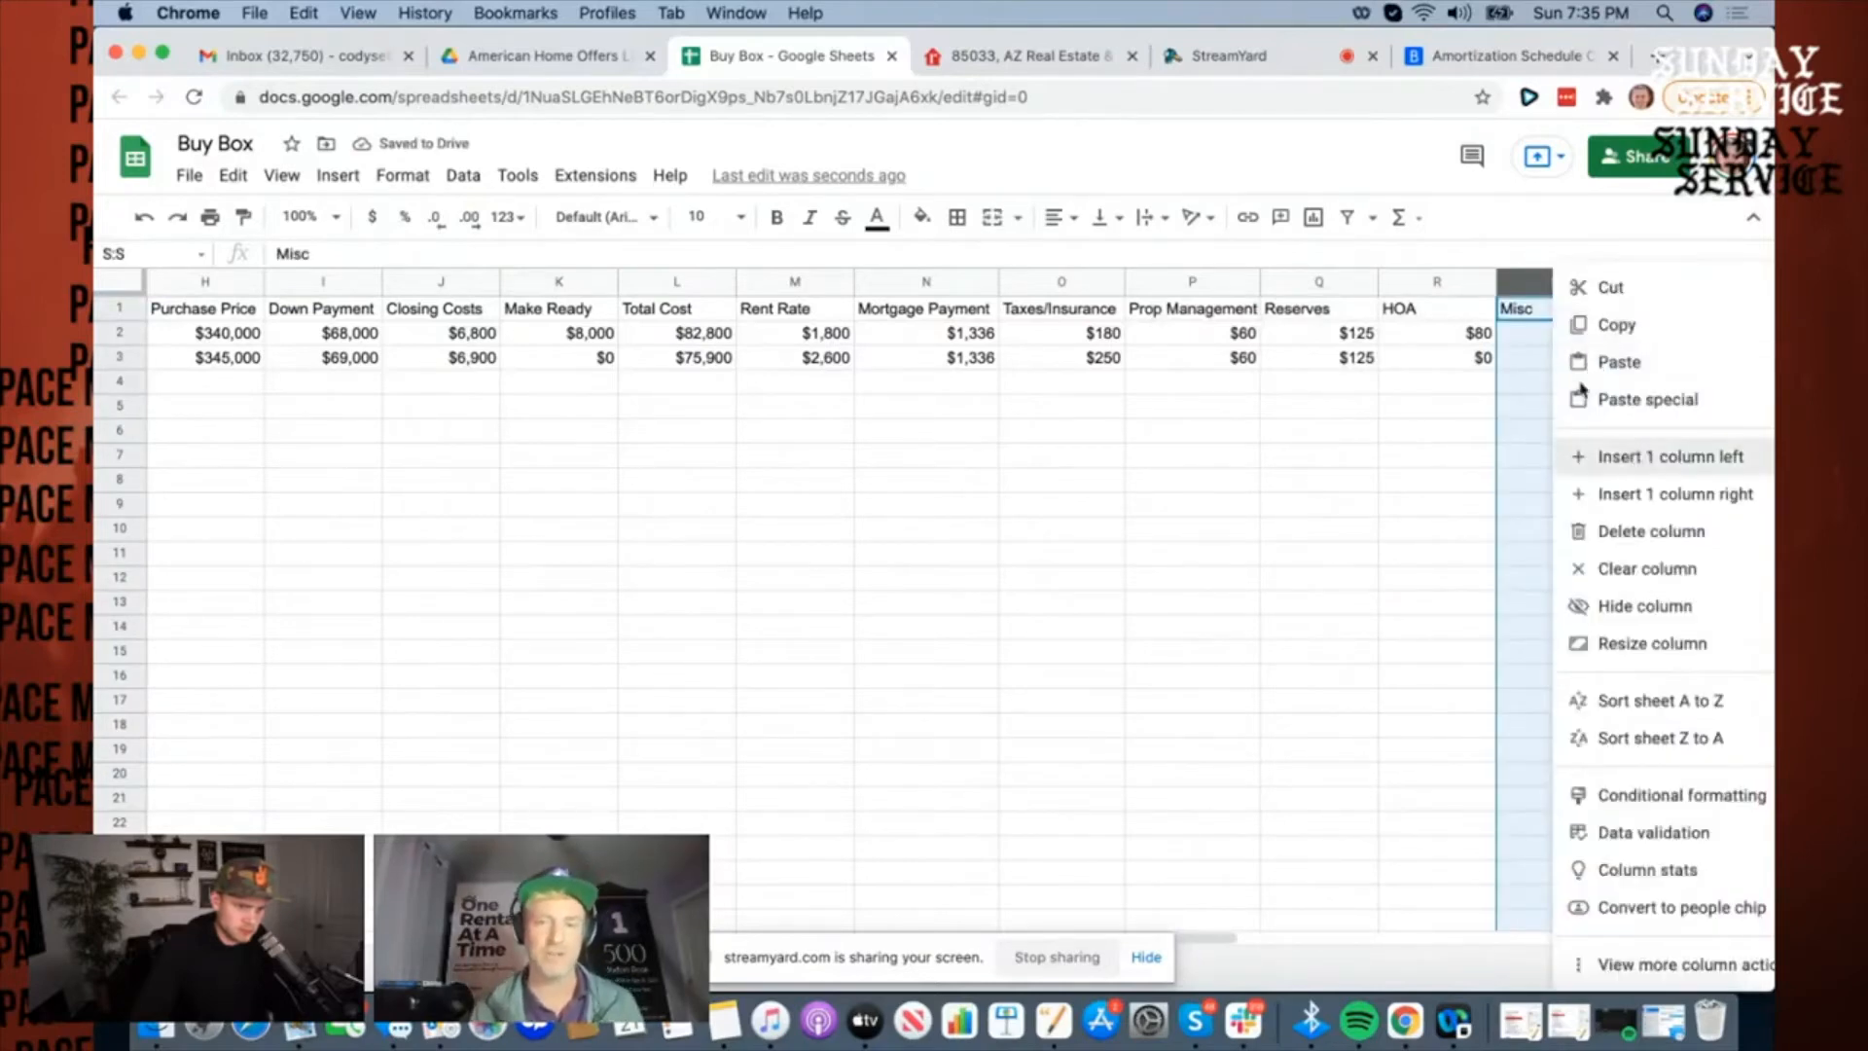
click(1668, 455)
text(Pool)
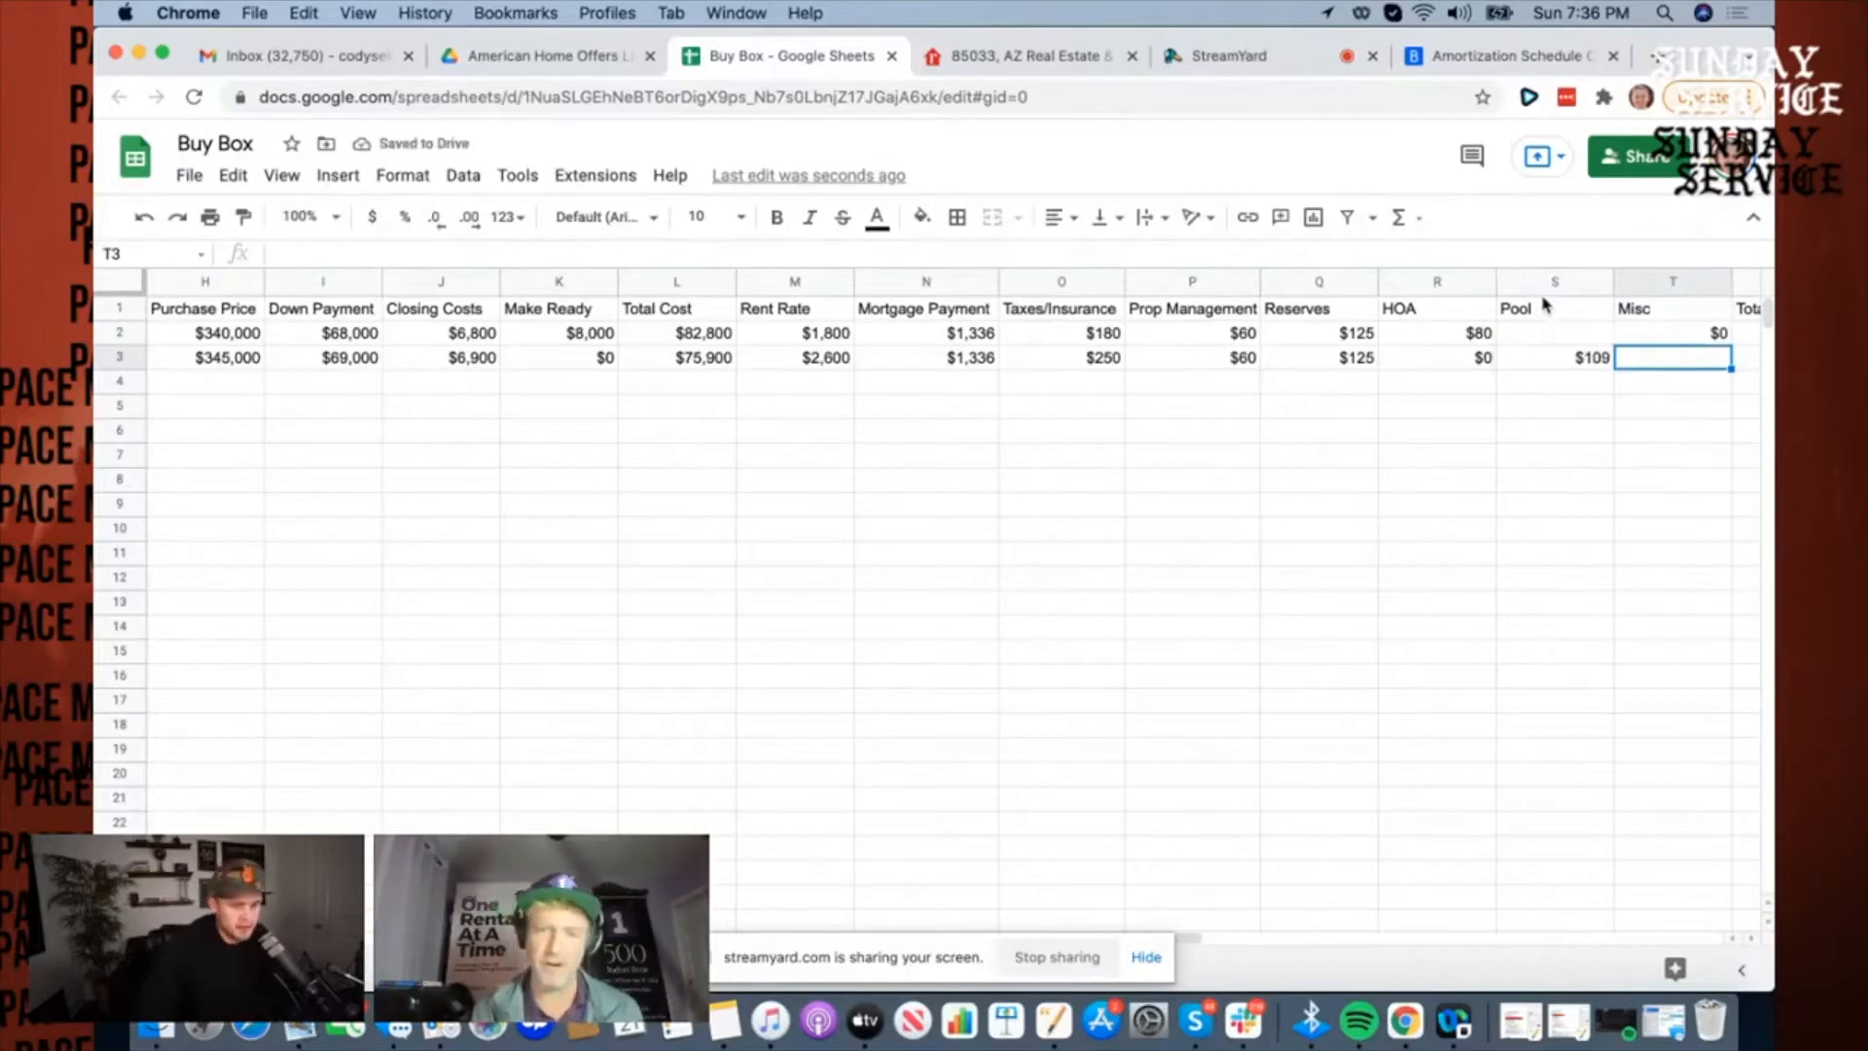
Step: Enter listing two's $720 monthly cashflow and start its $8,640 annual figure
scroll(right, 3)
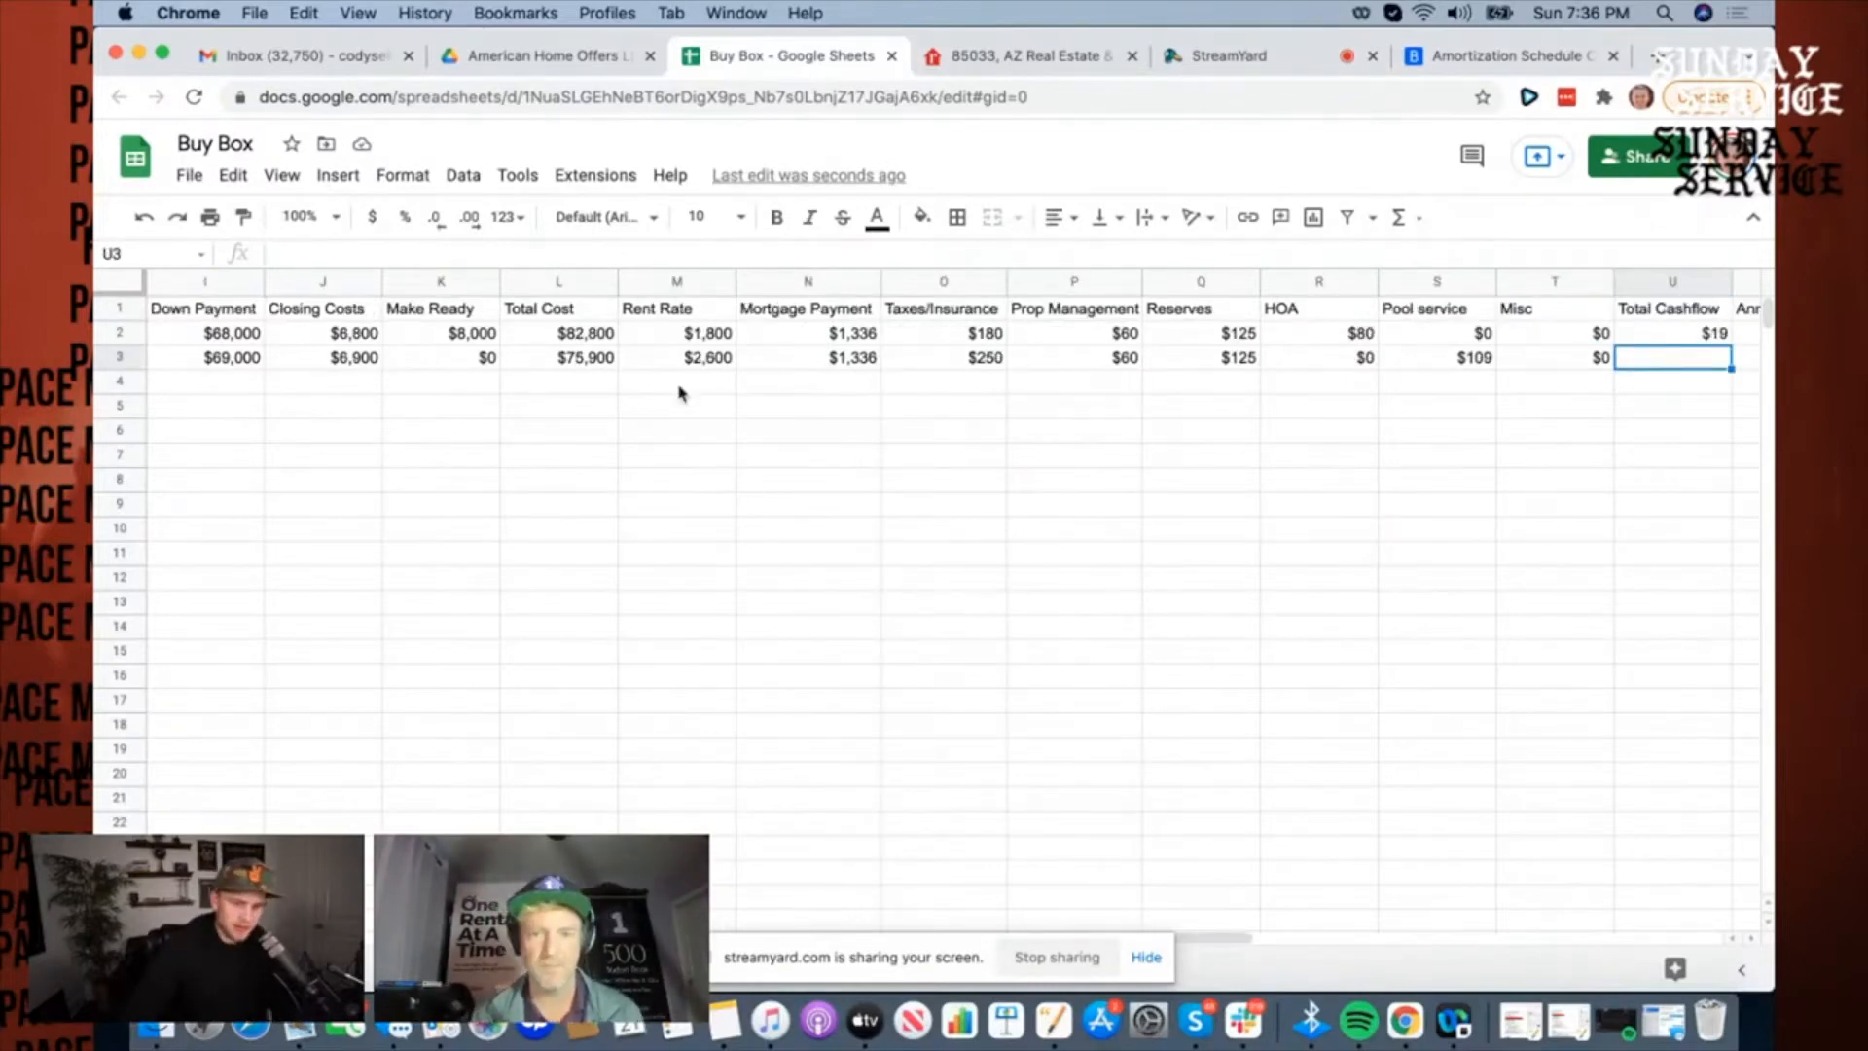
text($720)
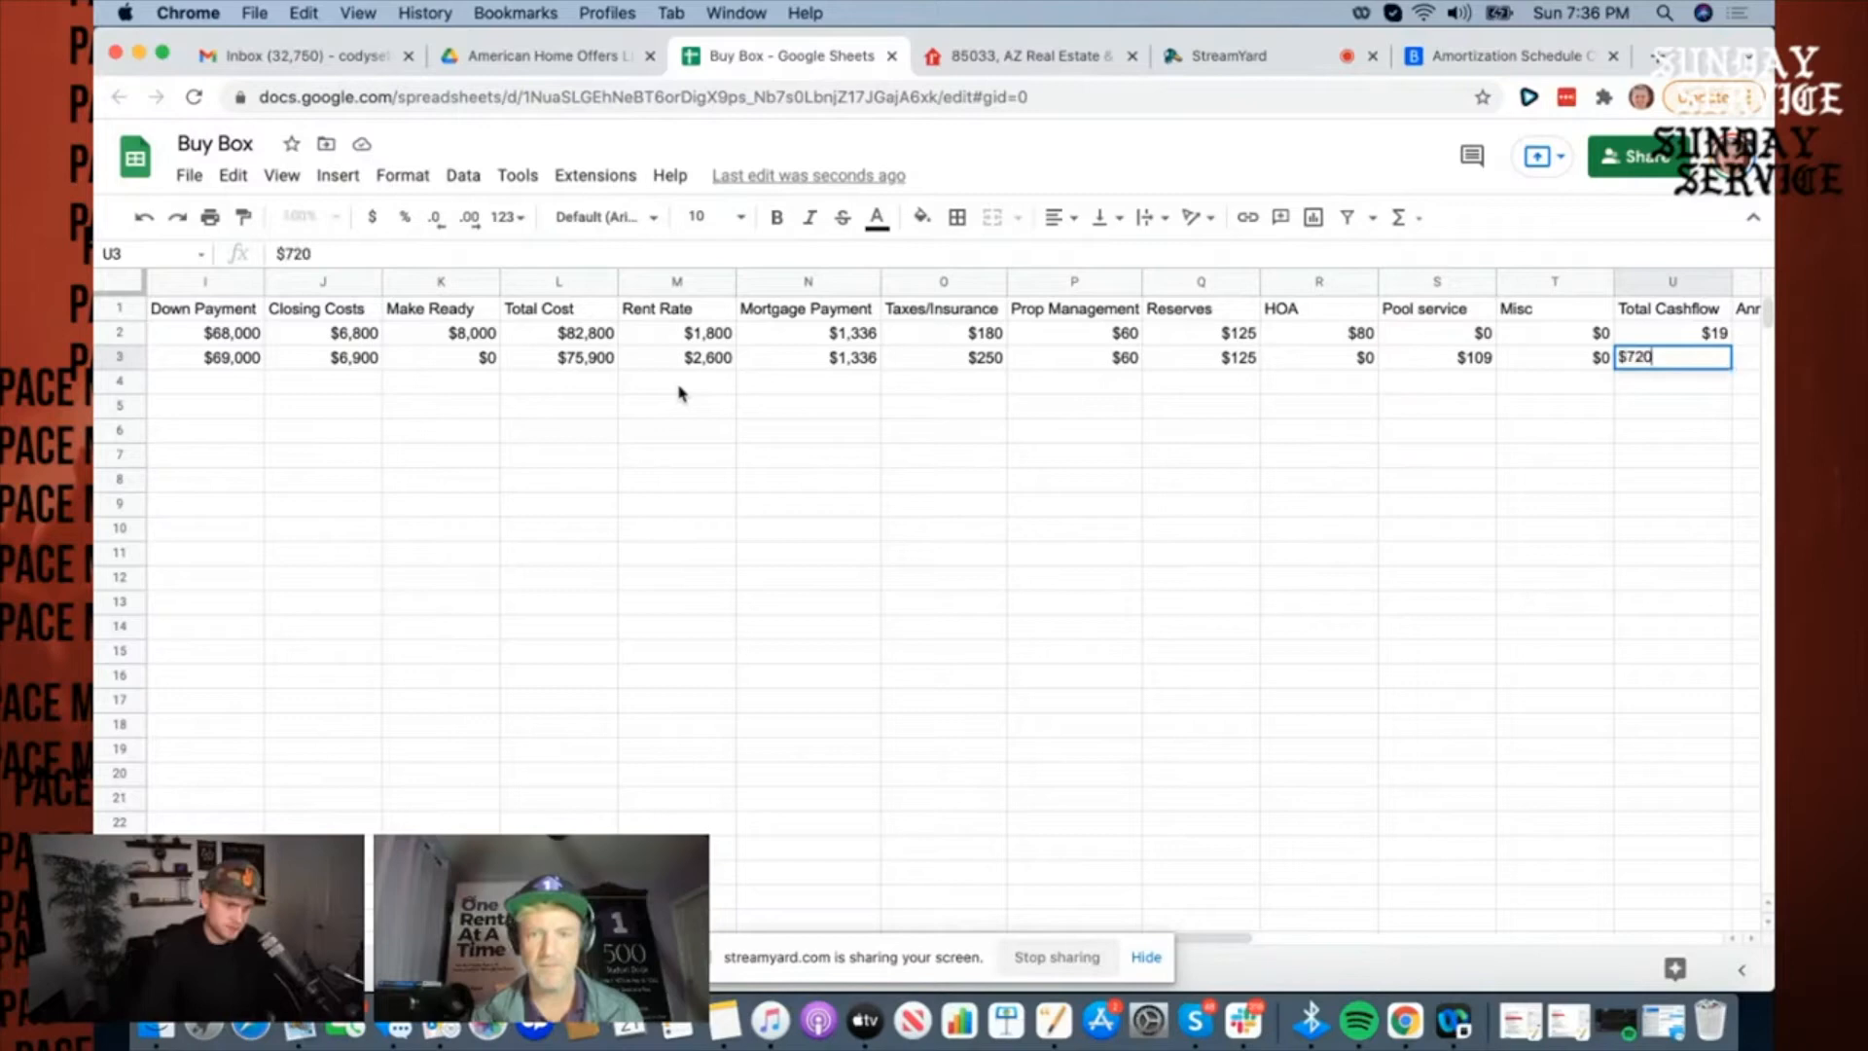
key(Enter)
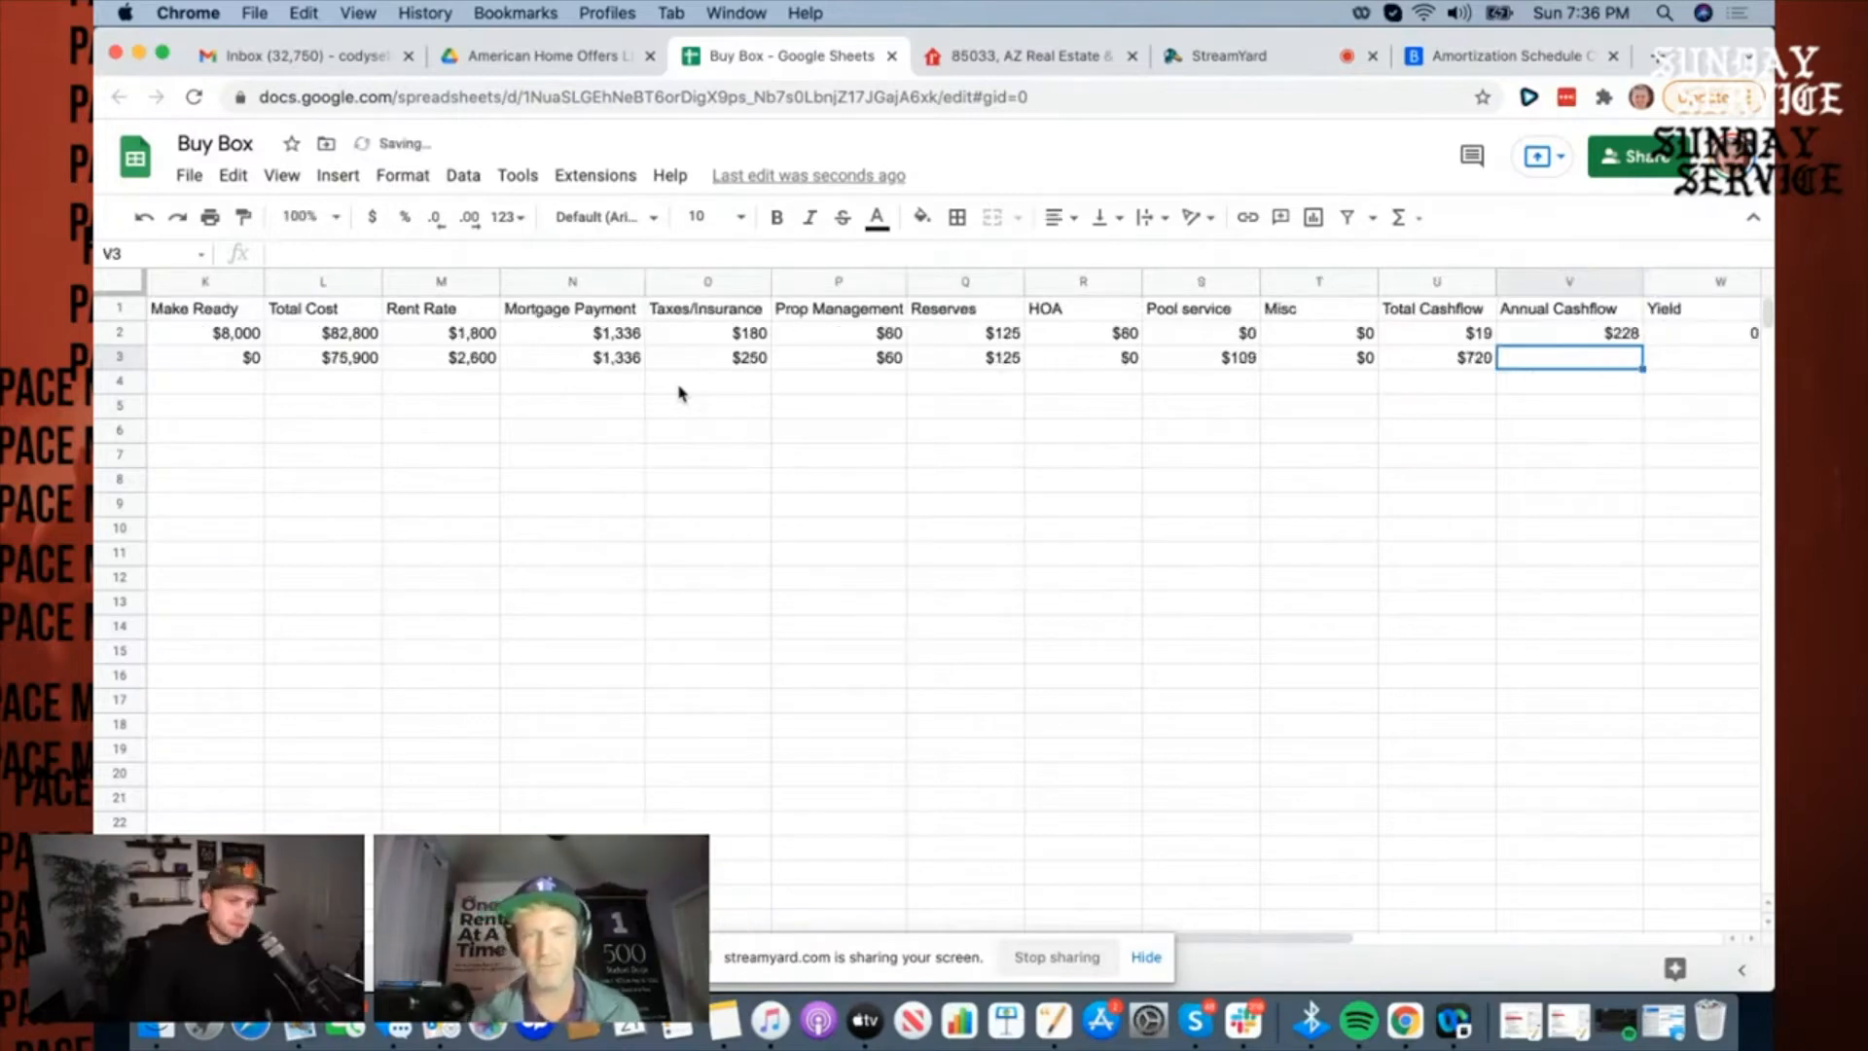
text($8,640)
click(1701, 359)
text(=V3/L3)
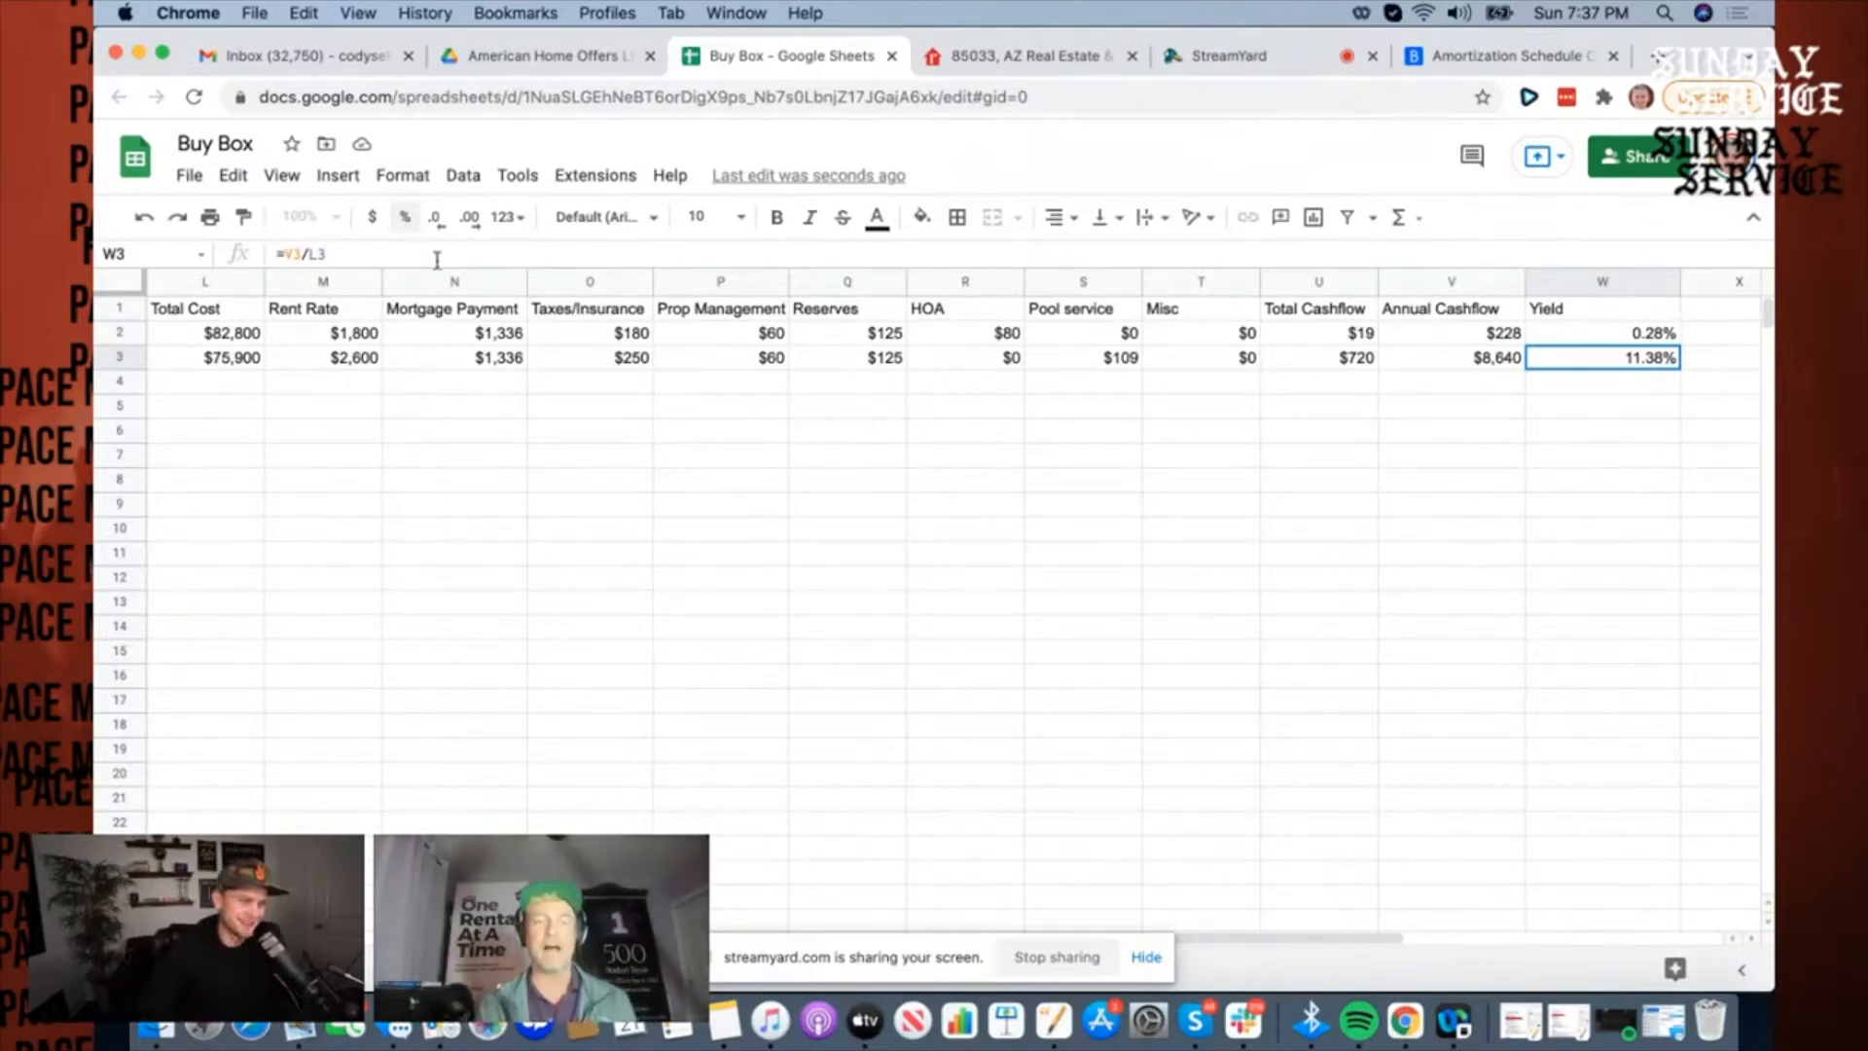
click(720, 381)
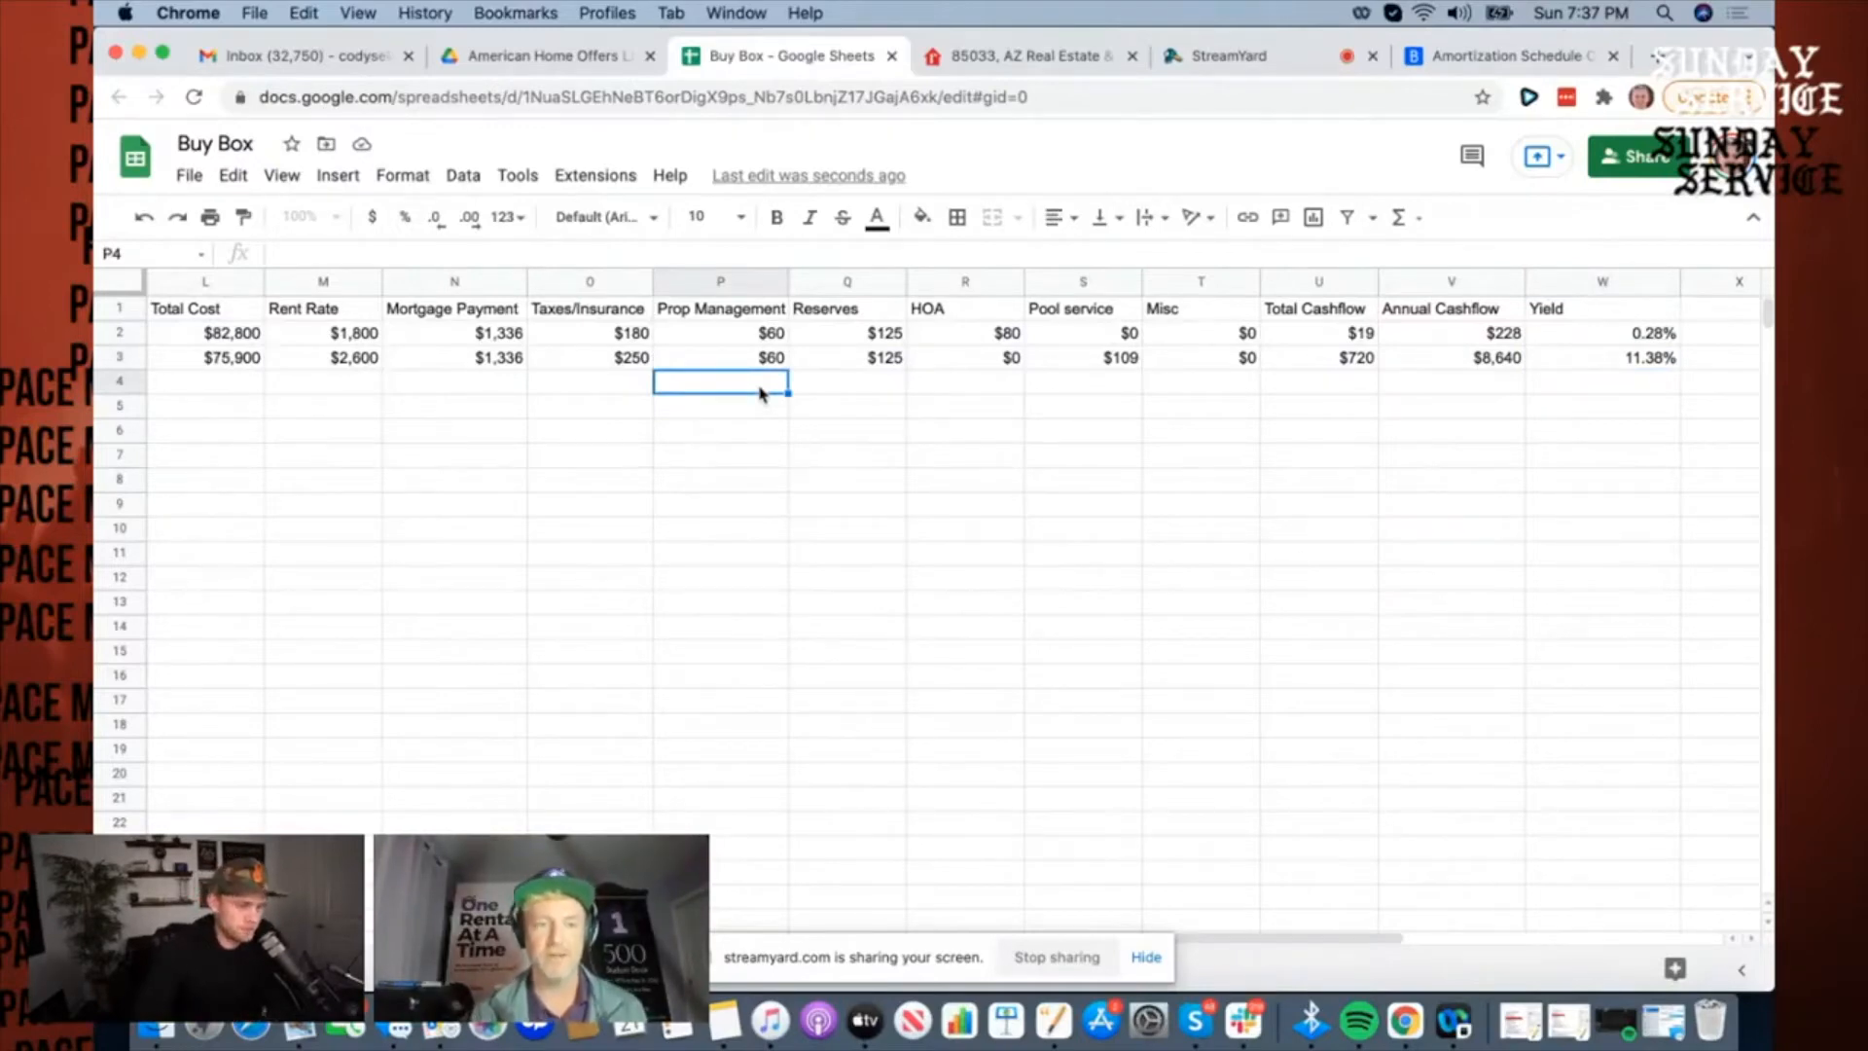
scroll(left, 3)
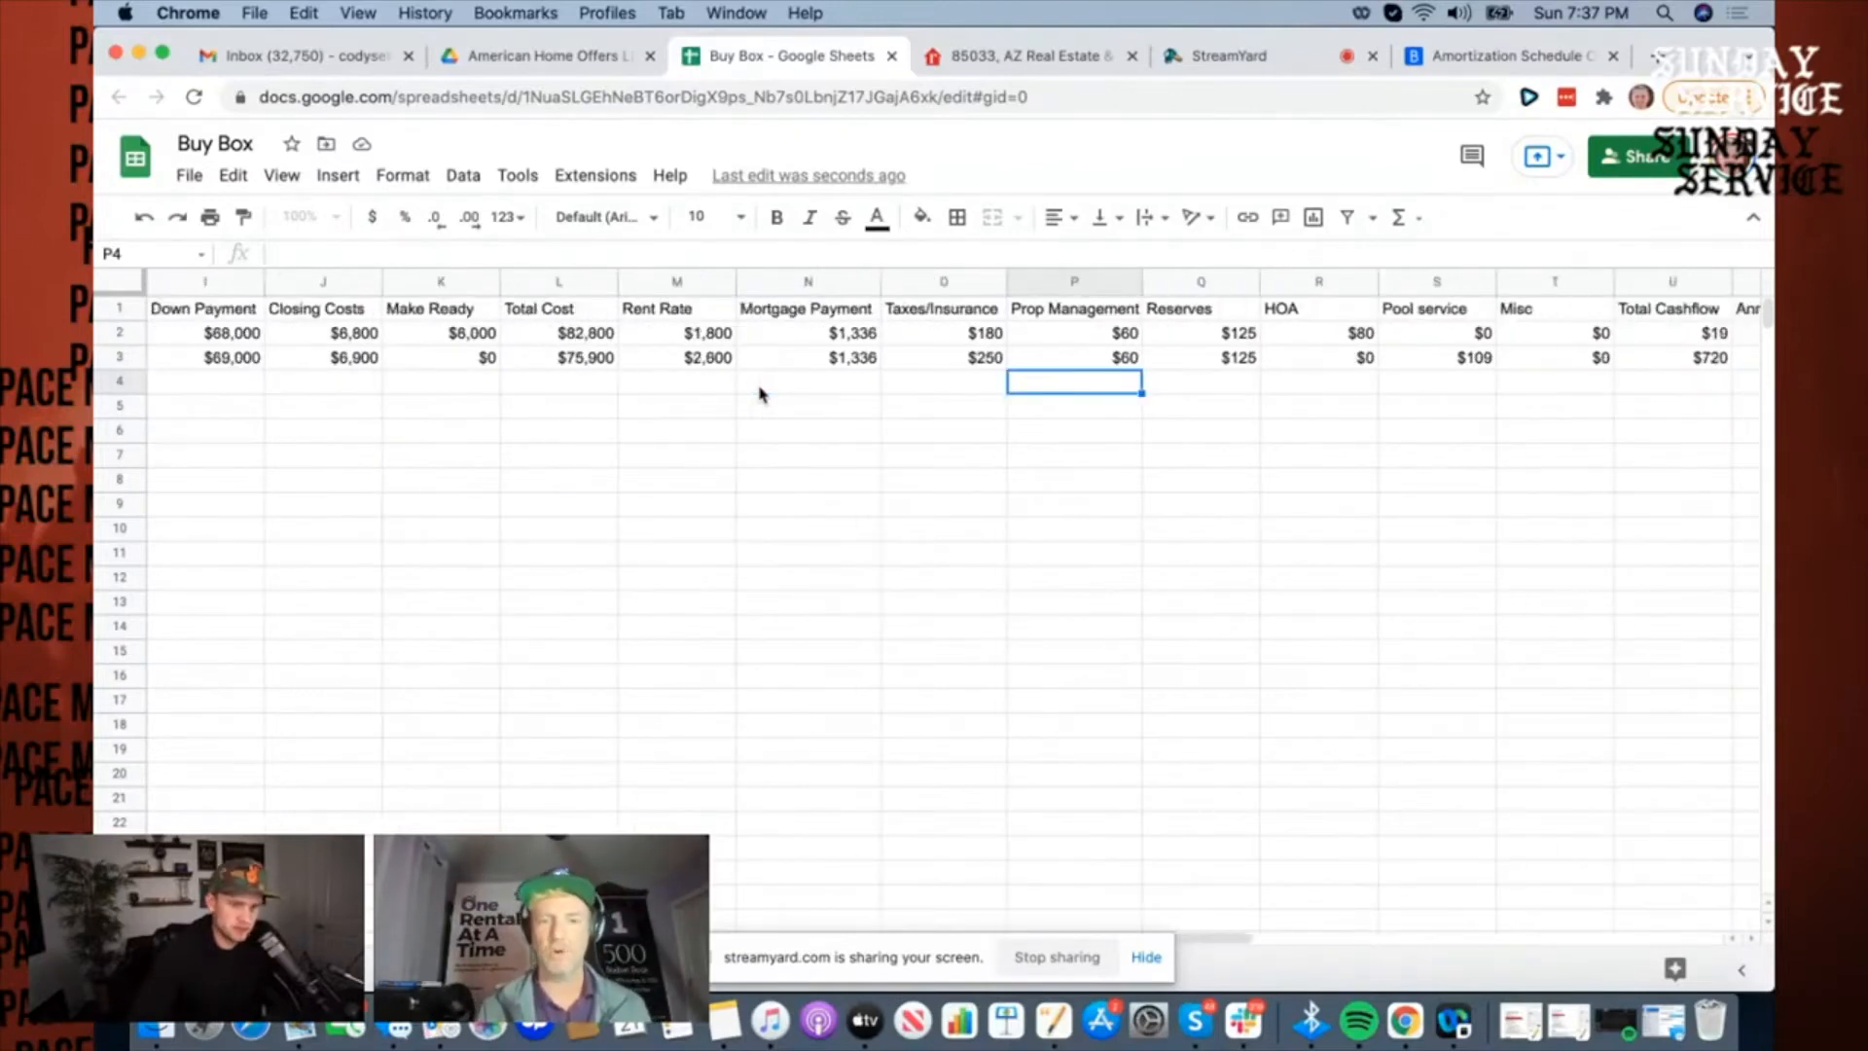
scroll(right, 3)
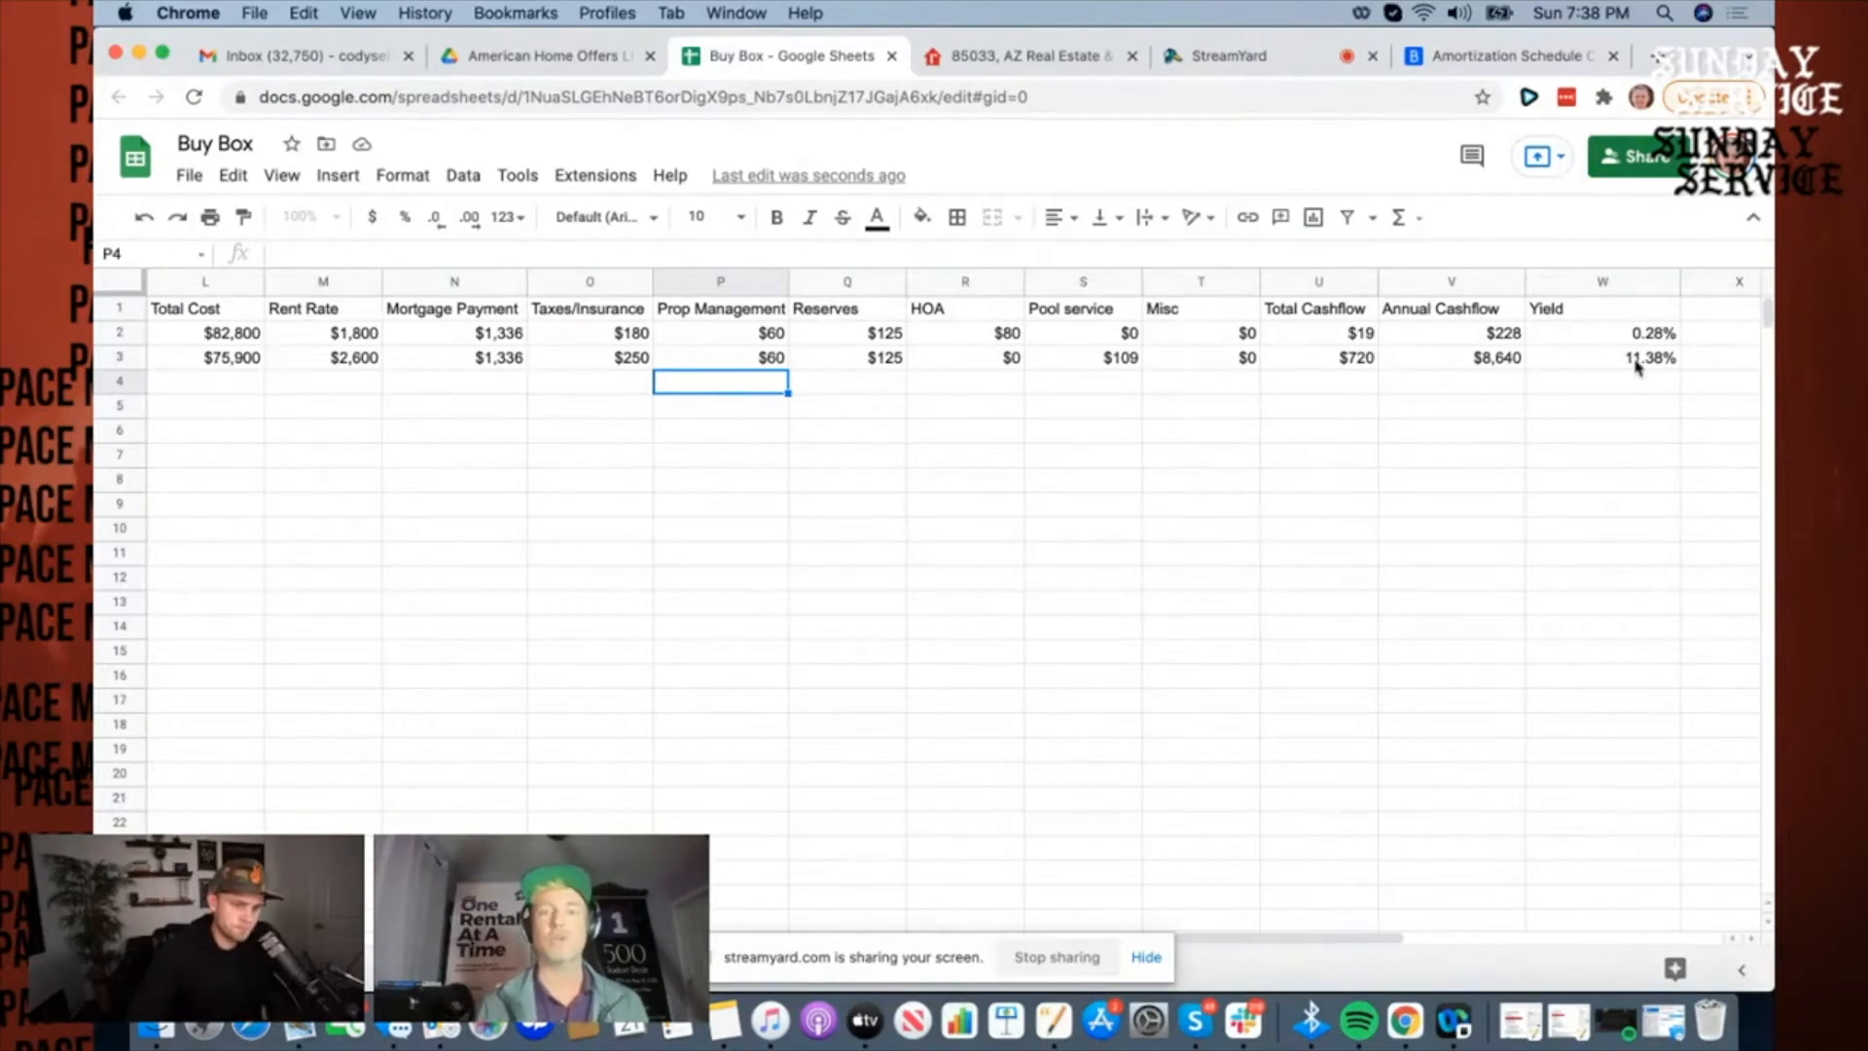
Step: Fill listing three's row with $115 cashflow, $1,380 annual and the =V4/L4 yield formula
click(1601, 358)
text($0)
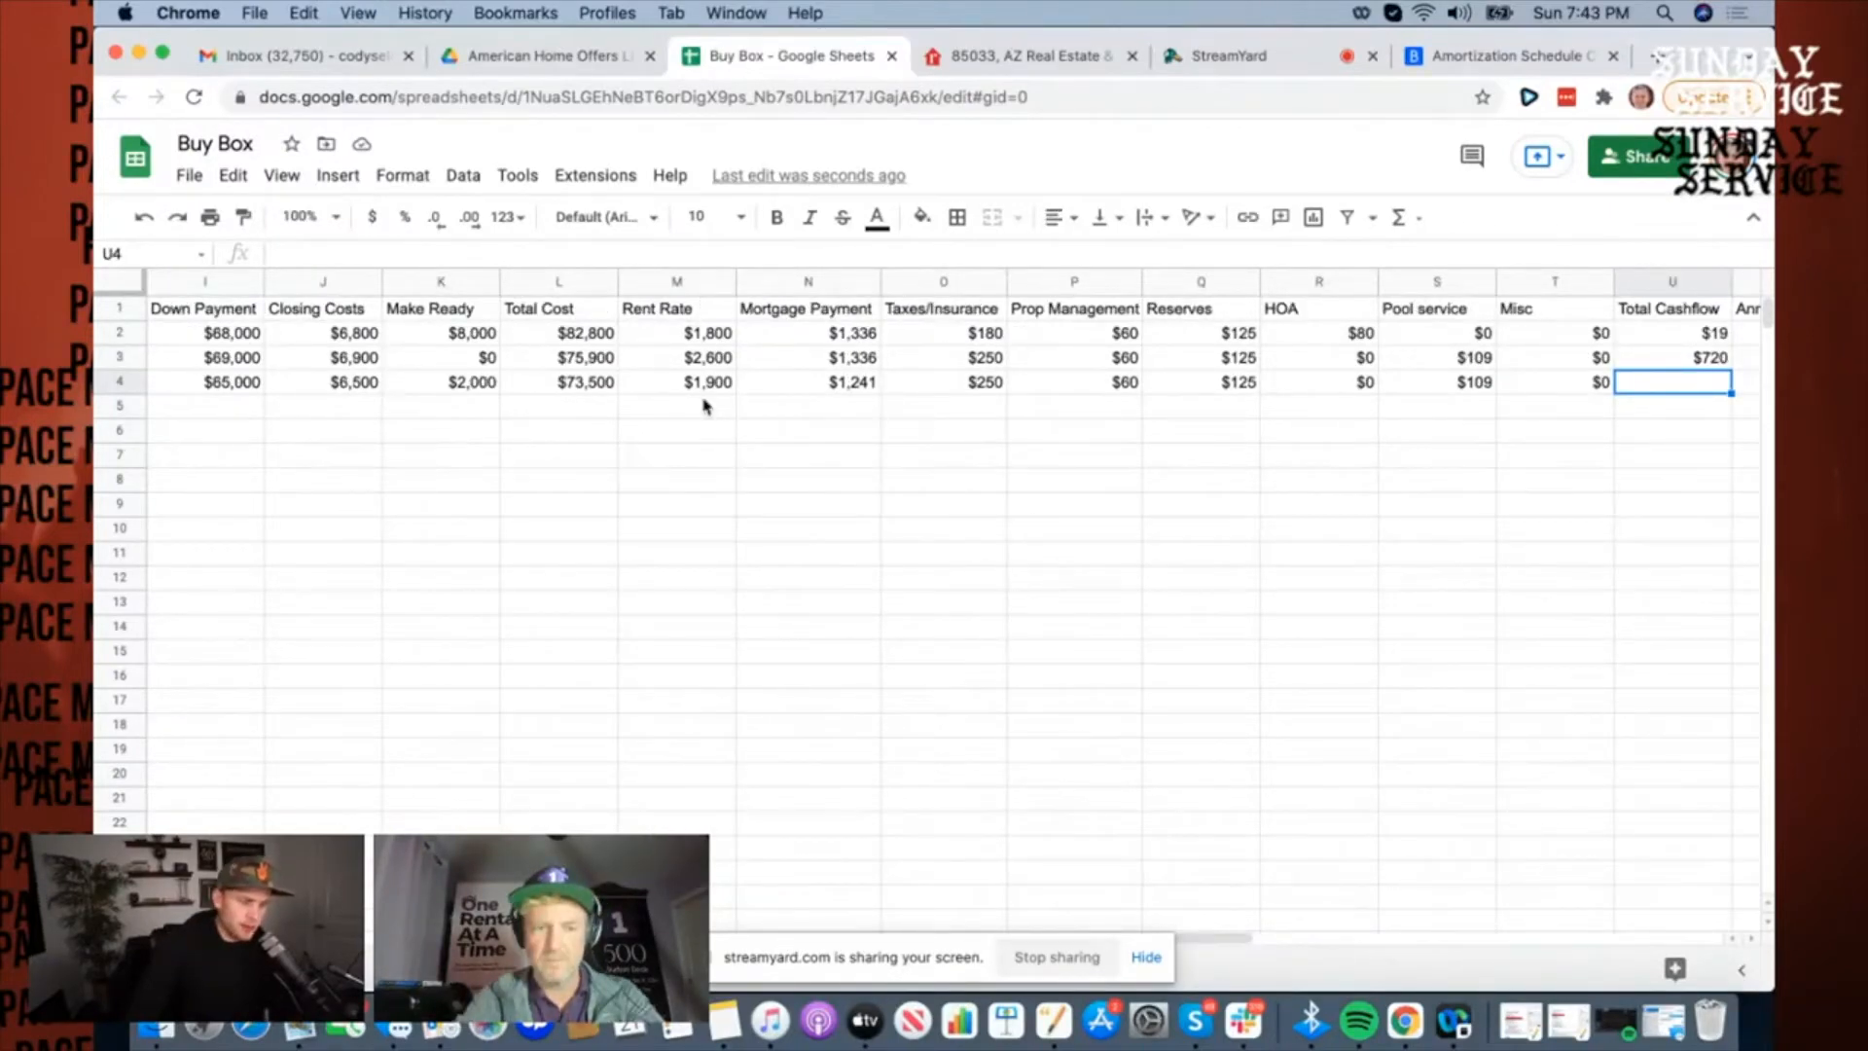
mouse_move(798, 399)
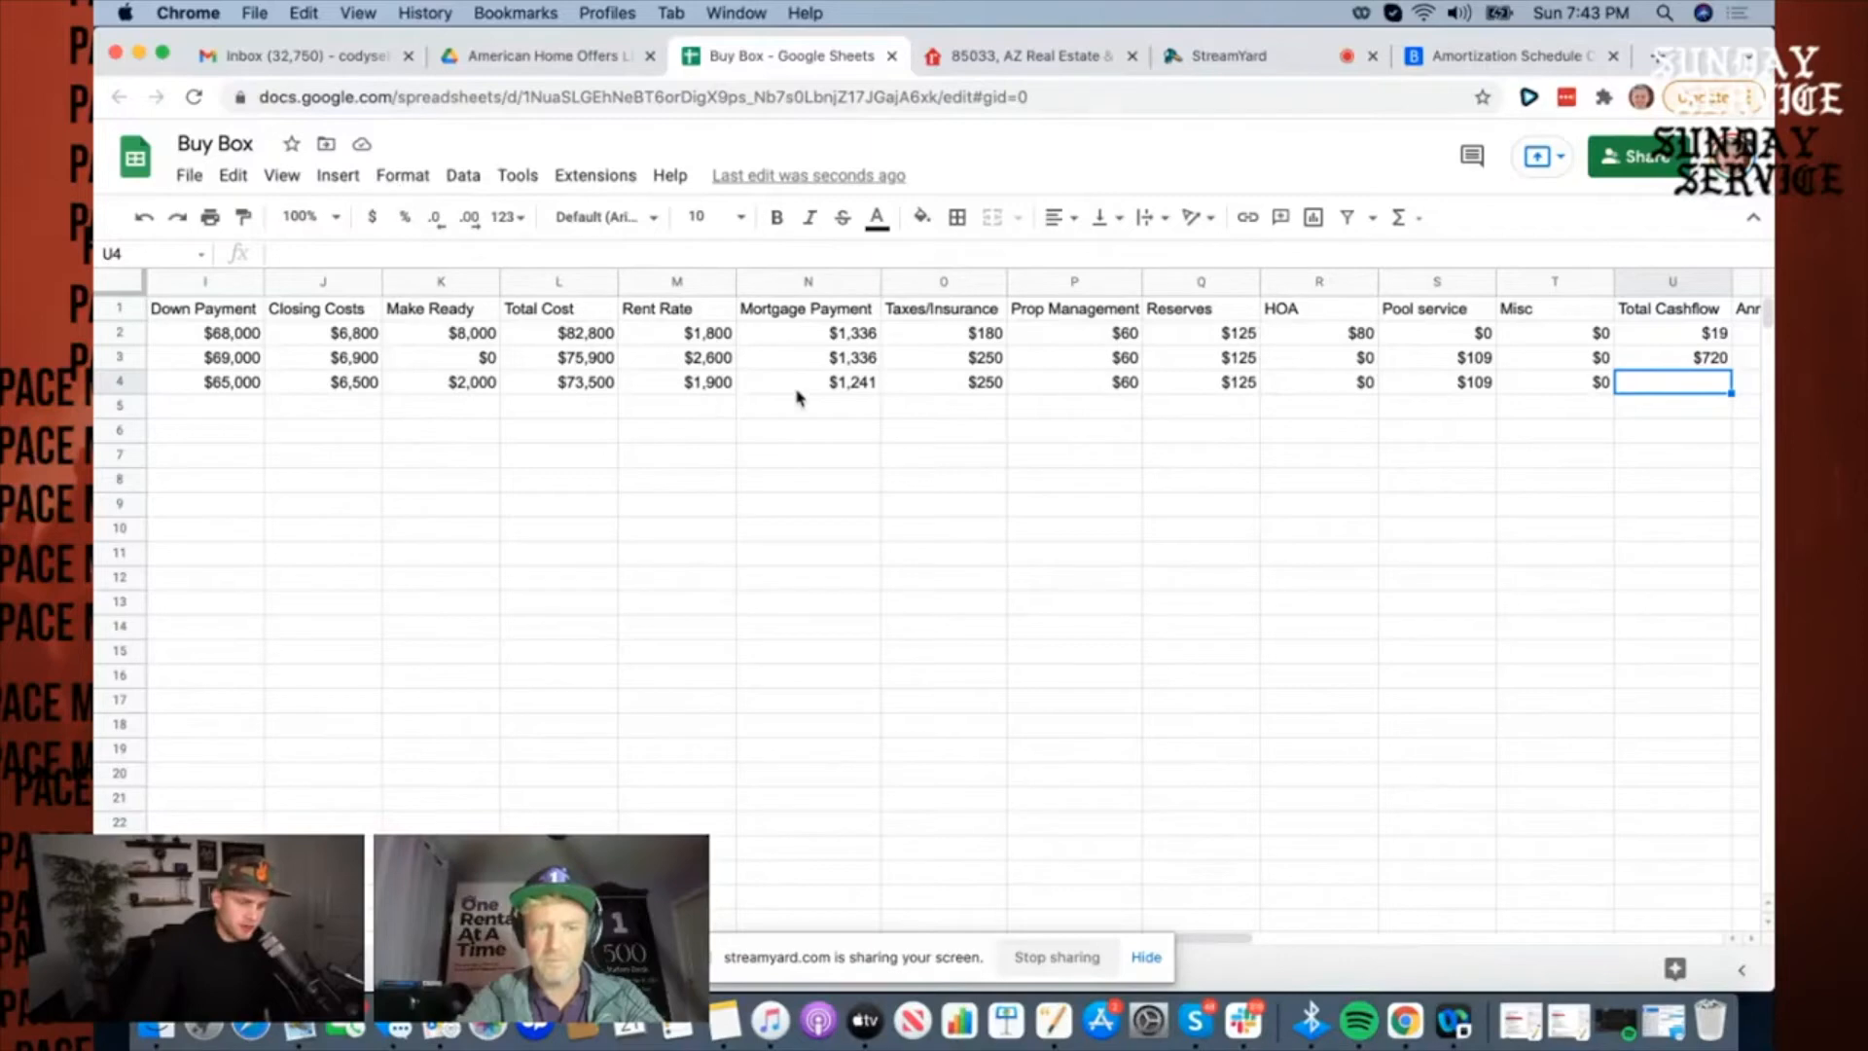
mouse_move(1174, 397)
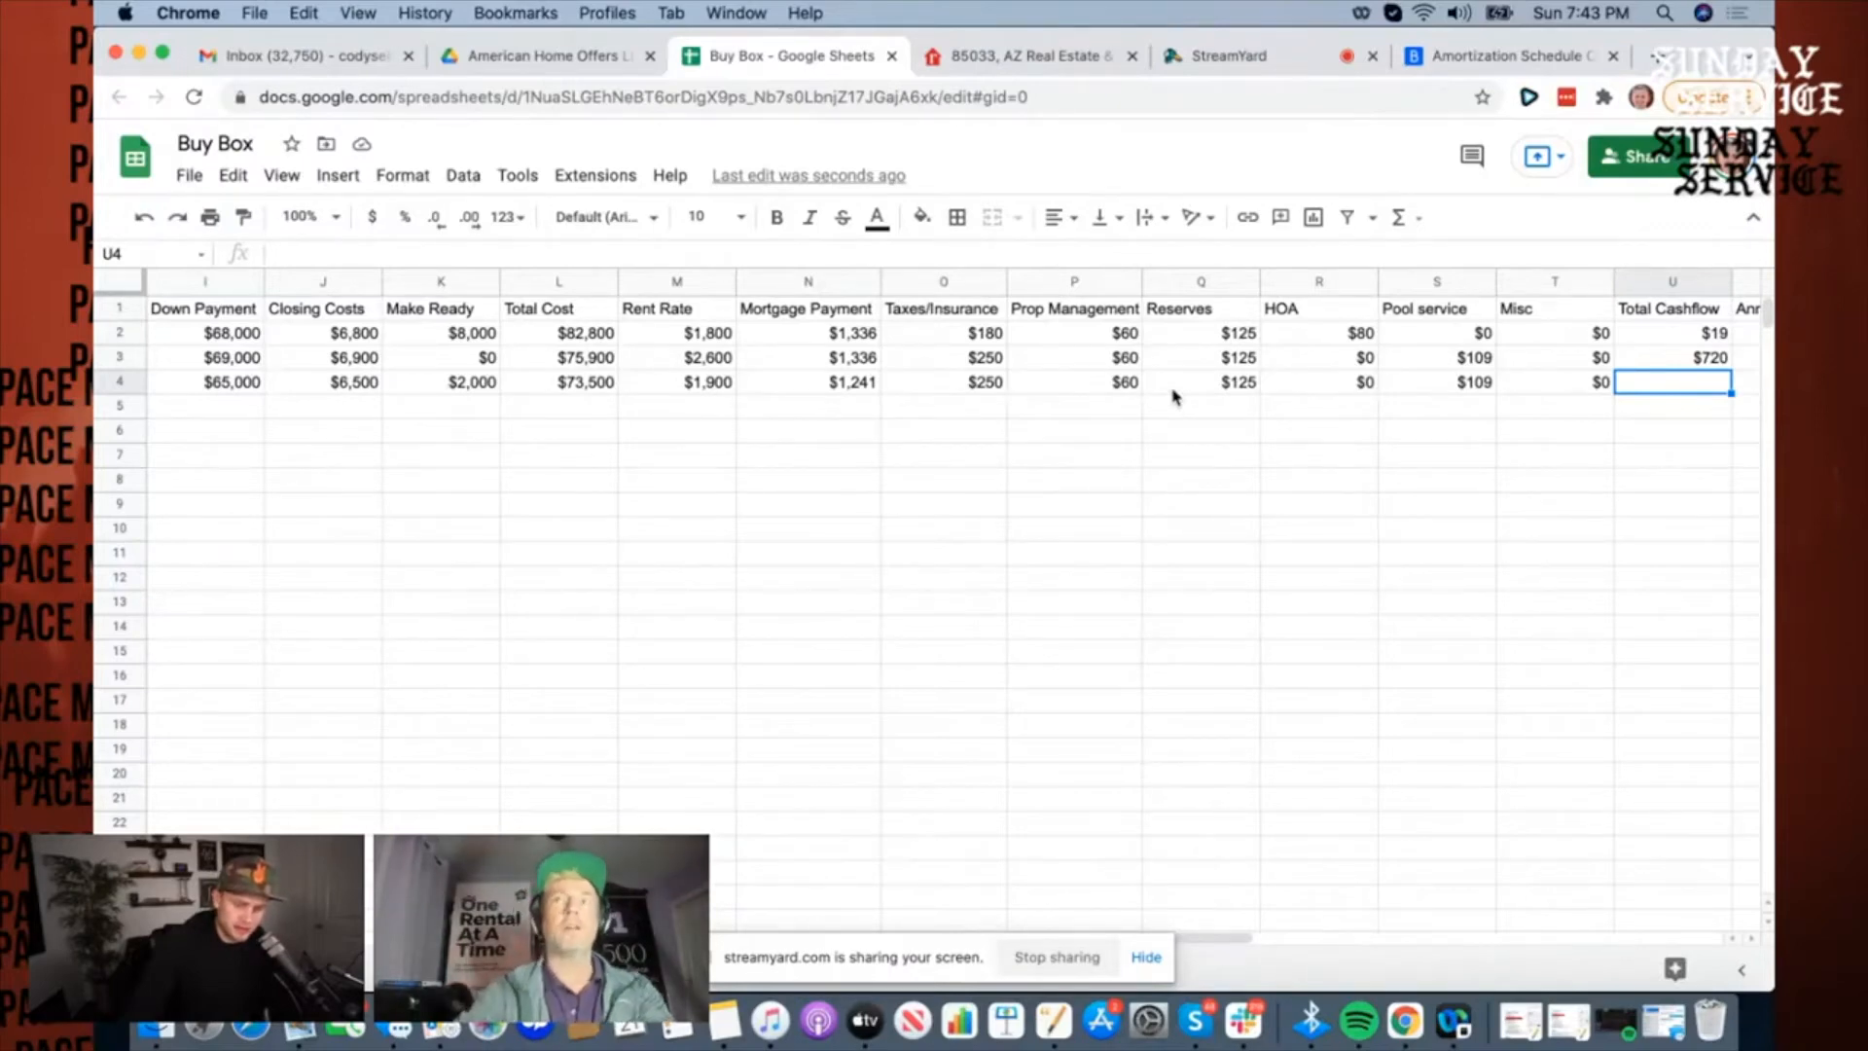
click(1554, 381)
text($109)
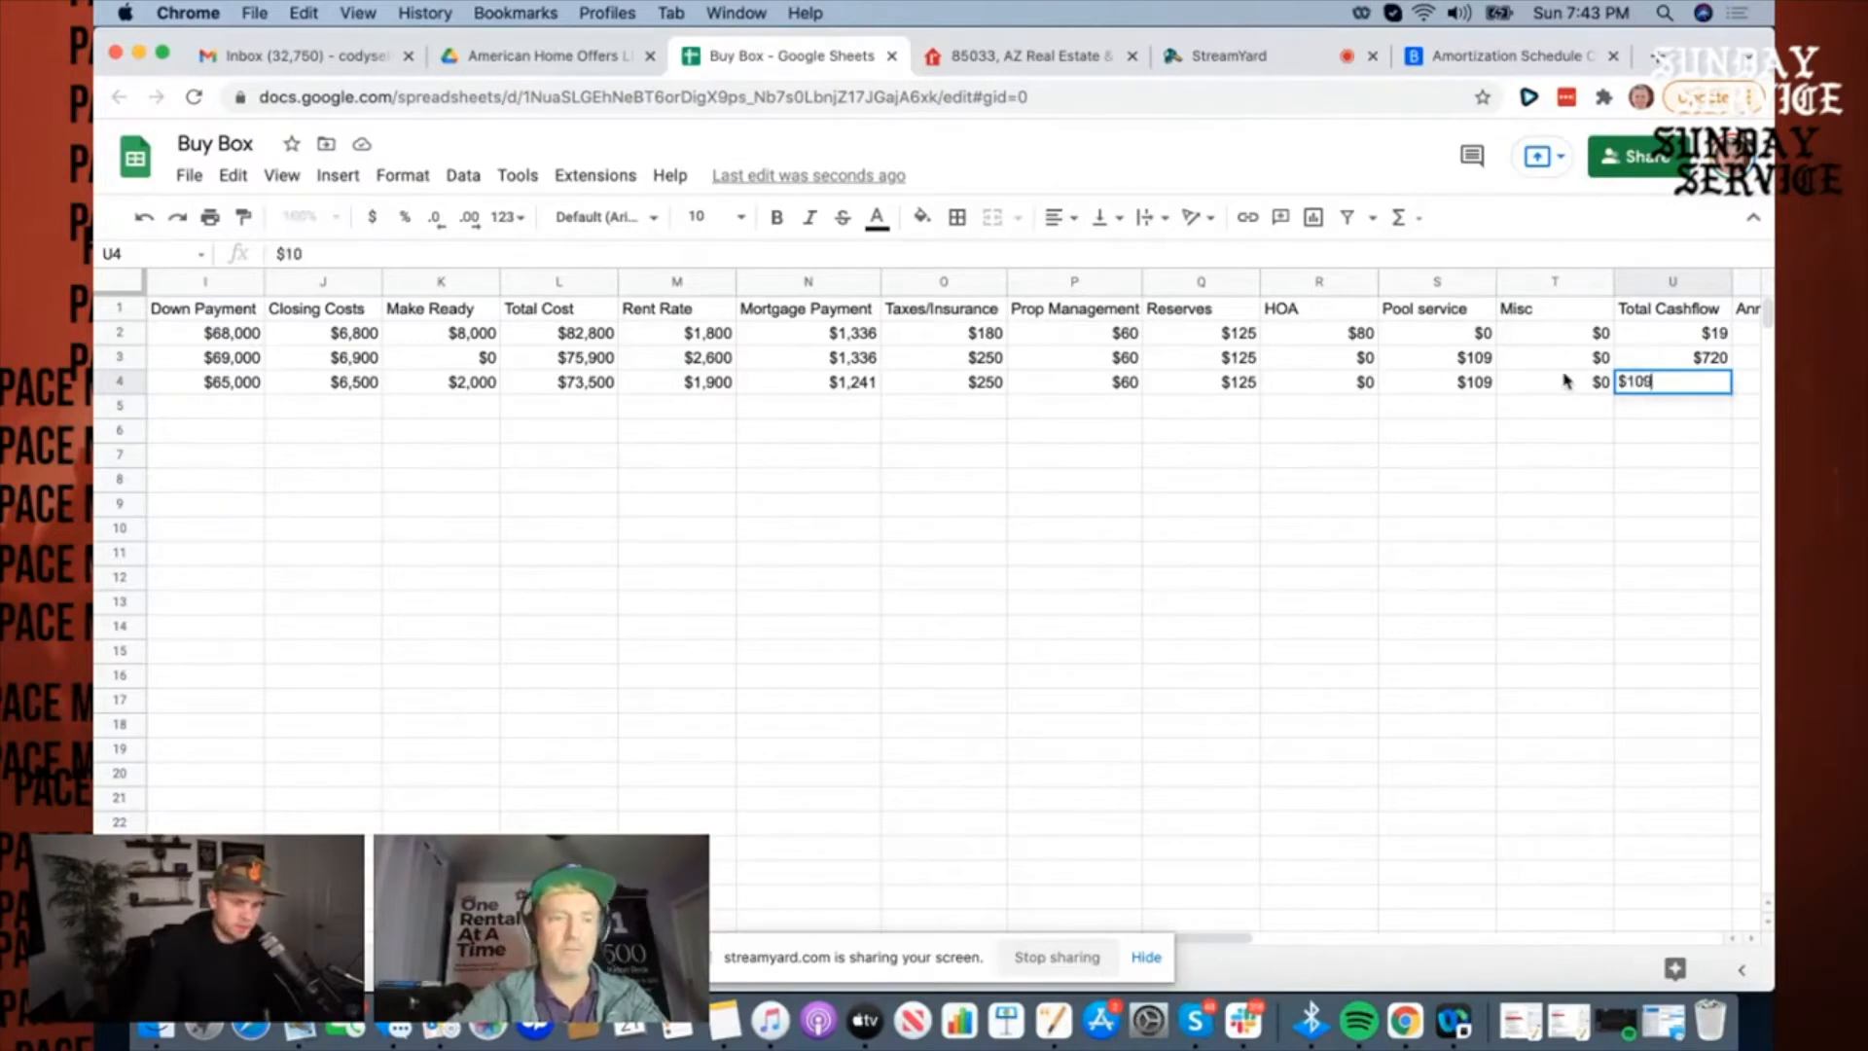
text(115)
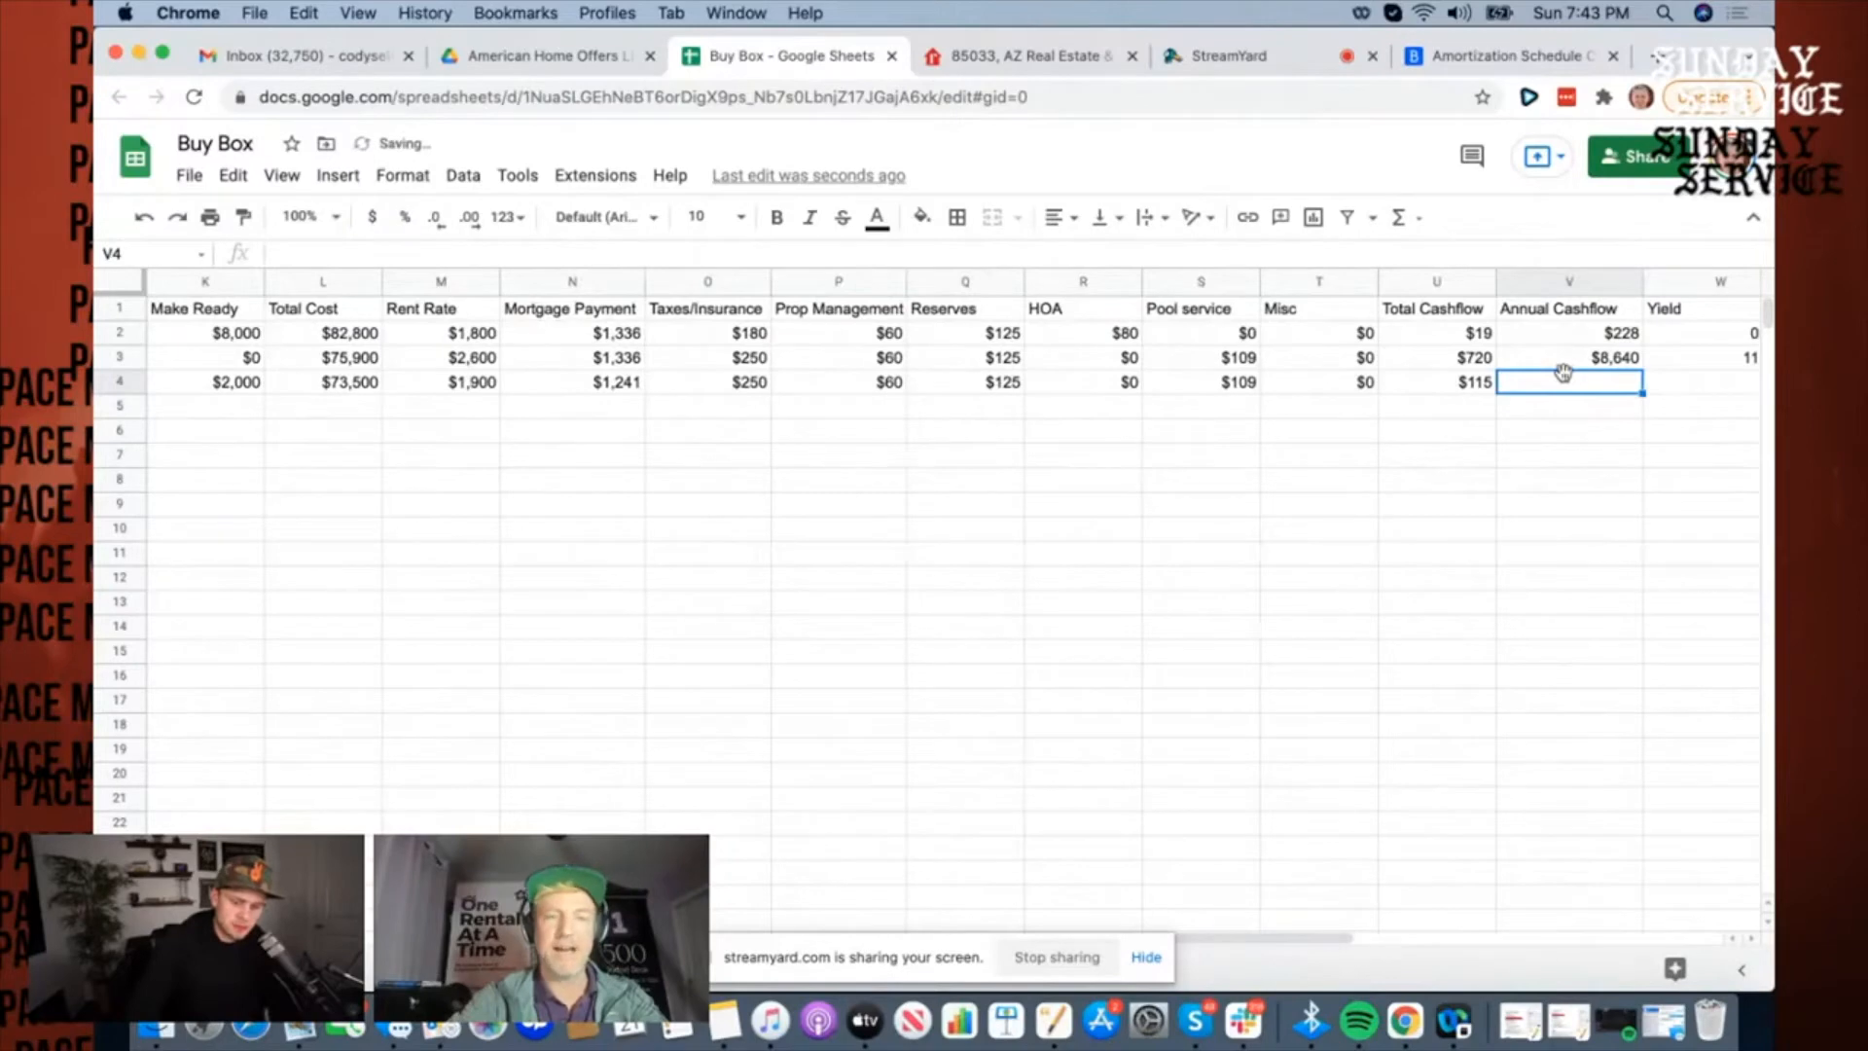
text($13)
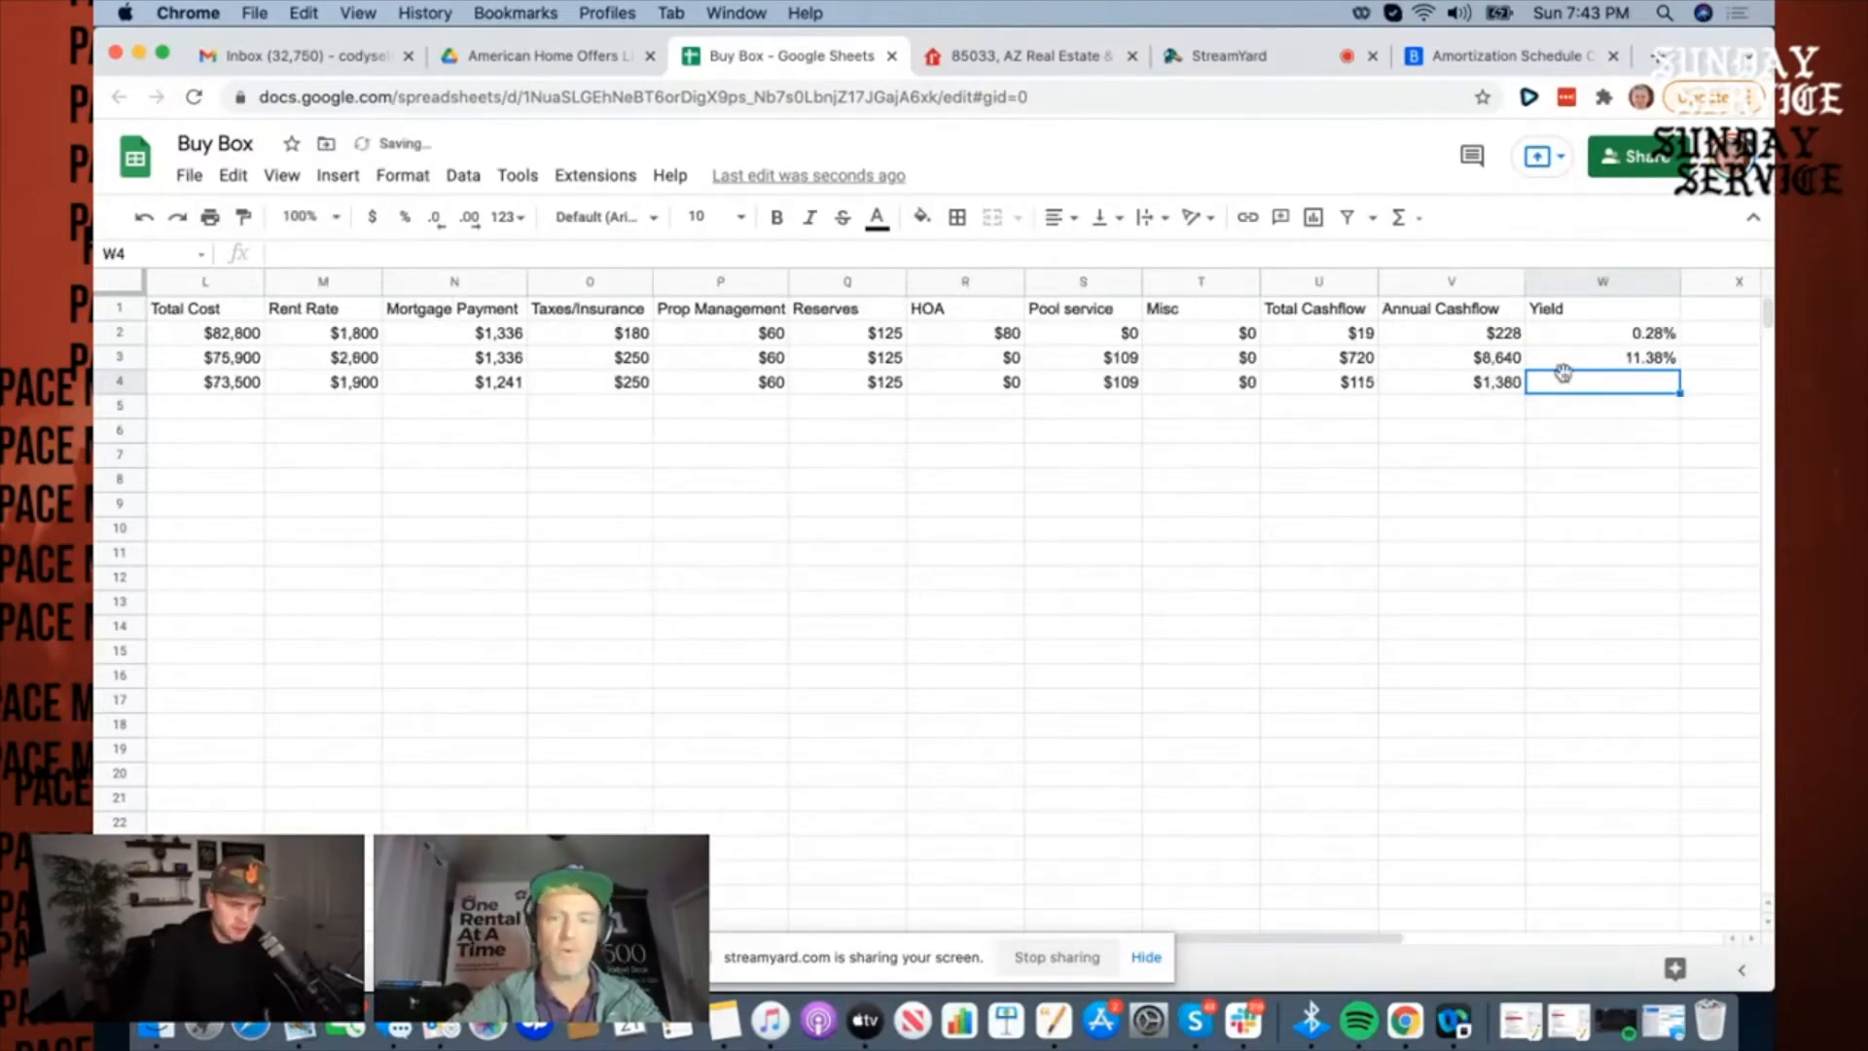
text(=V4/L4)
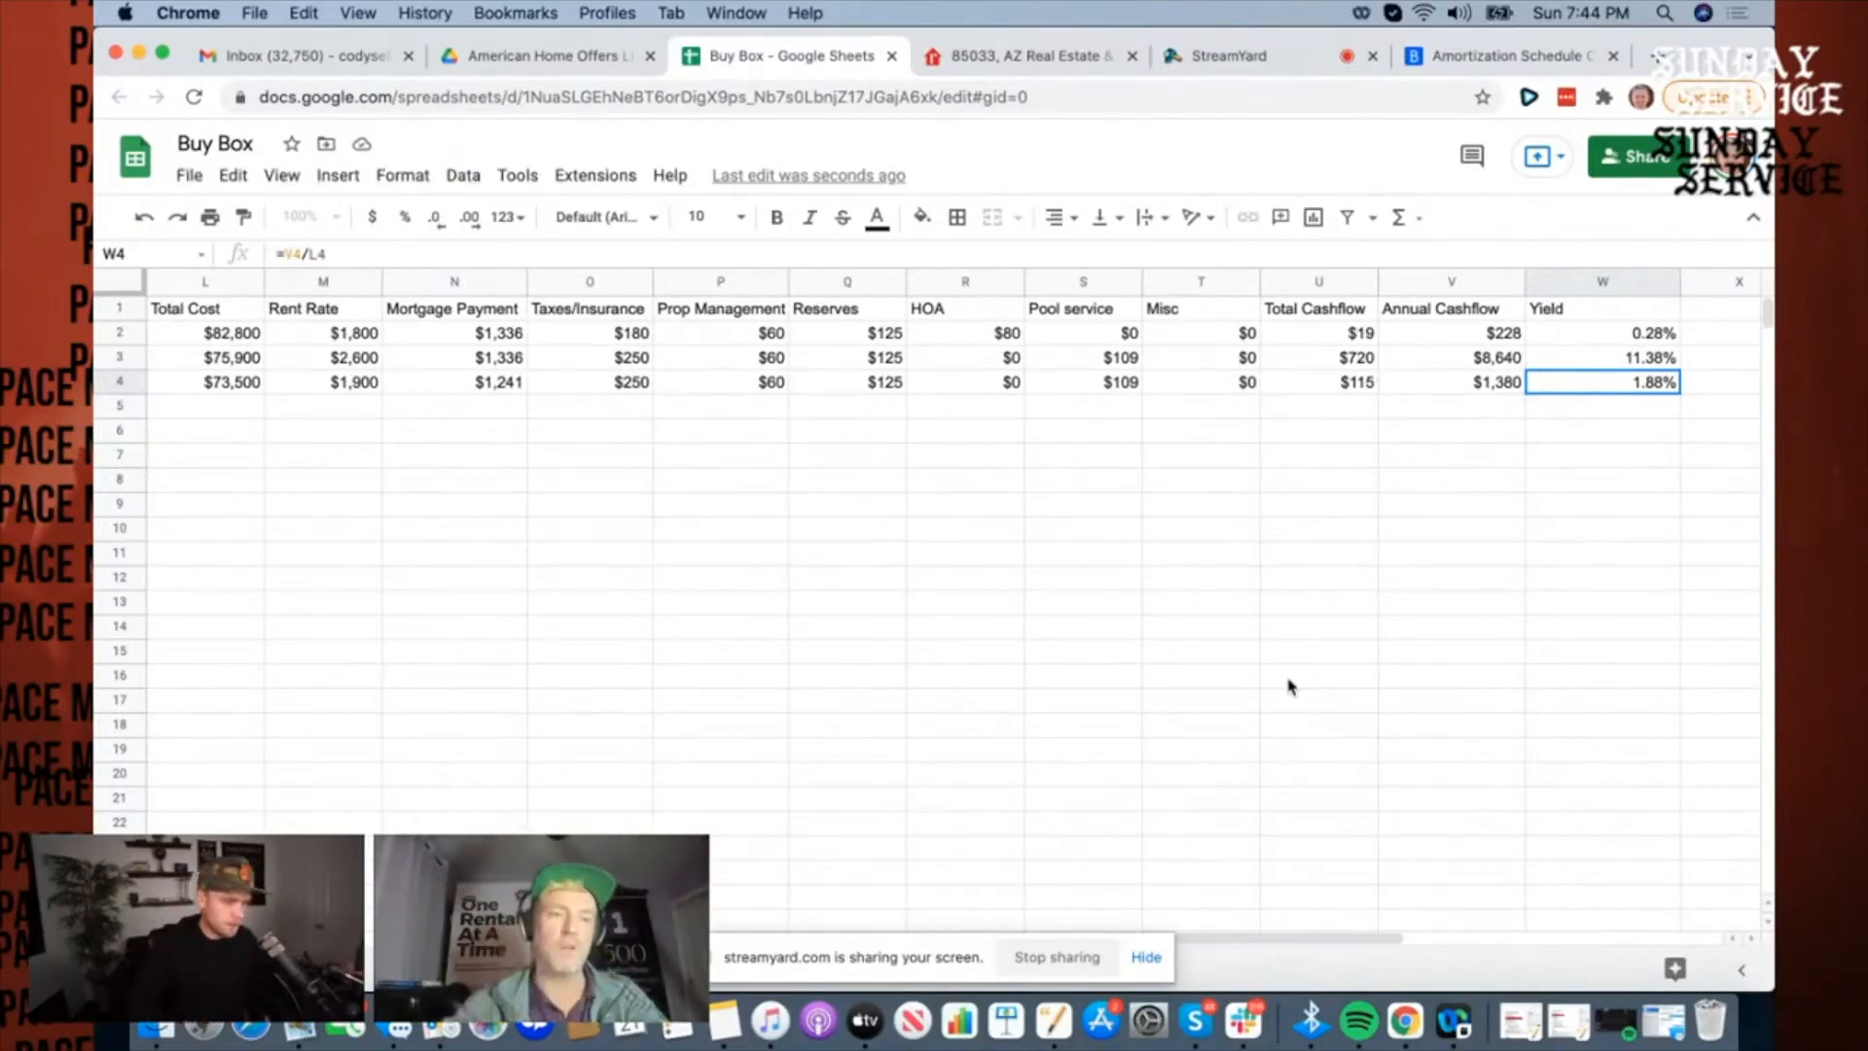
mouse_move(1238, 572)
text($)
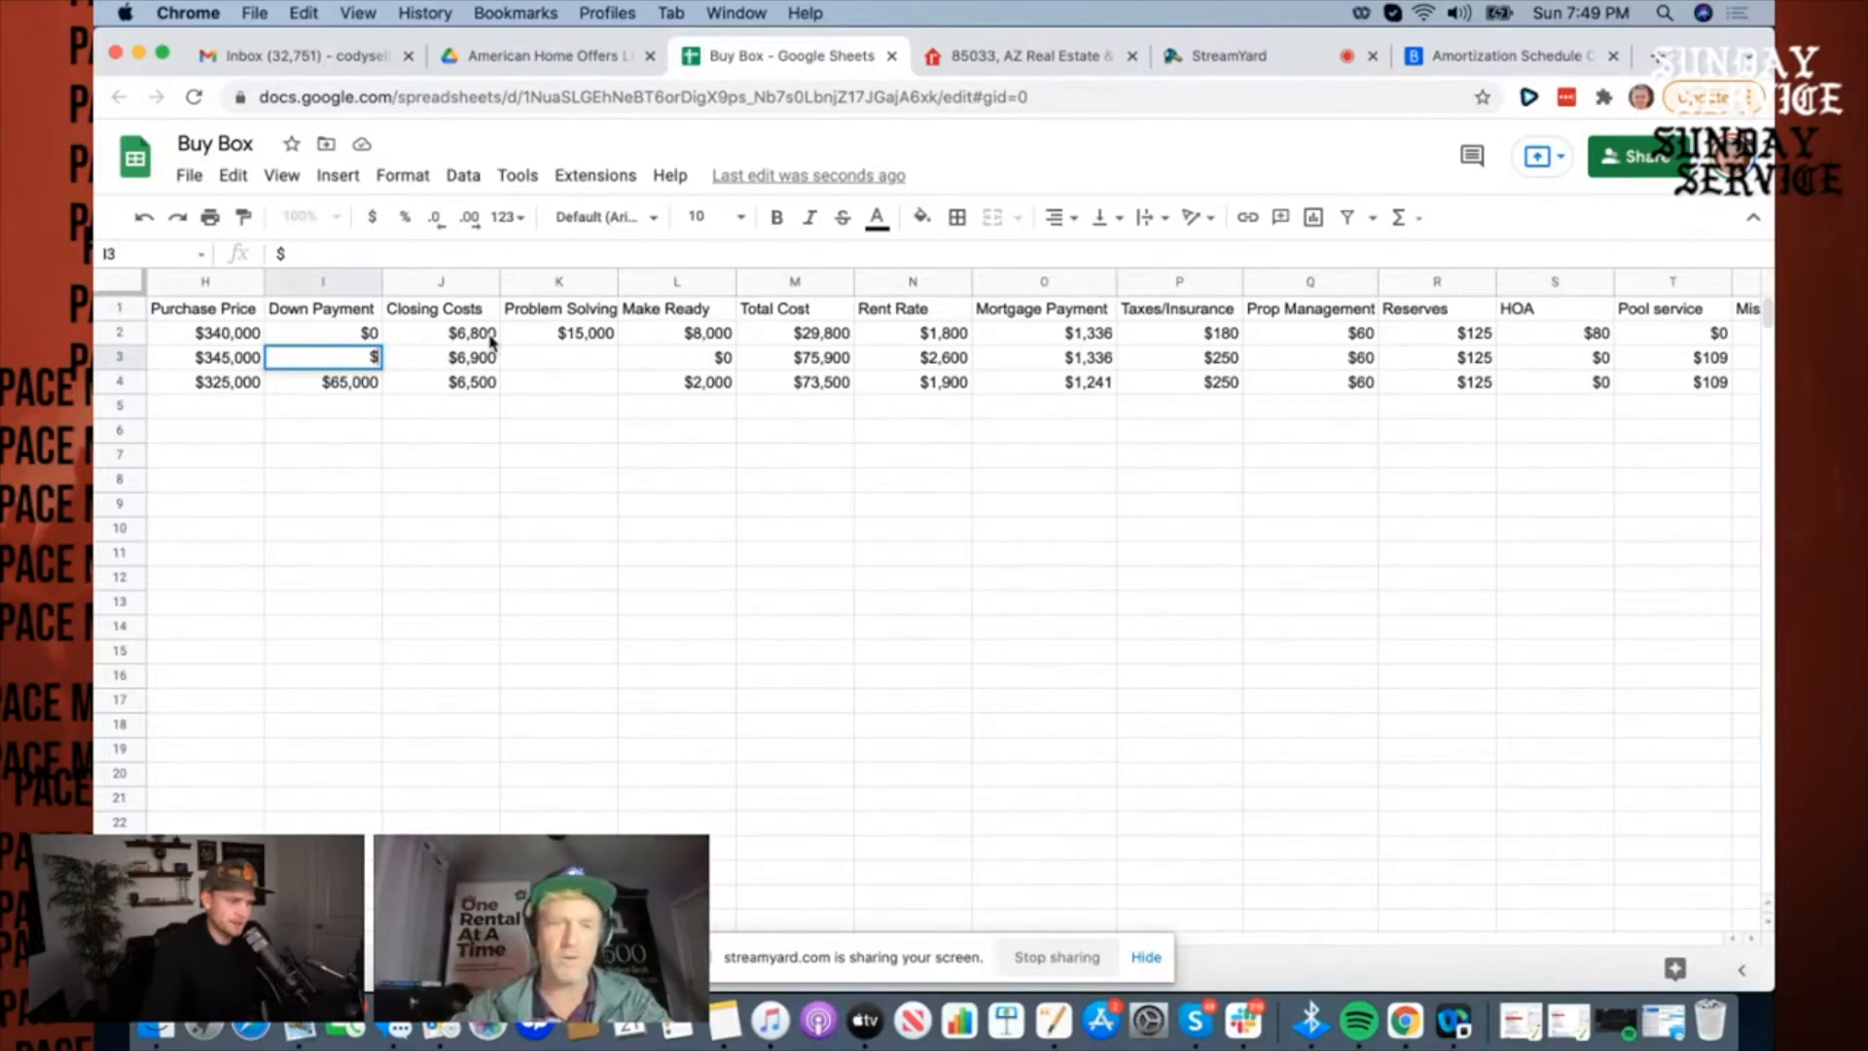
Step: Set listing two to $0 down and $15,000 problem solving, giving $21,900 total cost and 39.45% yield
text(0)
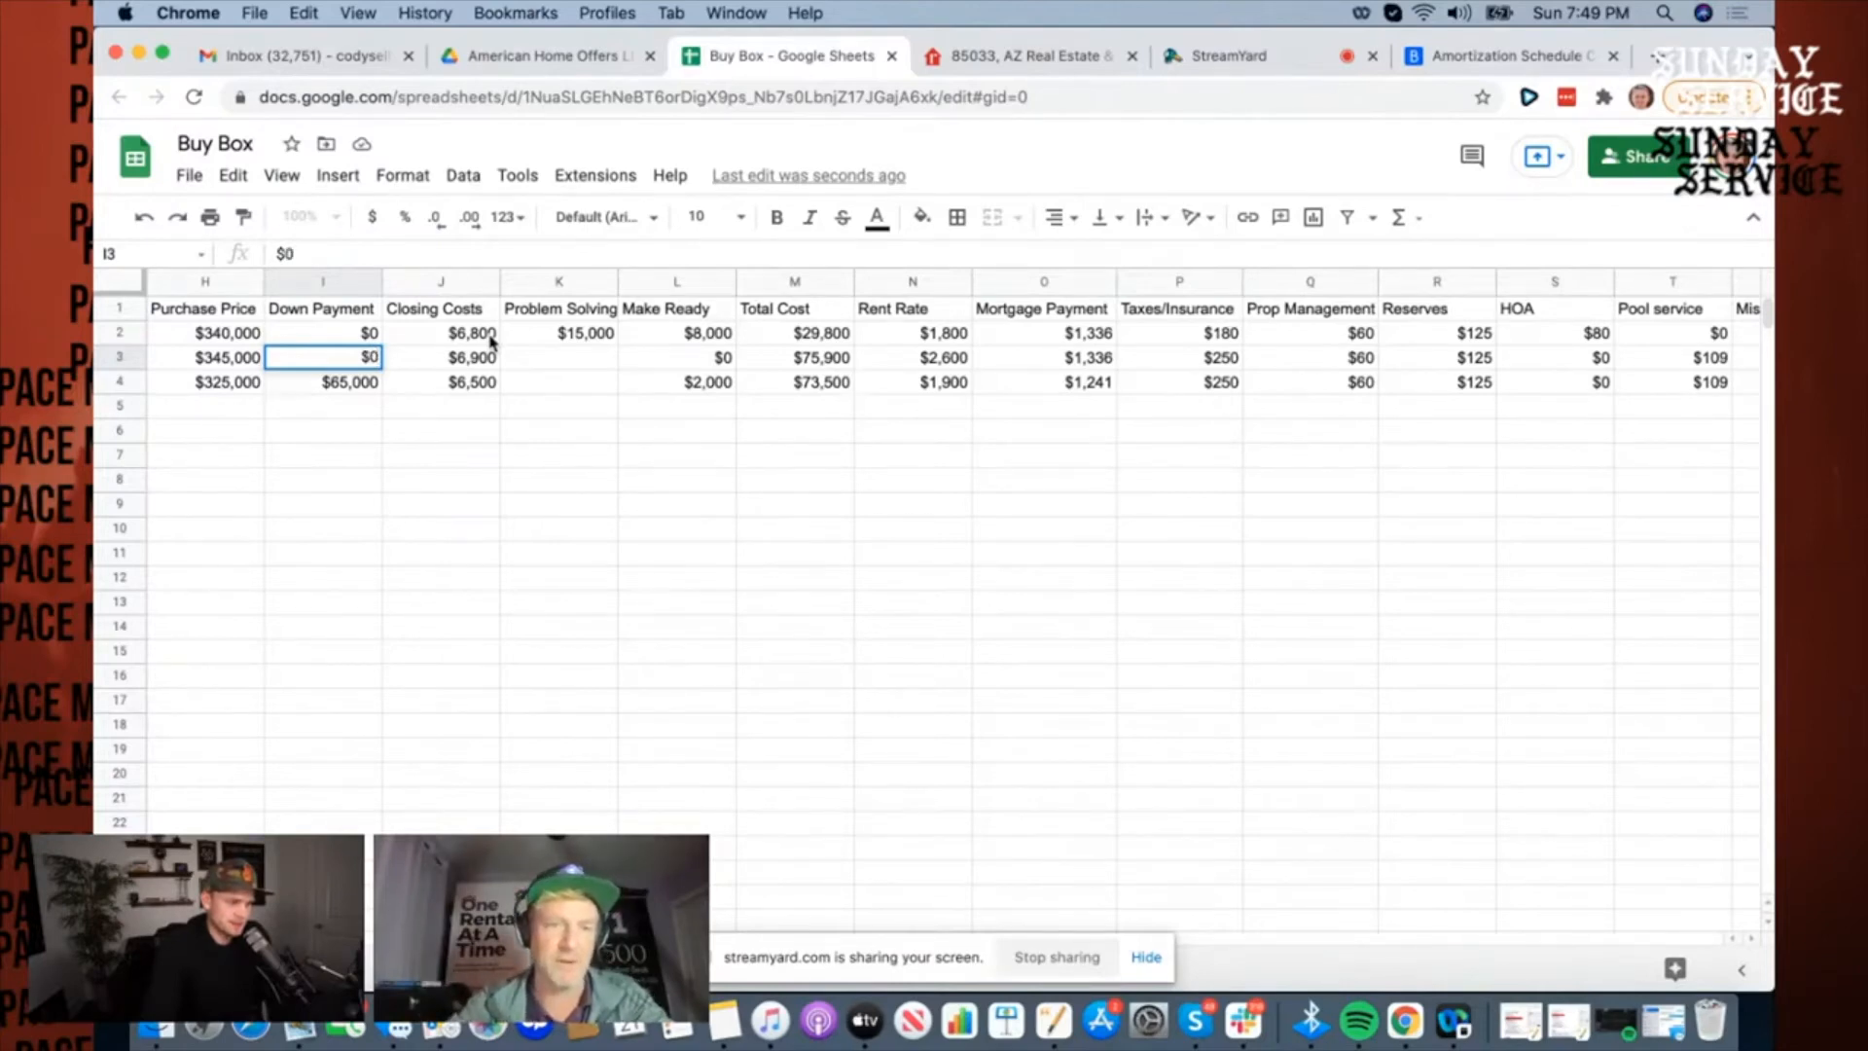
click(558, 356)
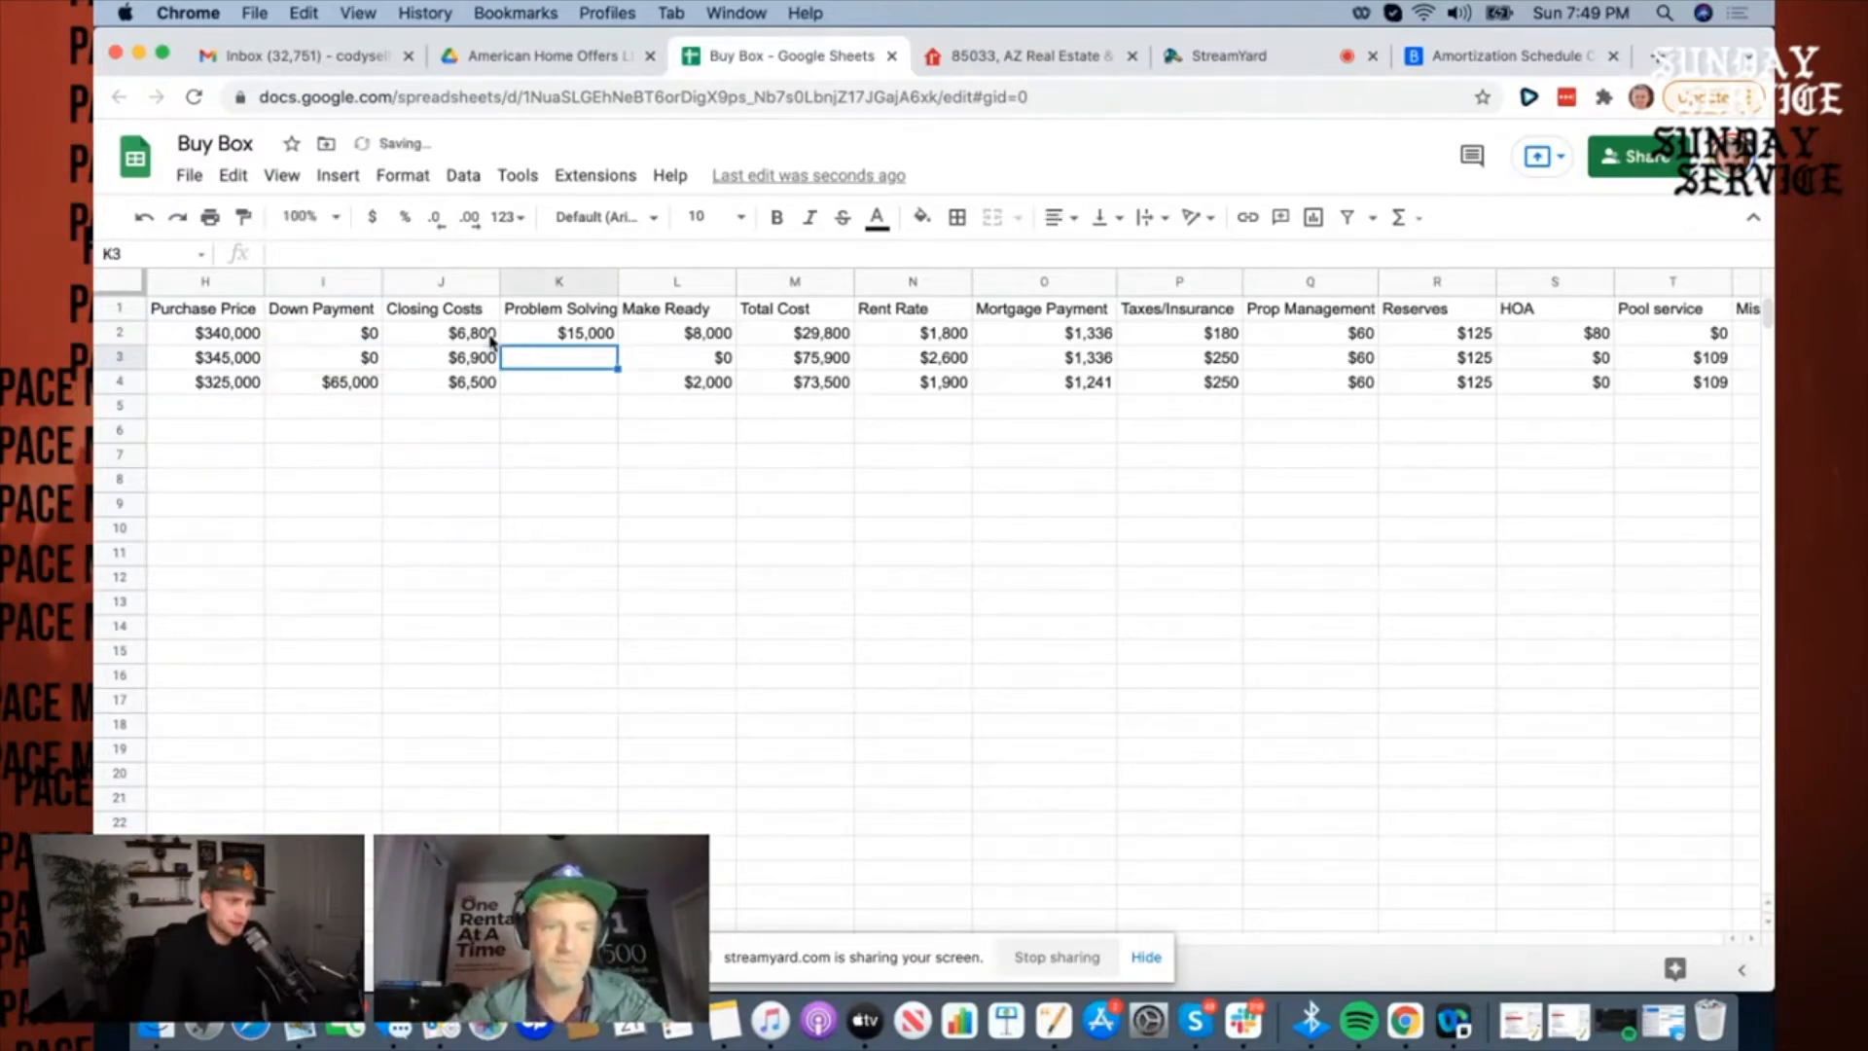
text($15,000)
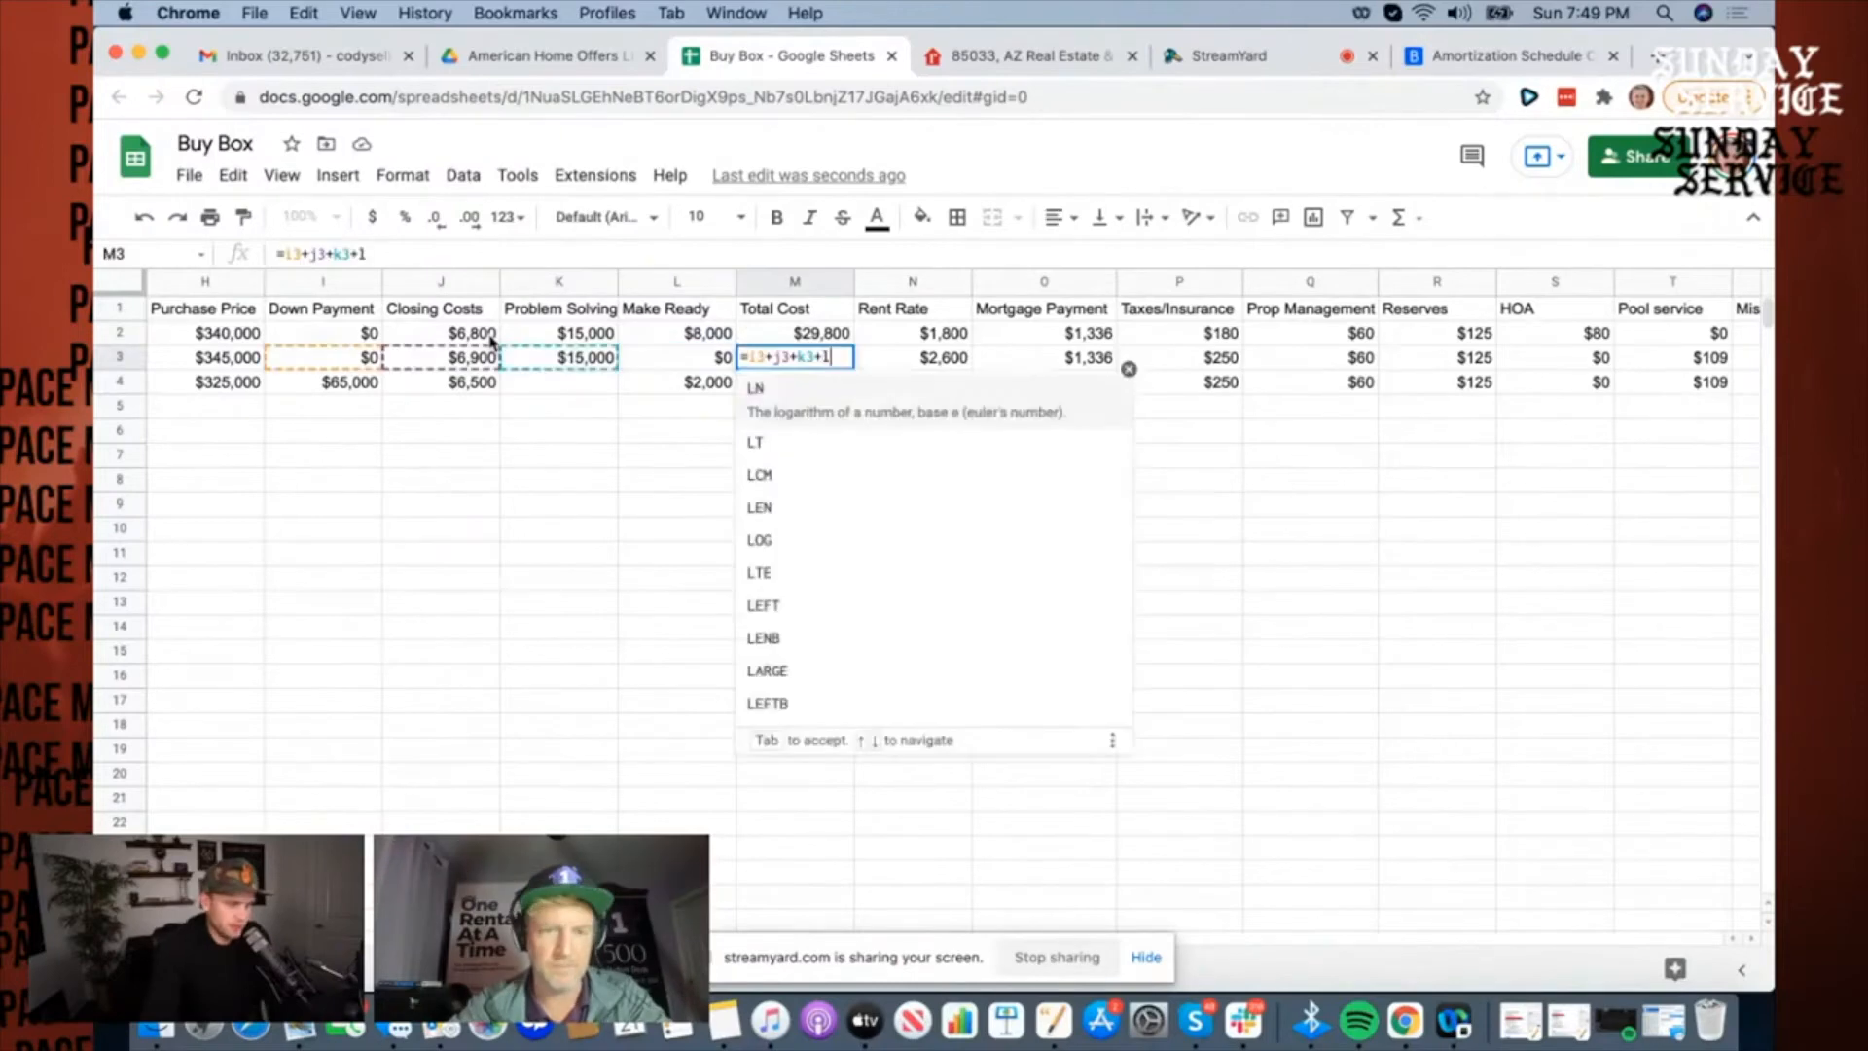
text(3)
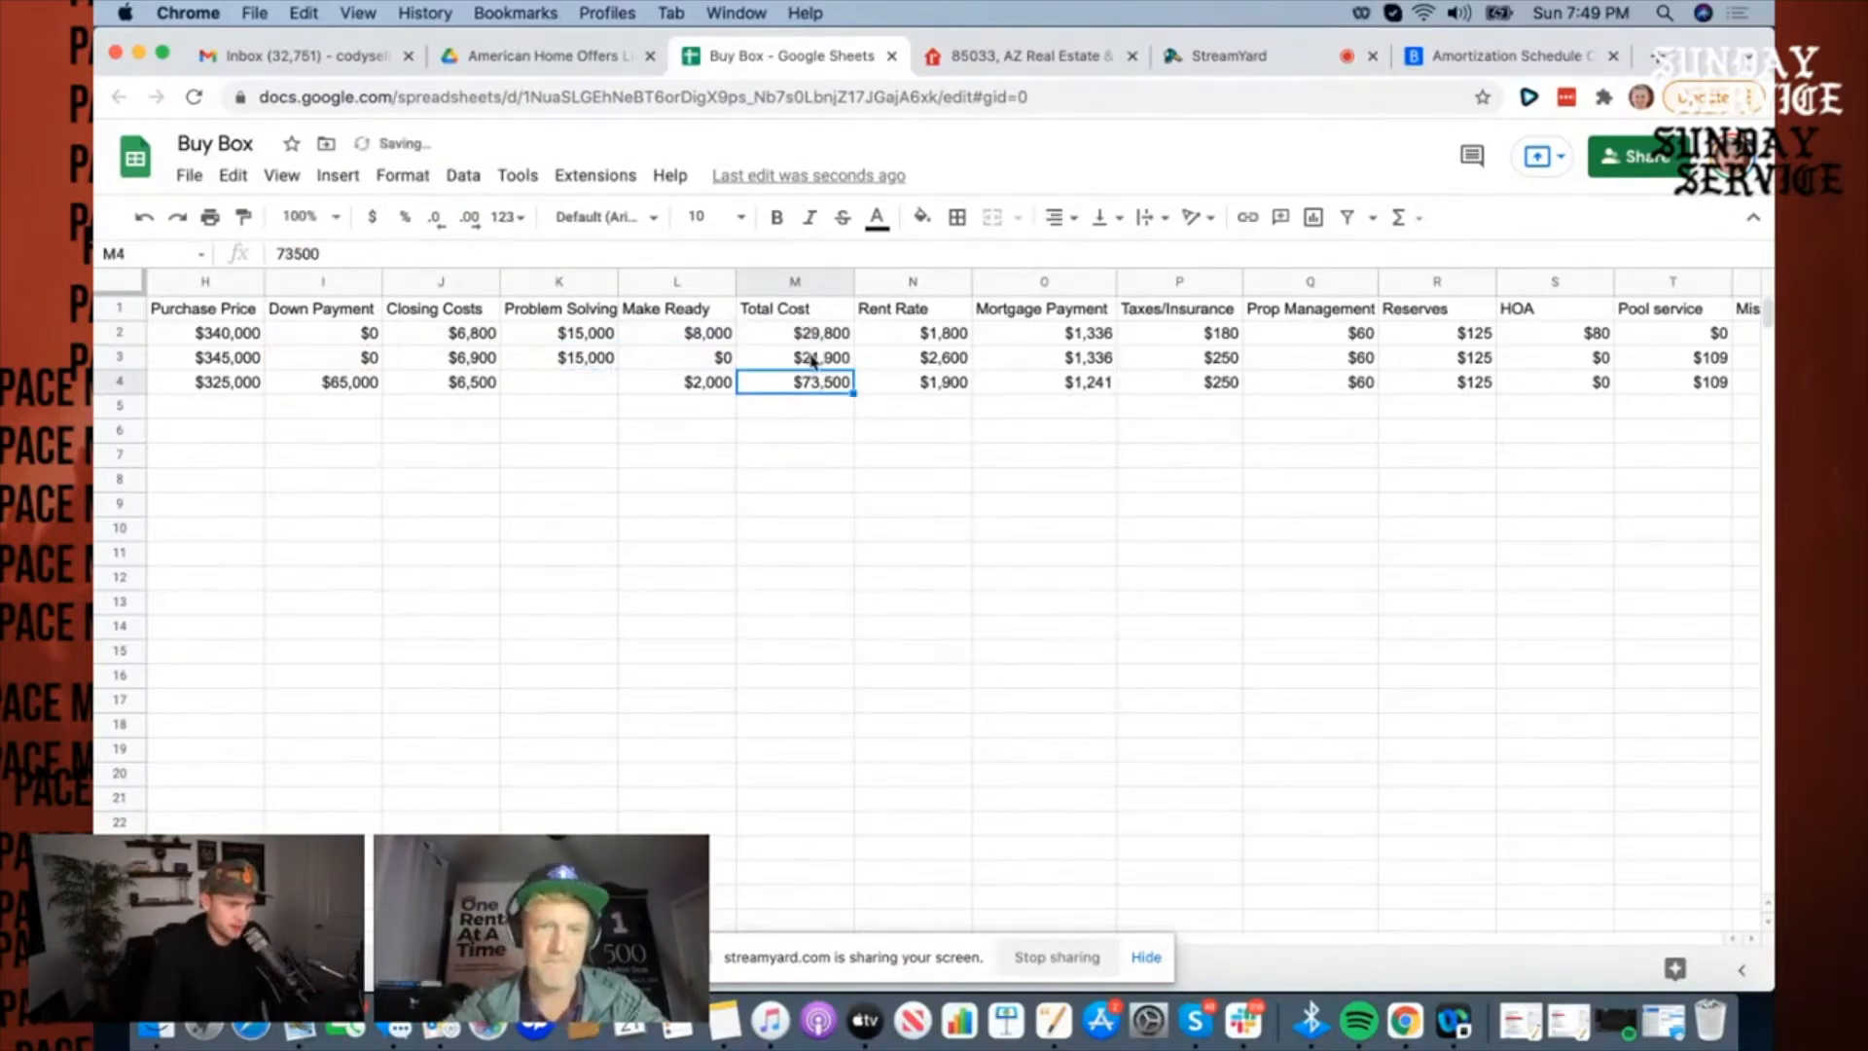
click(1043, 358)
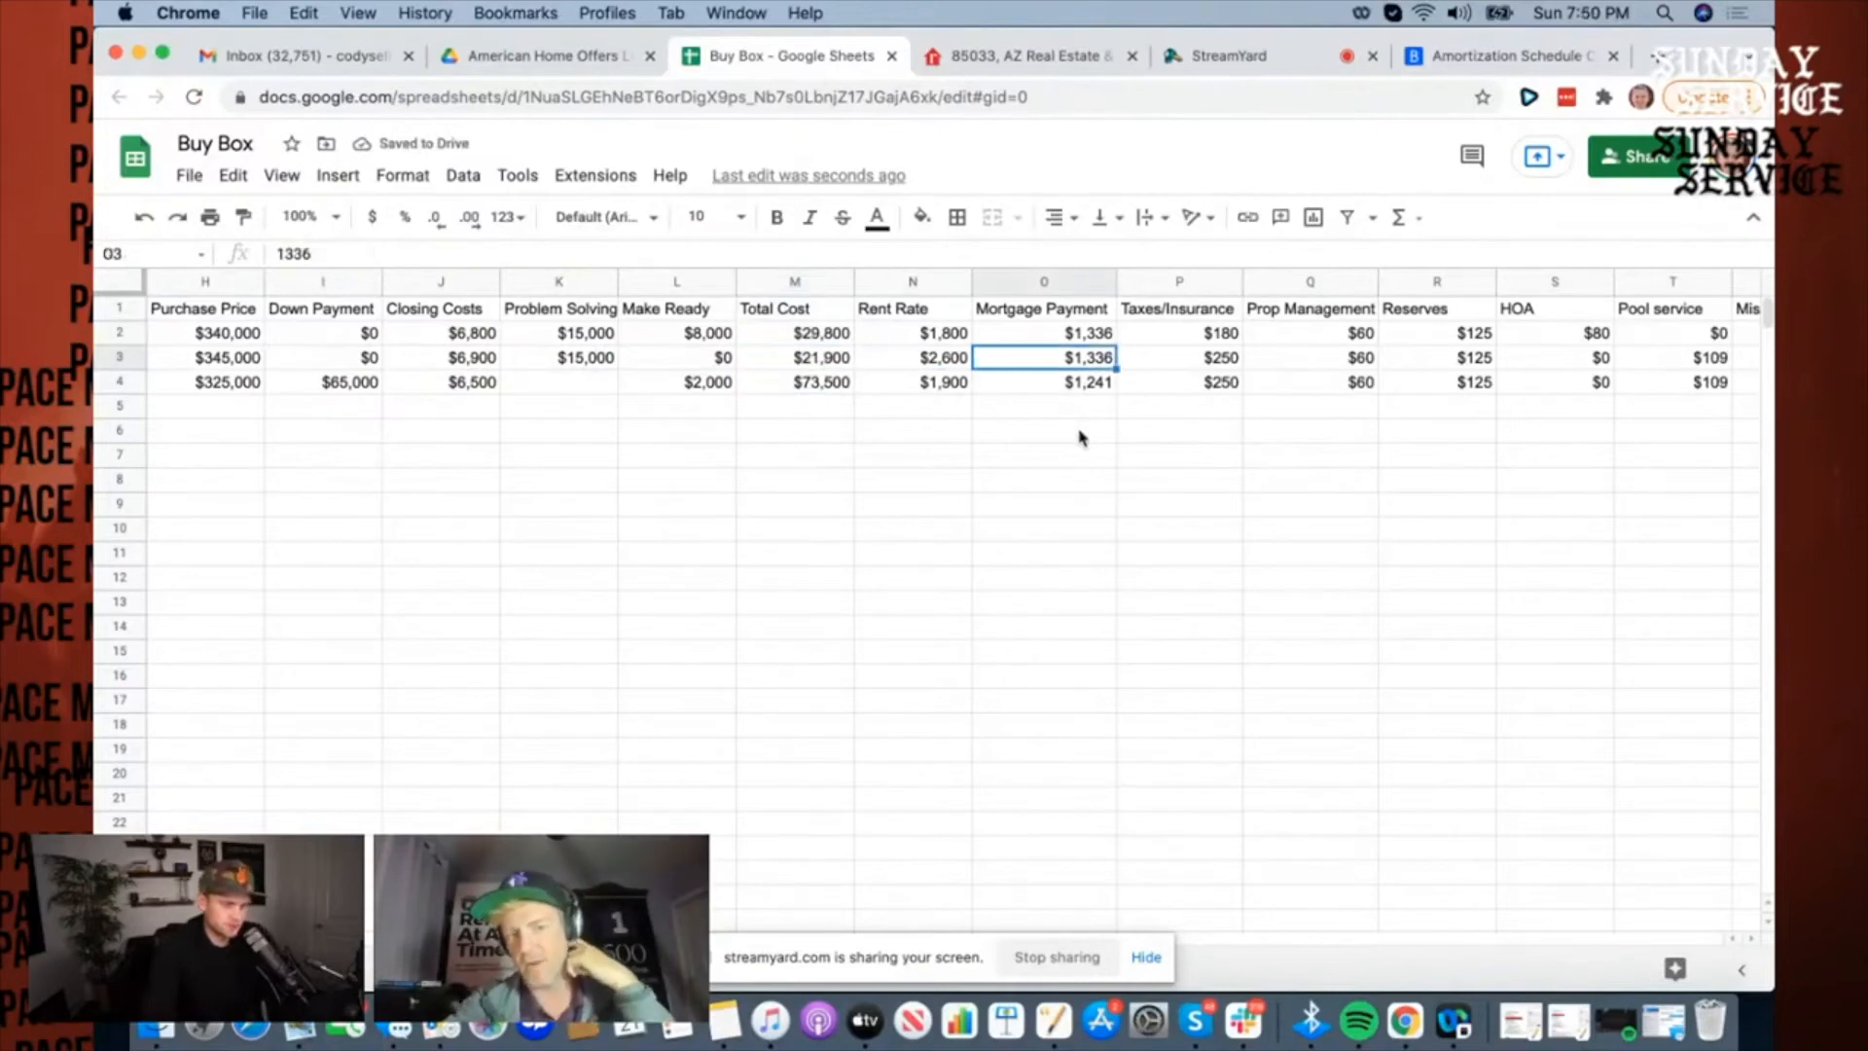
click(1553, 358)
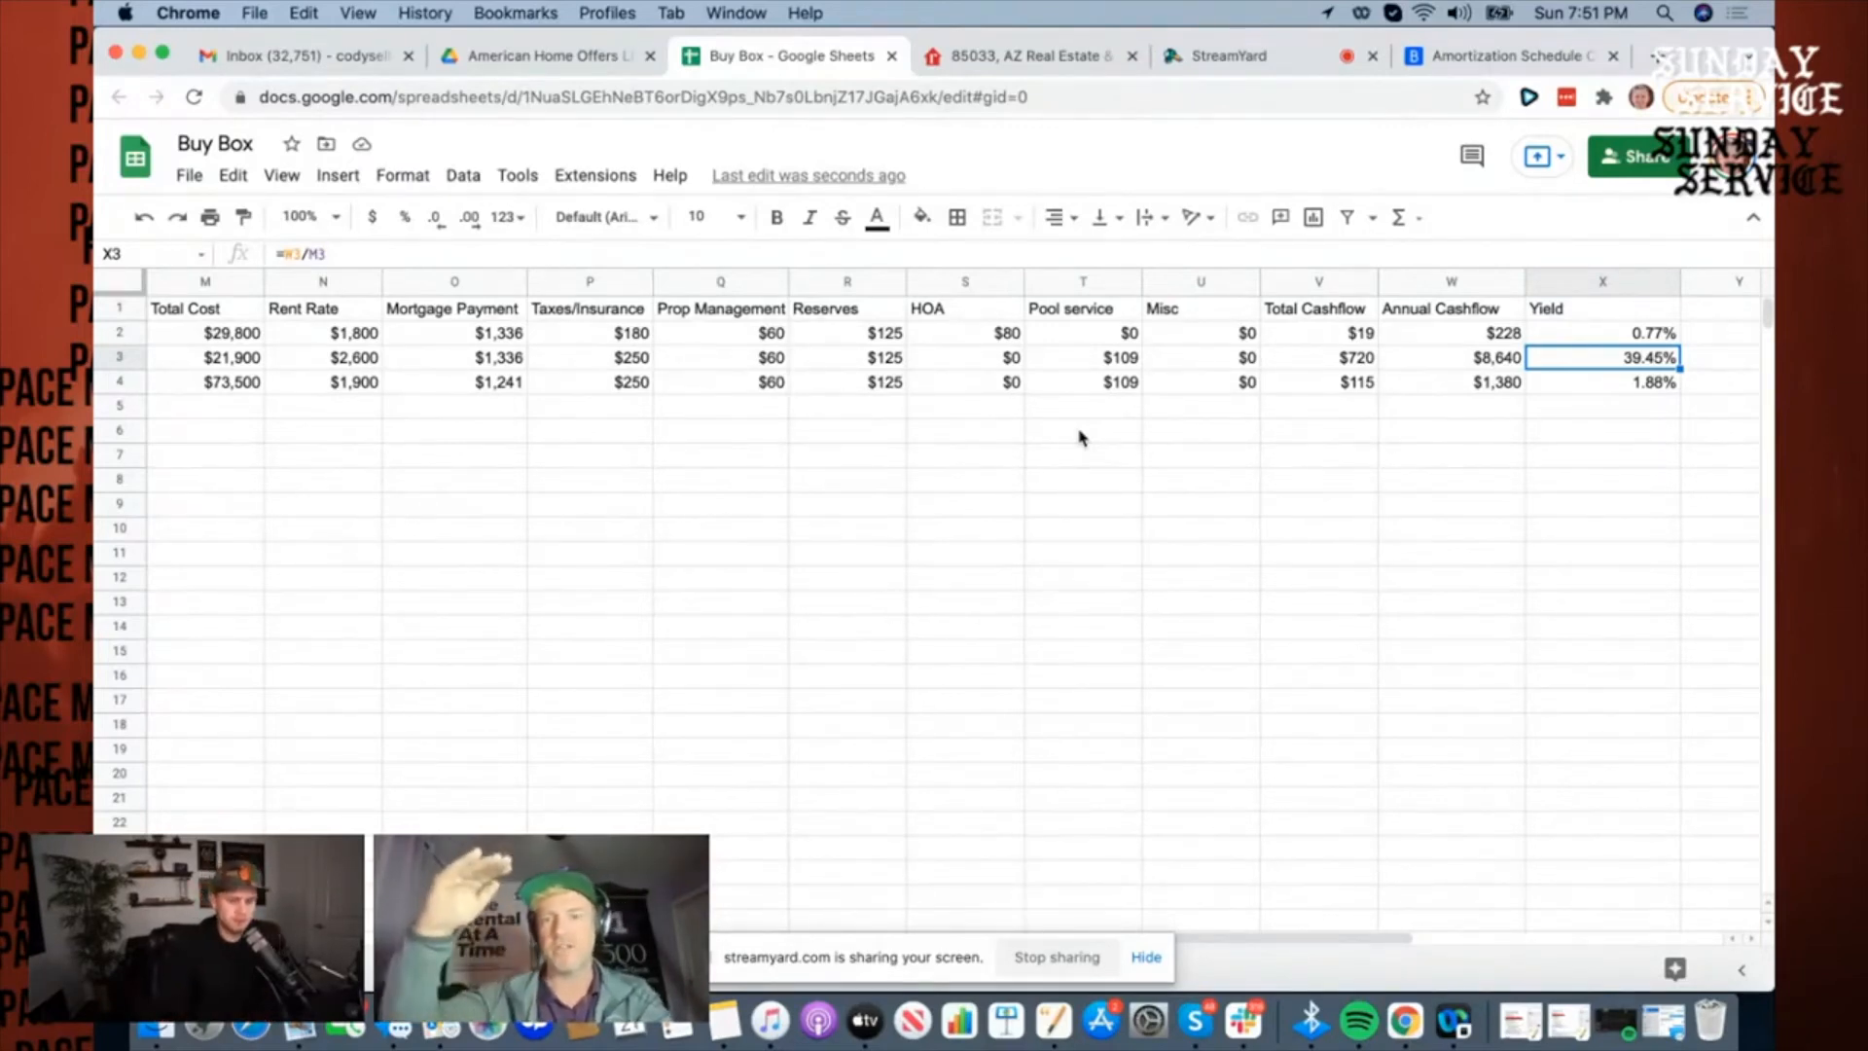
click(1450, 356)
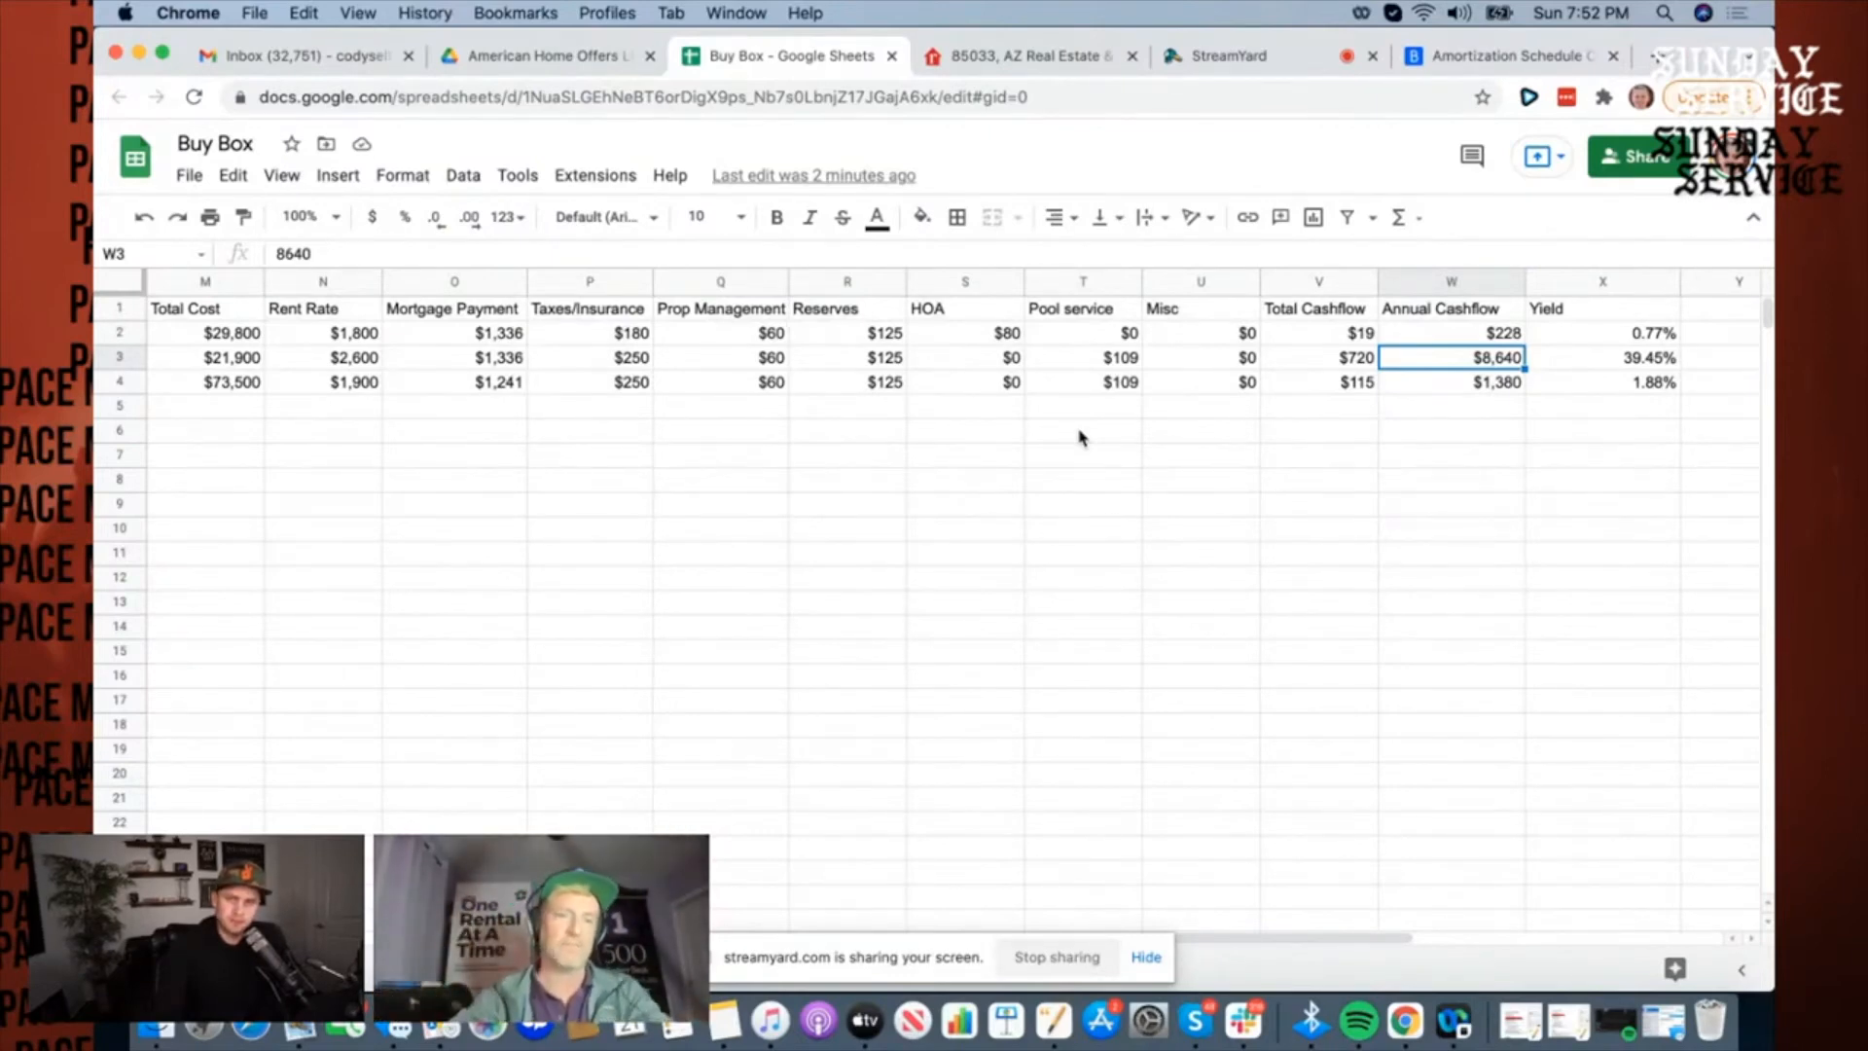
scroll(left, 3)
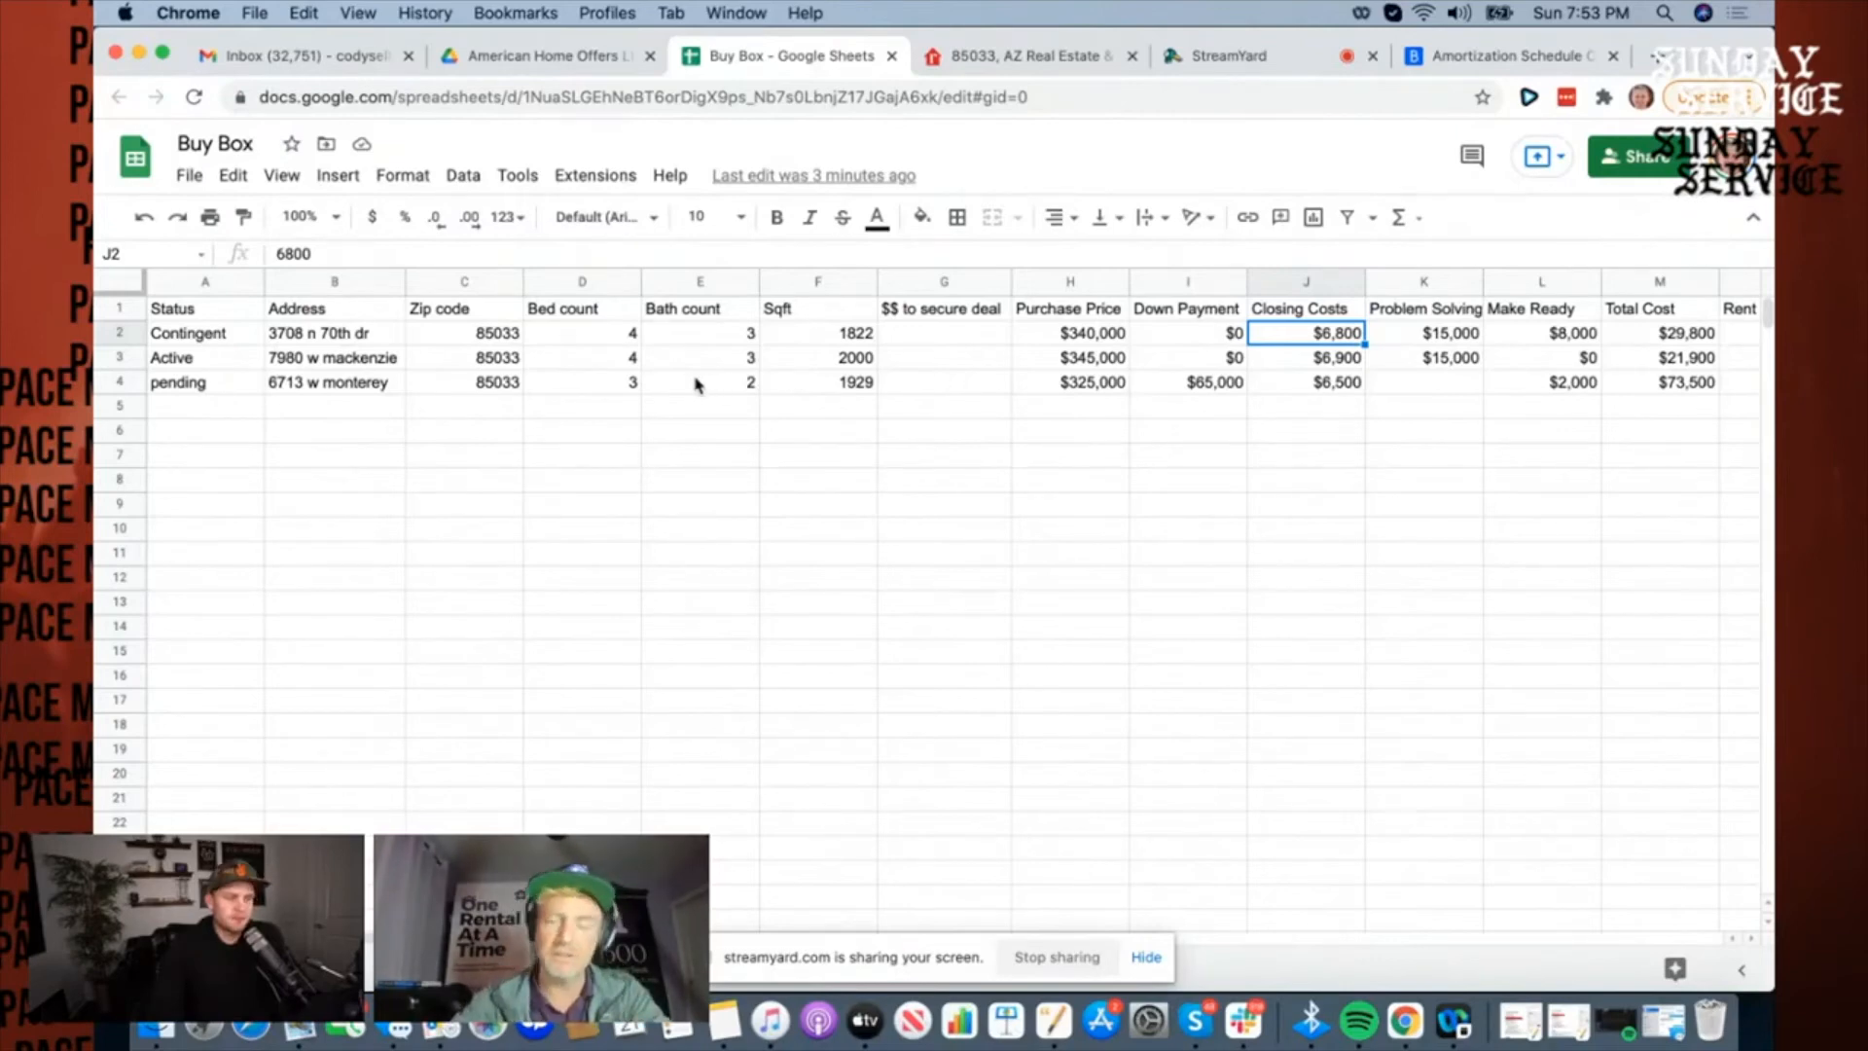
mouse_move(763, 393)
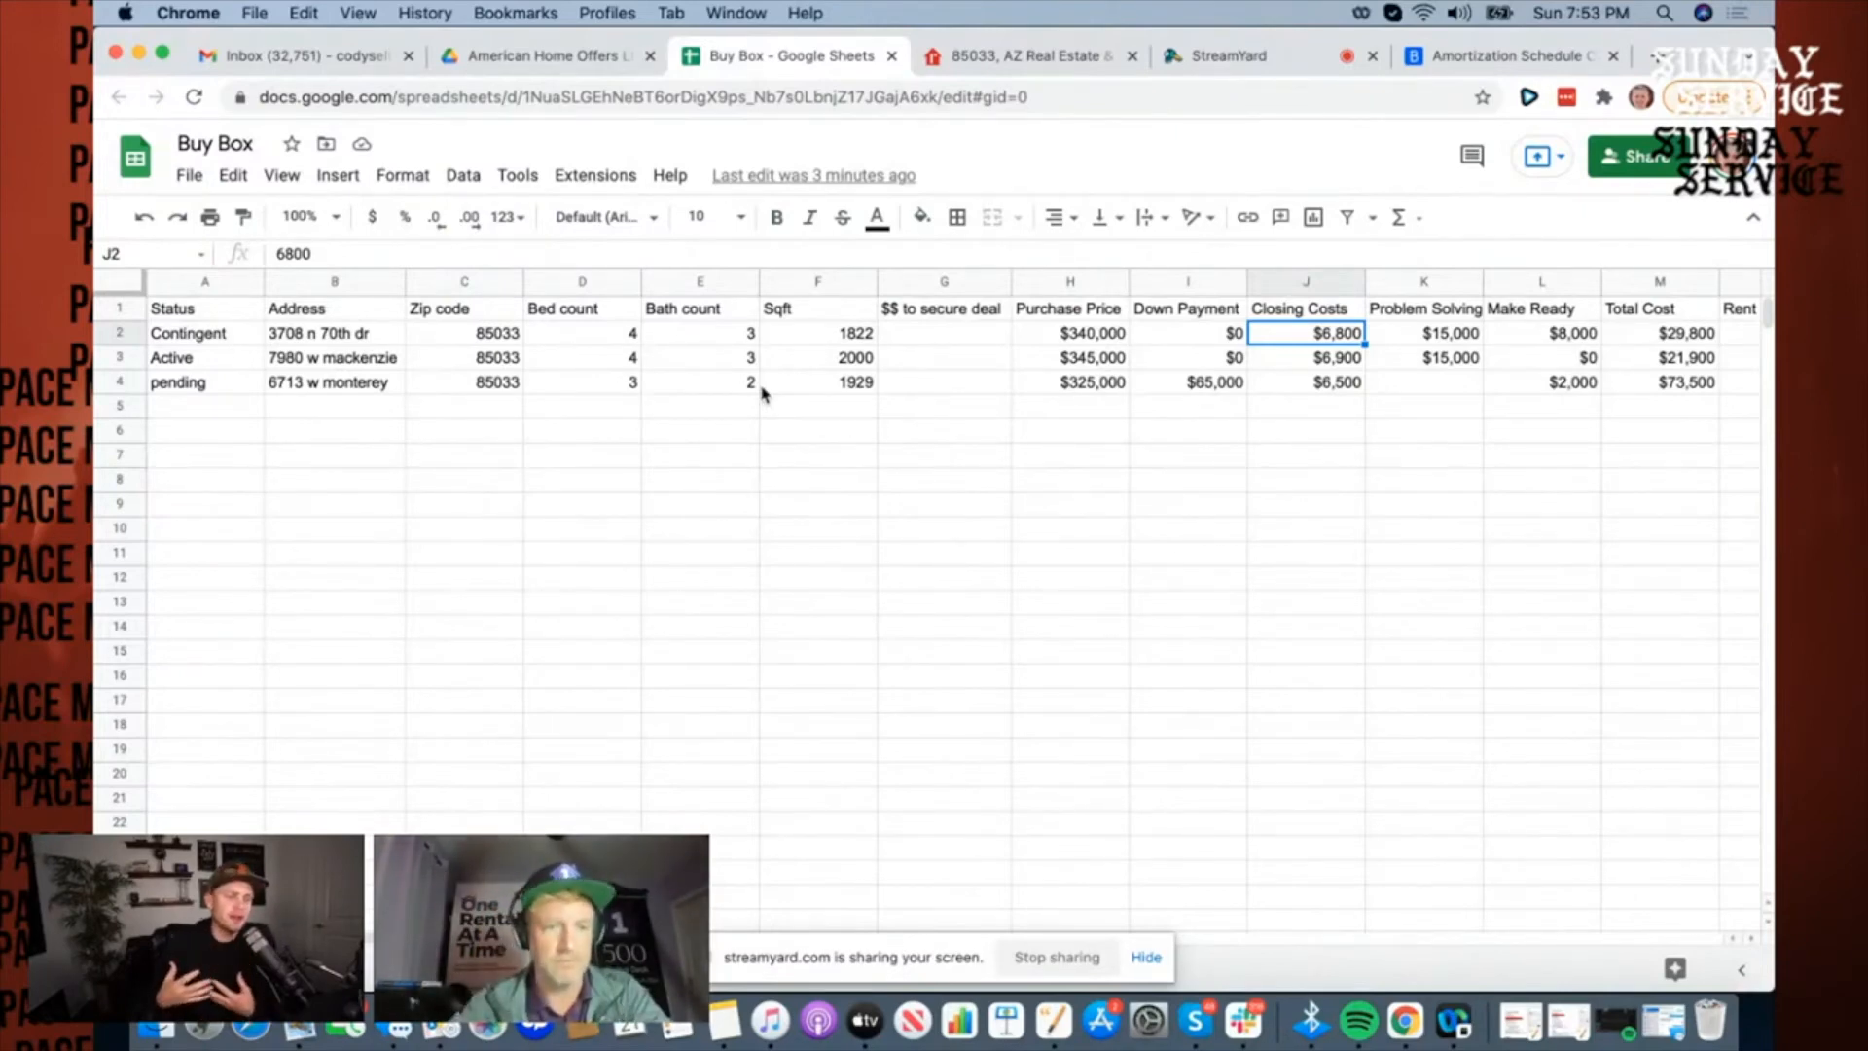
mouse_move(366, 399)
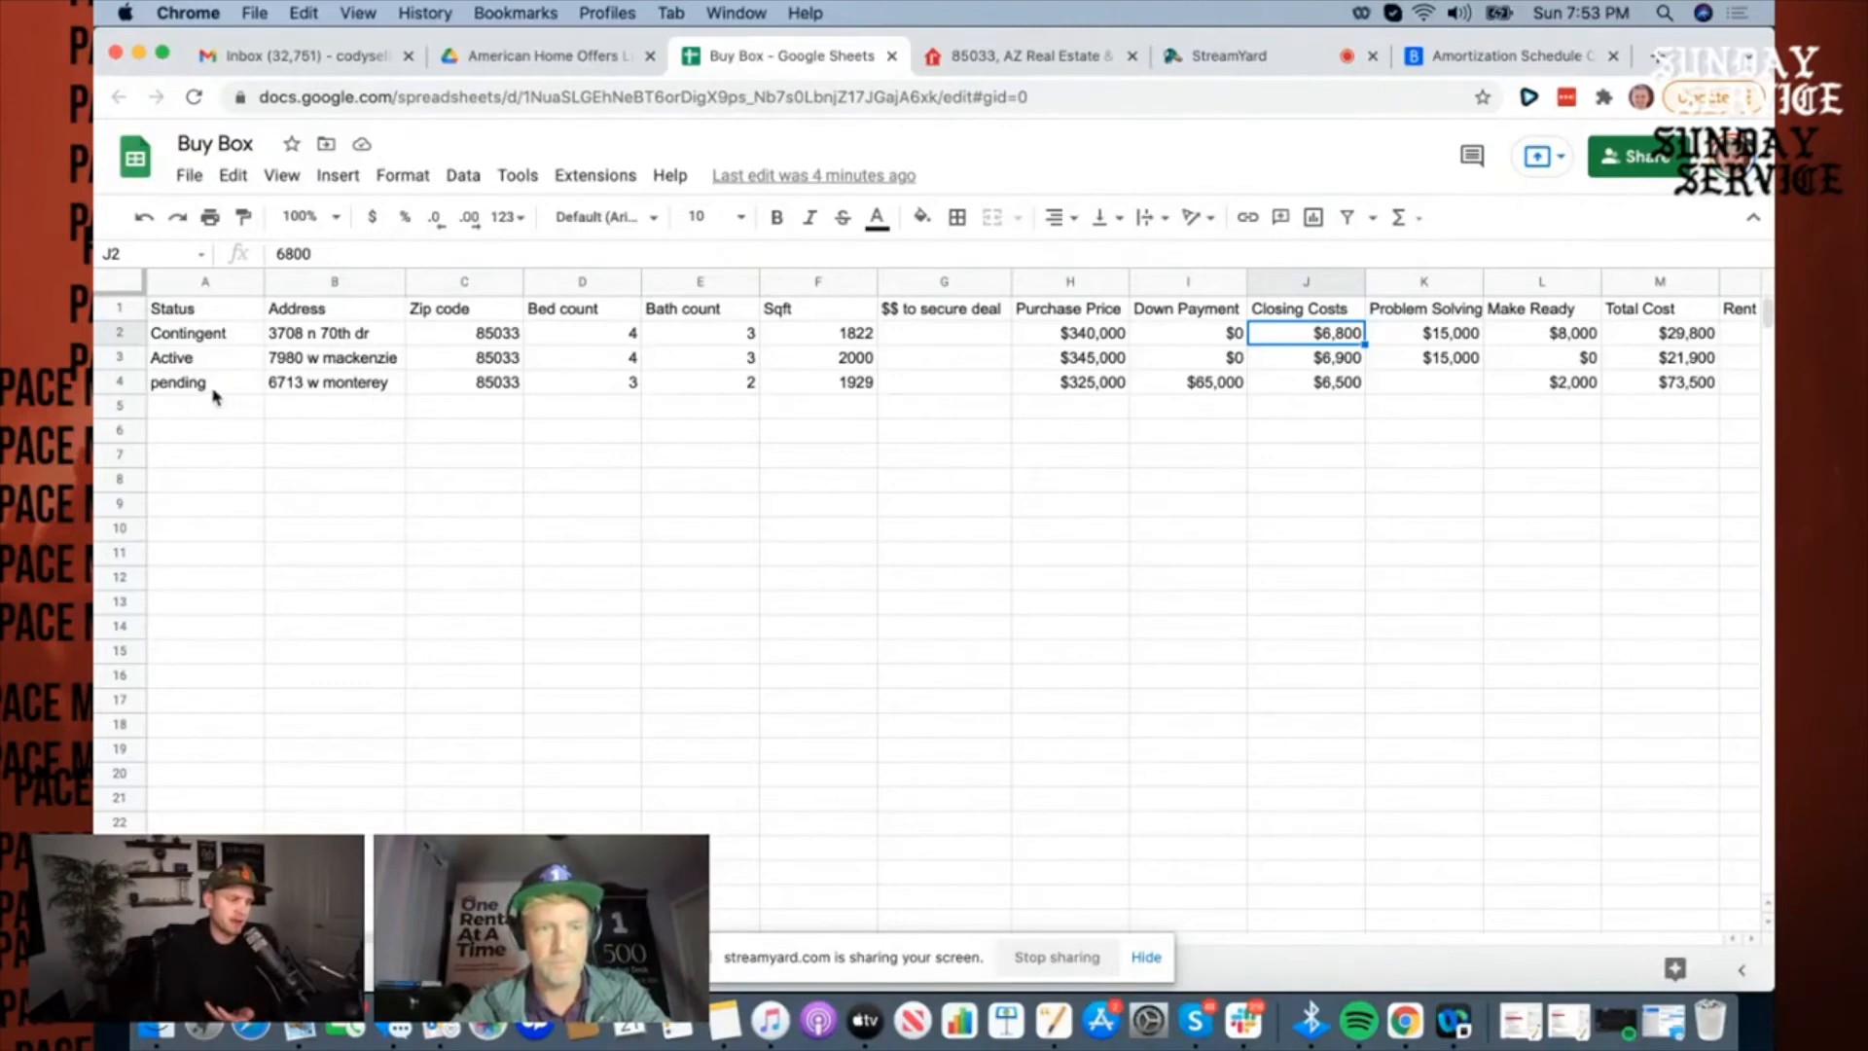
click(179, 383)
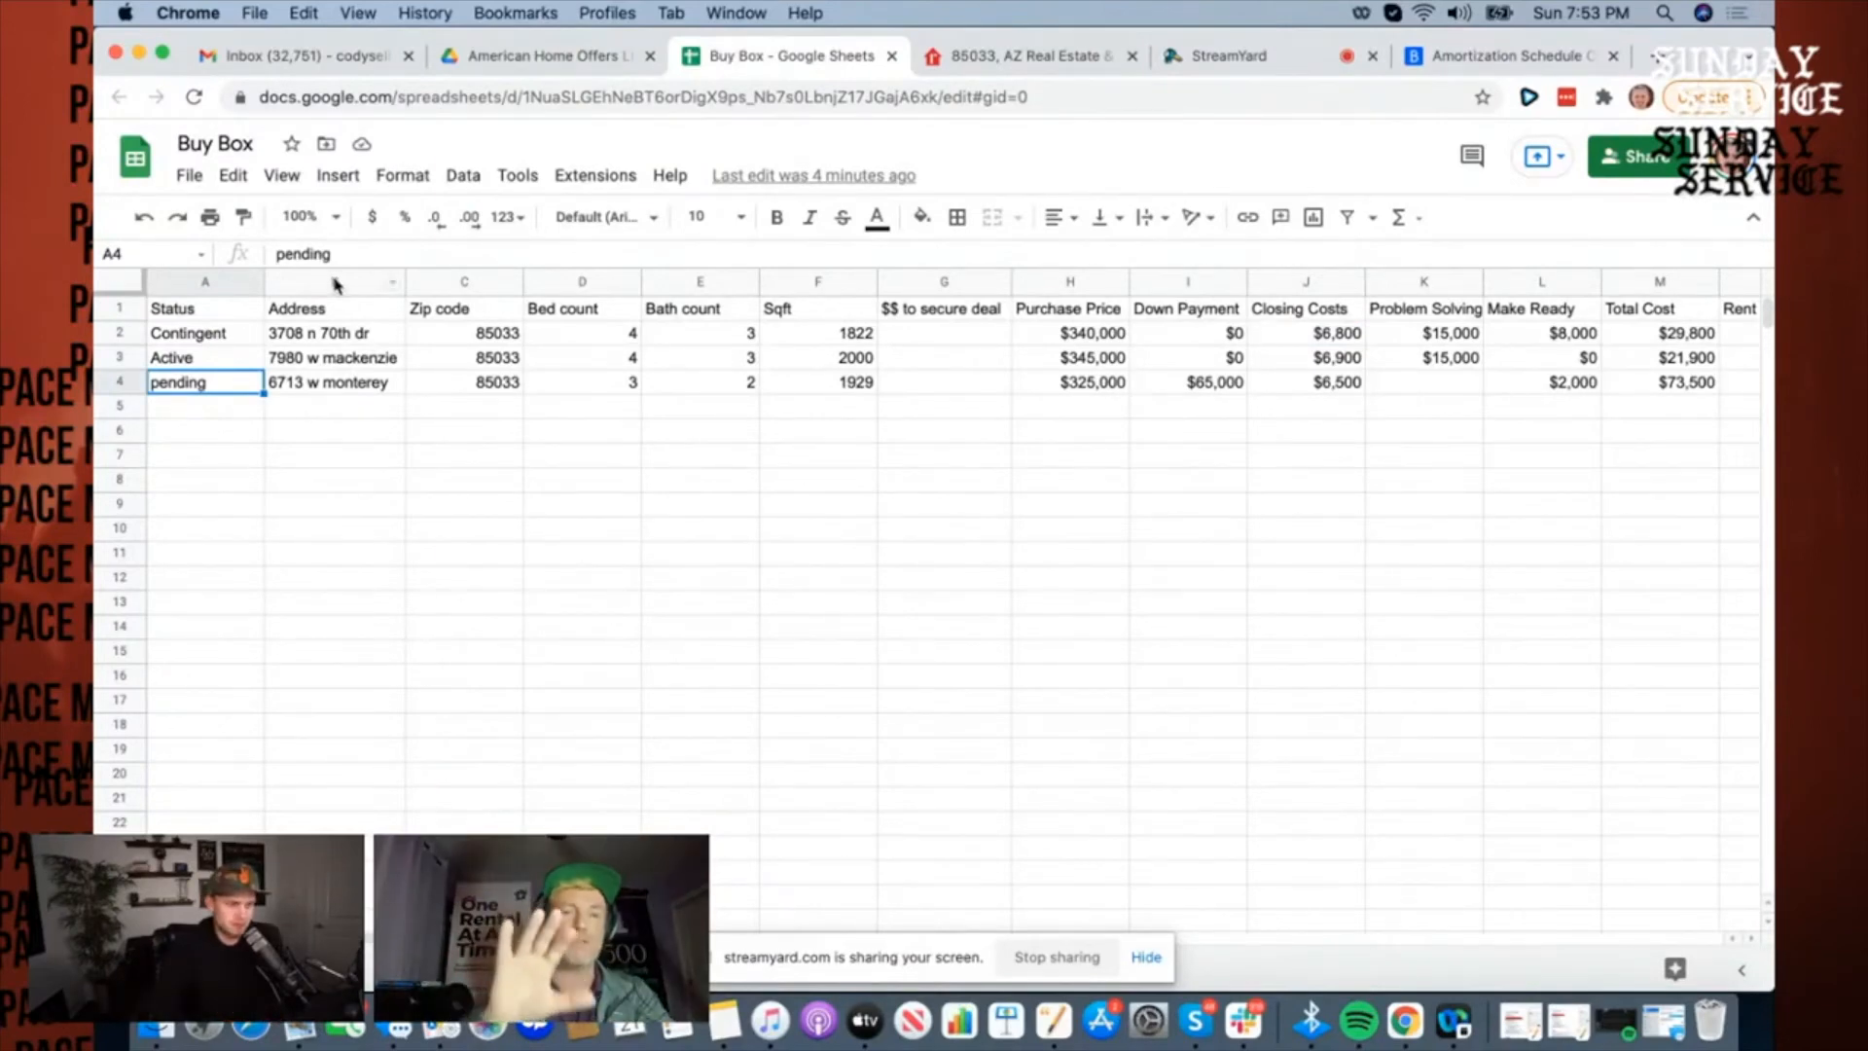
Step: Insert an empty column next to the Address column
right_click(331, 282)
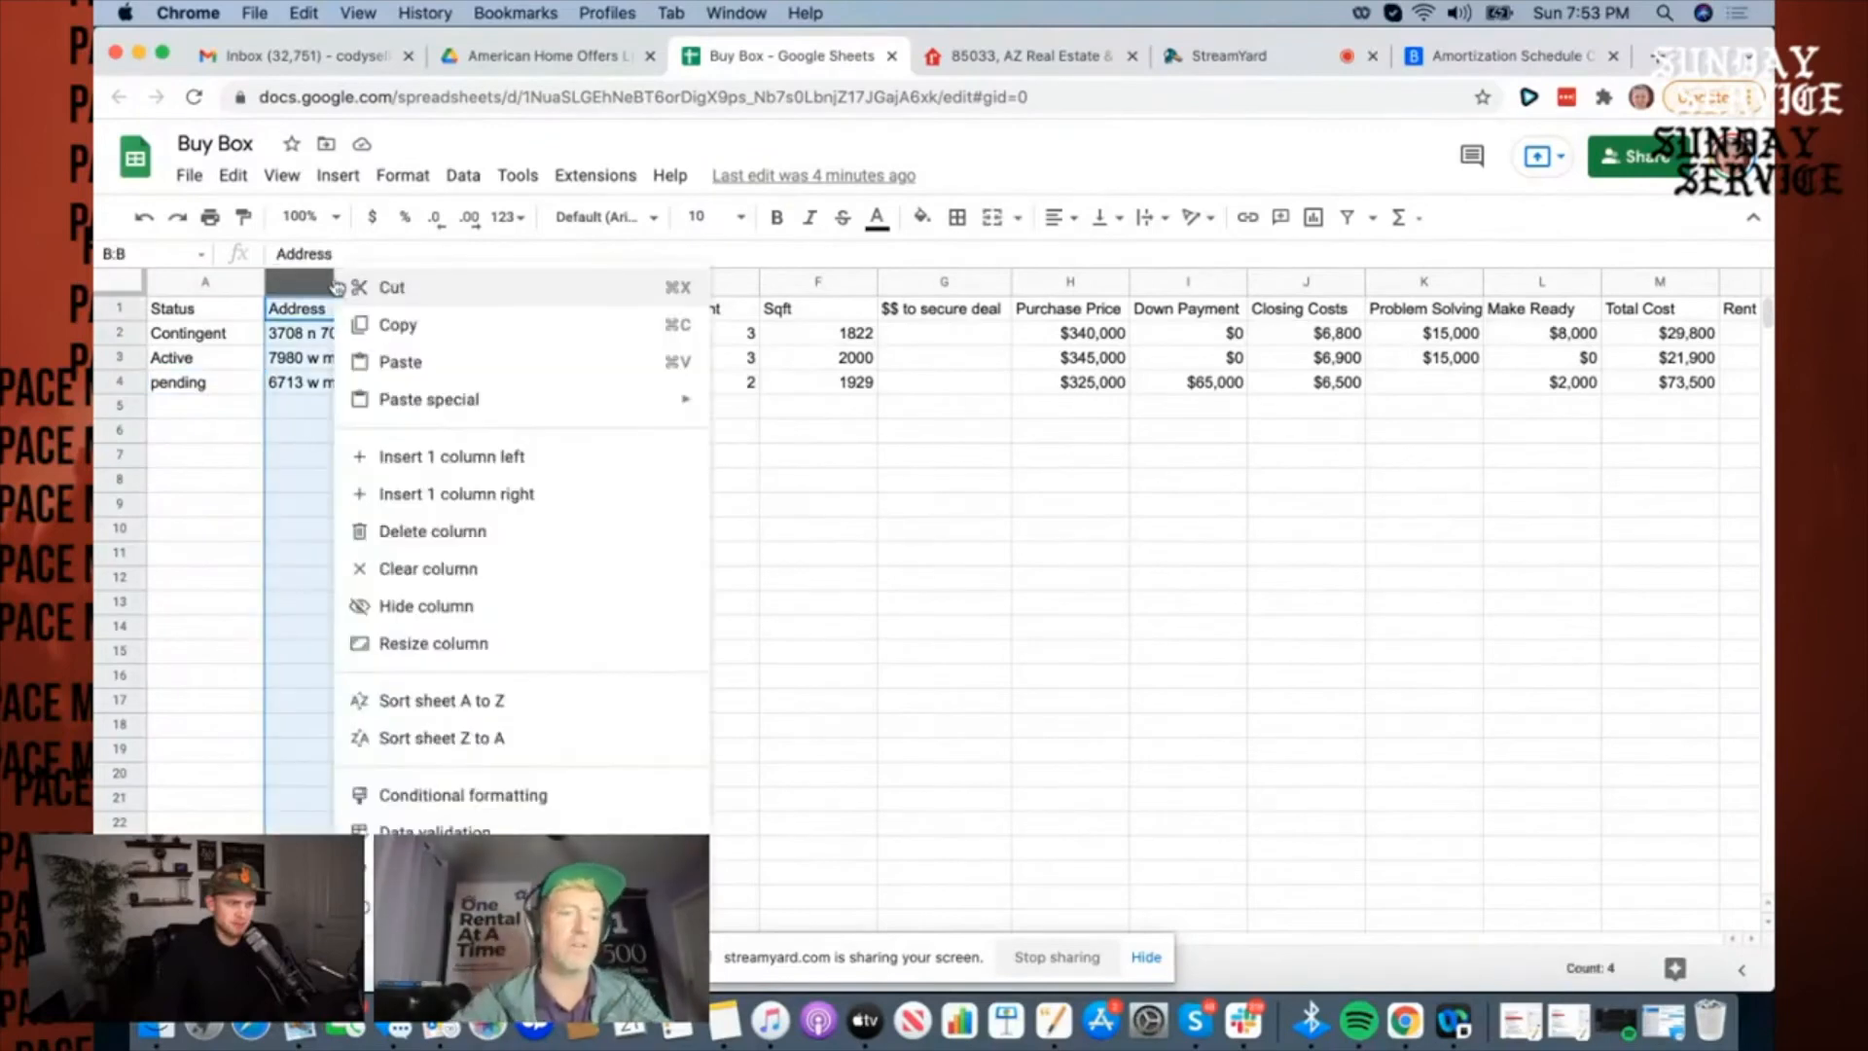
click(451, 455)
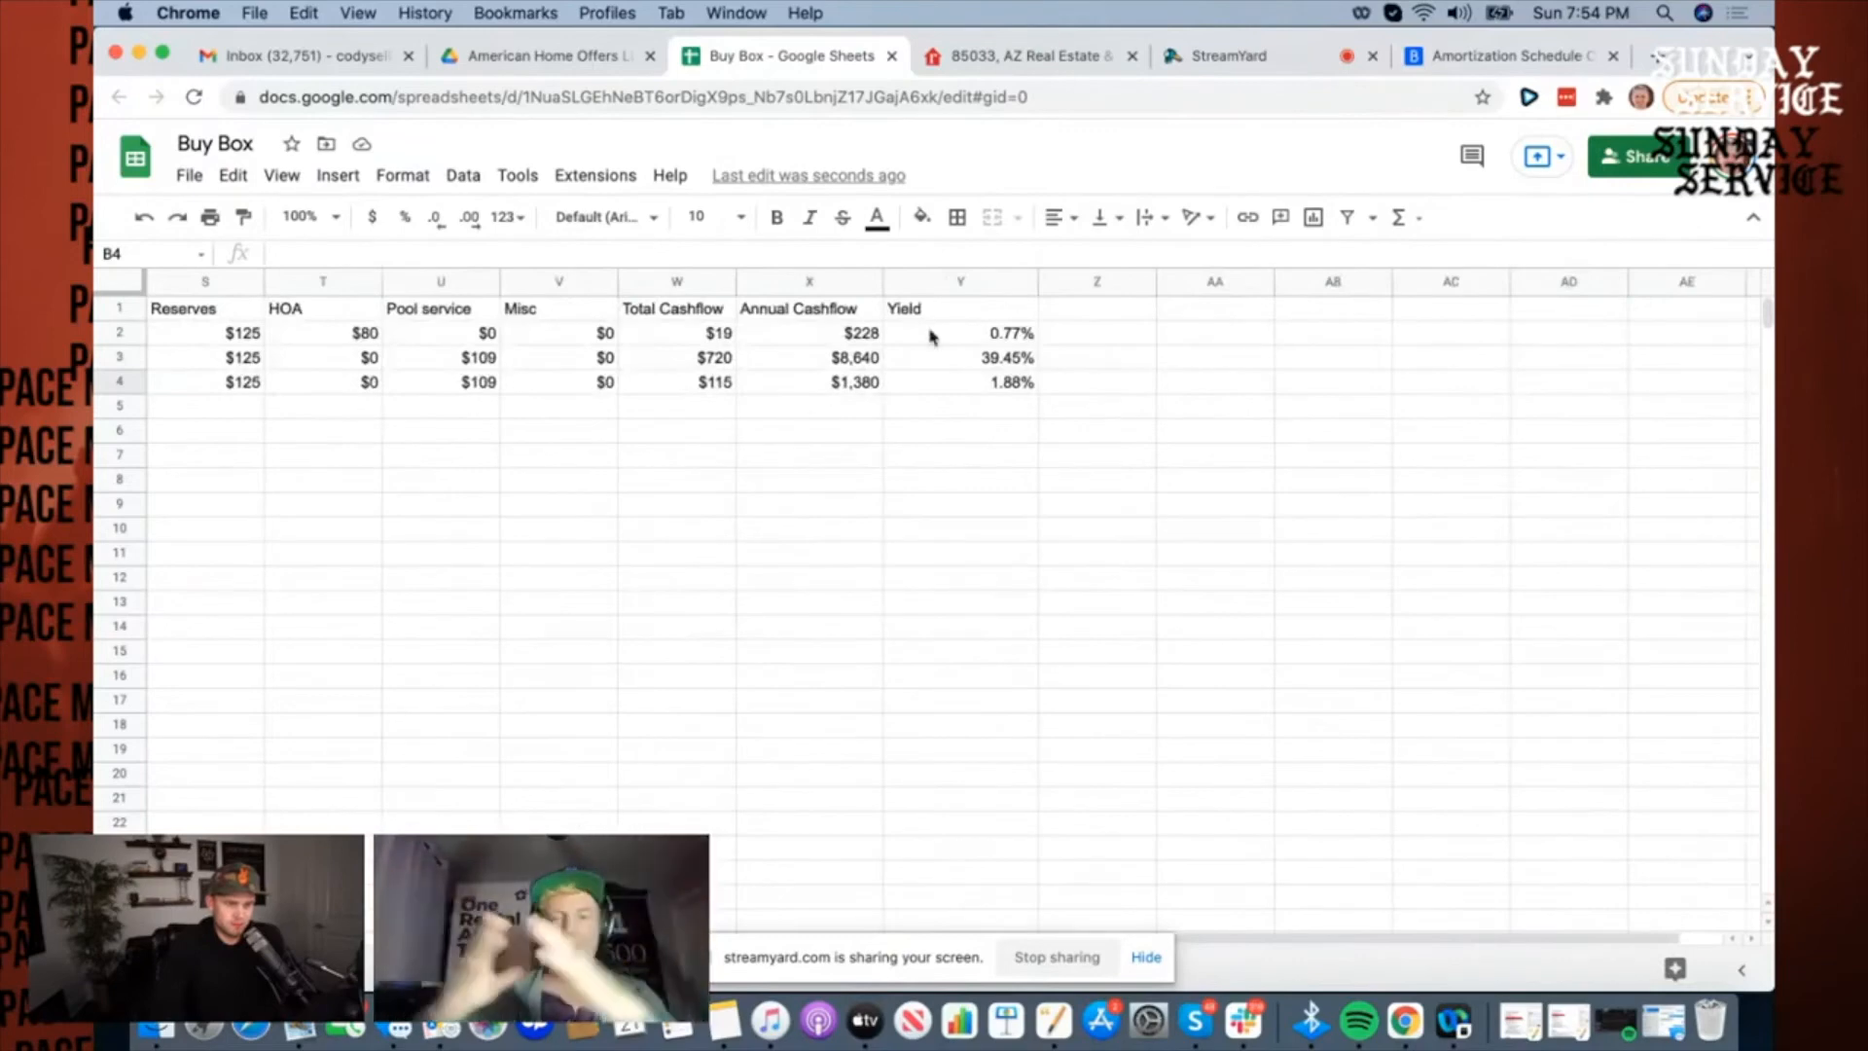
Step: Add a Comments/thoughts/feedback column noting '1bed 1 bath casita' for listing two
text(Comment)
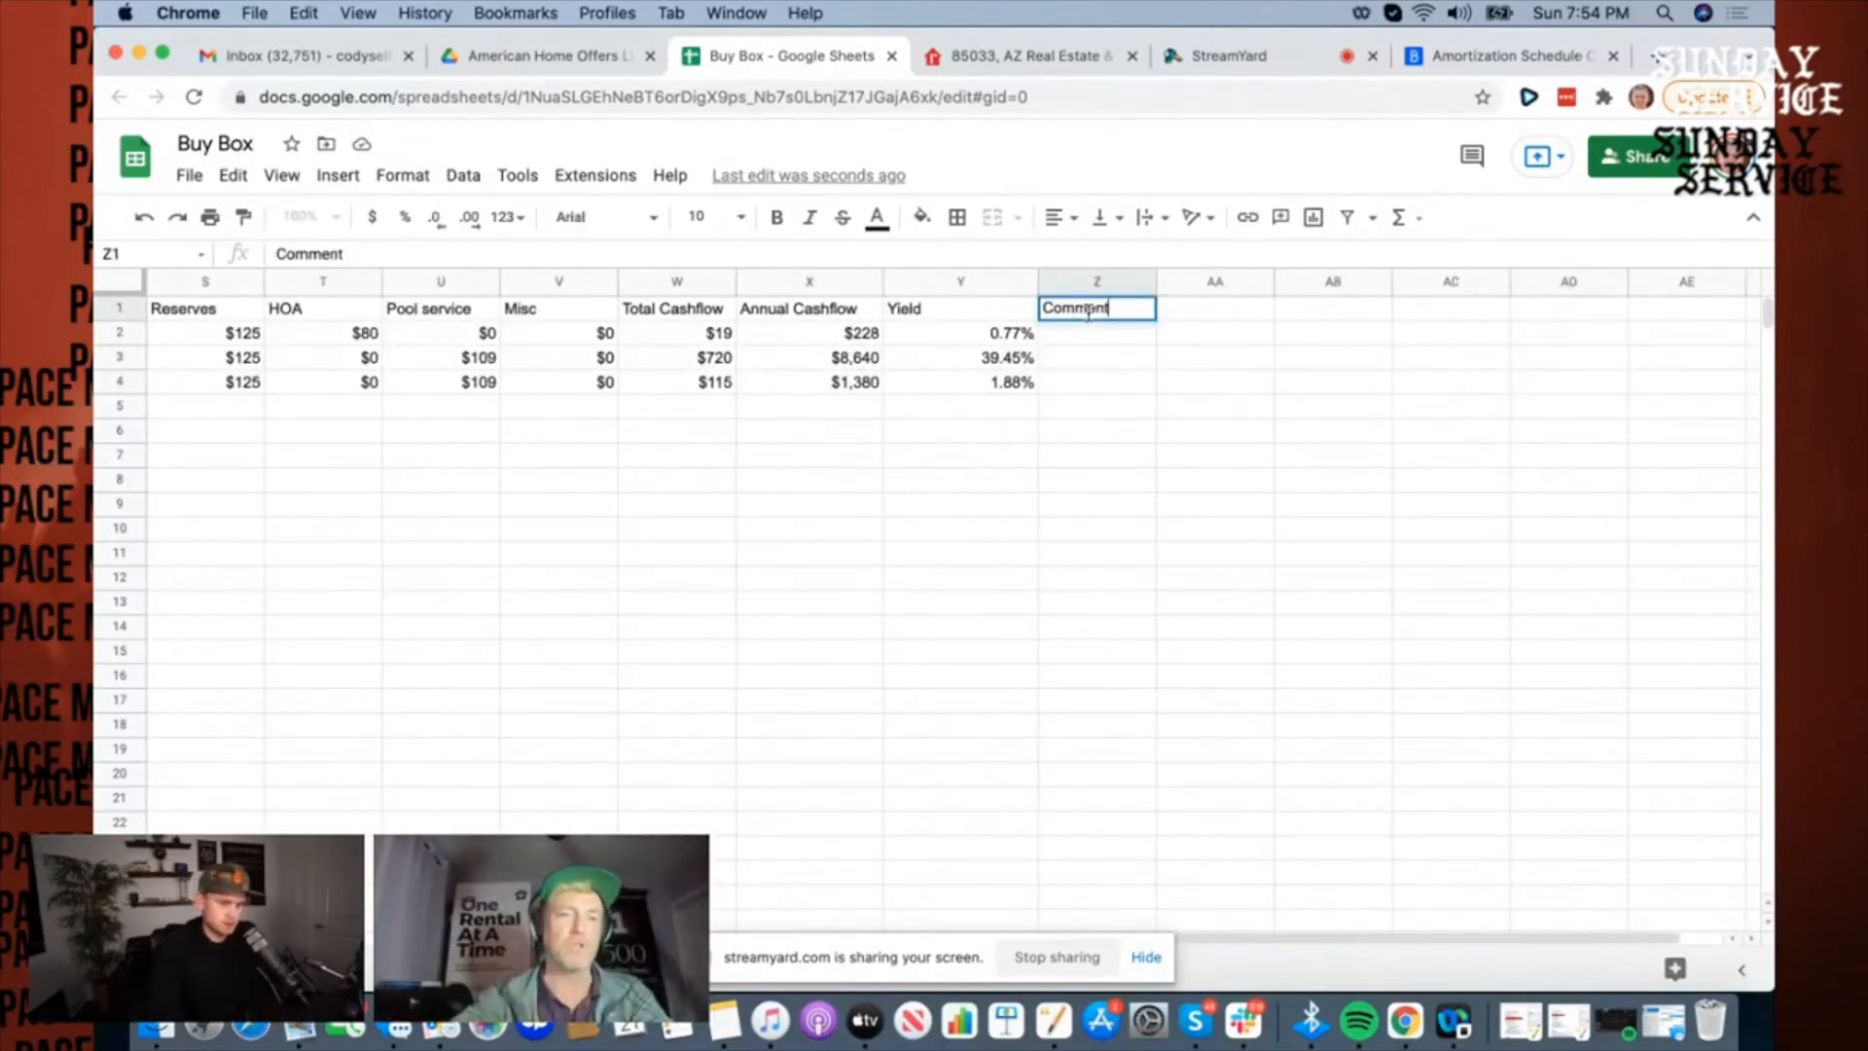
text(s/thoughts/feedback)
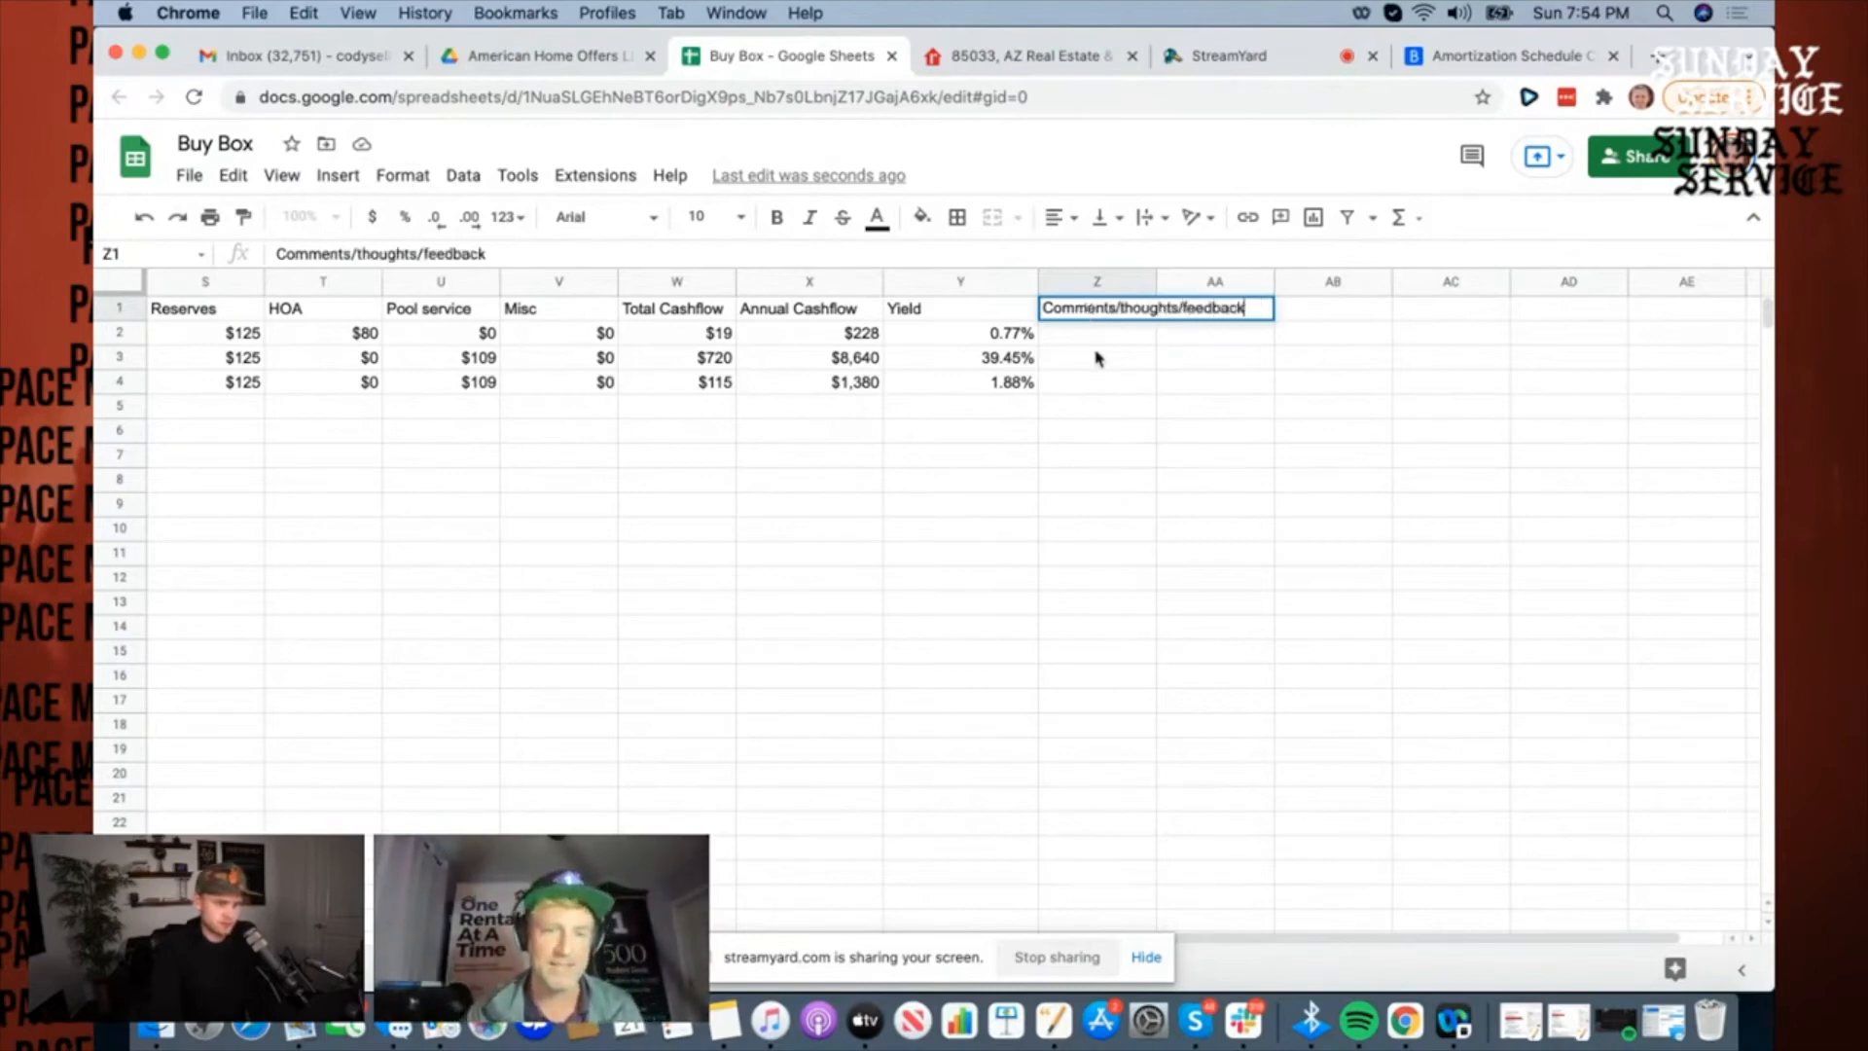
text(1bed 1 bath)
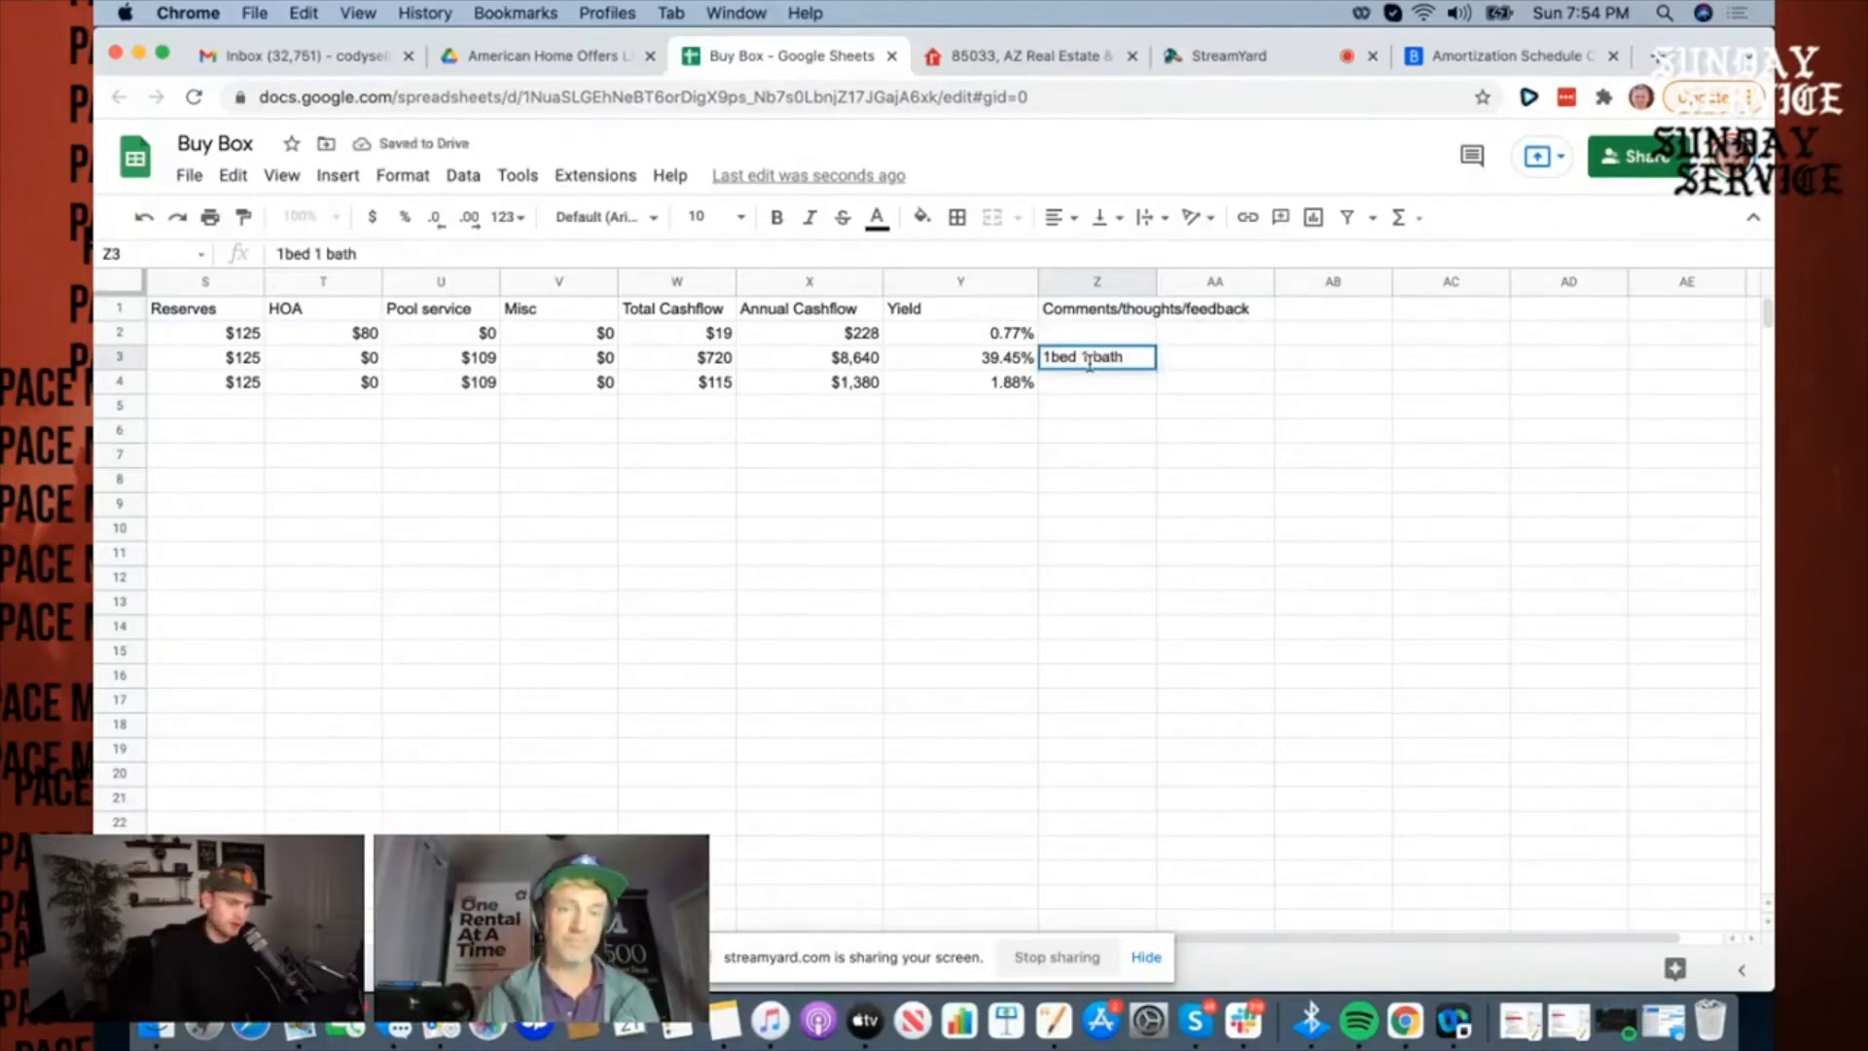
text(casita)
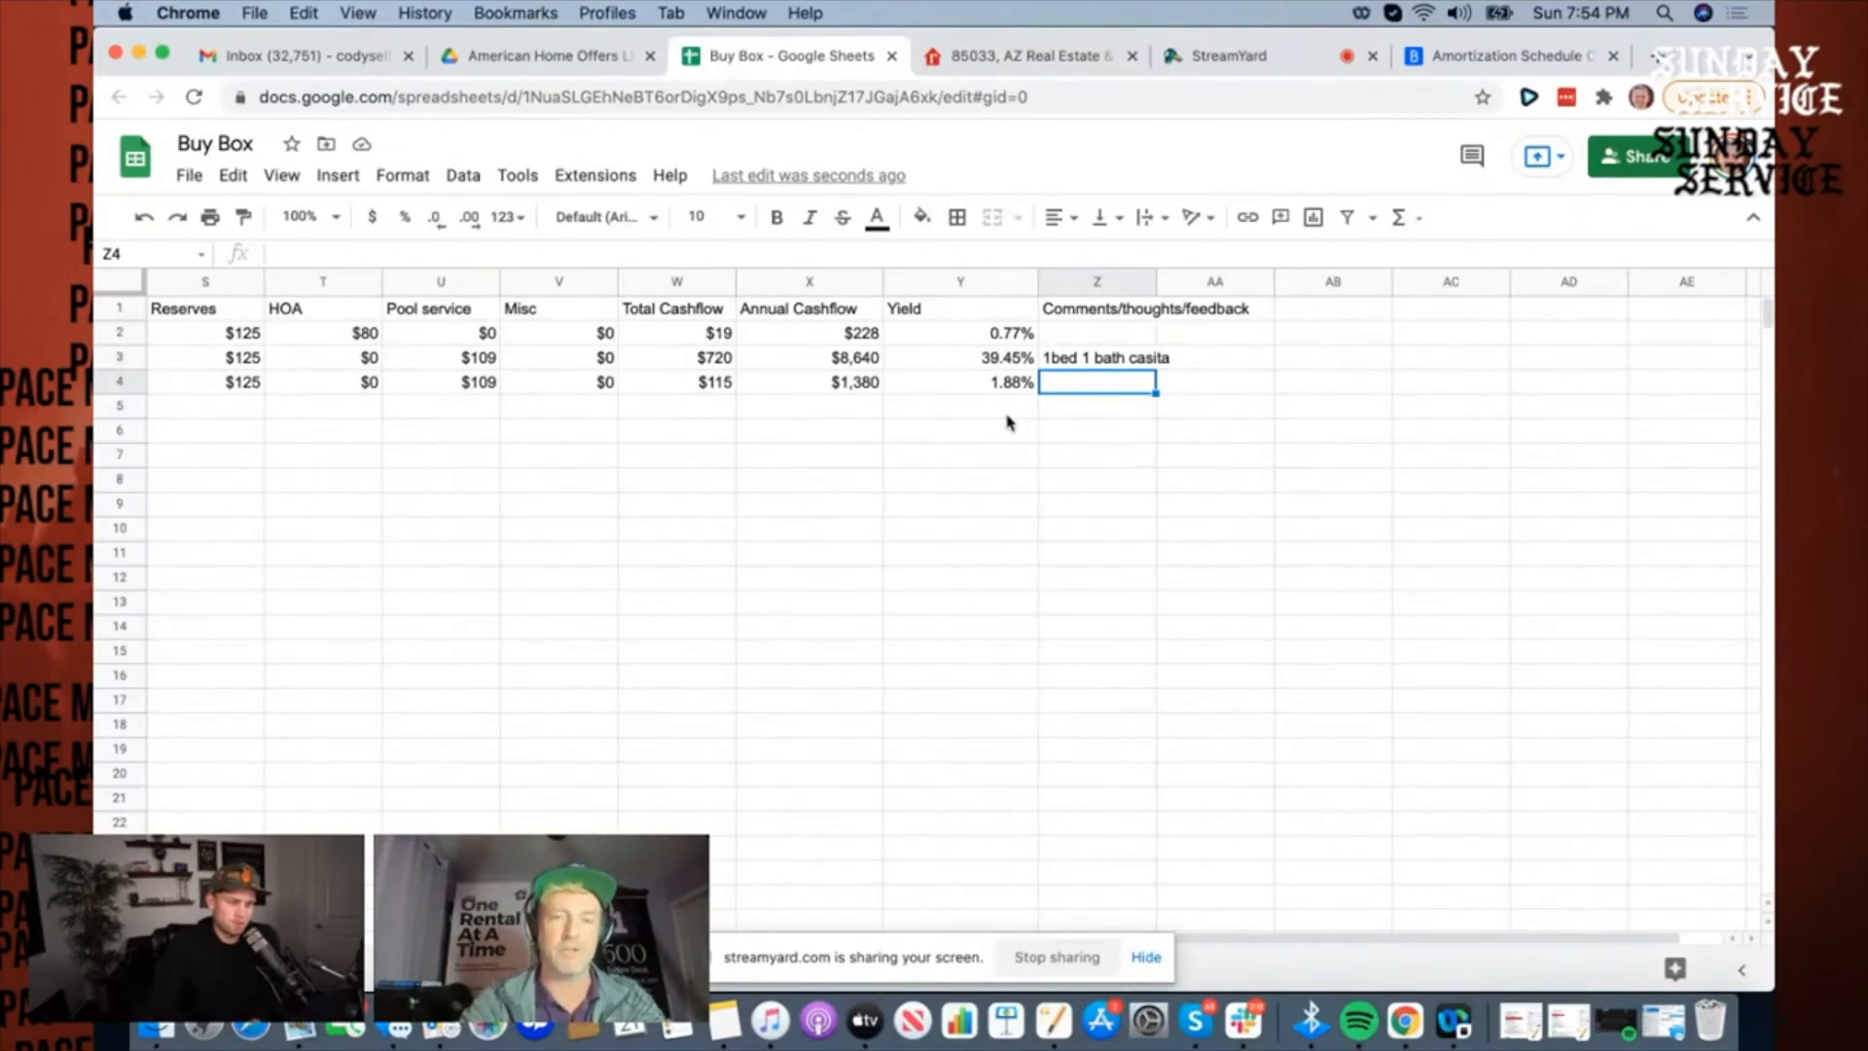
scroll(left, 3)
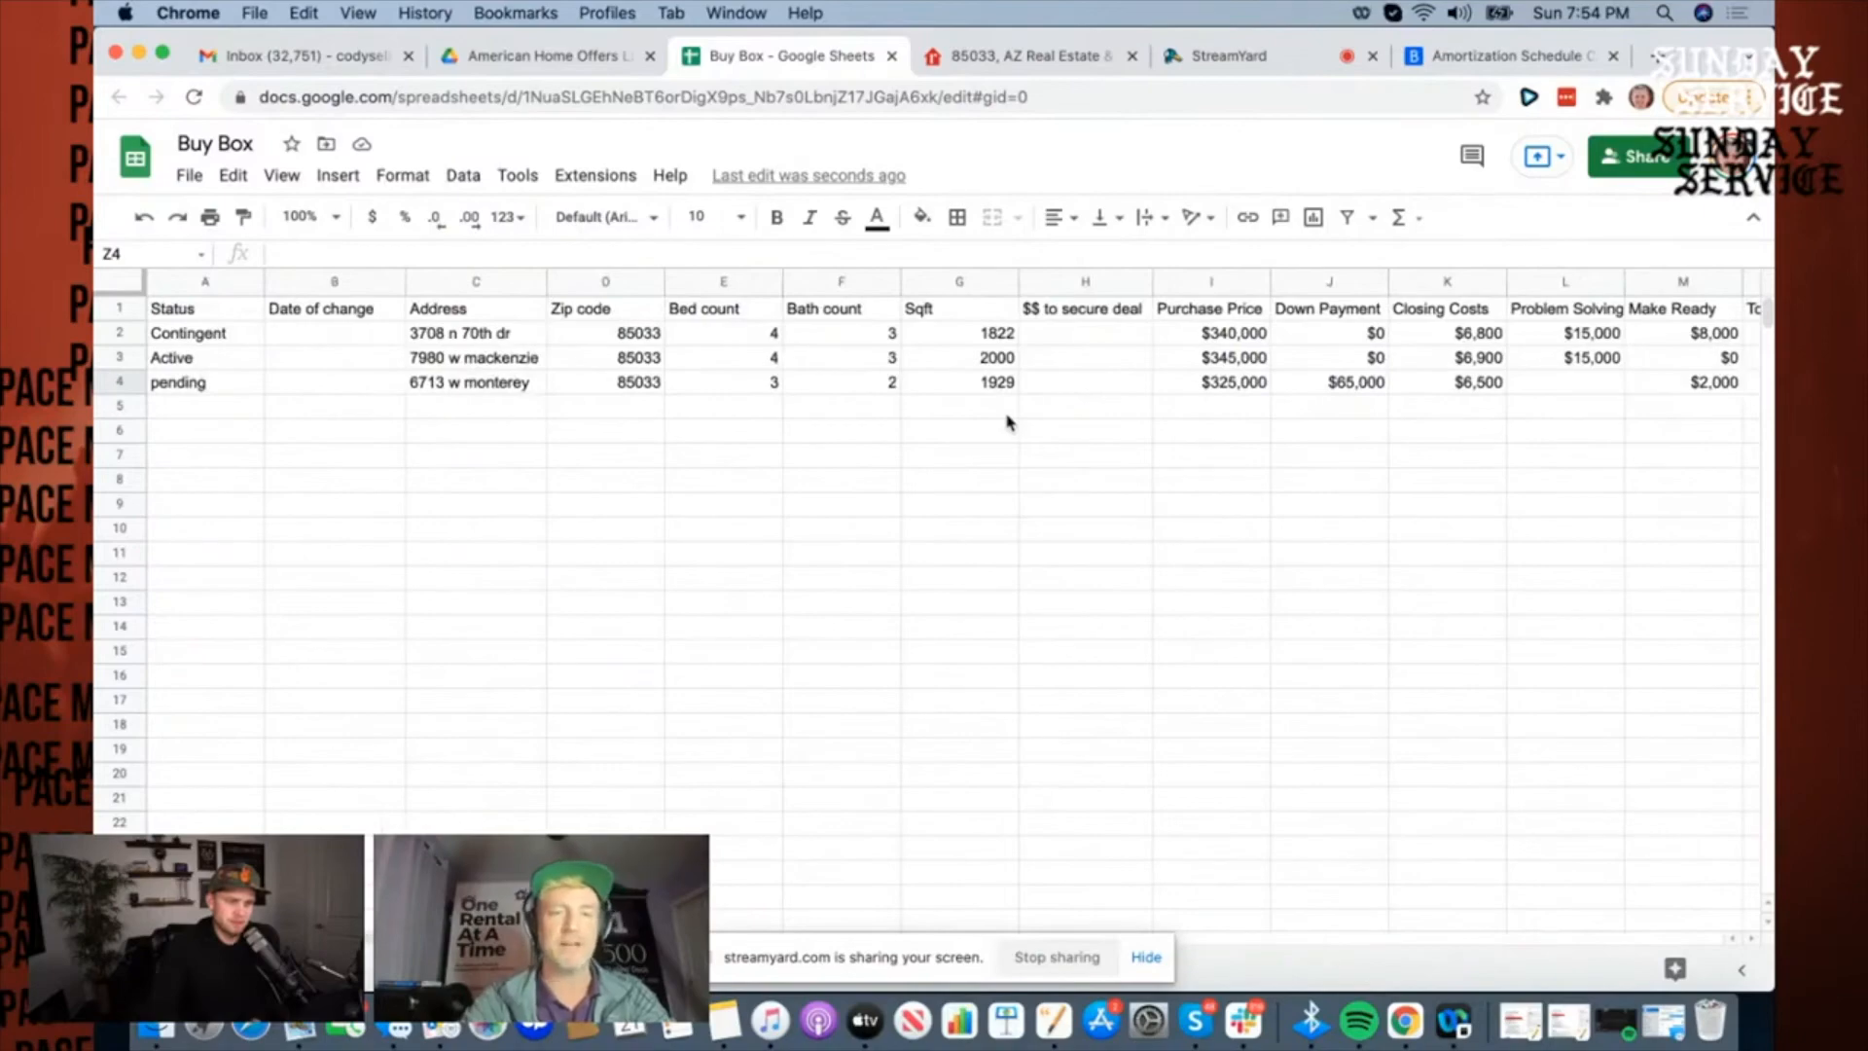